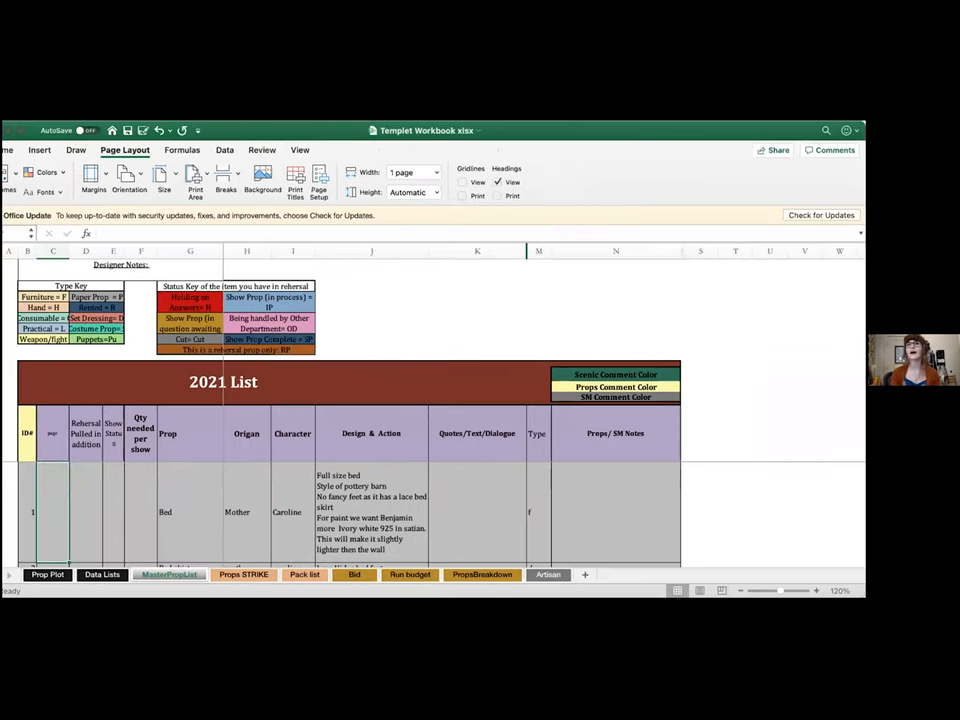
{"action": "mouse_move", "coordinate": [722, 128]}
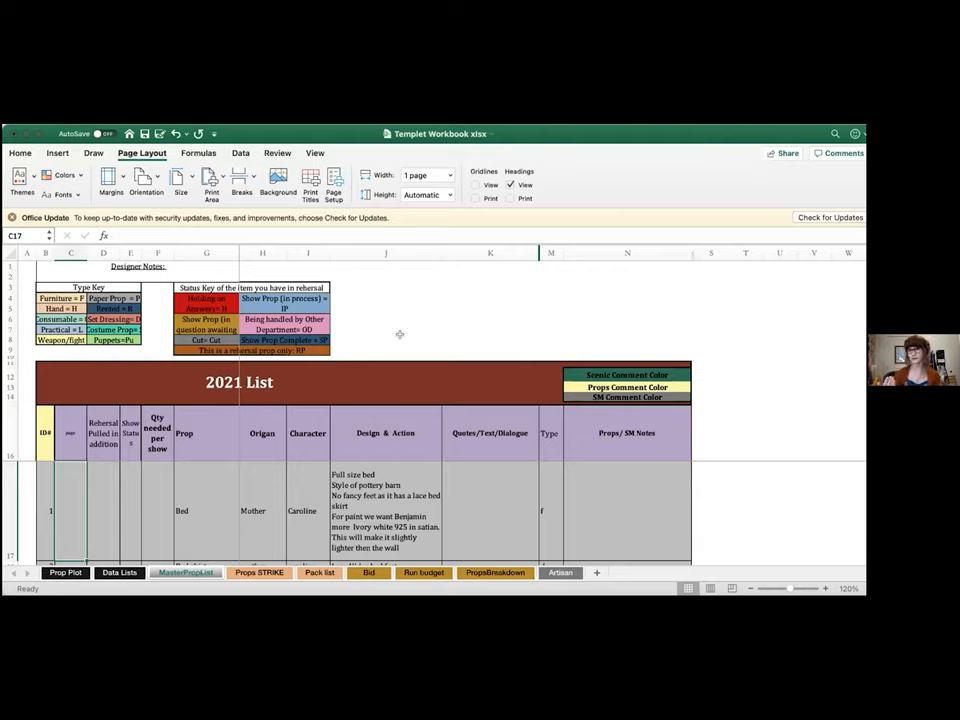
{"action": "mouse_move", "coordinate": [660, 134]}
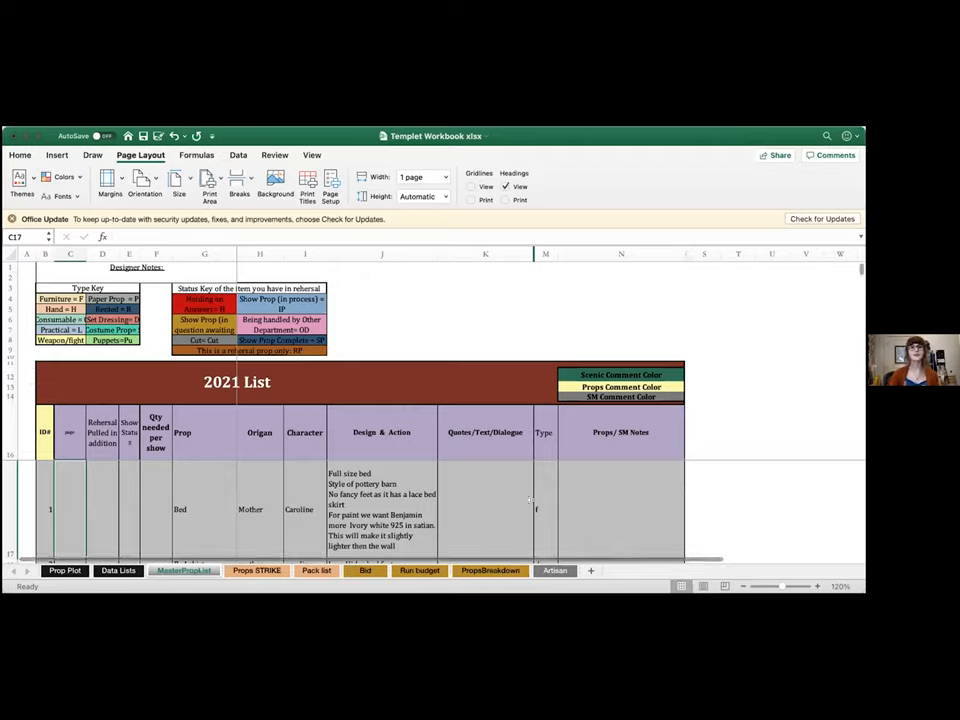
{"action": "mouse_move", "coordinate": [624, 276]}
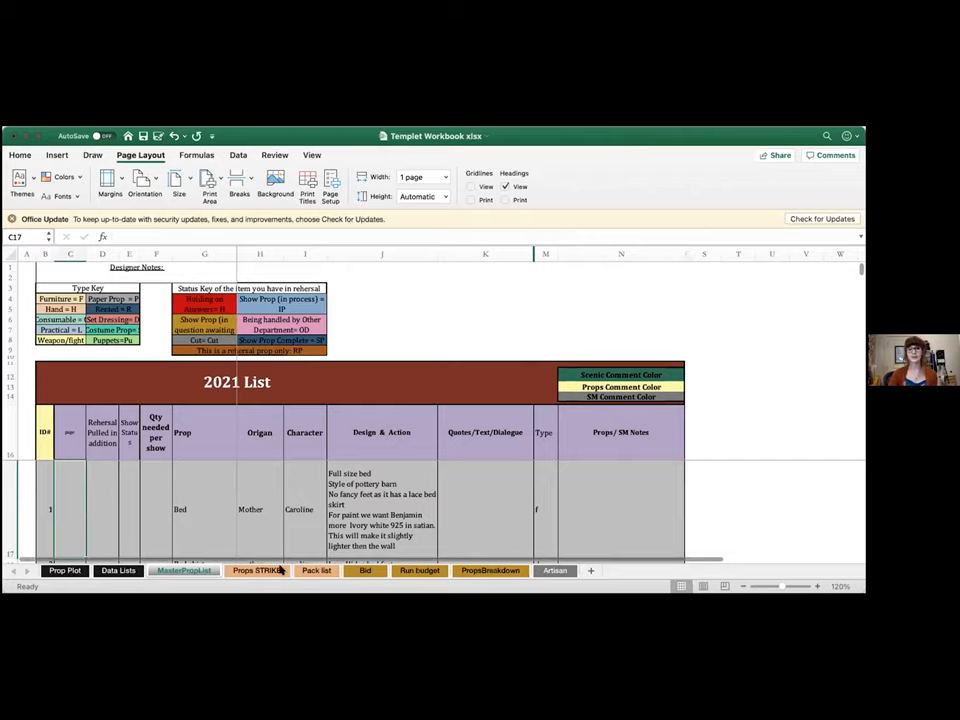
Step: Look through the Pack list, Bid and Run Budget sheets, the 2021 List, then land on Pack list
{"action": "left_click", "coordinate": [316, 570]}
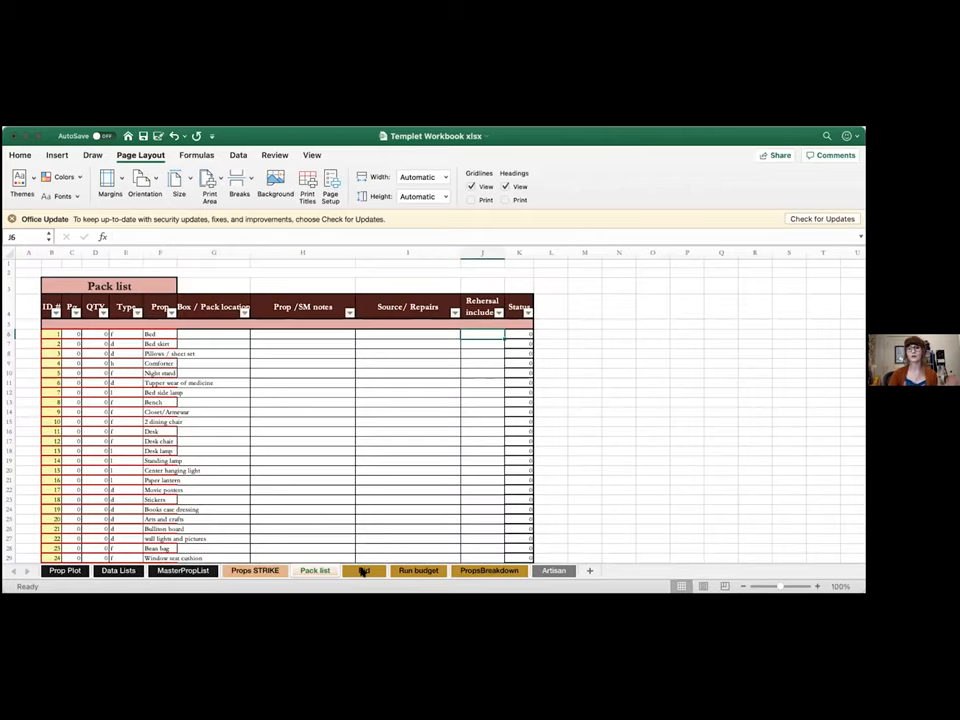
{"action": "left_click", "coordinate": [418, 570]}
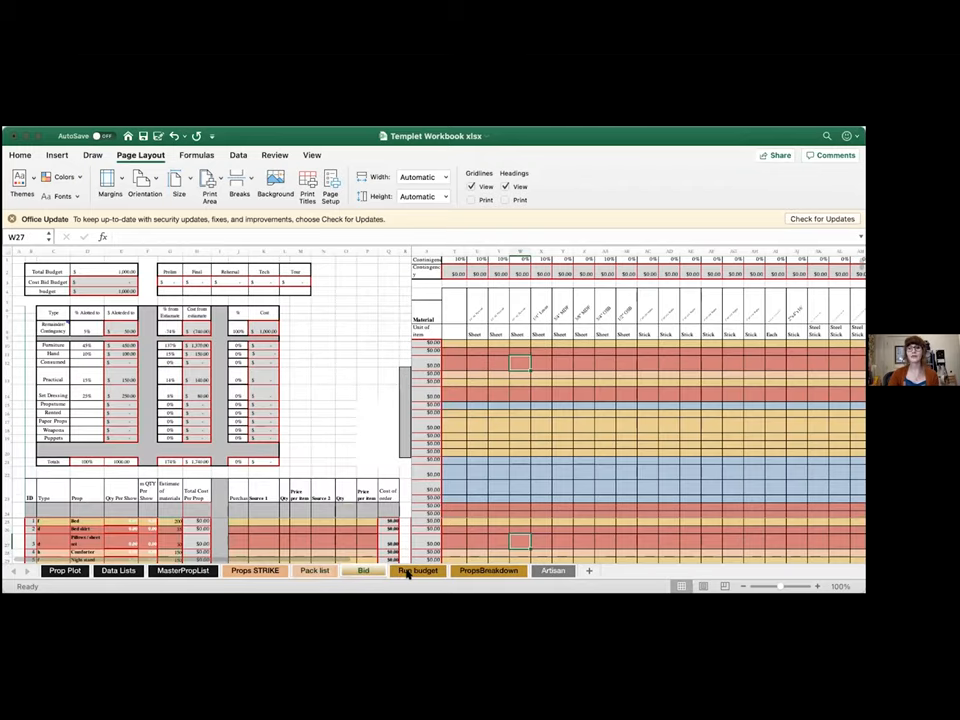
{"action": "left_click", "coordinate": [416, 570]}
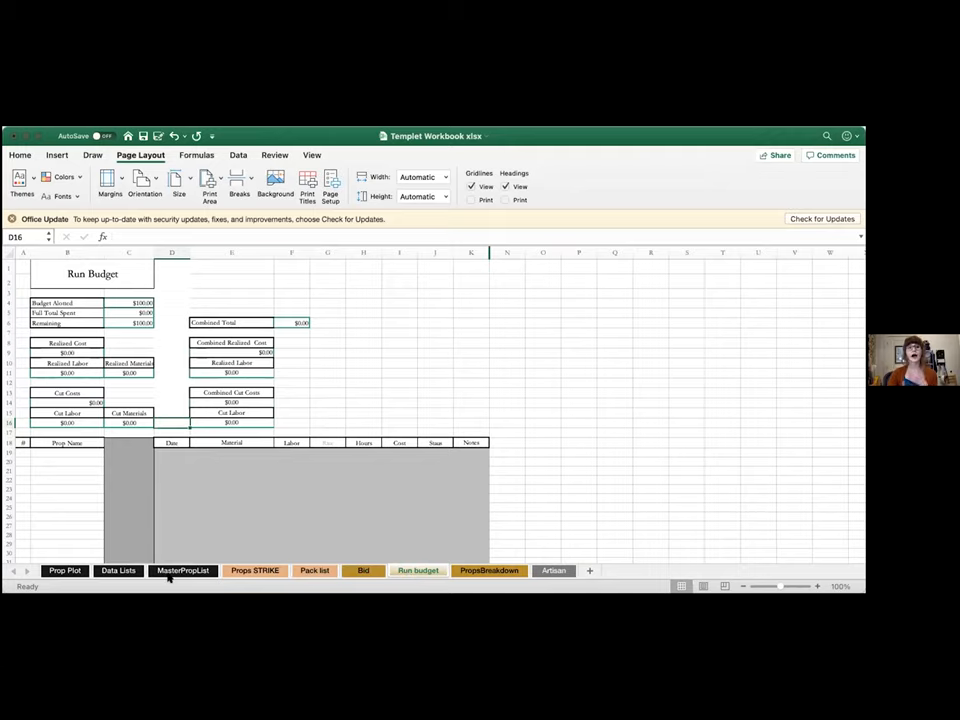
{"action": "left_click", "coordinate": [182, 570]}
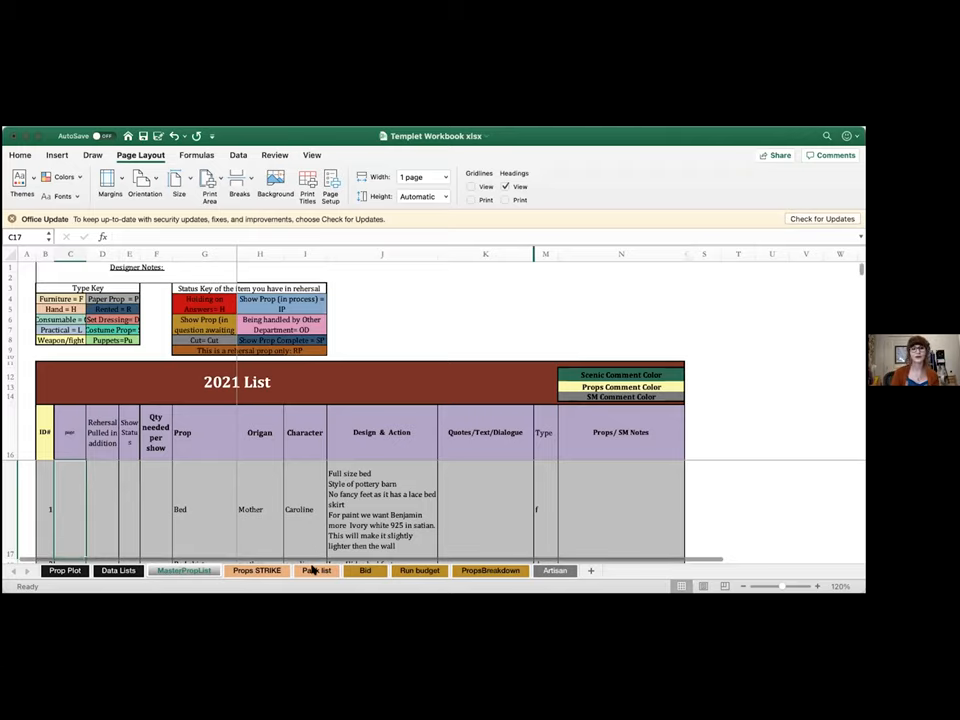
{"action": "left_click", "coordinate": [316, 570]}
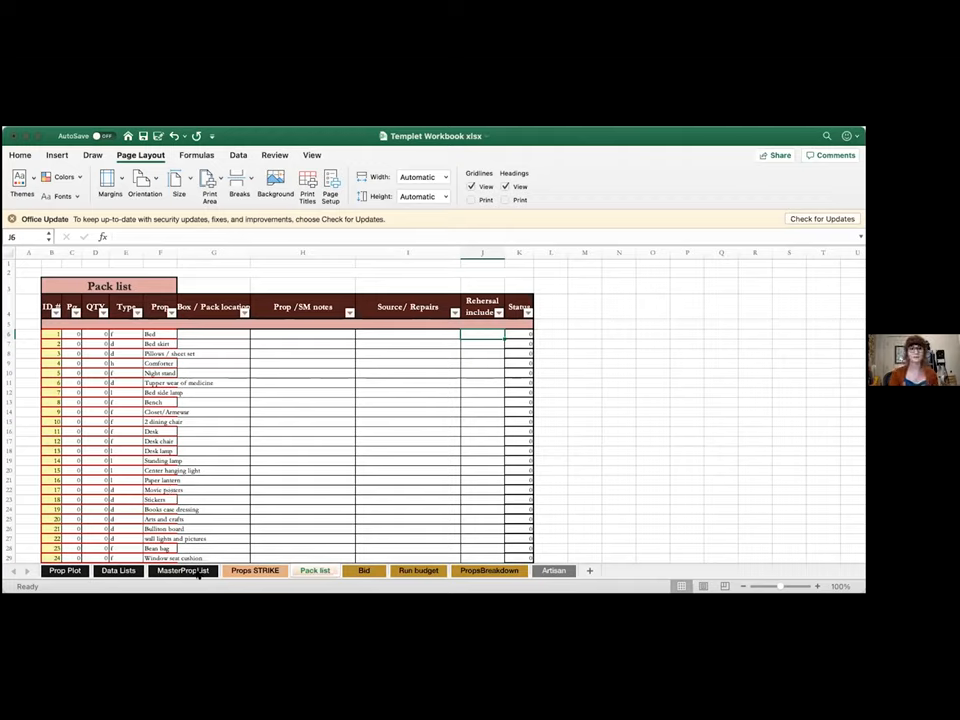
Step: Unhide the Consumables sheet from the tab menu and return to the MasterPropList sheet
{"action": "right_click", "coordinate": [182, 572]}
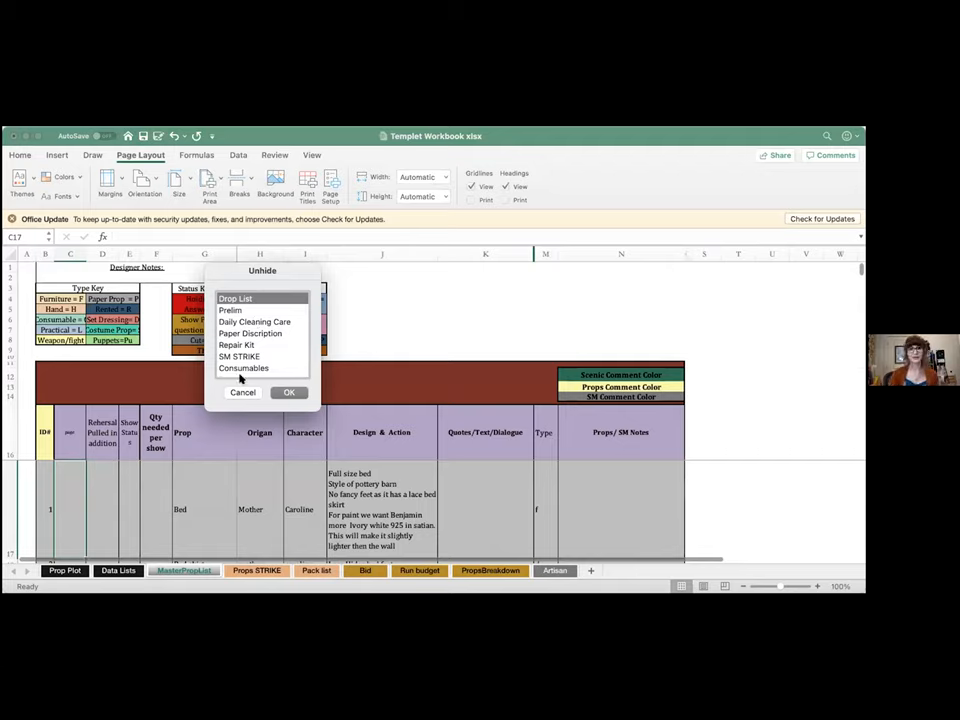
{"action": "left_click", "coordinate": [244, 368]}
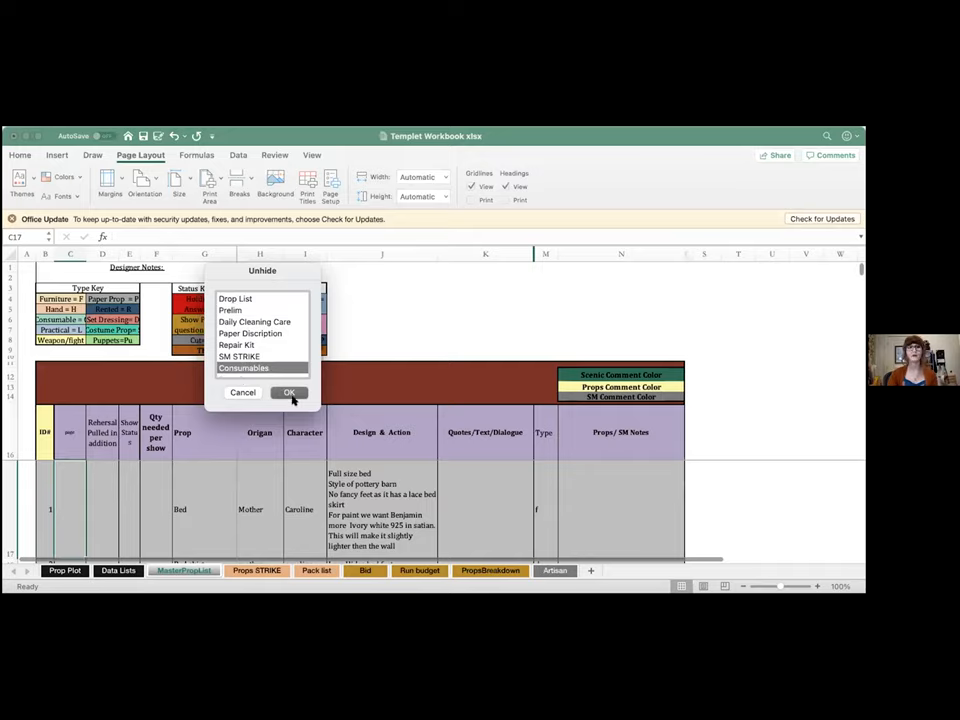
{"action": "left_click", "coordinate": [288, 392]}
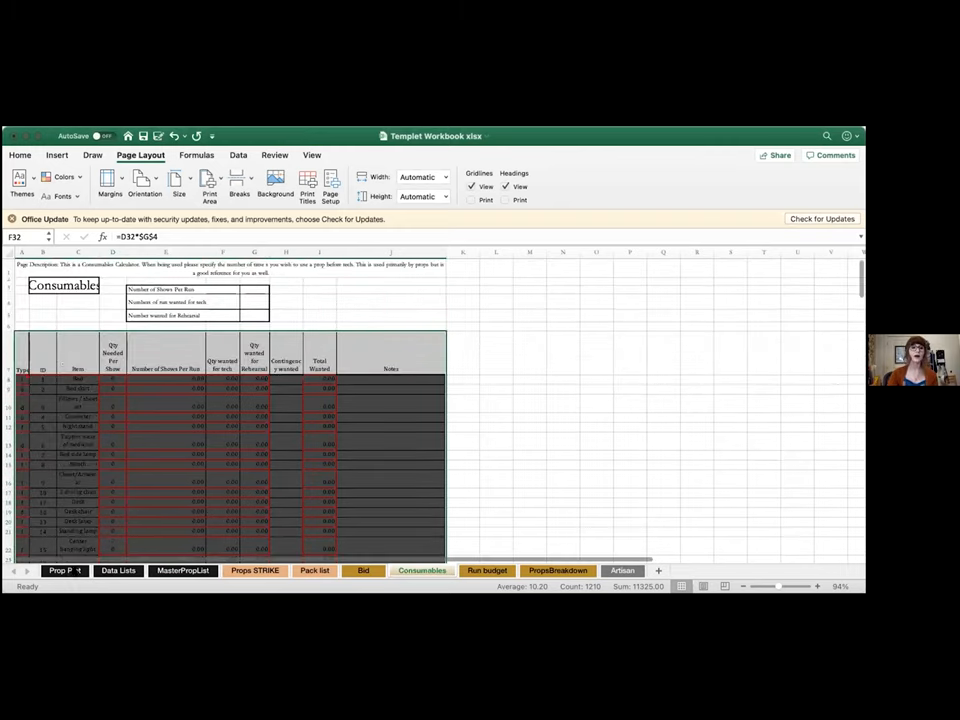
{"action": "left_click", "coordinate": [64, 570]}
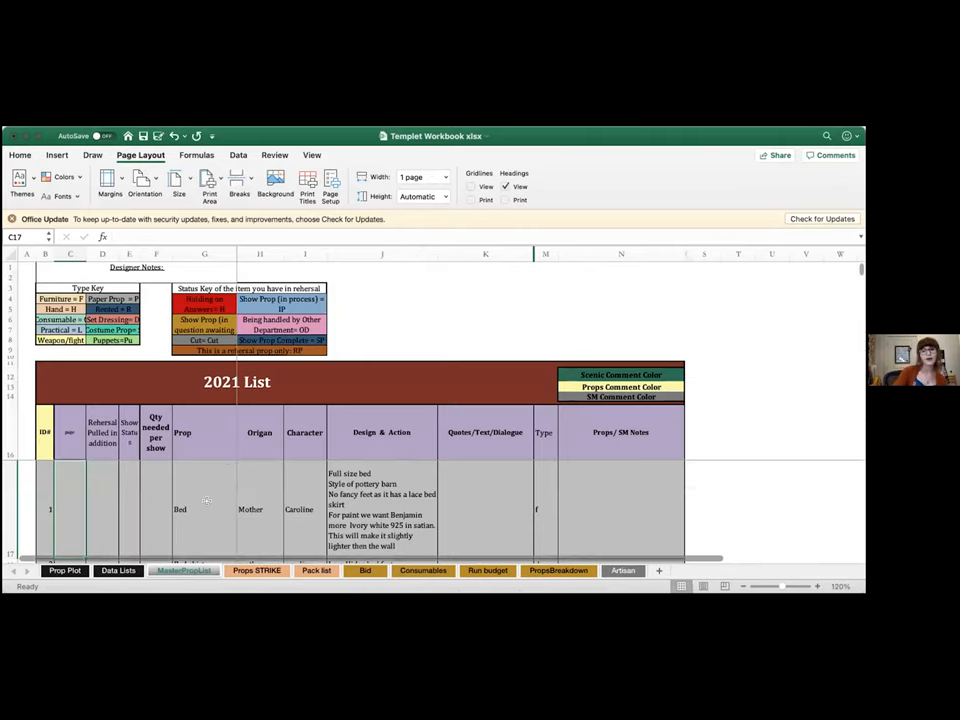
Step: Scroll the 2021 List and inspect a prop's cut status and the Mother/ Caroline entry
{"action": "scroll", "scroll_direction": "down", "scroll_amount": 3}
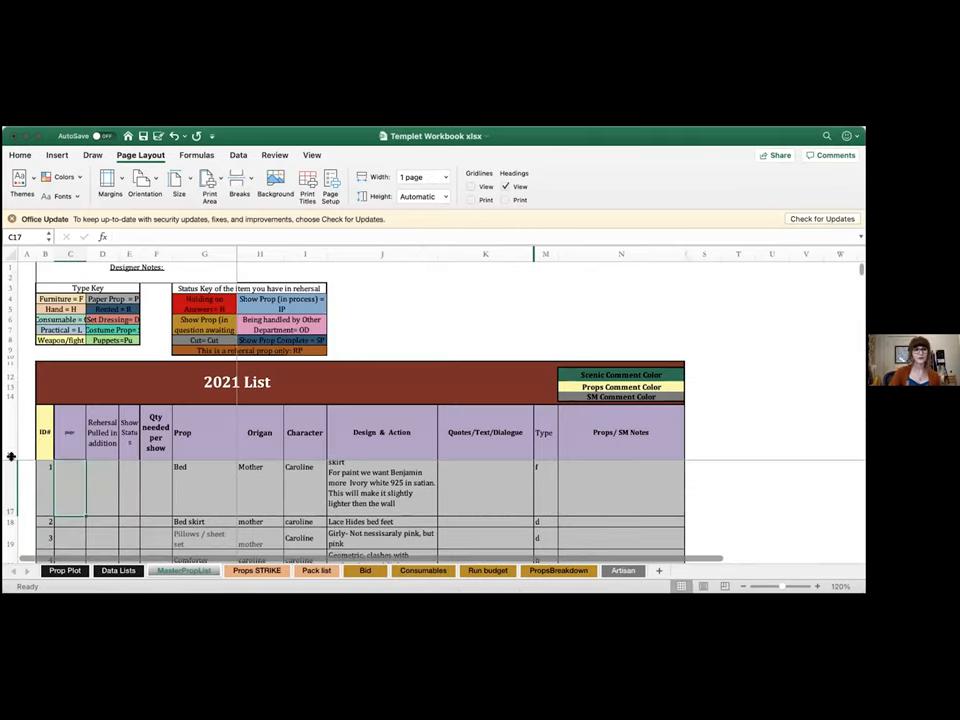
{"action": "scroll", "scroll_direction": "down", "scroll_amount": 3}
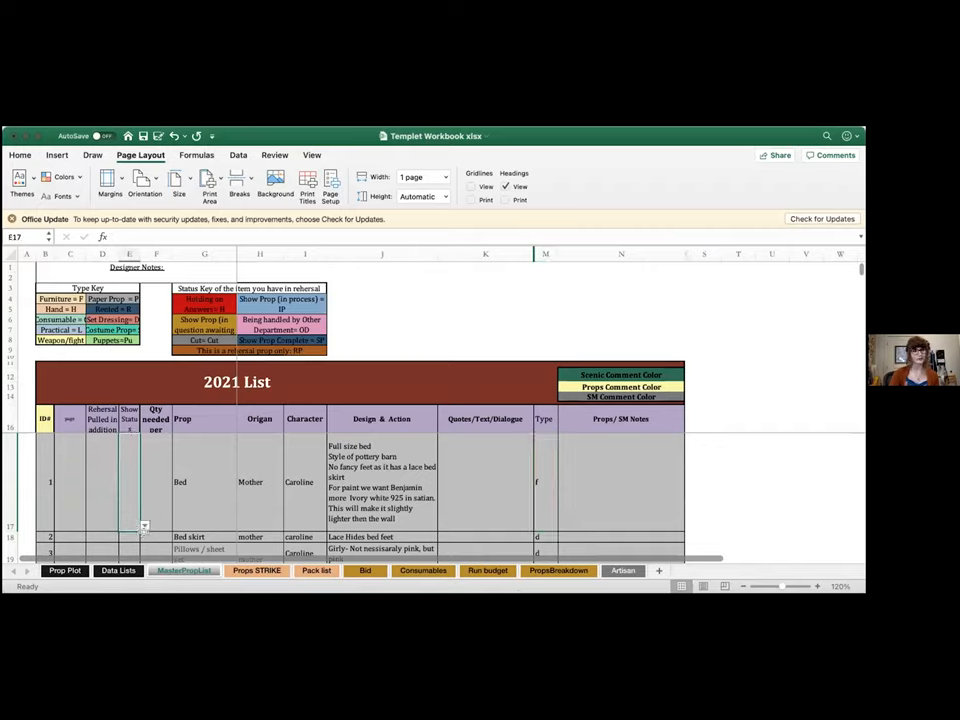
{"action": "left_click", "coordinate": [128, 524]}
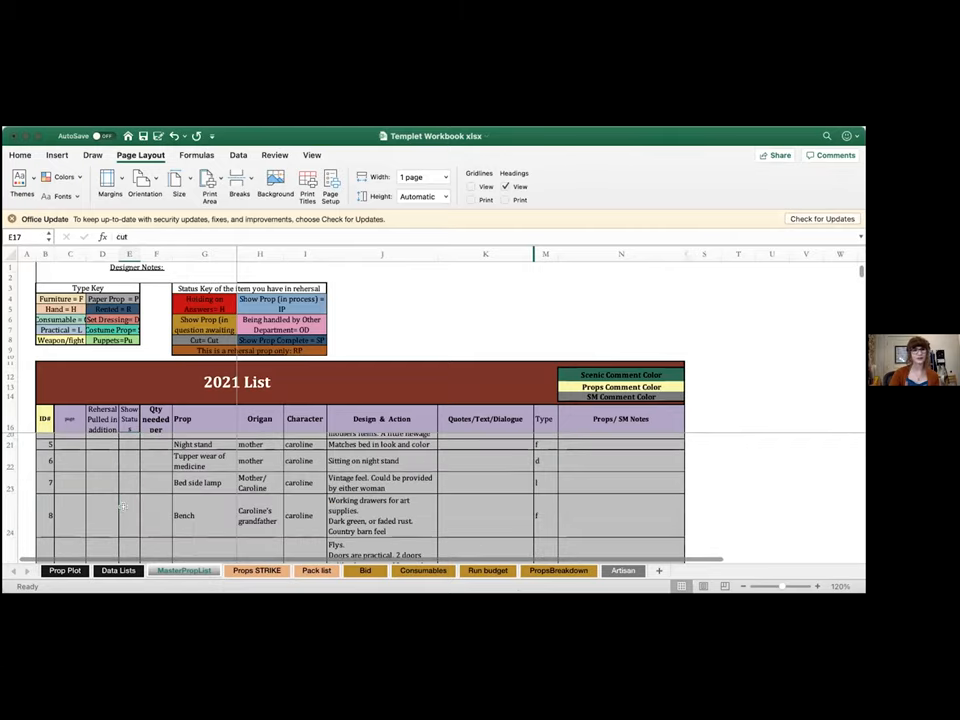
{"action": "left_click", "coordinate": [258, 482]}
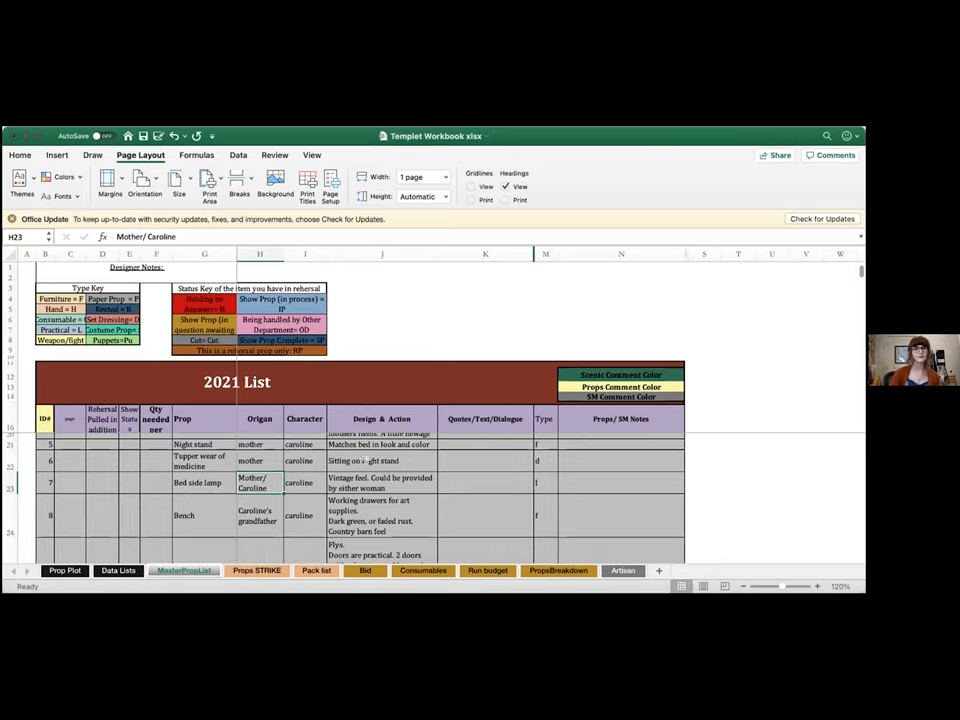
Step: Move through the Pack list sheet to the Bid budget sheet with its cost grid
{"action": "left_click", "coordinate": [256, 570]}
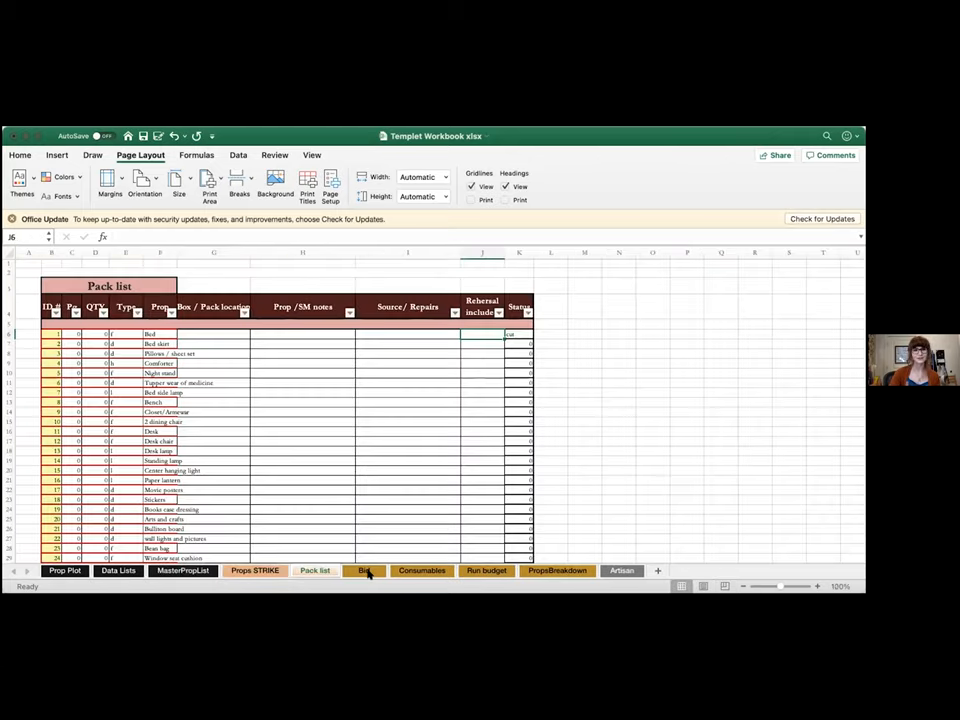
{"action": "left_click", "coordinate": [364, 570]}
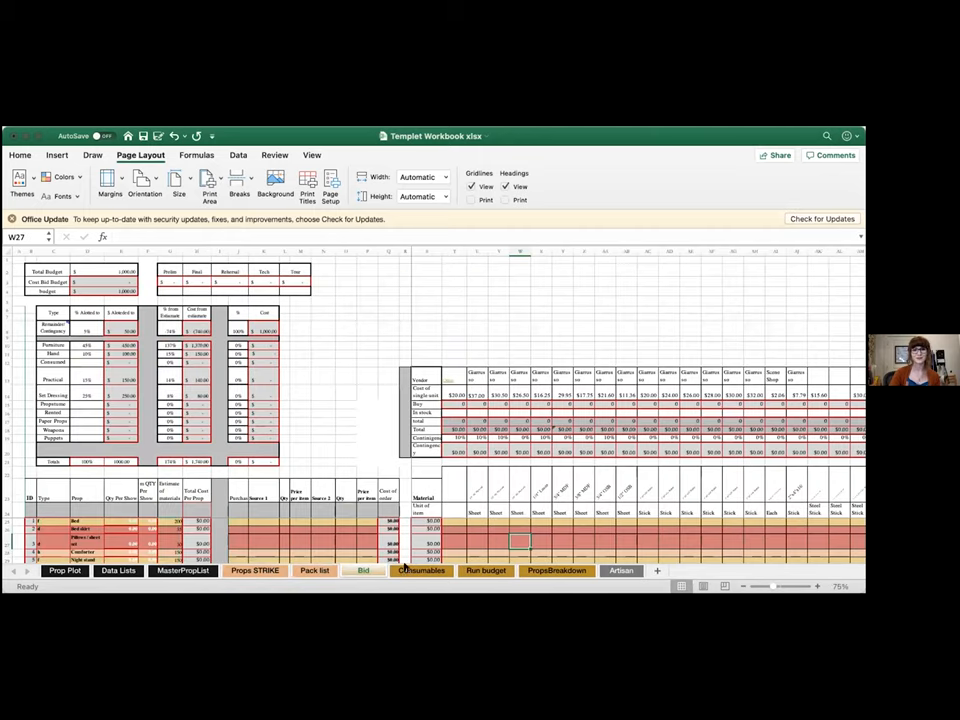
Step: Scroll the budget sheet past its SUMIF total and return to the MasterPropList sheet
{"action": "scroll", "scroll_direction": "down", "scroll_amount": 3}
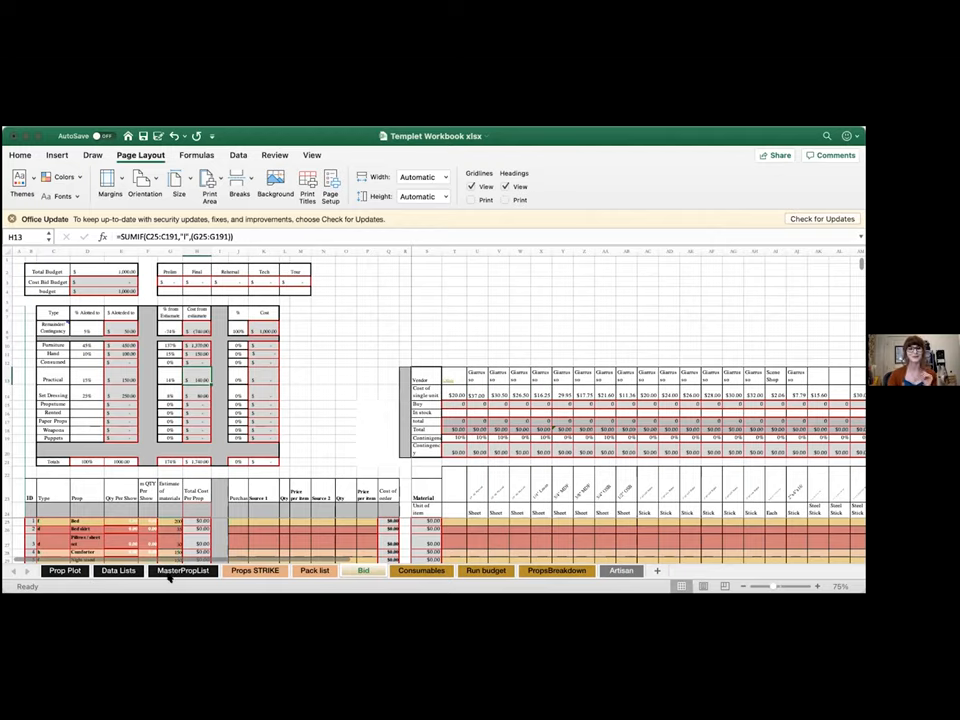
{"action": "left_click", "coordinate": [184, 570]}
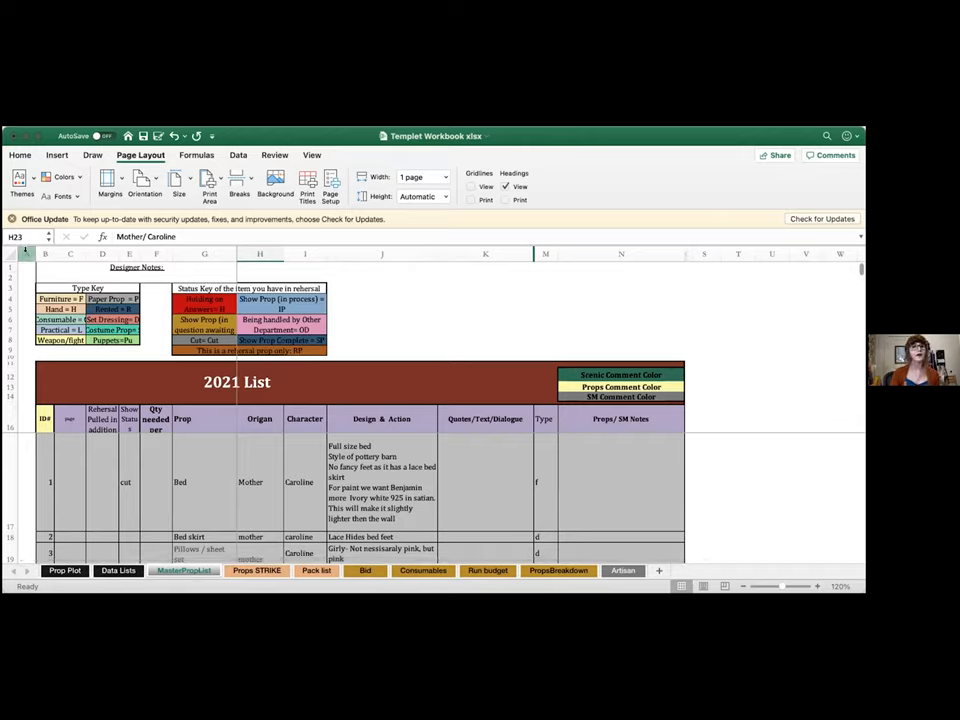
Step: Narrow the Origin column, then inspect two cut-status cells (D24, D23) further down the list
{"action": "right_click", "coordinate": [24, 252]}
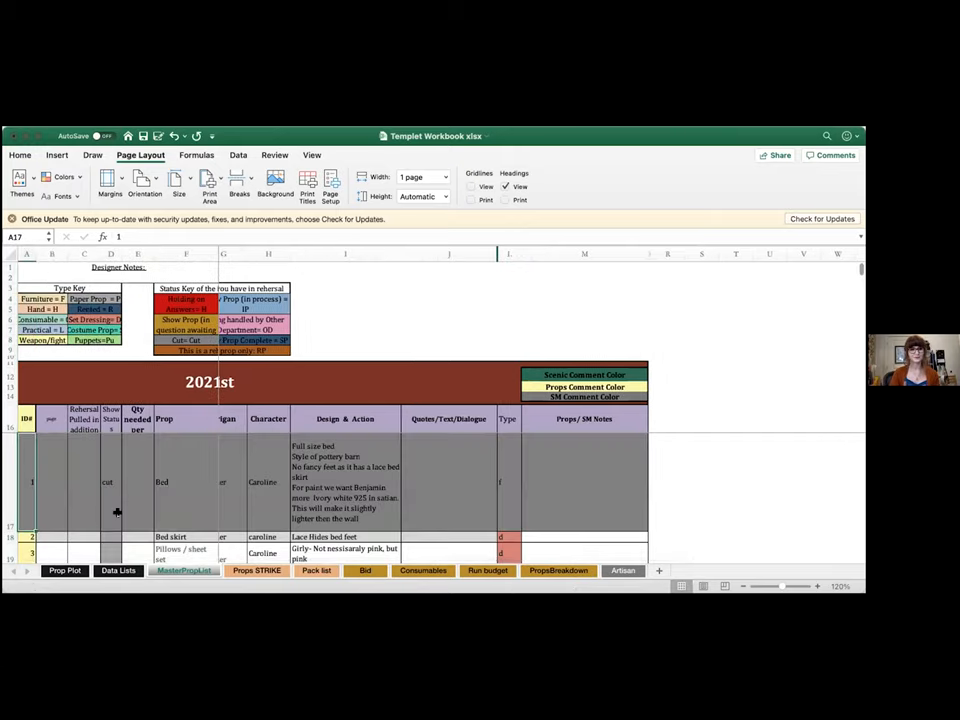
{"action": "scroll", "scroll_direction": "down", "scroll_amount": 3}
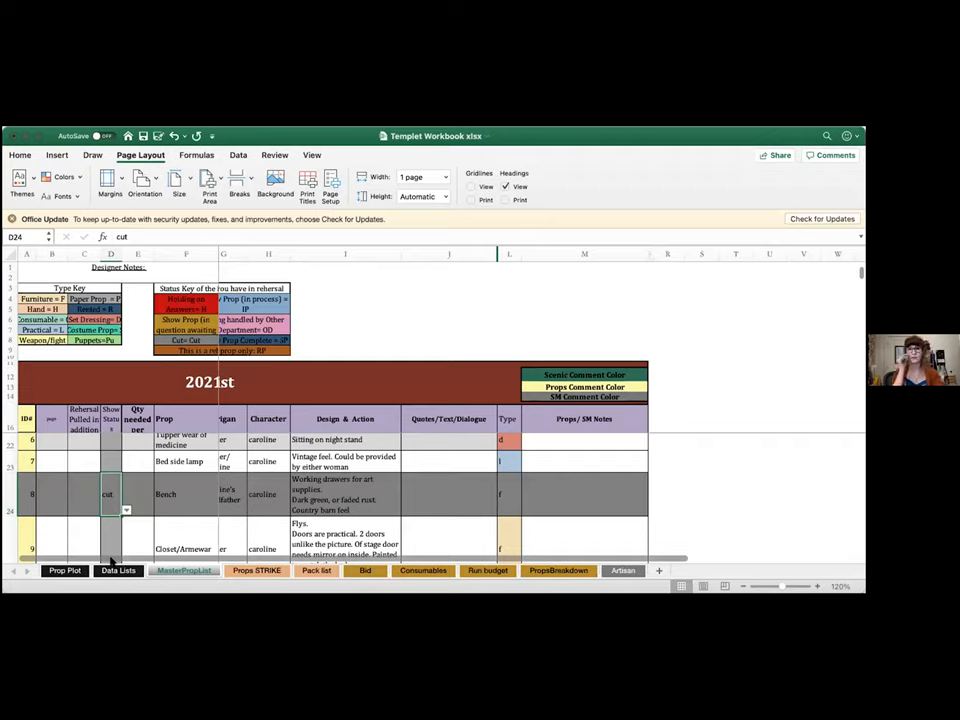
{"action": "left_click", "coordinate": [110, 460]}
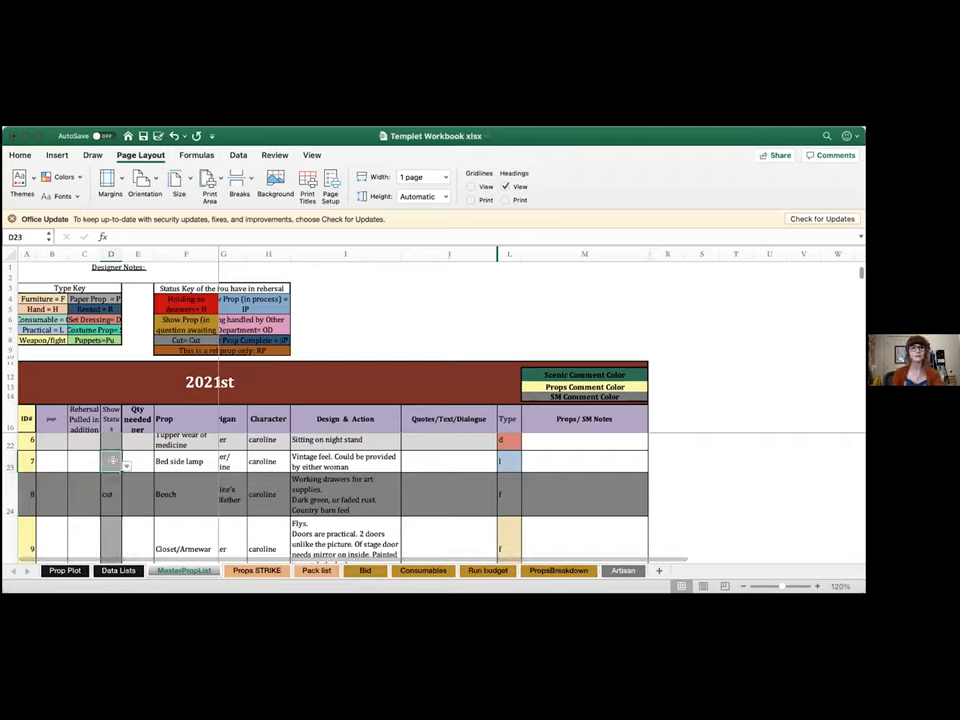
{"action": "left_click", "coordinate": [110, 492]}
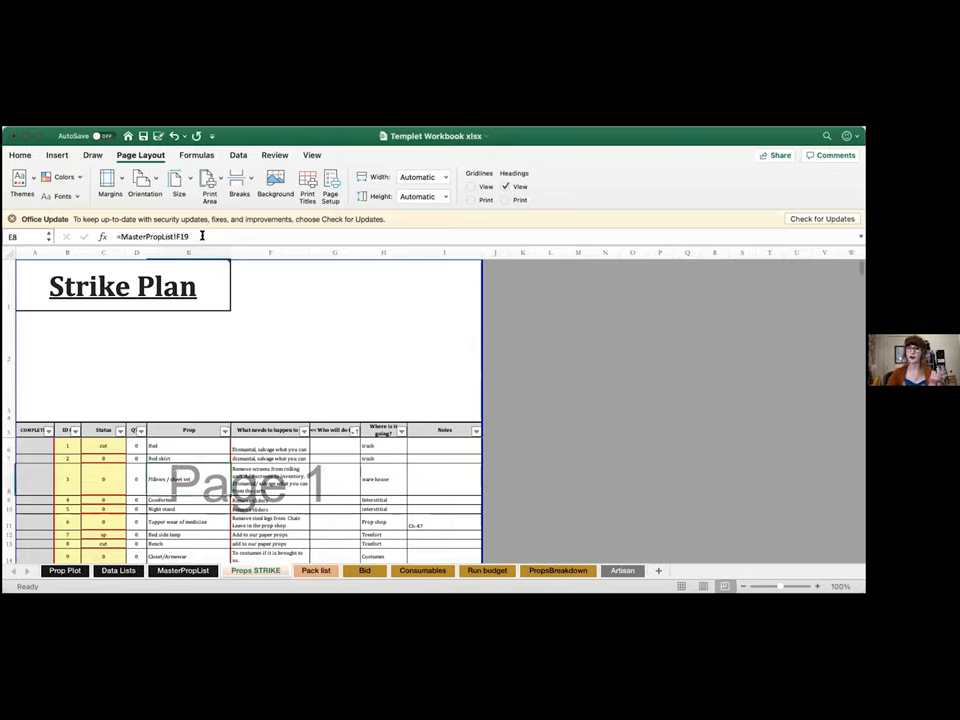
{"action": "mouse_move", "coordinate": [202, 236]}
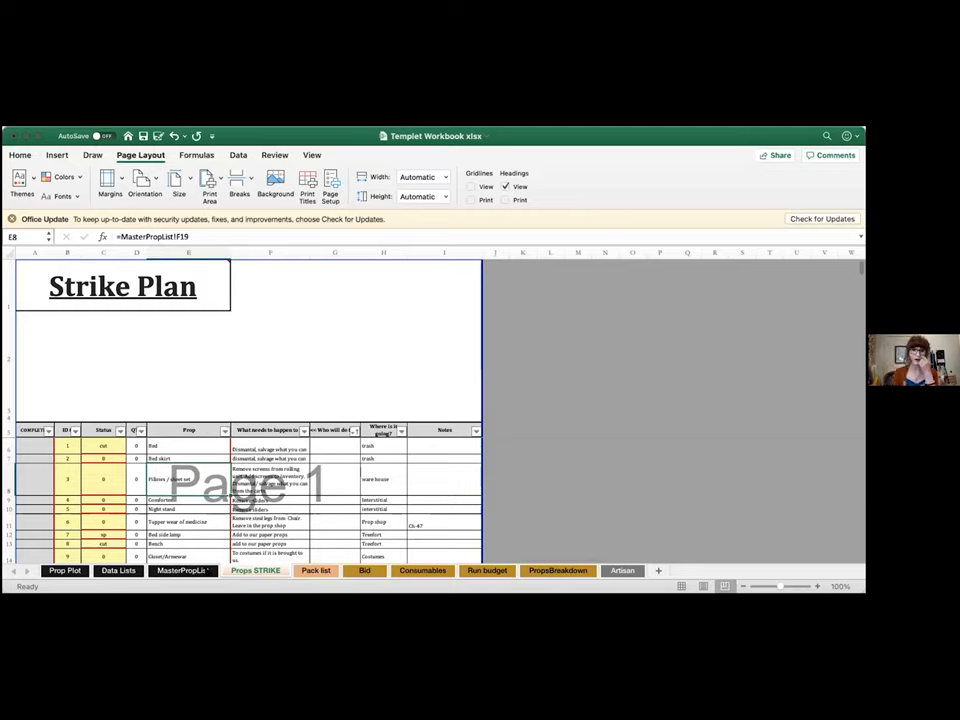
{"action": "left_click", "coordinate": [270, 480]}
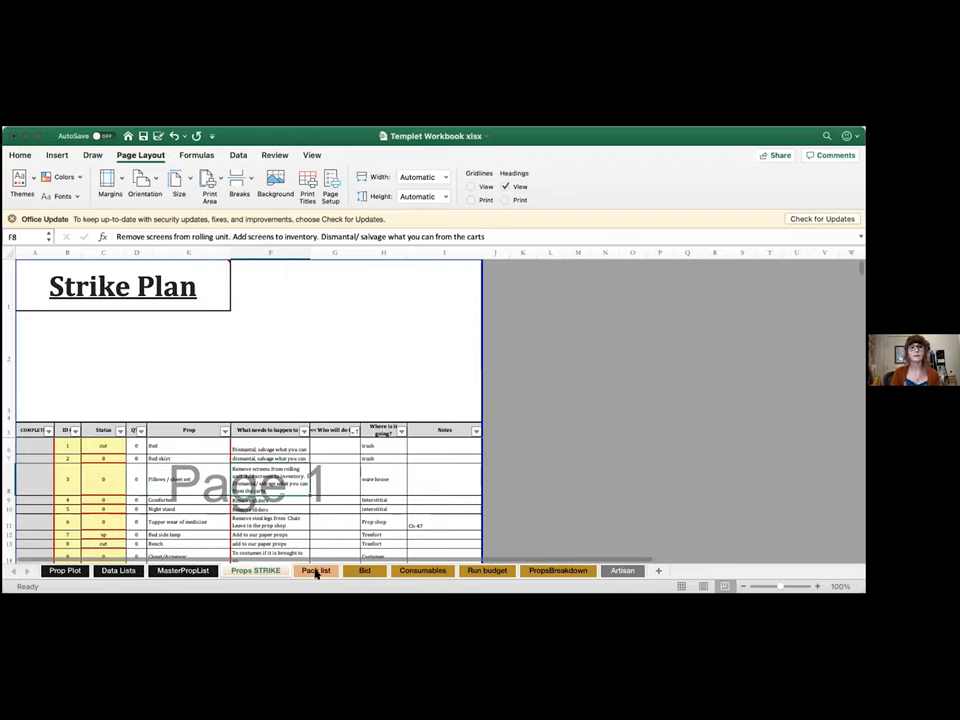
Step: Pass through Pack list and the budget sheet to reach the PropsBreakdown sheet
{"action": "left_click", "coordinate": [316, 570]}
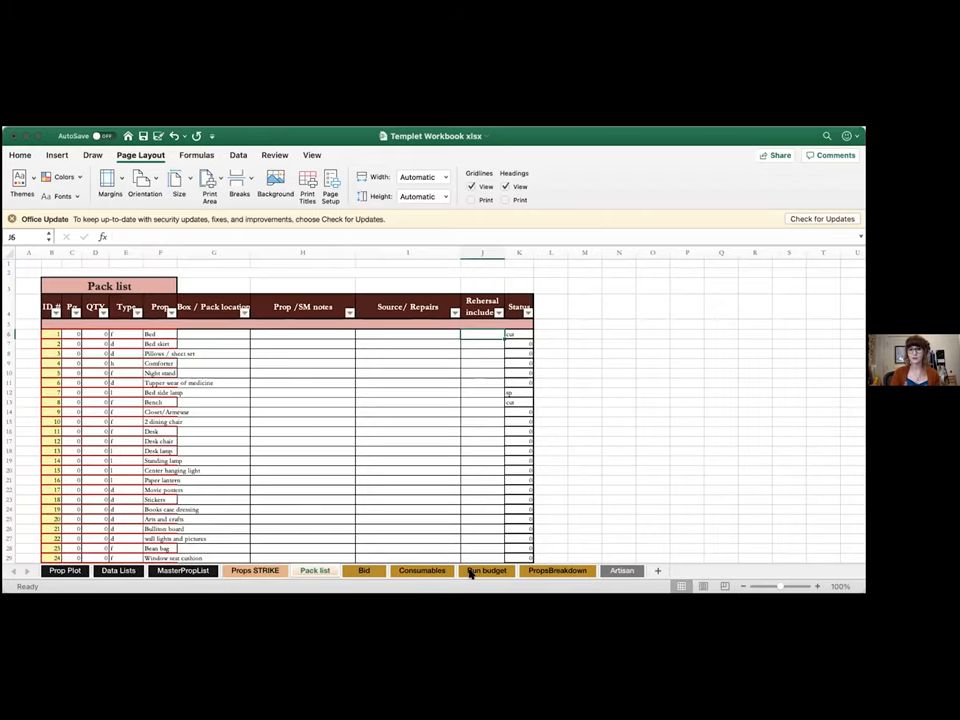
{"action": "left_click", "coordinate": [364, 572]}
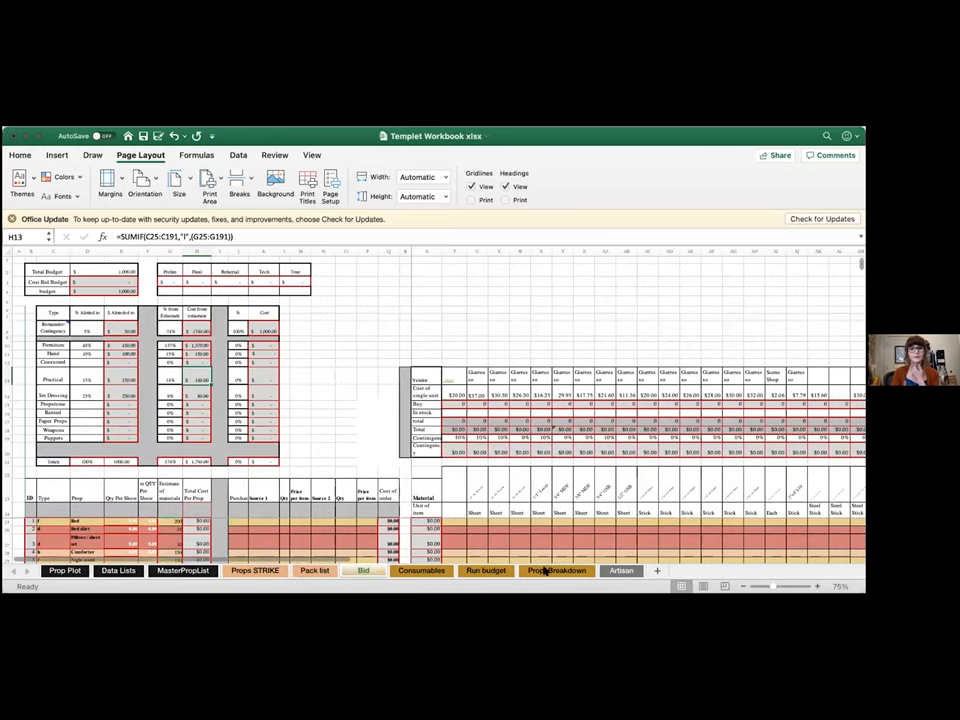
{"action": "left_click", "coordinate": [556, 570]}
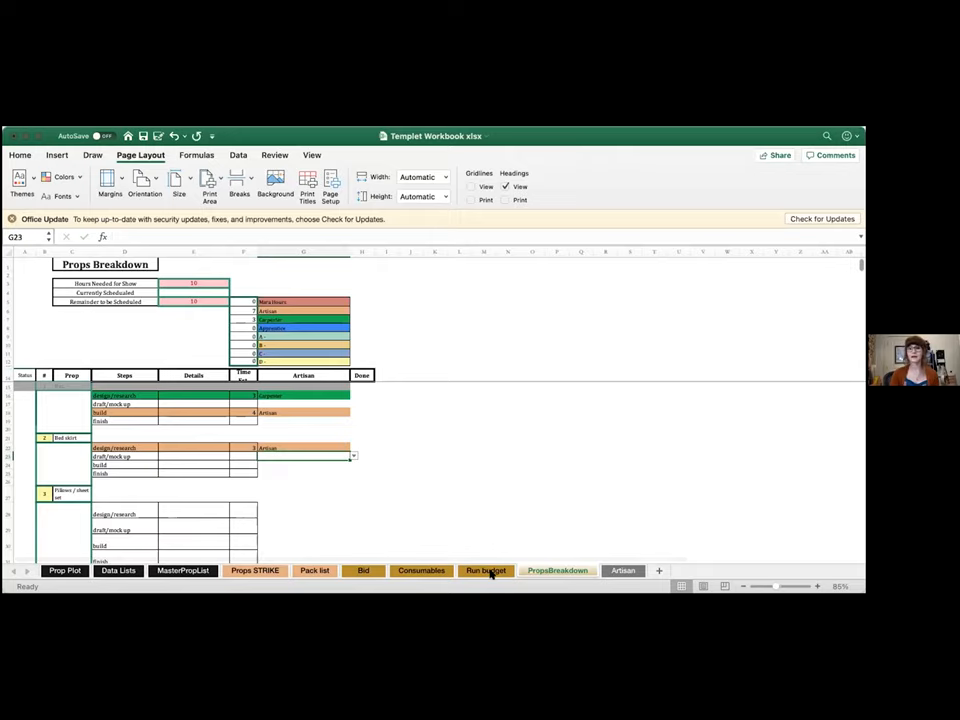
Step: Bring up the Excel lecture prop list workbook on its Data validation sheet
{"action": "left_click", "coordinate": [486, 570]}
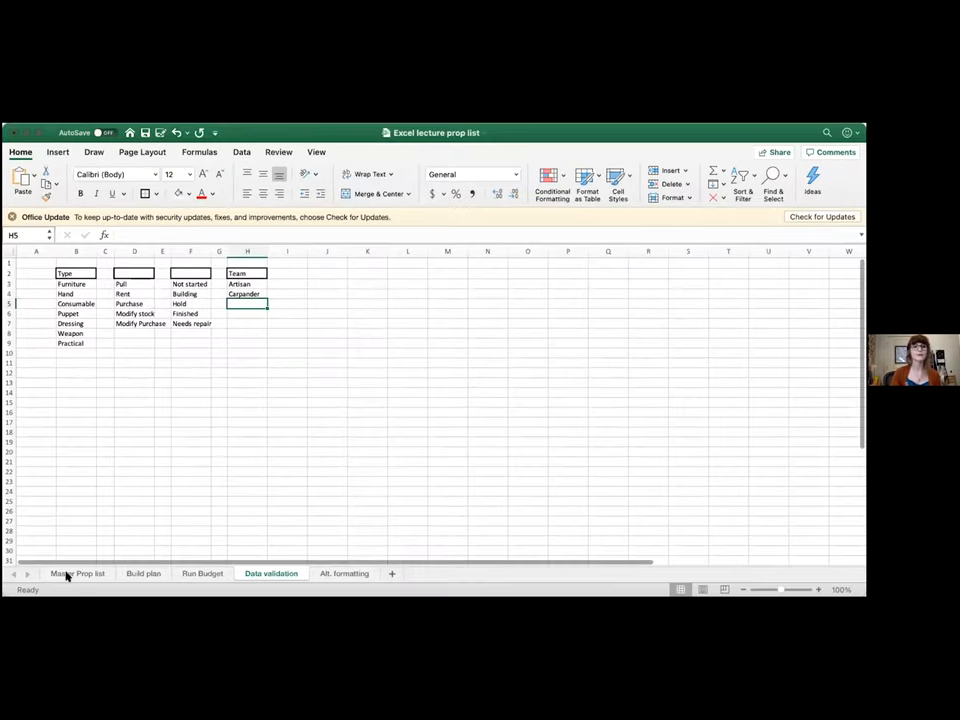
Step: Switch to the Master Prop list sheet of props, pages, characters and questions
{"action": "left_click", "coordinate": [76, 572]}
{"action": "type", "text": "Confirm quantities,color,"}
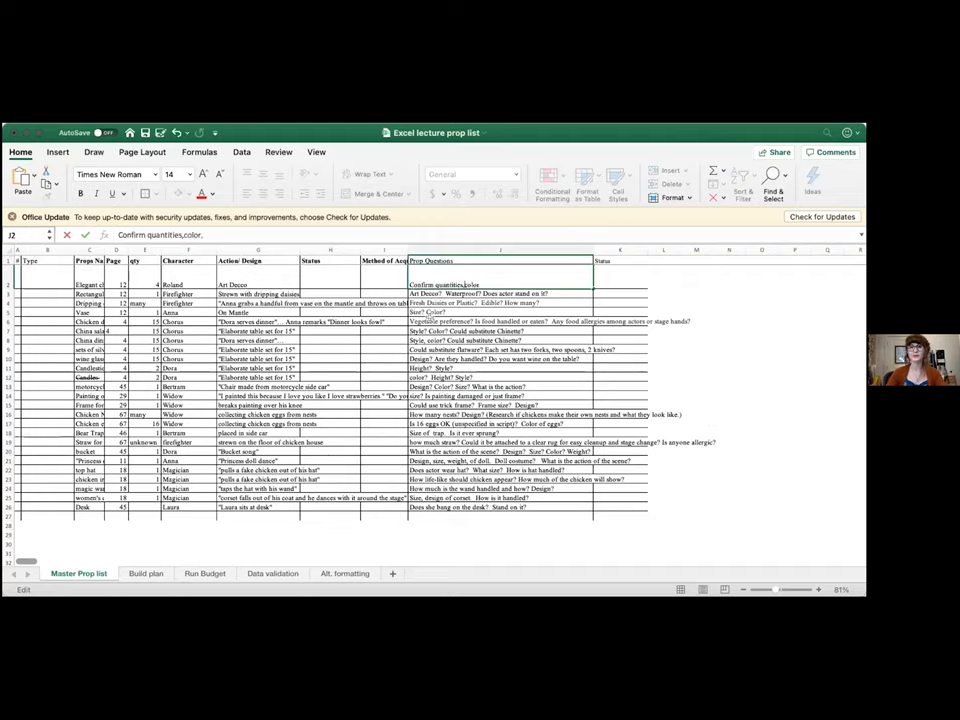
{"action": "left_click", "coordinate": [500, 348]}
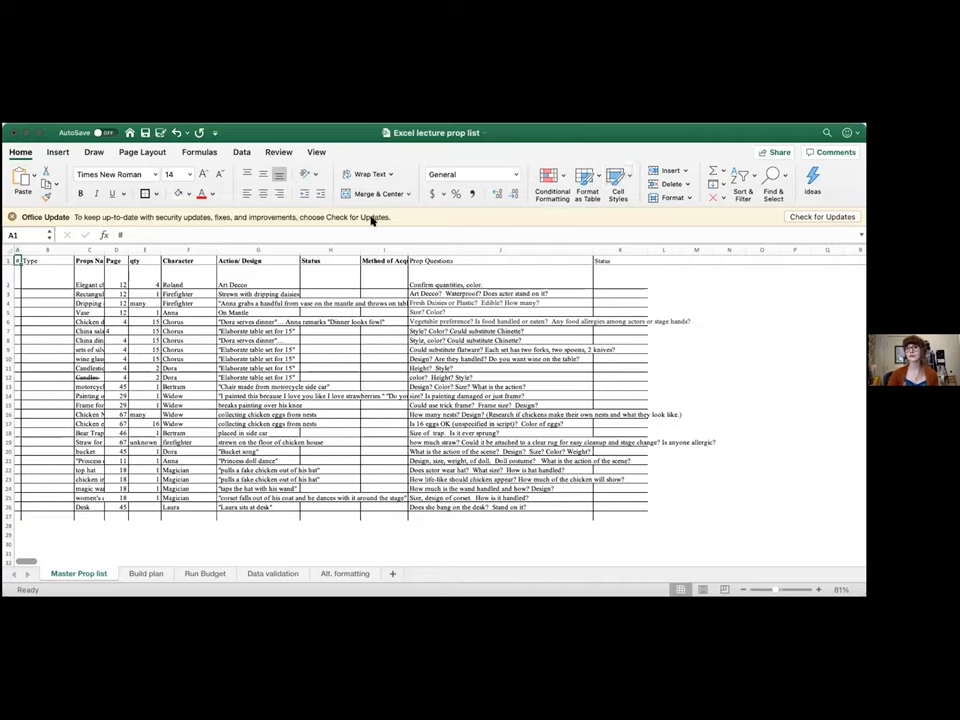
{"action": "left_click", "coordinate": [500, 248]}
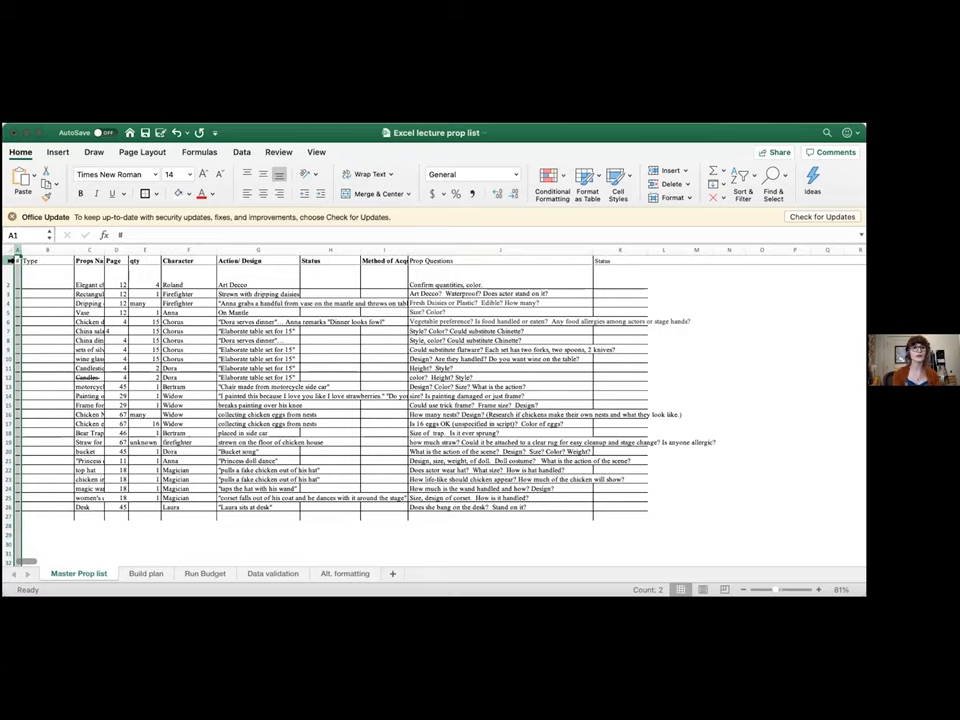
Step: Insert a blank row above row 1 via the row header's context menu
{"action": "right_click", "coordinate": [16, 260]}
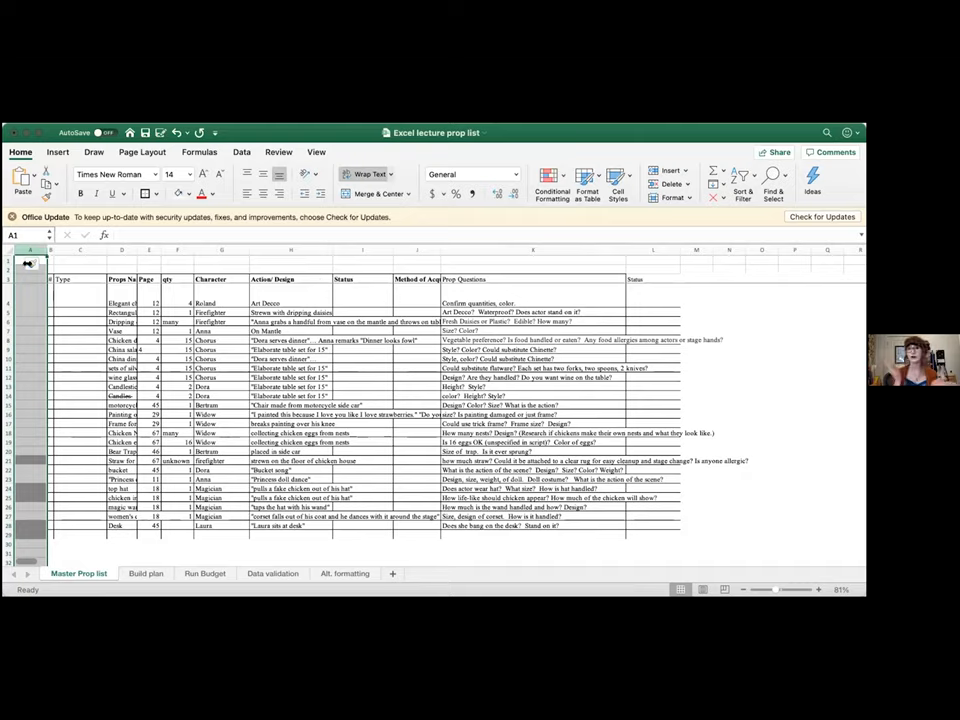
{"action": "left_click", "coordinate": [78, 260]}
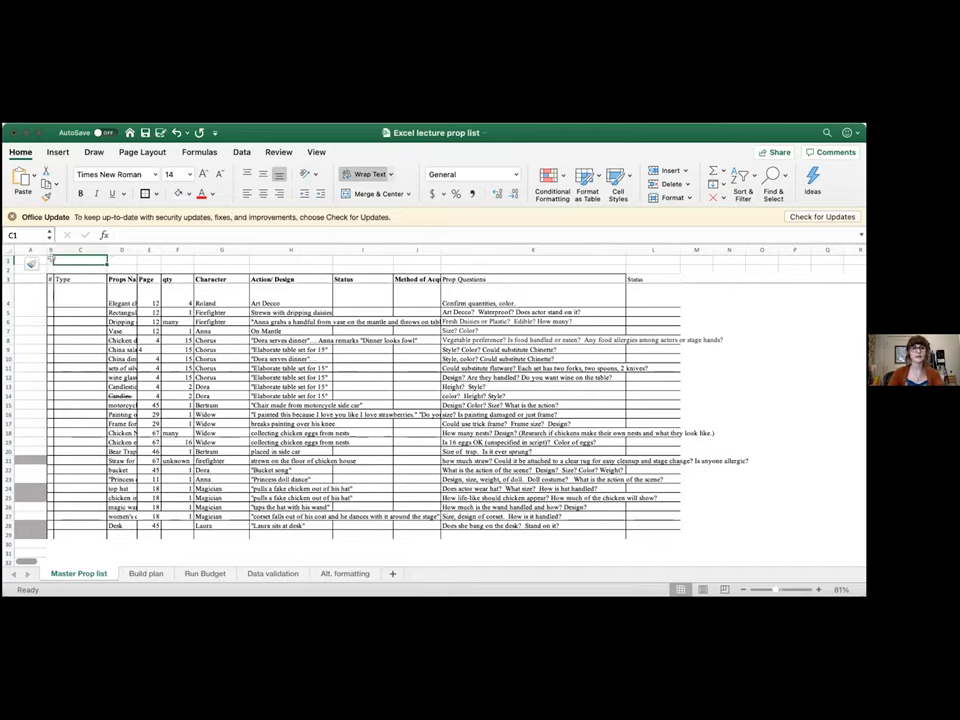
Step: Merge and centre B1:H1 and start entering the 'Prop List' title
{"action": "left_click", "coordinate": [52, 260]}
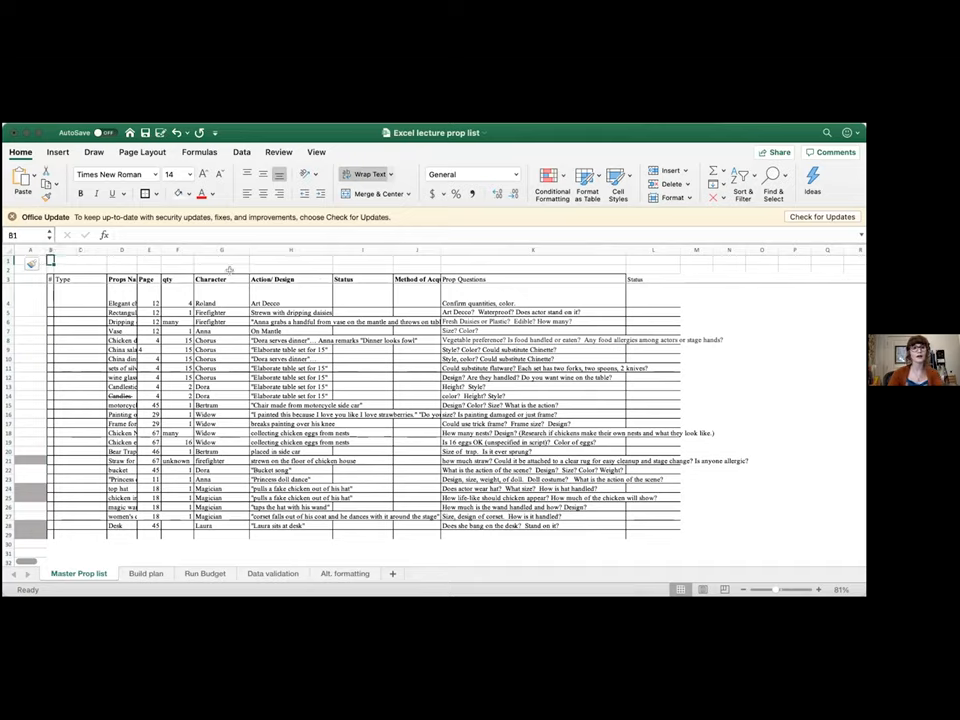
{"action": "left_click", "coordinate": [376, 192]}
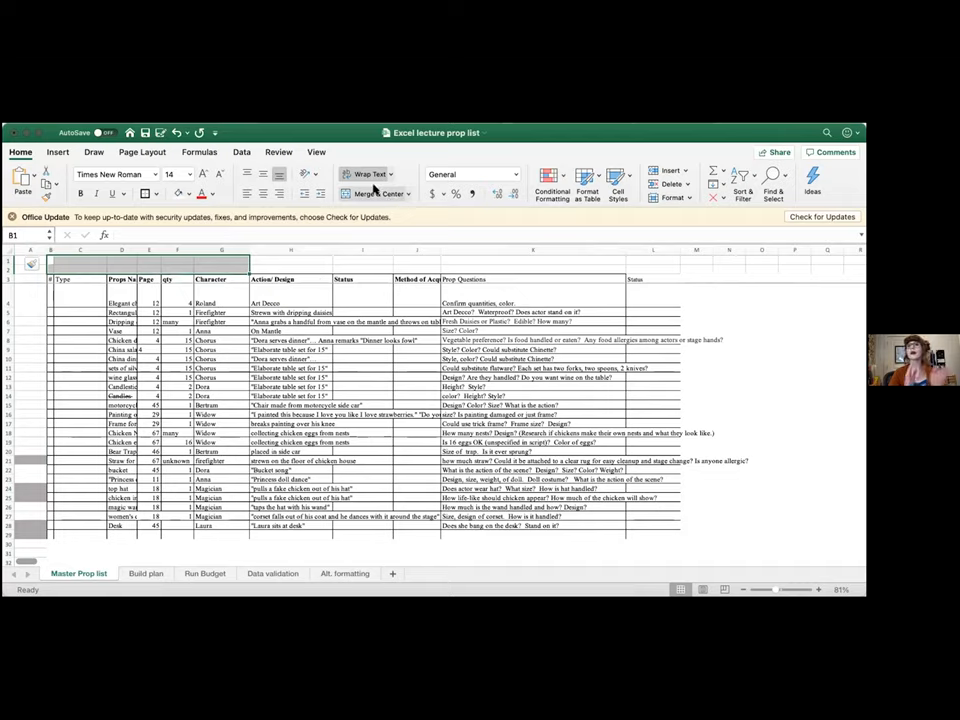
{"action": "mouse_move", "coordinate": [378, 192]}
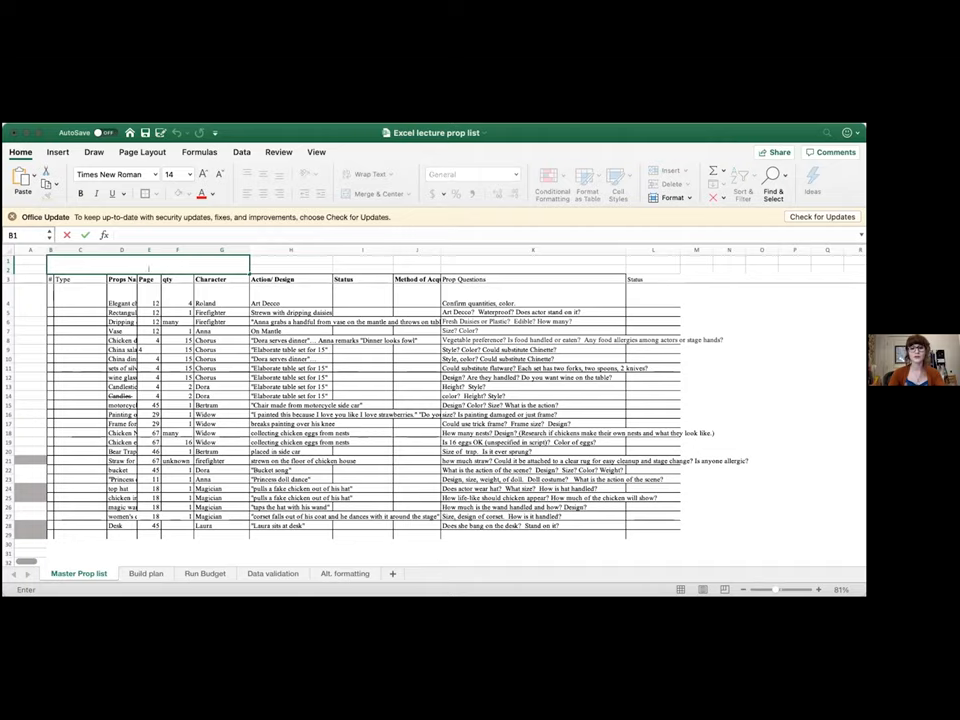
{"action": "type", "text": "Prop List"}
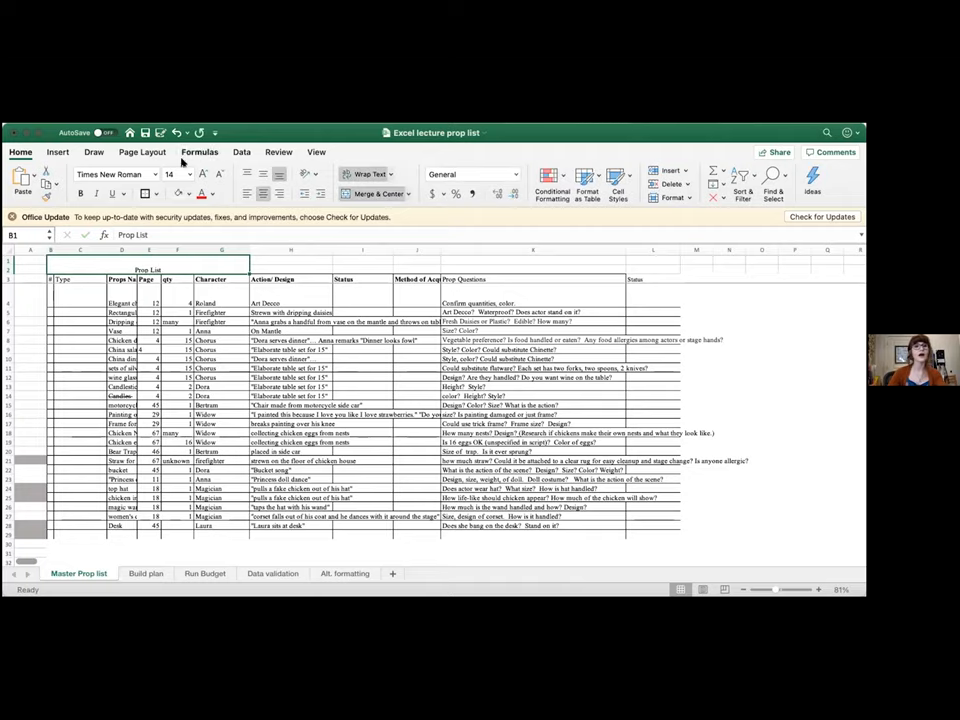
Step: Confirm the Prop List title entry so it can be formatted bold and larger
{"action": "left_click", "coordinate": [188, 174]}
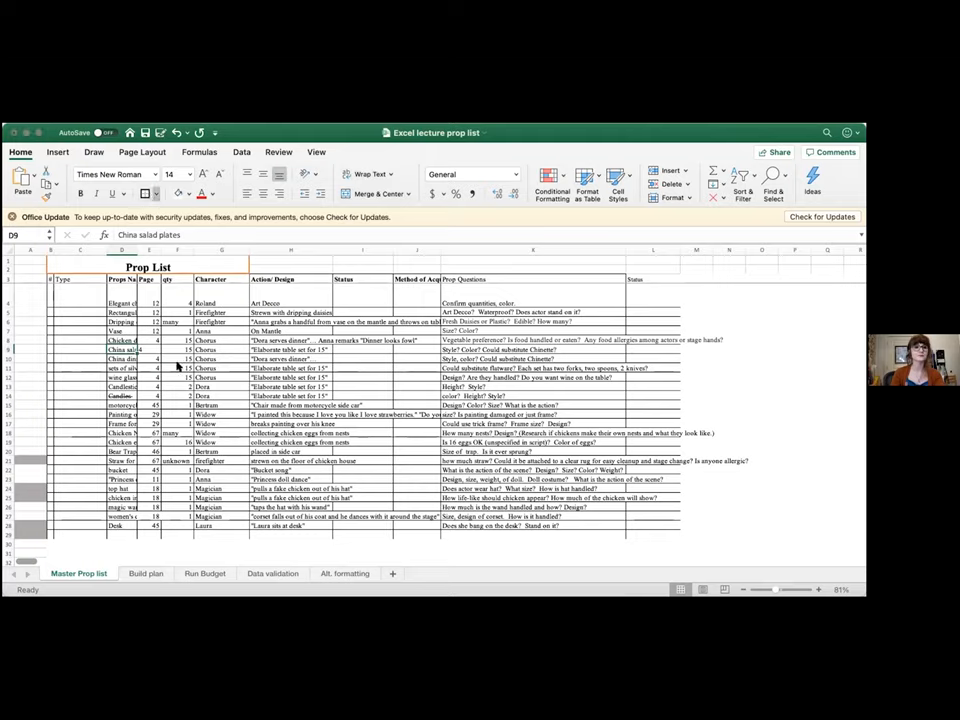
{"action": "mouse_move", "coordinate": [324, 506]}
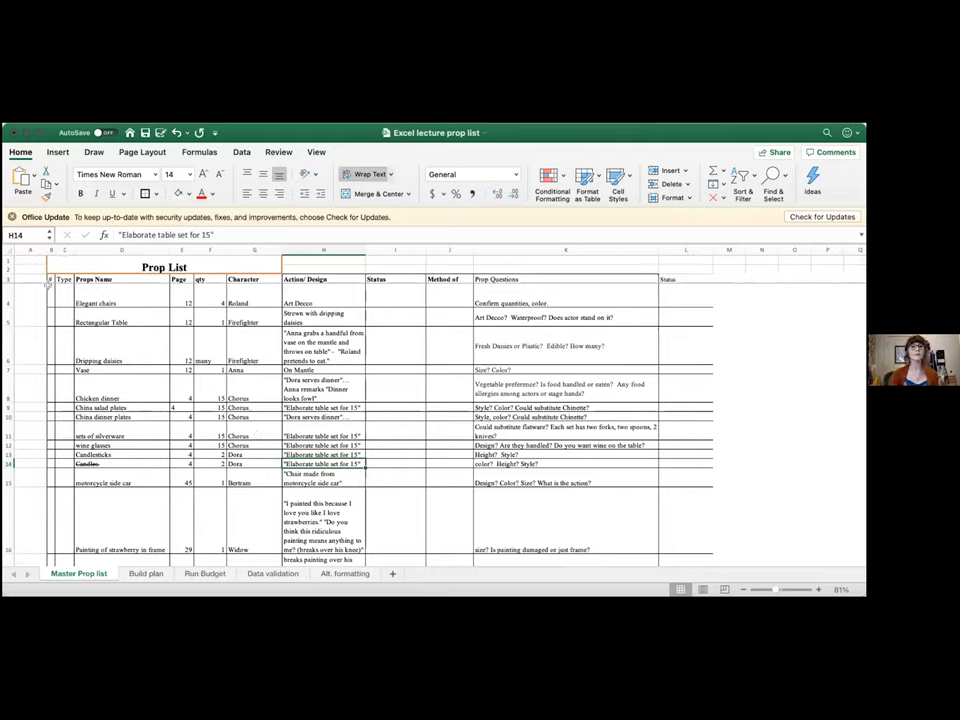
Step: Enter 1 and 2 as the numbers for the first two props in the first column
{"action": "left_click_drag", "start_coordinate": [60, 250], "coordinate": [60, 250]}
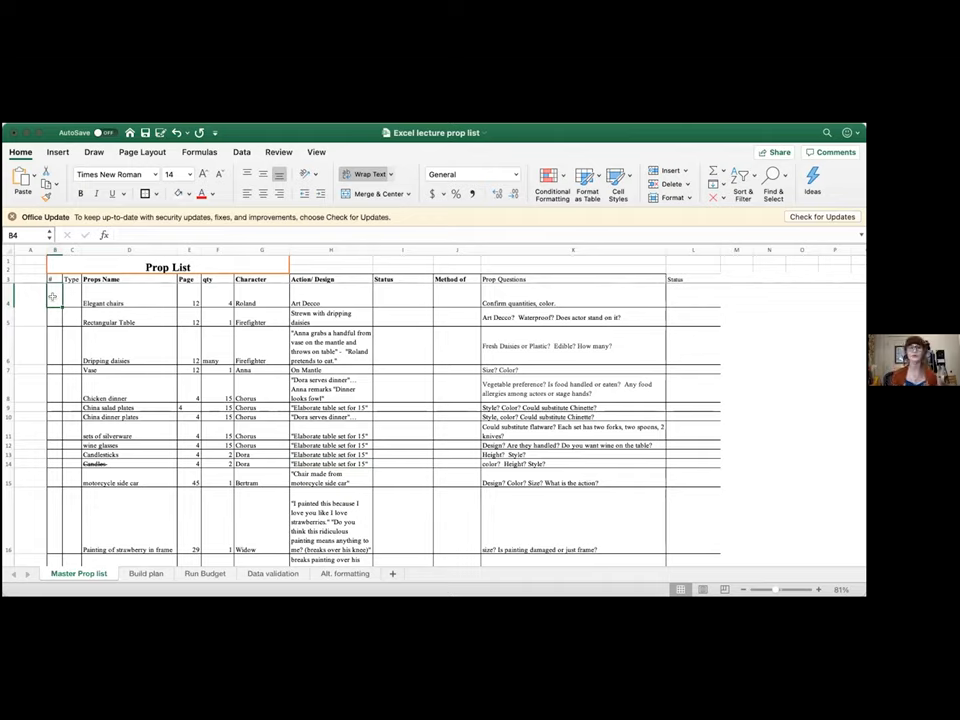
{"action": "double_click", "coordinate": [50, 296]}
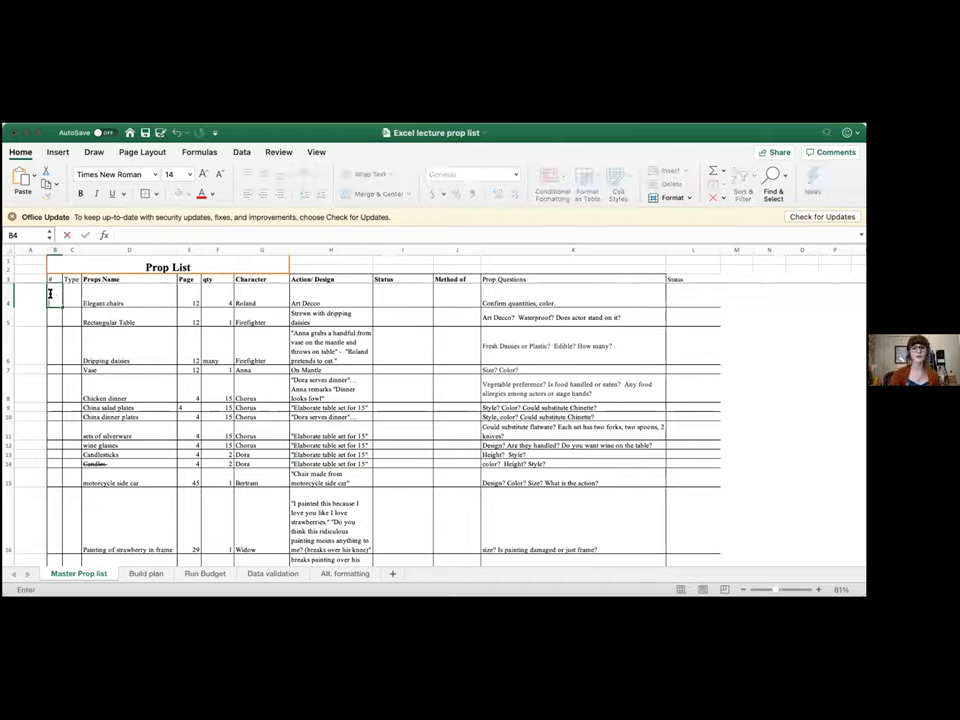
{"action": "type", "text": "1"}
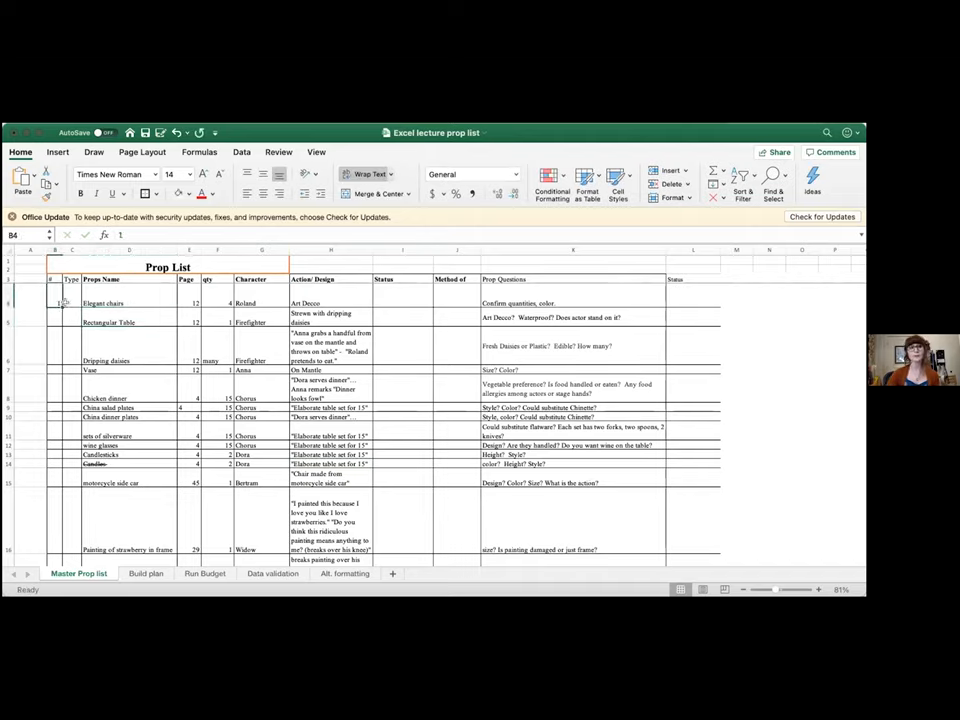
{"action": "left_click", "coordinate": [56, 320]}
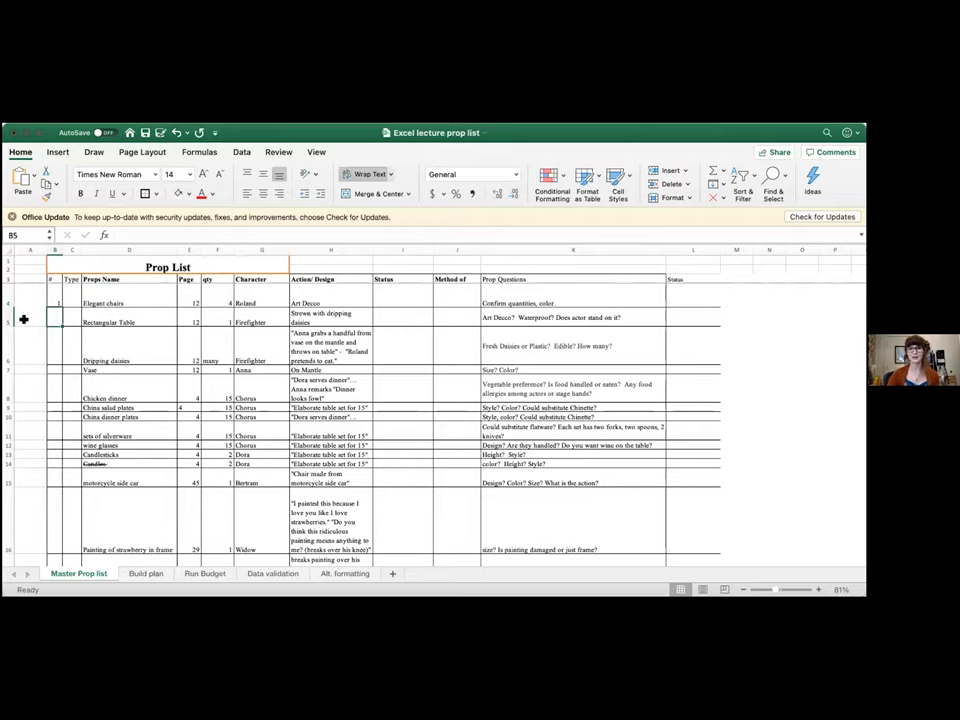
{"action": "left_click", "coordinate": [58, 304]}
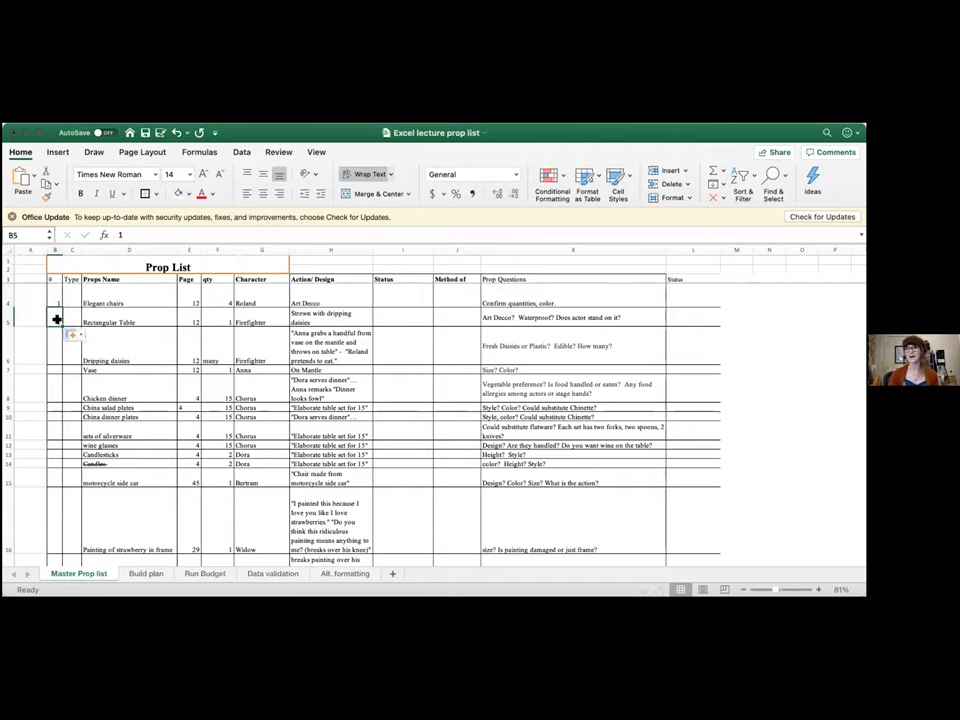
{"action": "type", "text": "2"}
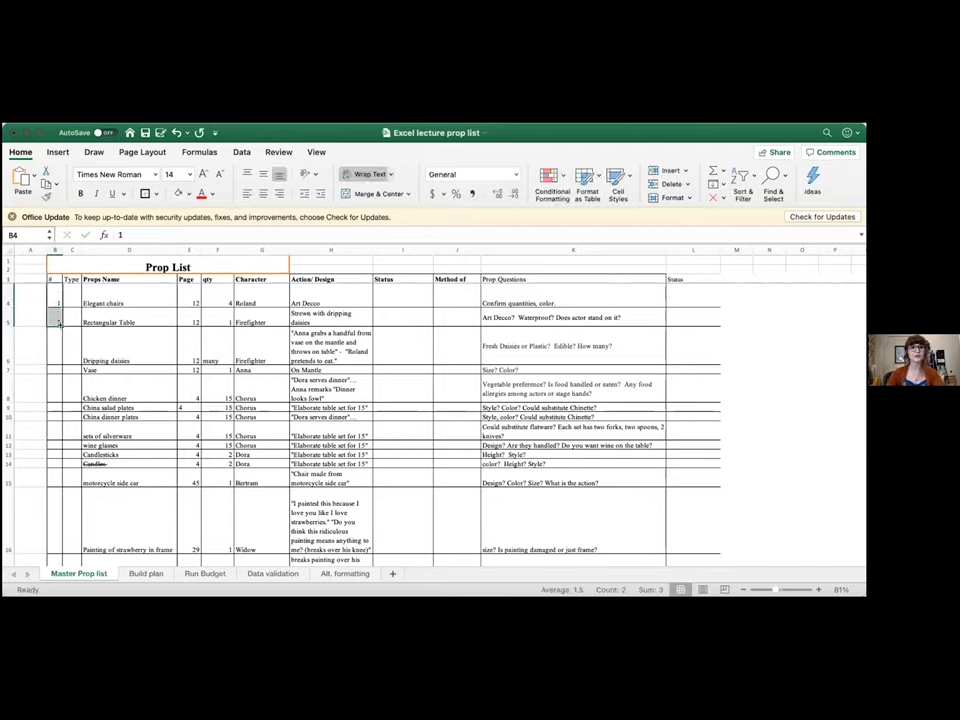
Step: Extend the 1, 2 series down the first column to number every prop through 109
{"action": "left_click_drag", "start_coordinate": [58, 308], "coordinate": [64, 544]}
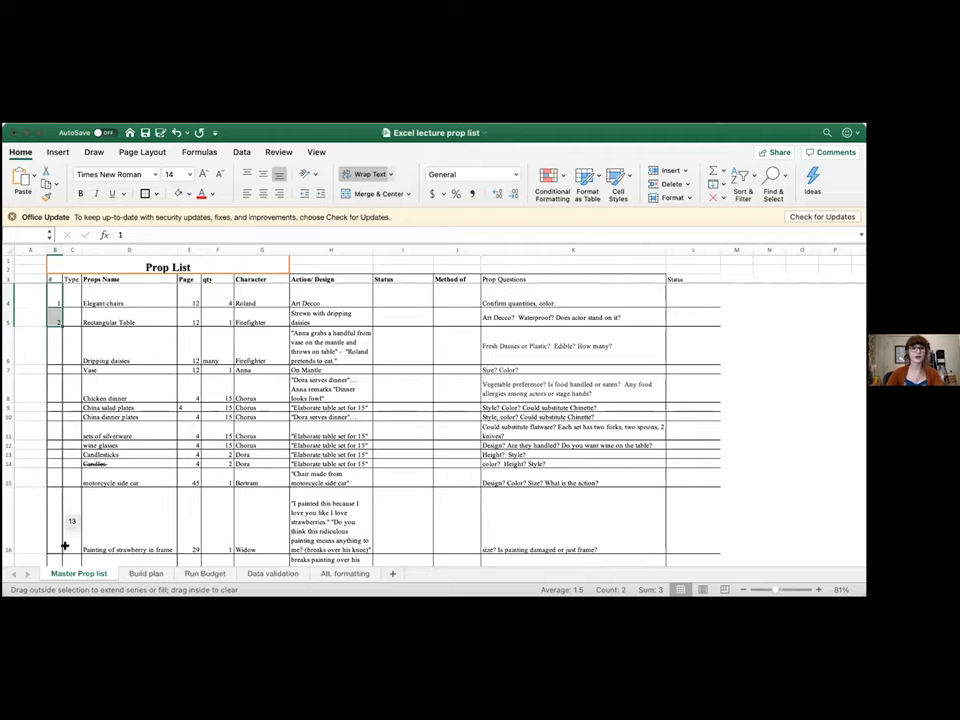
{"action": "scroll", "scroll_direction": "down", "scroll_amount": 3}
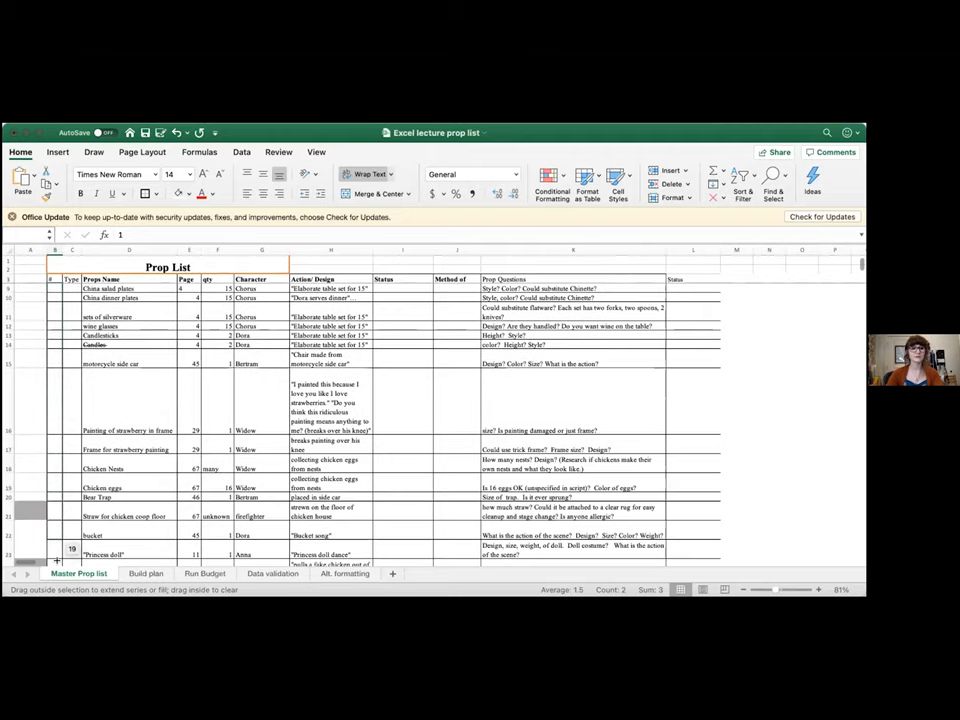
{"action": "scroll", "scroll_direction": "down", "scroll_amount": 3}
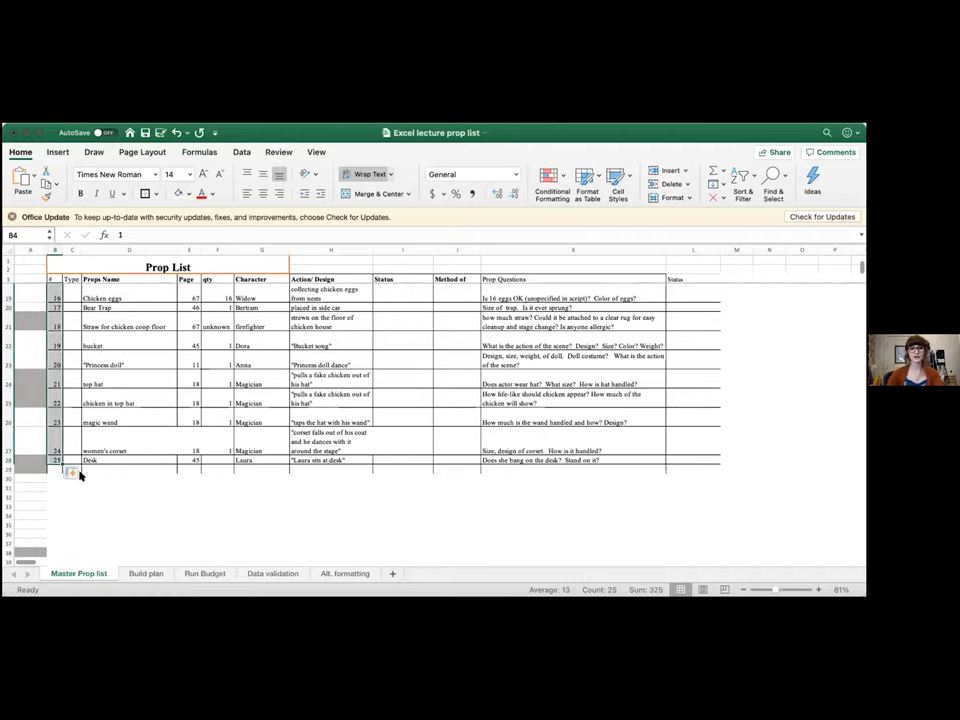
{"action": "left_click", "coordinate": [128, 496]}
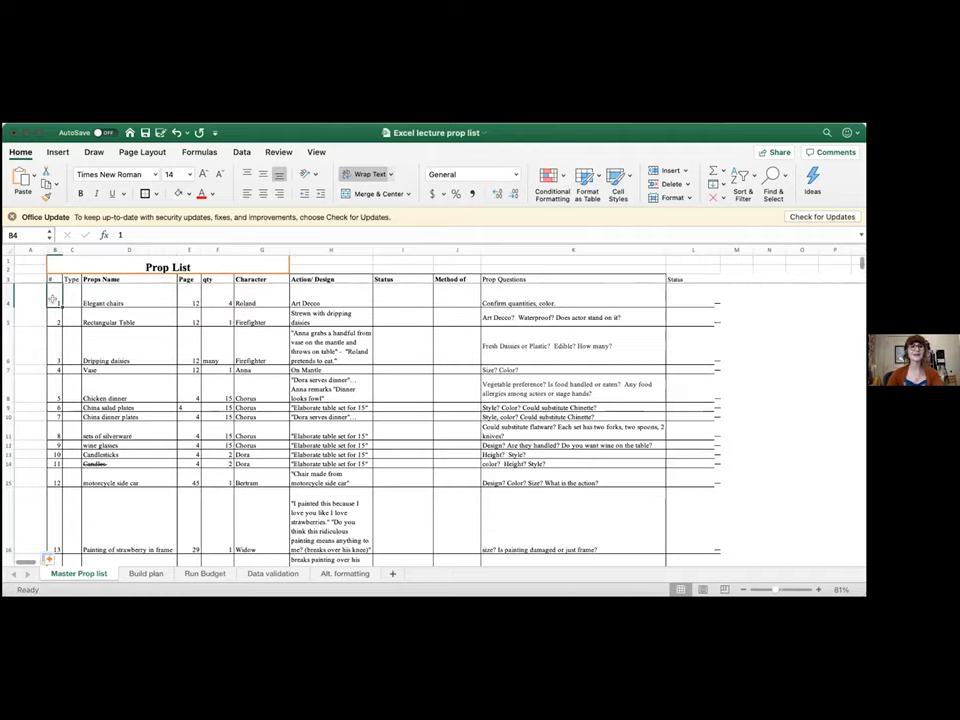
{"action": "scroll", "scroll_direction": "down", "scroll_amount": 3}
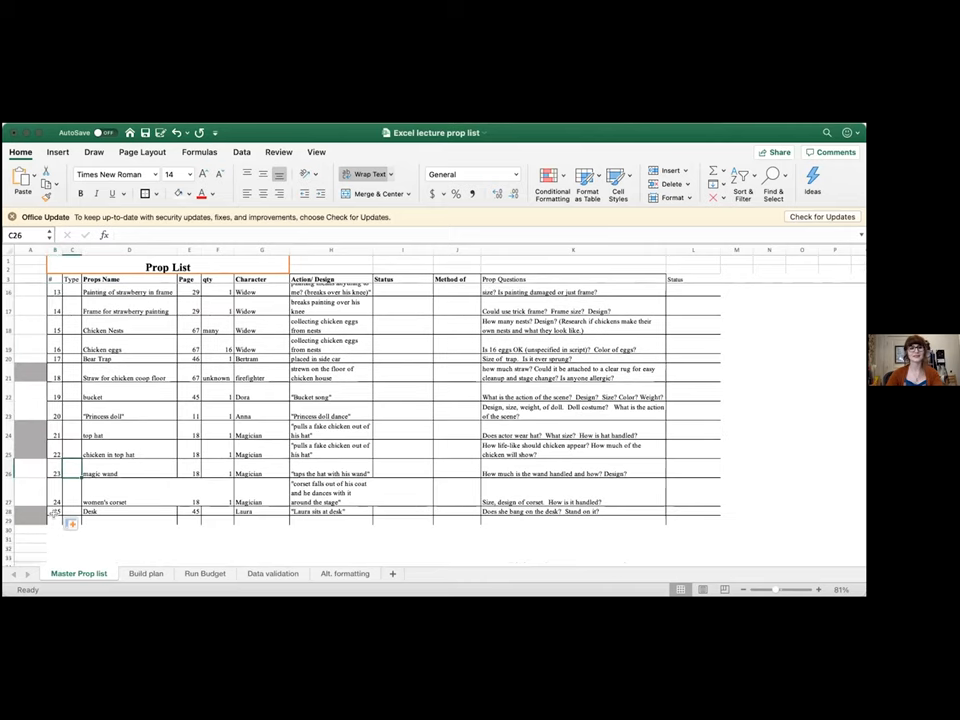
{"action": "left_click", "coordinate": [56, 512]}
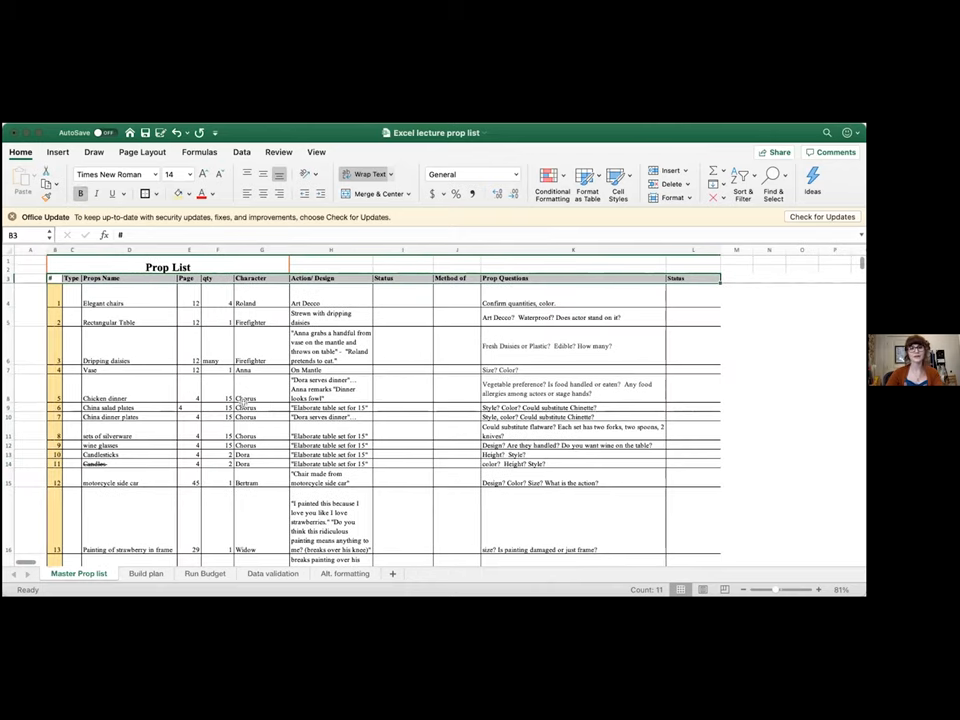
{"action": "left_click", "coordinate": [262, 408]}
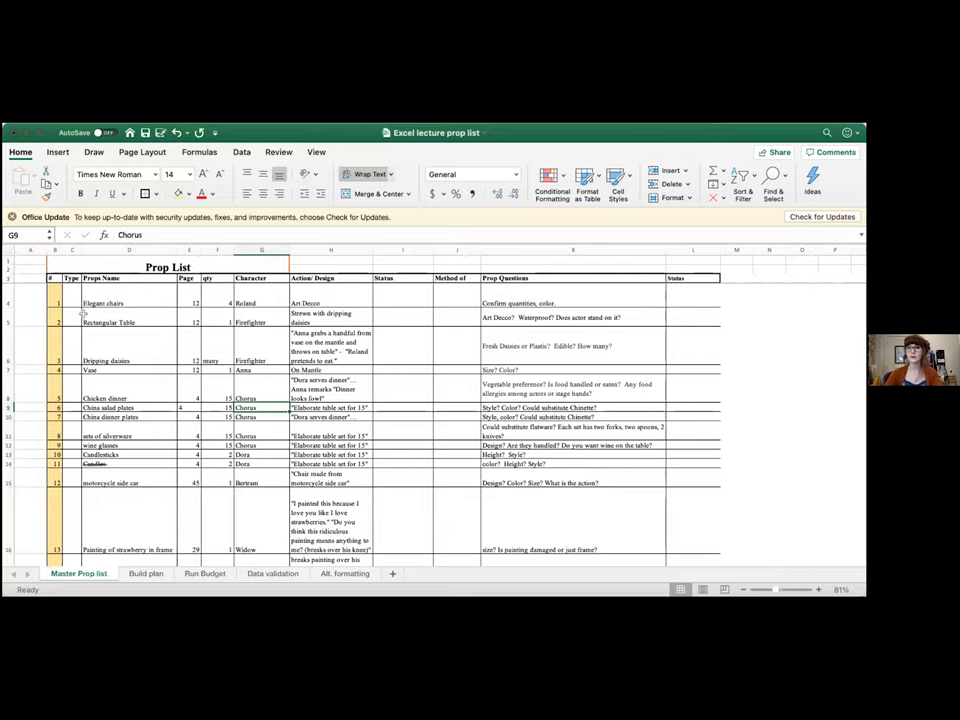
{"action": "mouse_move", "coordinate": [356, 144]}
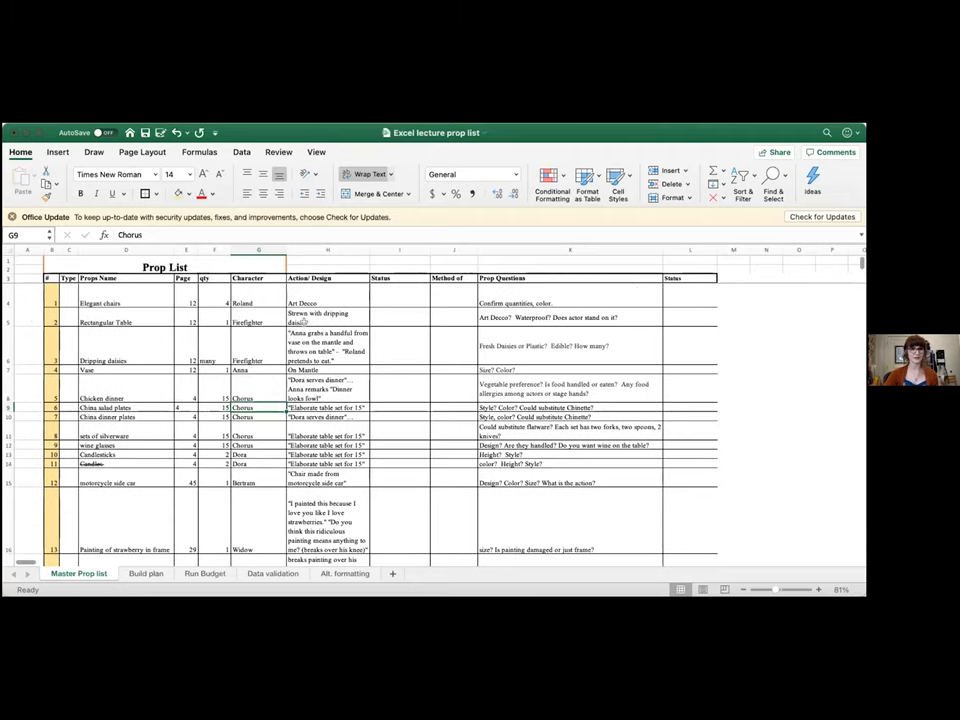
Step: Hide the sheet gridlines from the View ribbon and return to the Home ribbon
{"action": "left_click", "coordinate": [316, 152]}
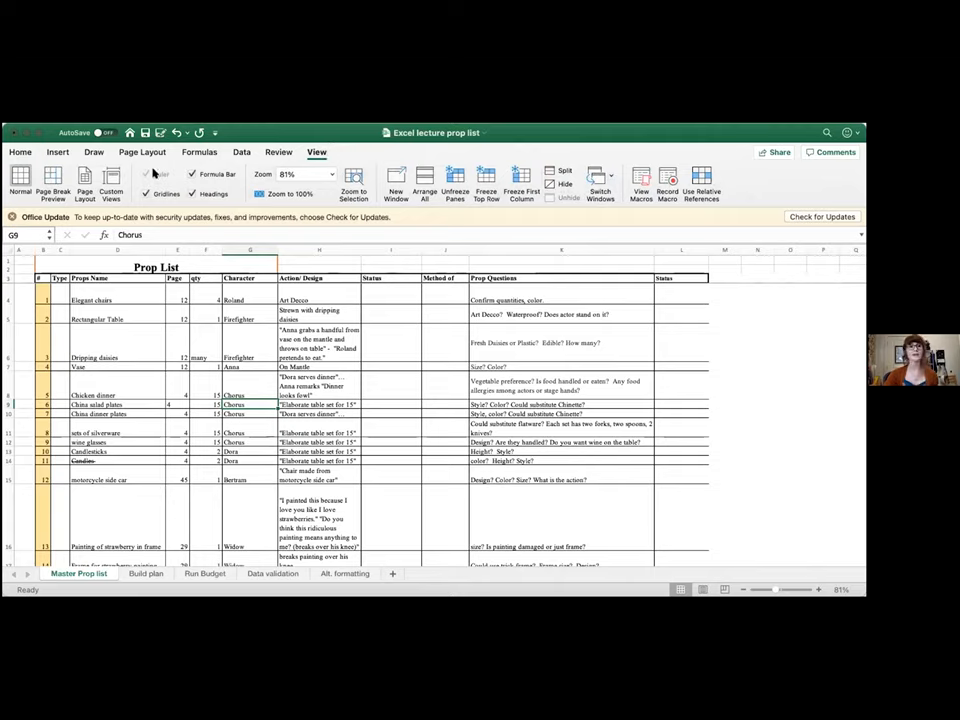
{"action": "left_click", "coordinate": [148, 174]}
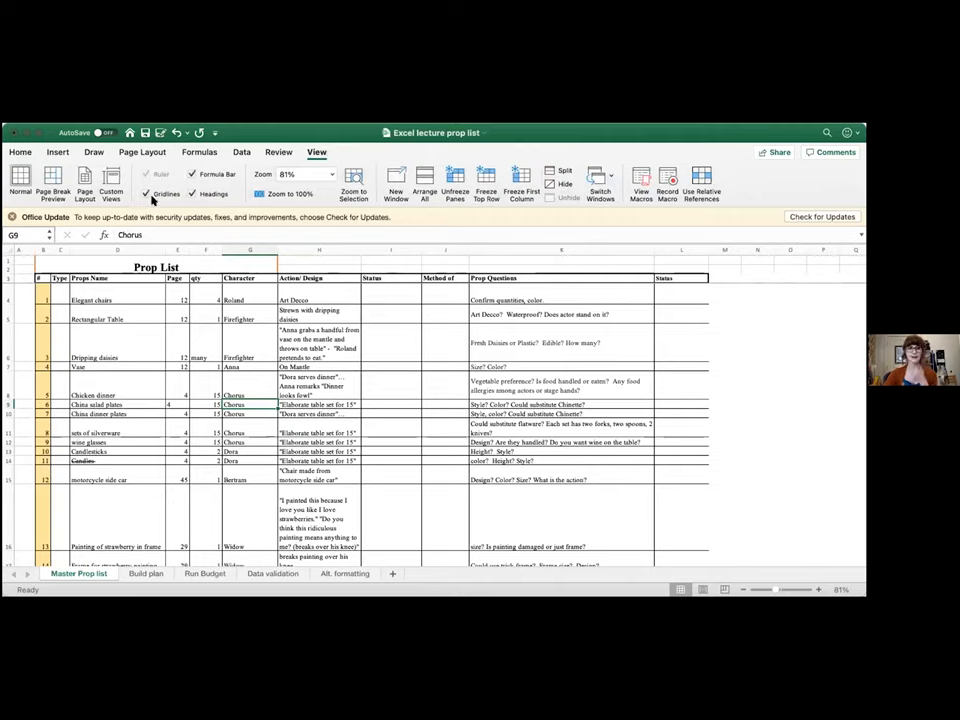
{"action": "mouse_move", "coordinate": [160, 174]}
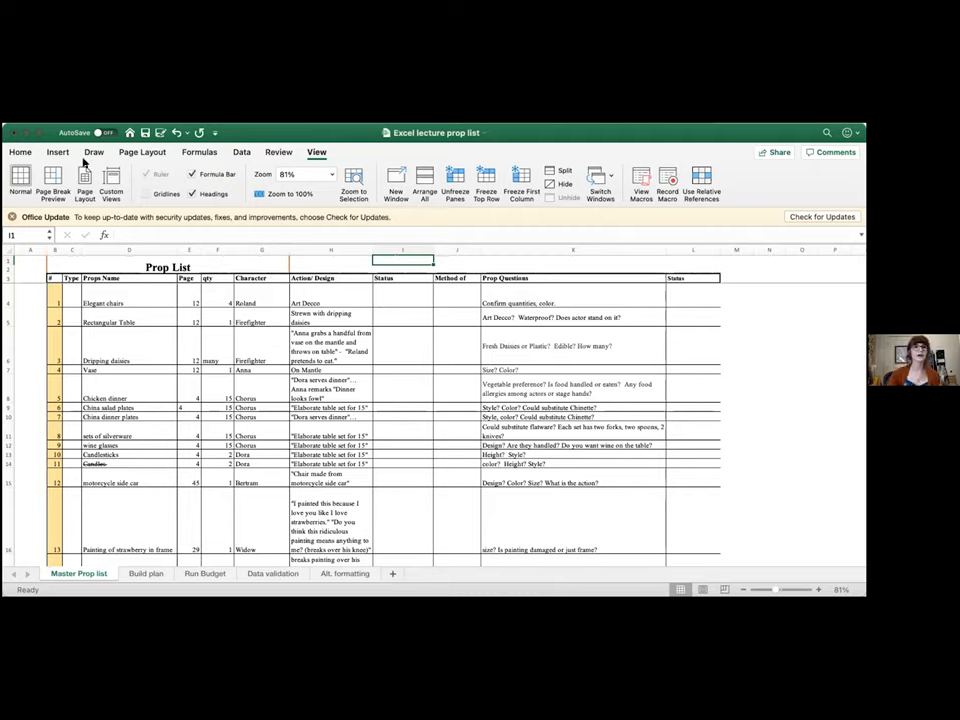
{"action": "left_click", "coordinate": [20, 152]}
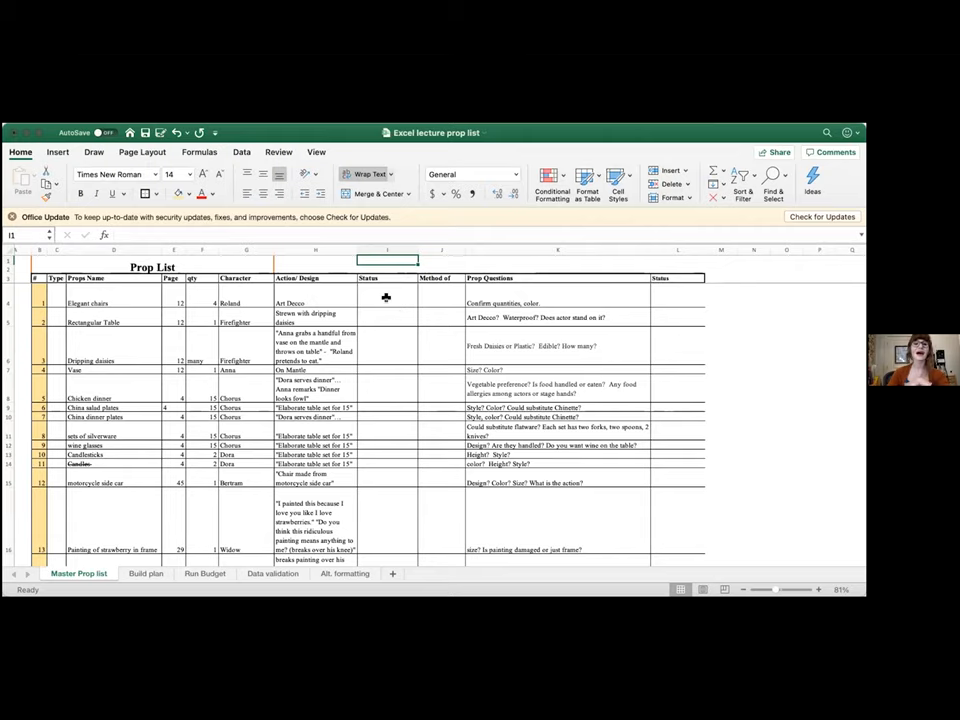
{"action": "mouse_move", "coordinate": [440, 296]}
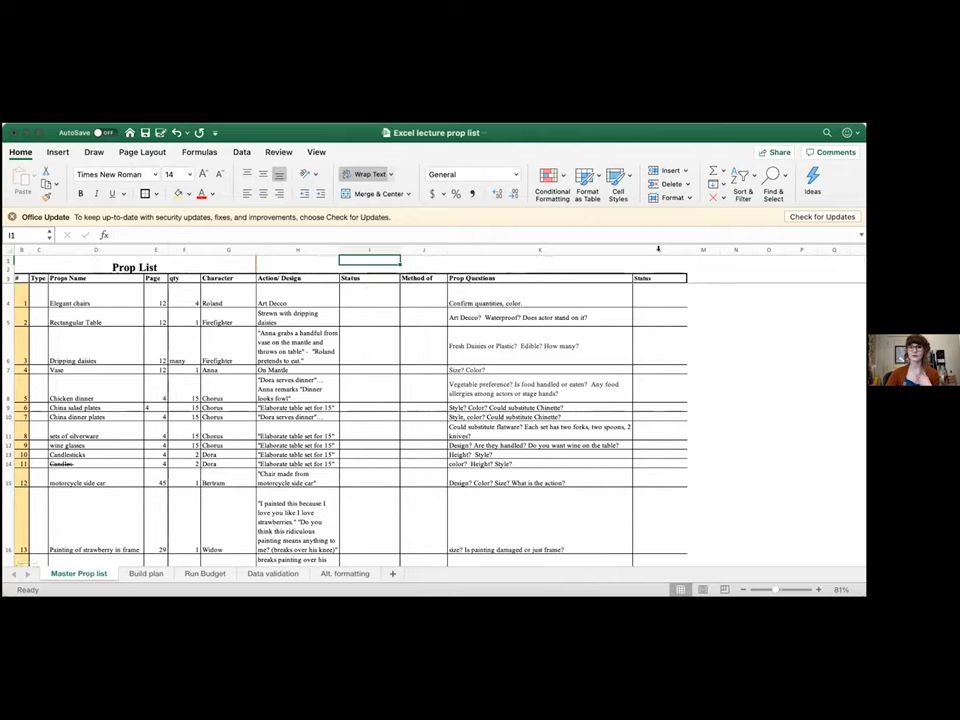
Step: Start selecting the Type column at the first prop and scroll to the list's end
{"action": "left_click", "coordinate": [660, 248]}
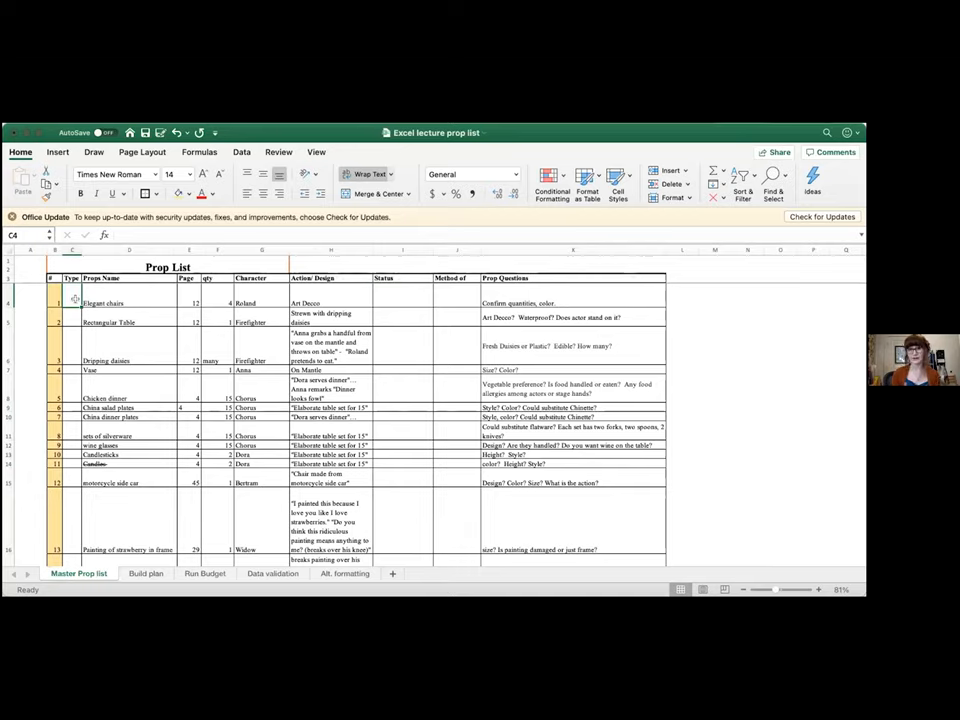
{"action": "scroll", "scroll_direction": "down", "scroll_amount": 3}
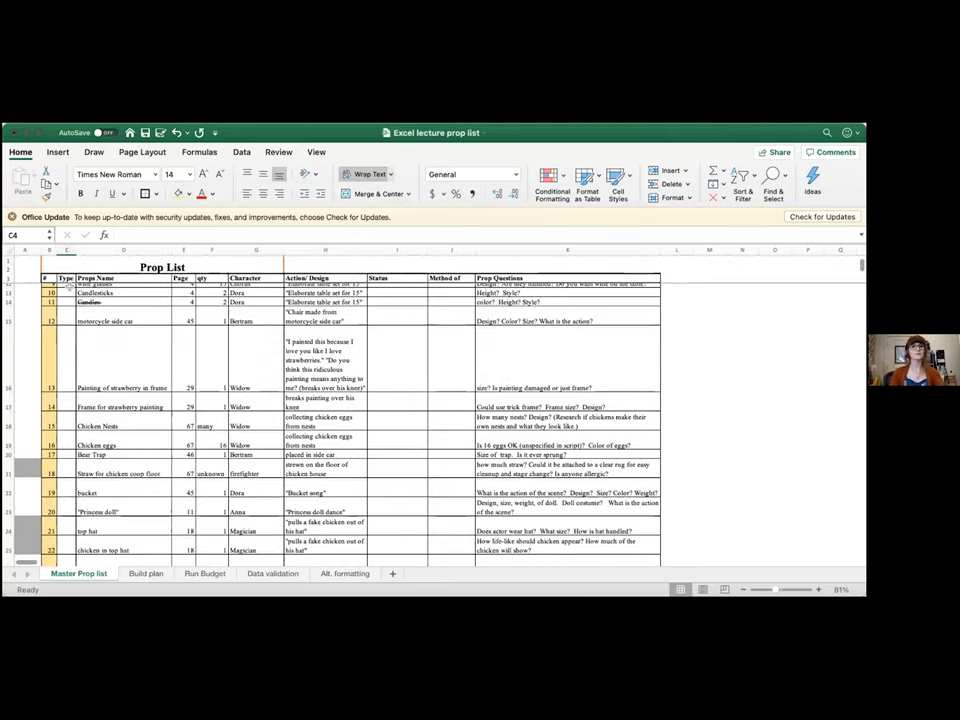
{"action": "scroll", "scroll_direction": "down", "scroll_amount": 3}
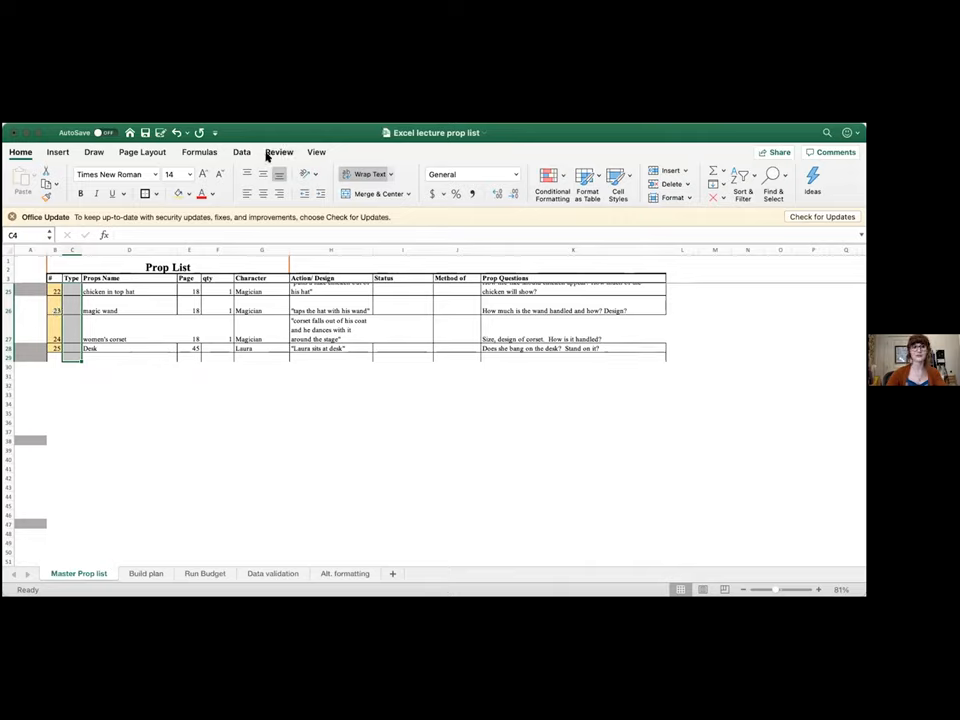
Step: Bring up the Data Validation dialog for the selected Type cells
{"action": "left_click", "coordinate": [240, 152]}
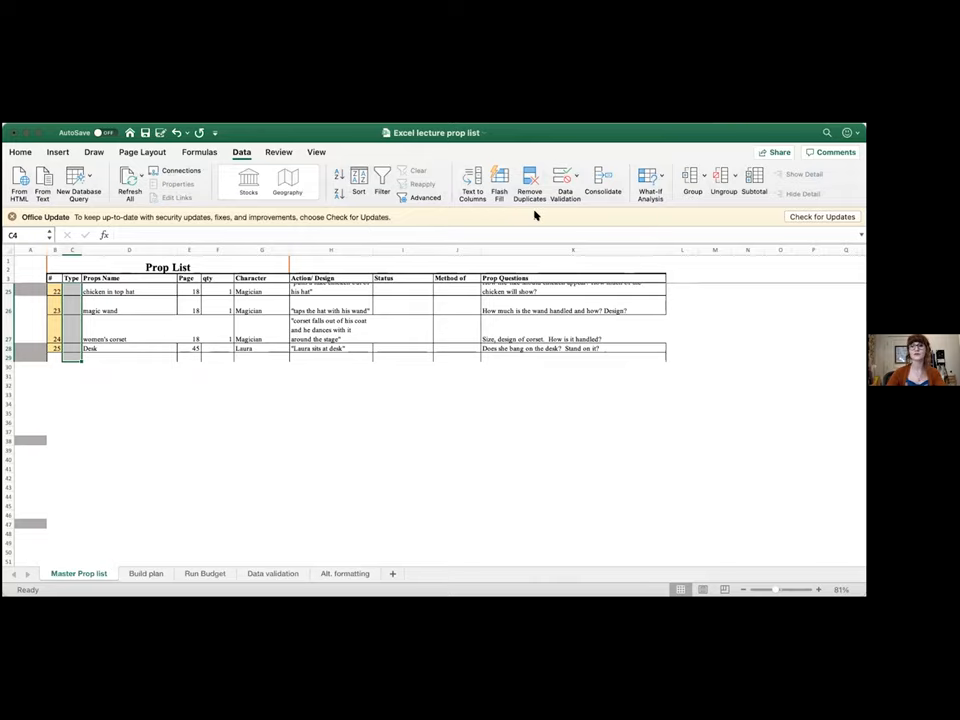
{"action": "mouse_move", "coordinate": [564, 184]}
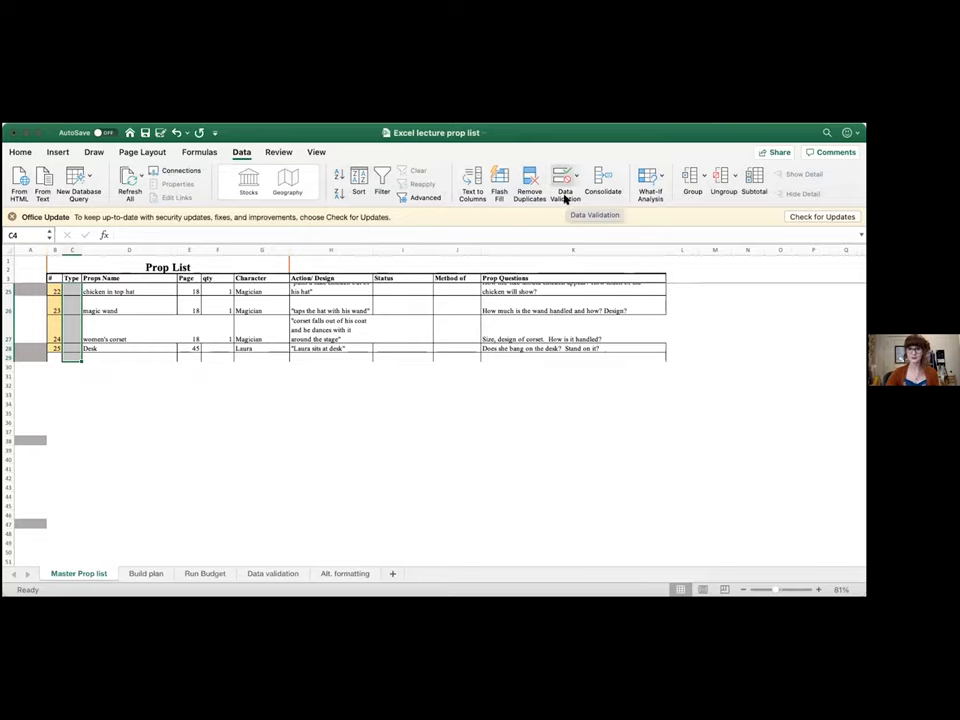
{"action": "left_click", "coordinate": [564, 184]}
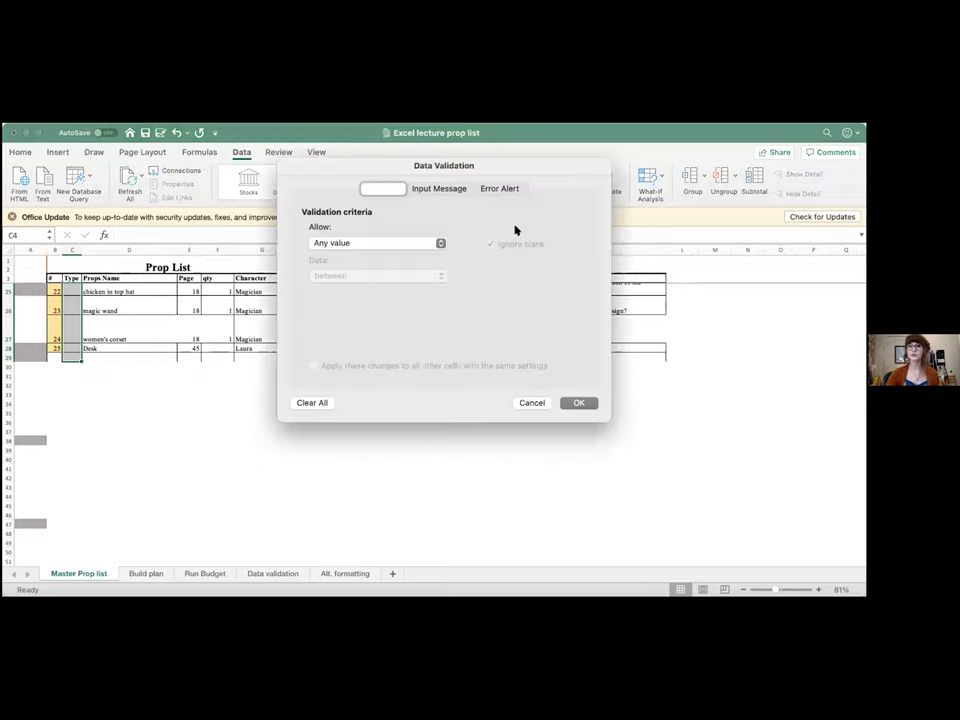
{"action": "mouse_move", "coordinate": [434, 242]}
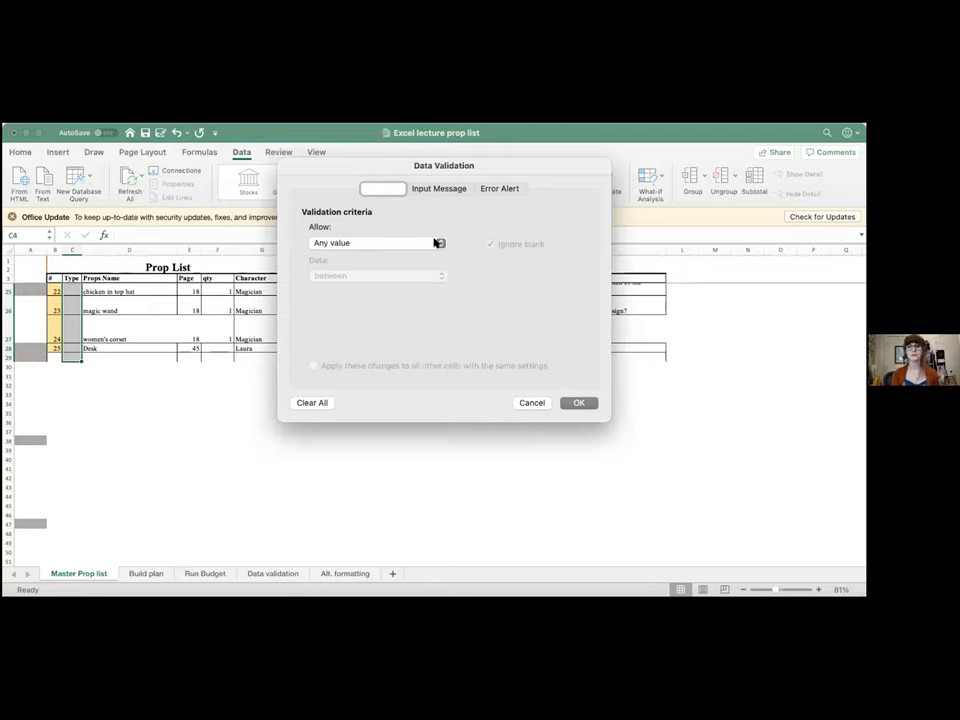
Step: Set Allow to List with an in-cell dropdown and move into the Source box
{"action": "left_click", "coordinate": [378, 244]}
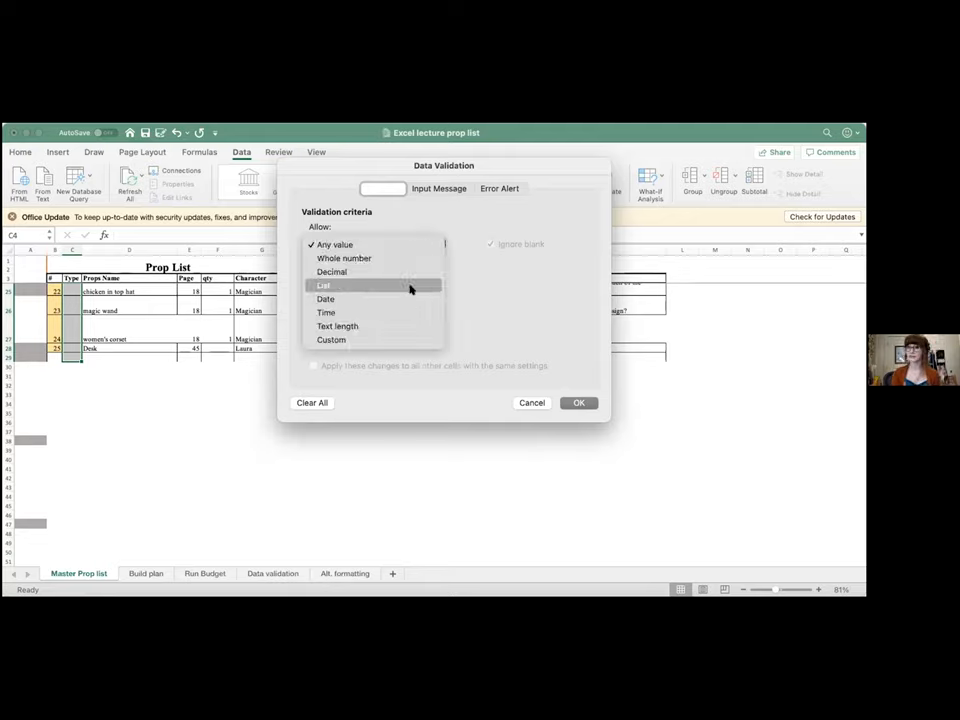
{"action": "left_click", "coordinate": [324, 284]}
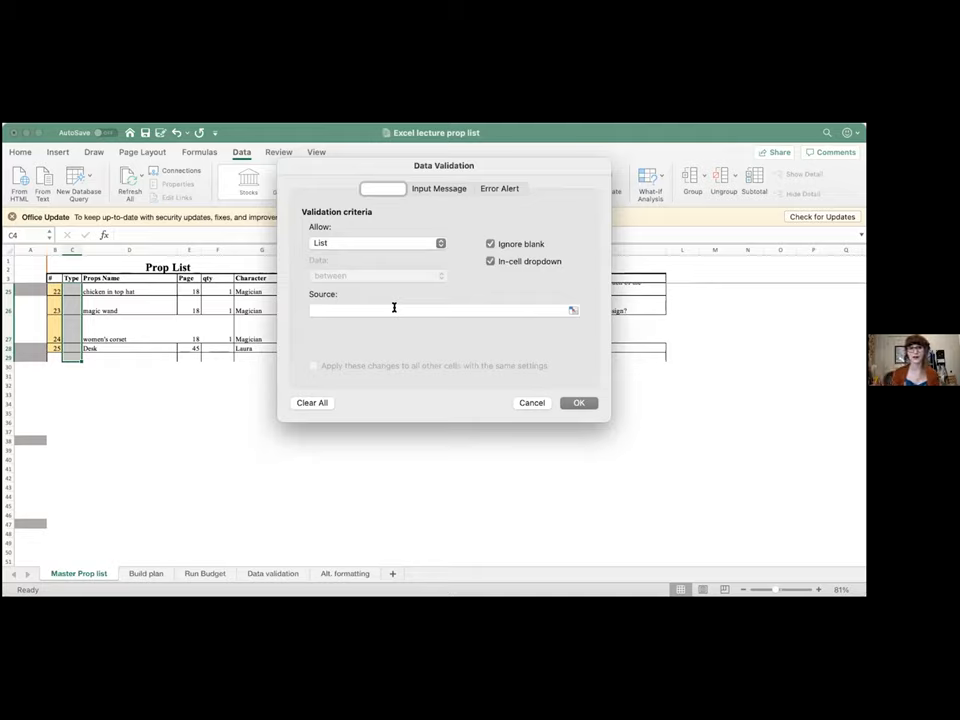
{"action": "left_click", "coordinate": [440, 308]}
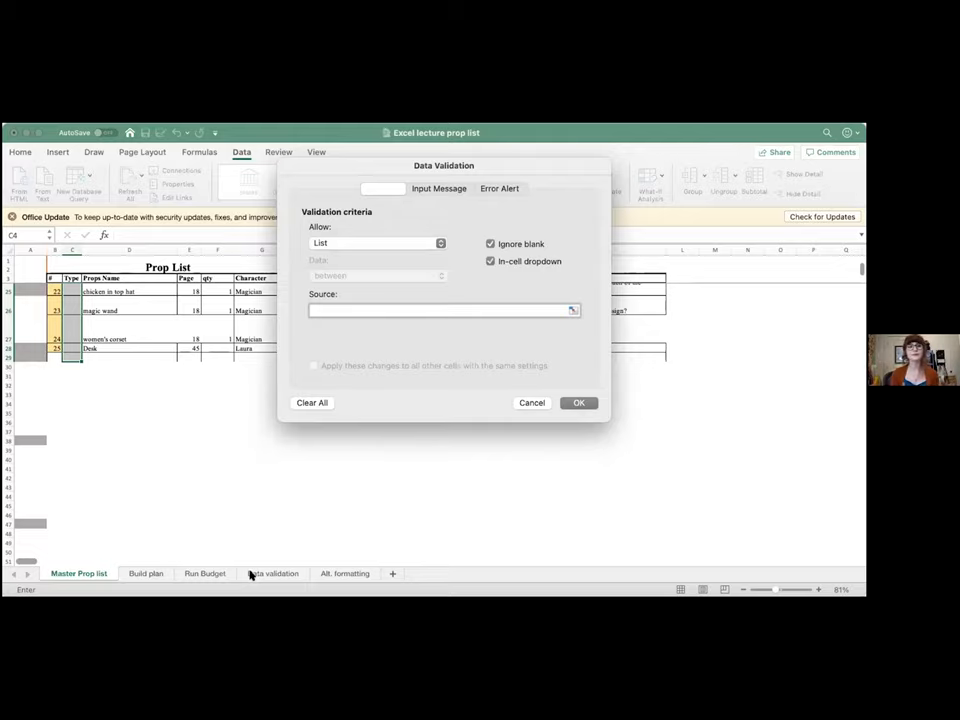
Step: Use the Type list range on the Data validation sheet as Source and confirm the rule
{"action": "left_click", "coordinate": [272, 572]}
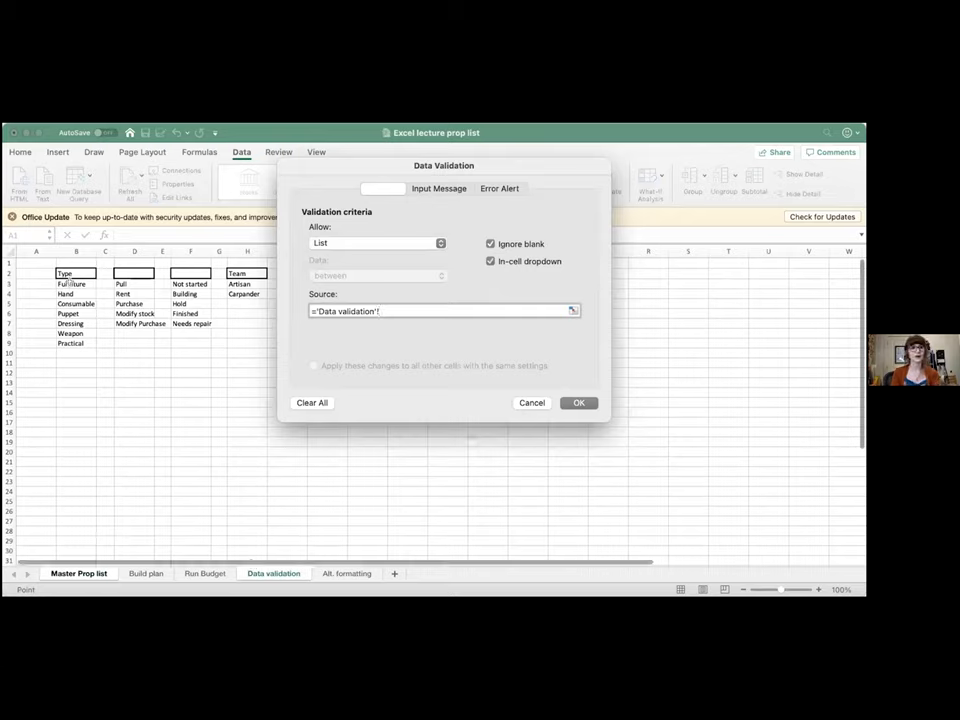
{"action": "mouse_move", "coordinate": [296, 538]}
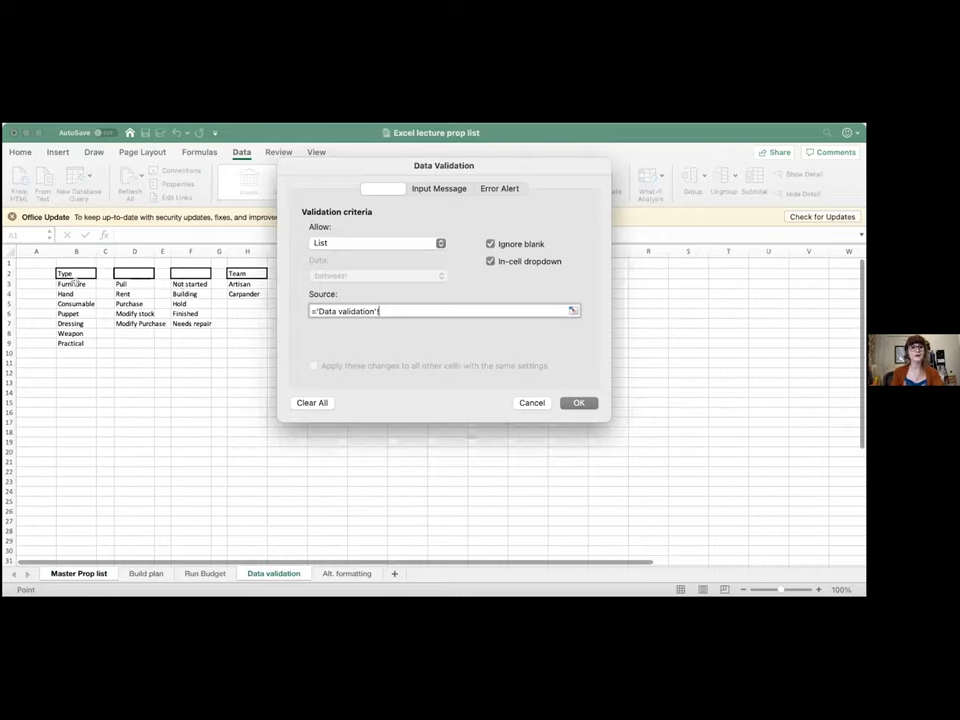
{"action": "left_click", "coordinate": [76, 284]}
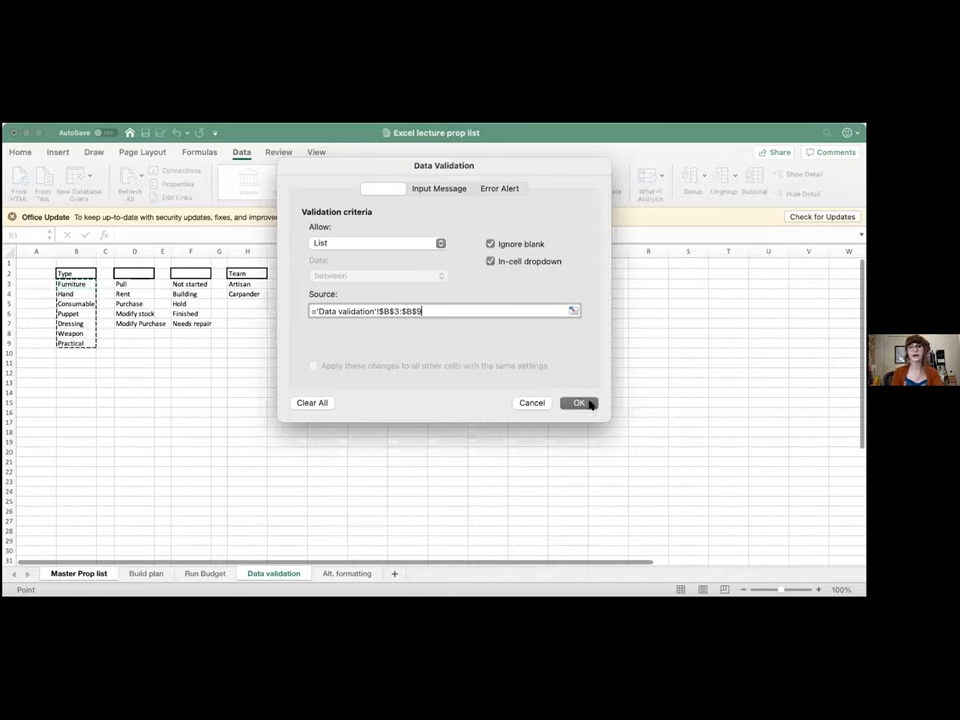
{"action": "left_click", "coordinate": [580, 402]}
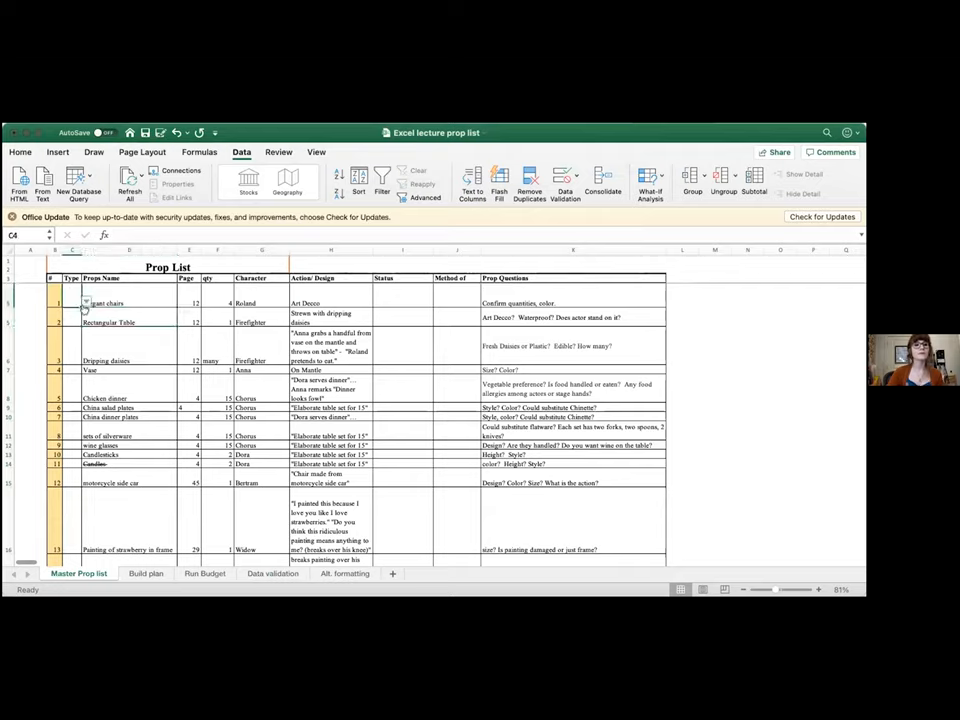
Step: Set the first prop's Type to Puppet from the new dropdown list
{"action": "left_click", "coordinate": [84, 304]}
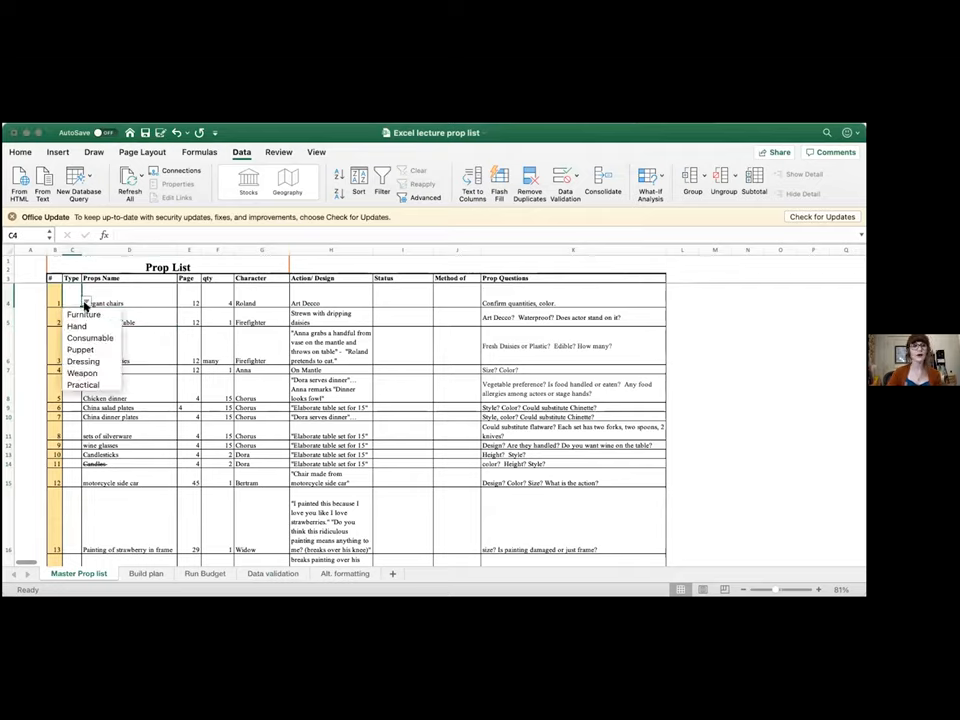
{"action": "left_click", "coordinate": [80, 348]}
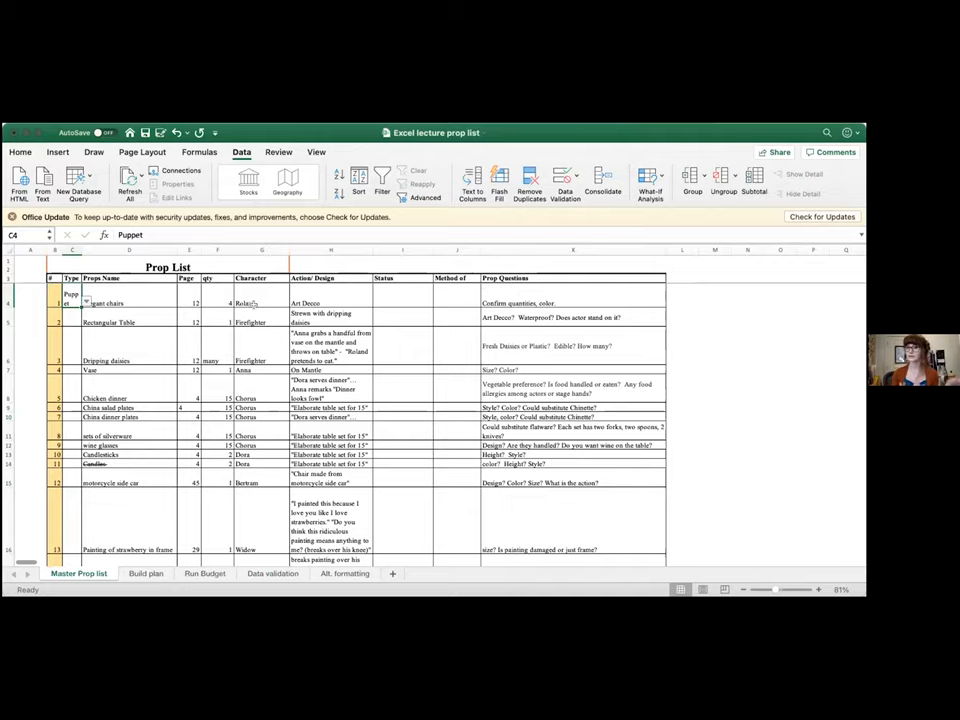
{"action": "left_click", "coordinate": [72, 360]}
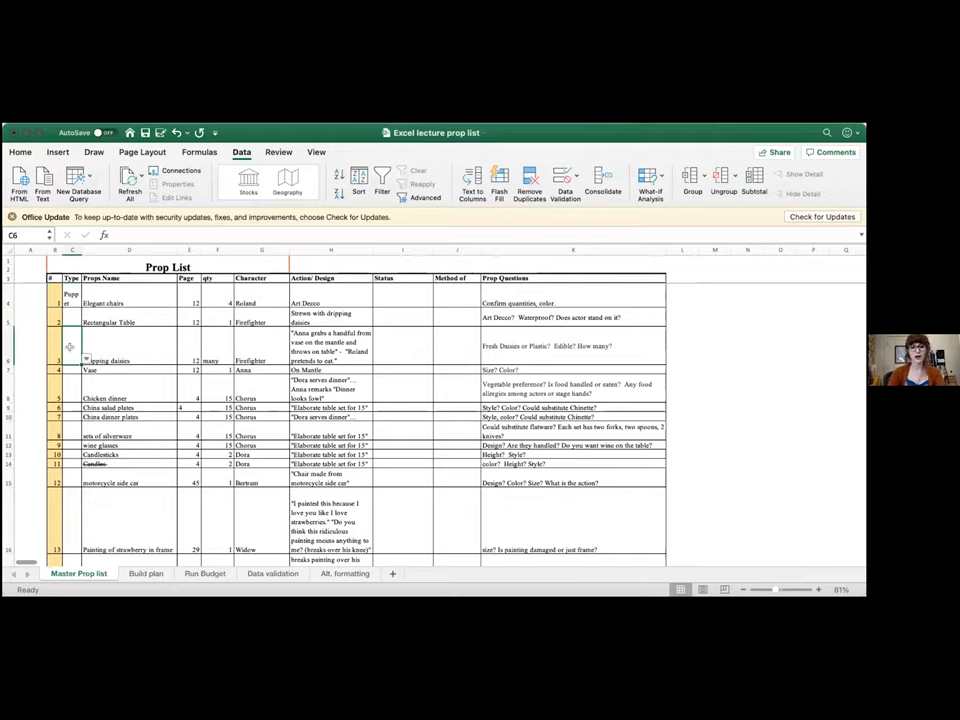
Step: Enter 'hann' in another Type cell and cancel the alert rejecting it
{"action": "type", "text": "han"}
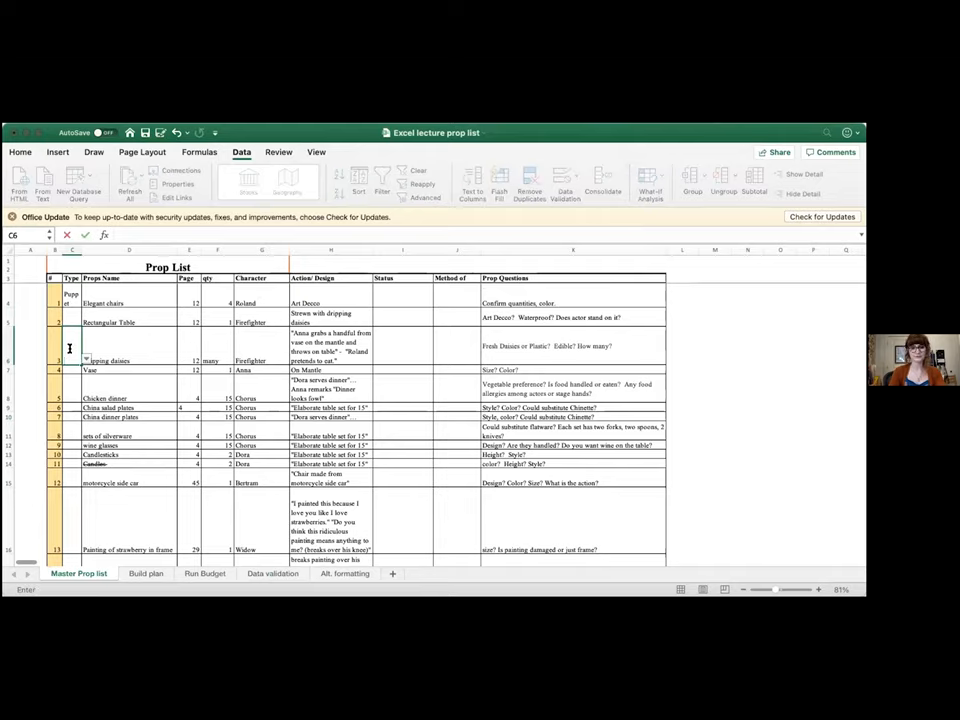
{"action": "type", "text": "hannd"}
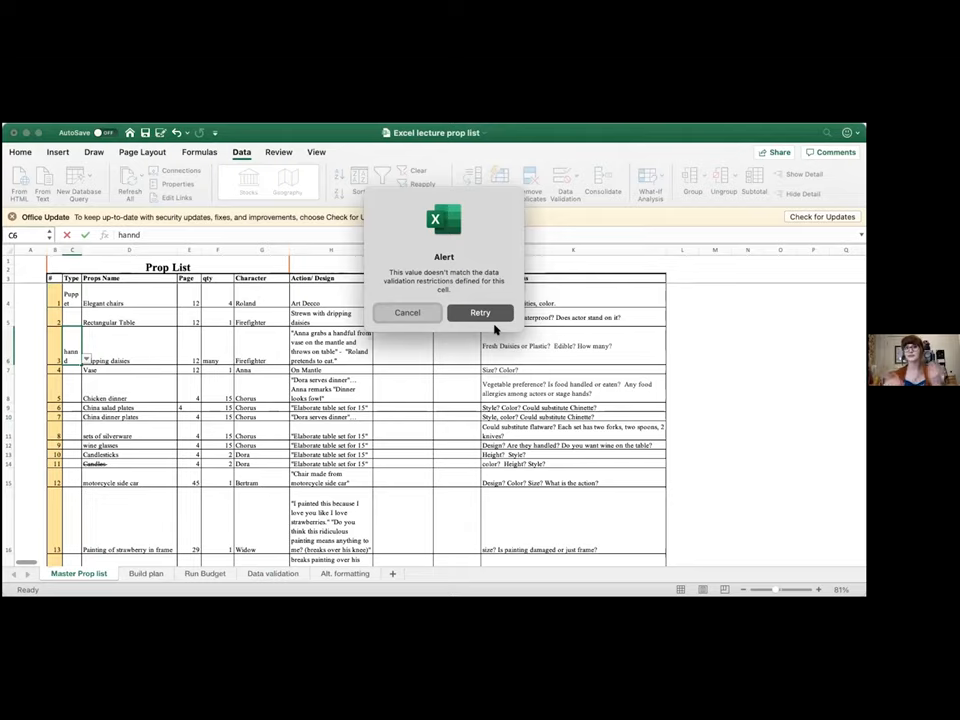
{"action": "left_click", "coordinate": [408, 312]}
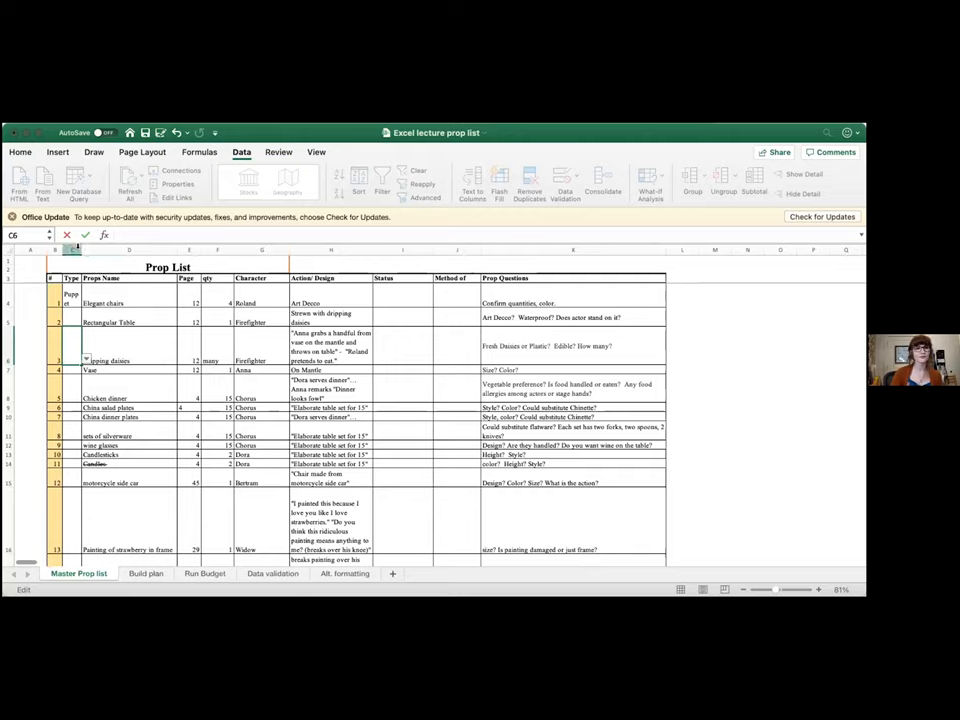
{"action": "left_click_drag", "start_coordinate": [80, 248], "coordinate": [80, 248]}
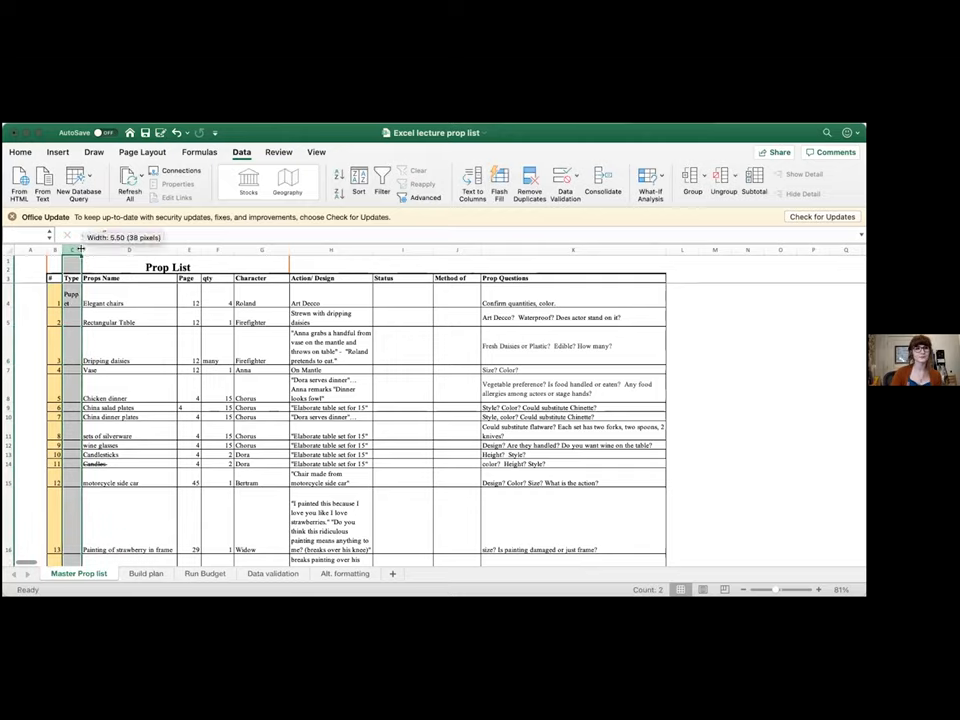
{"action": "left_click_drag", "start_coordinate": [76, 248], "coordinate": [92, 248]}
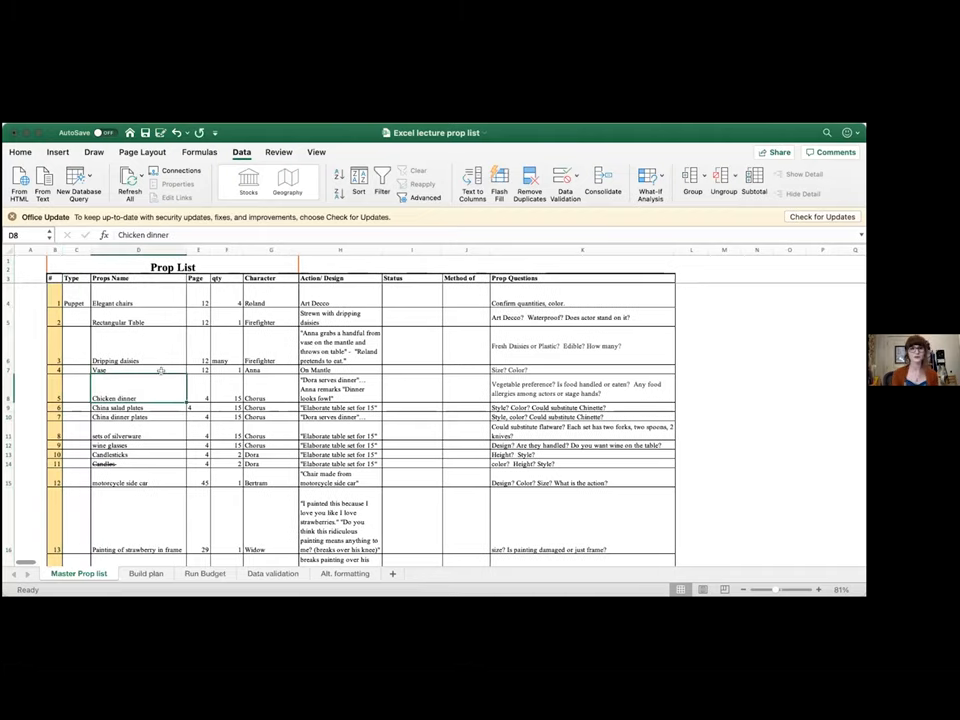
{"action": "mouse_move", "coordinate": [358, 322]}
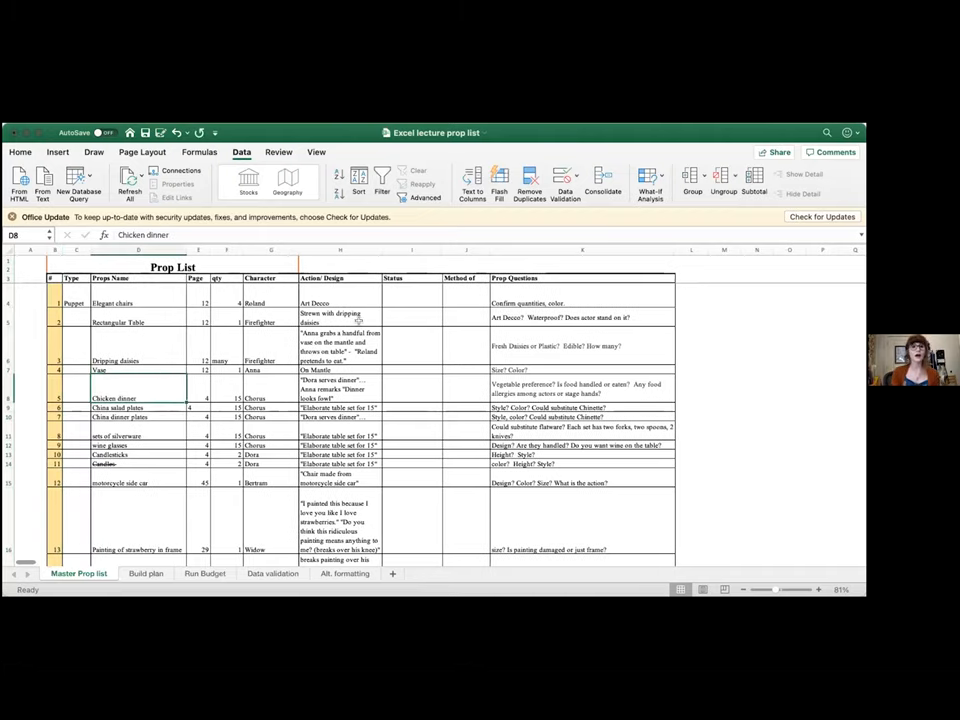
{"action": "left_click", "coordinate": [340, 316]}
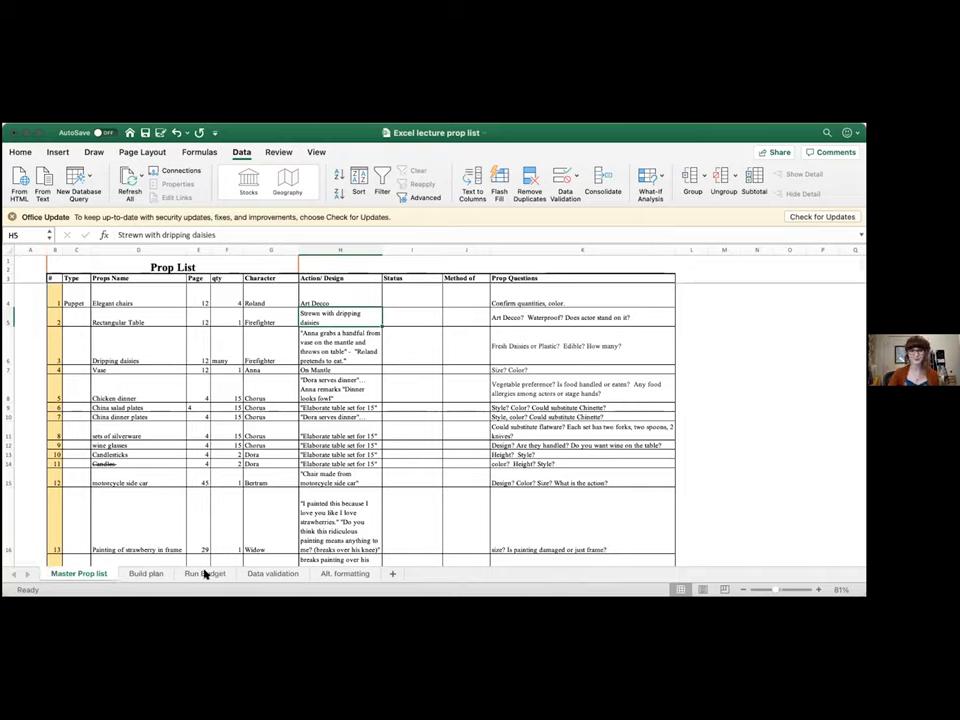
Step: Switch to the Build plan sheet and start a formula with = in cell D6
{"action": "left_click", "coordinate": [144, 572]}
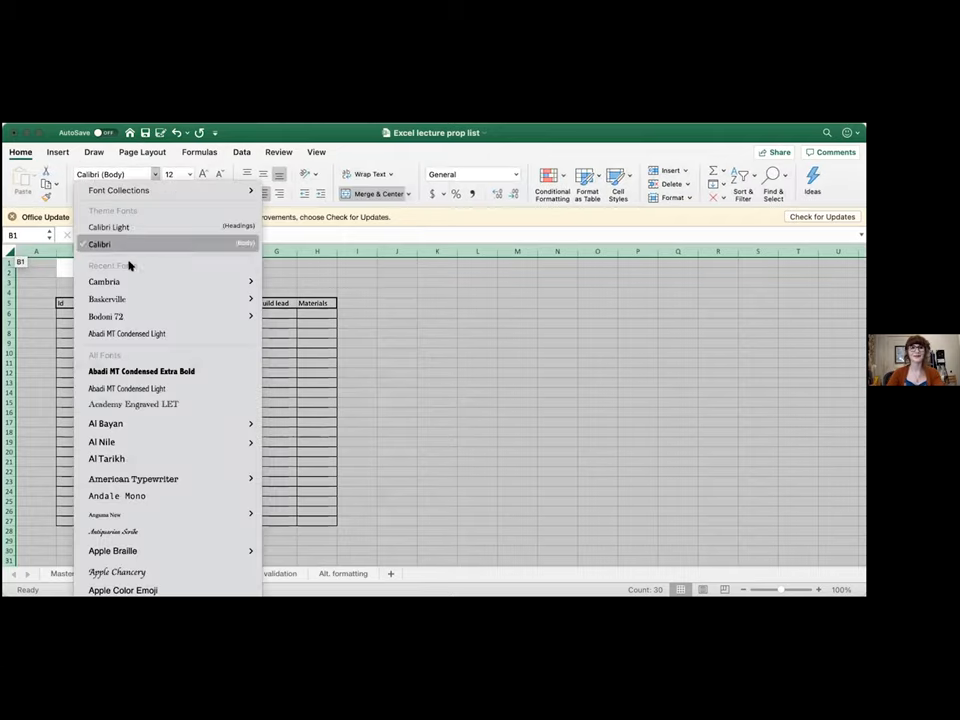
{"action": "left_click", "coordinate": [100, 244]}
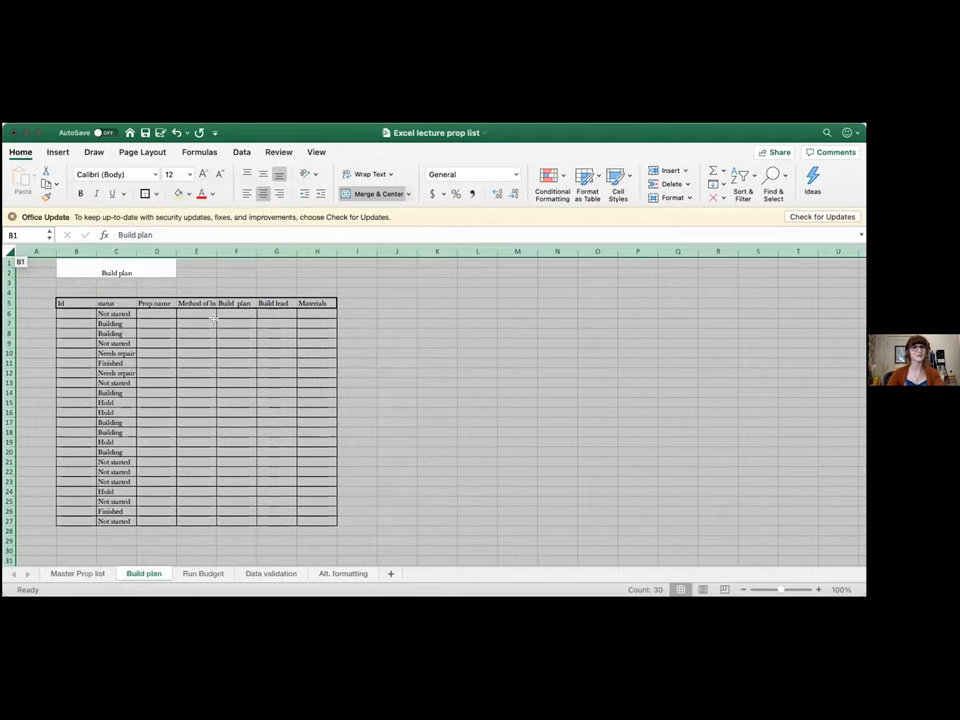
{"action": "left_click", "coordinate": [236, 322]}
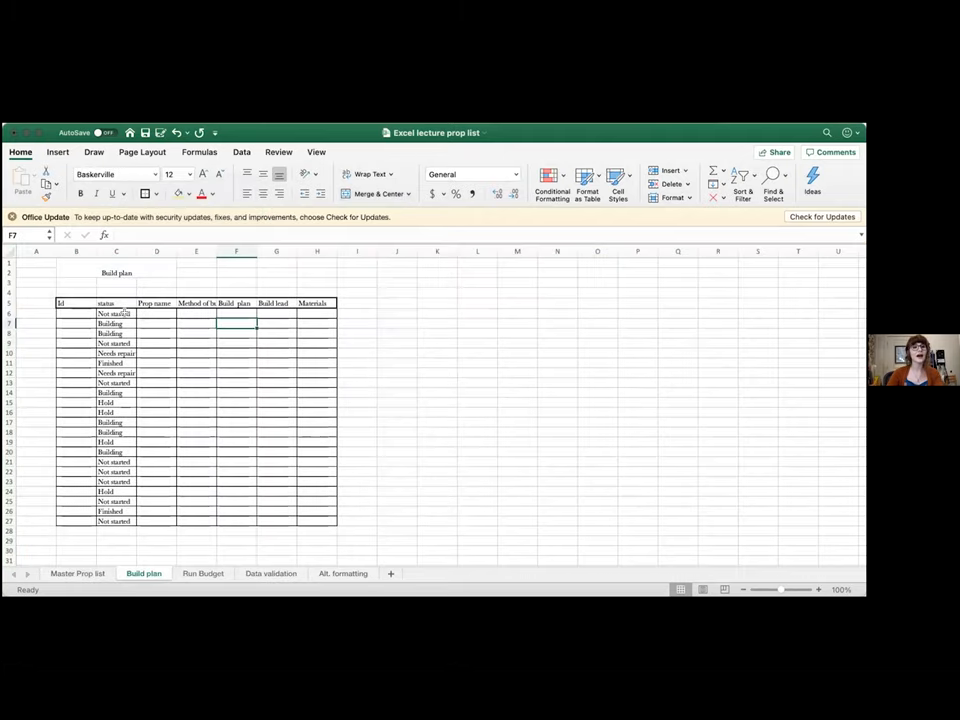
{"action": "left_click", "coordinate": [156, 312]}
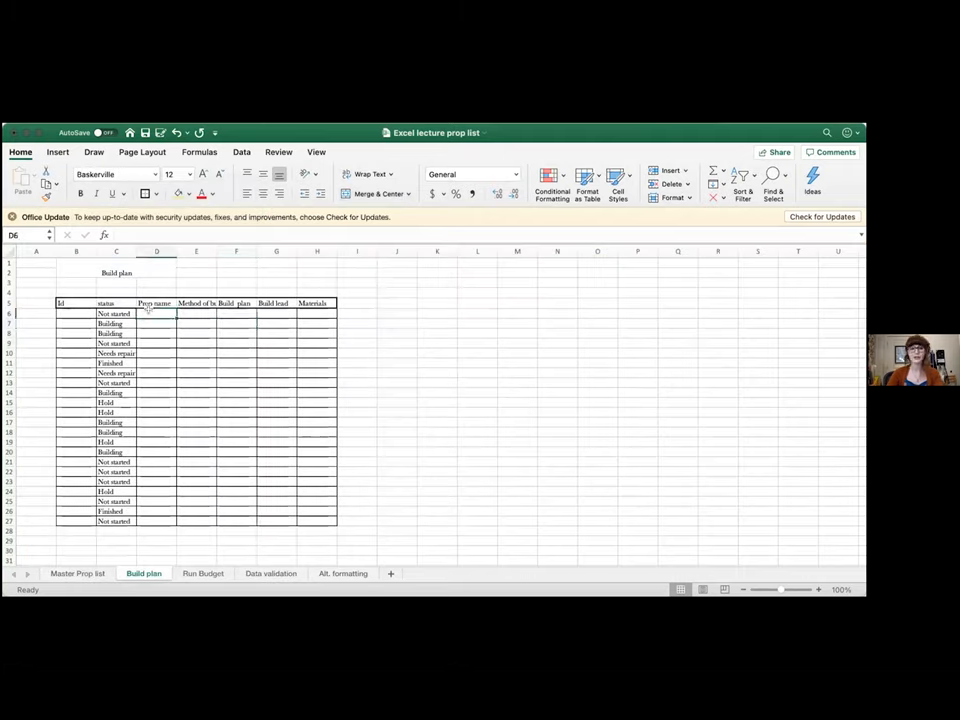
{"action": "type", "text": "="}
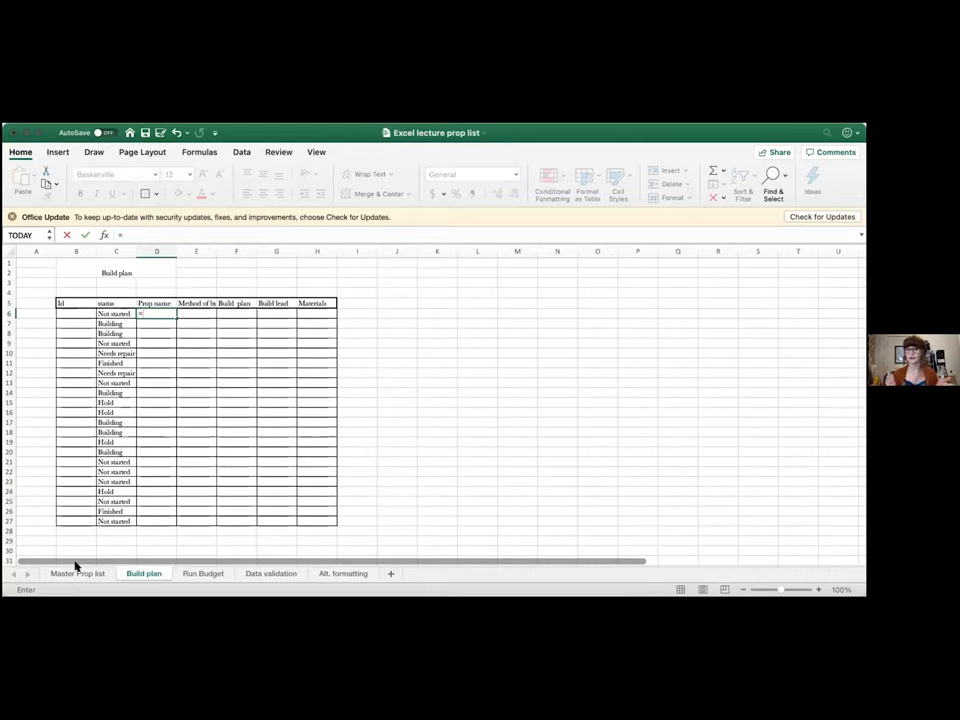
Step: Link D6 to Master Prop list D4 and copy the prop name link down the column
{"action": "left_click", "coordinate": [78, 572]}
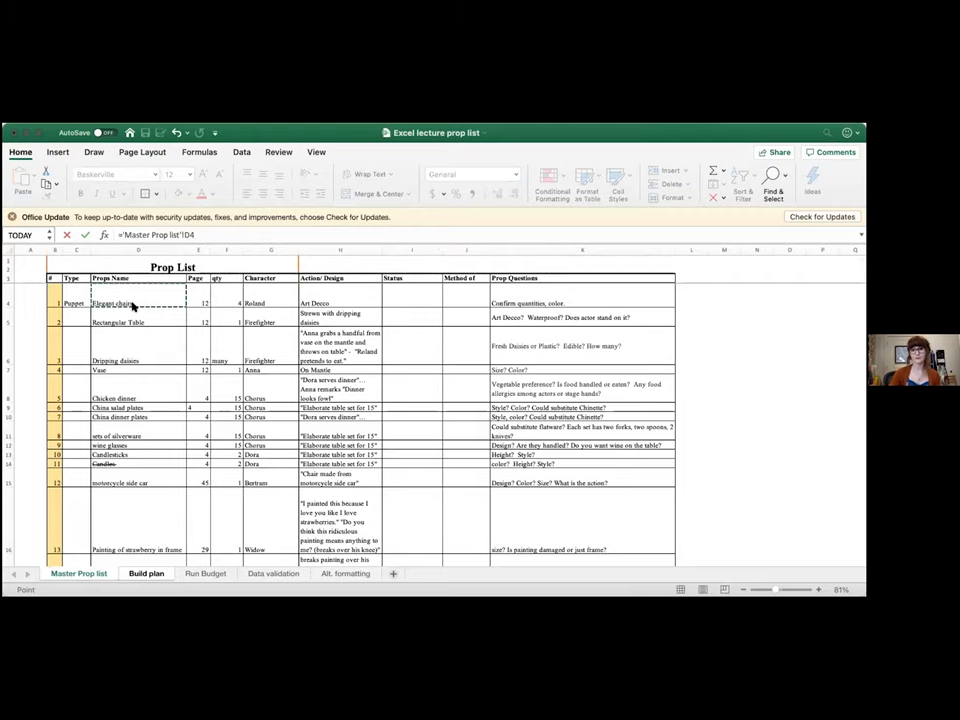
{"action": "left_click", "coordinate": [146, 572]}
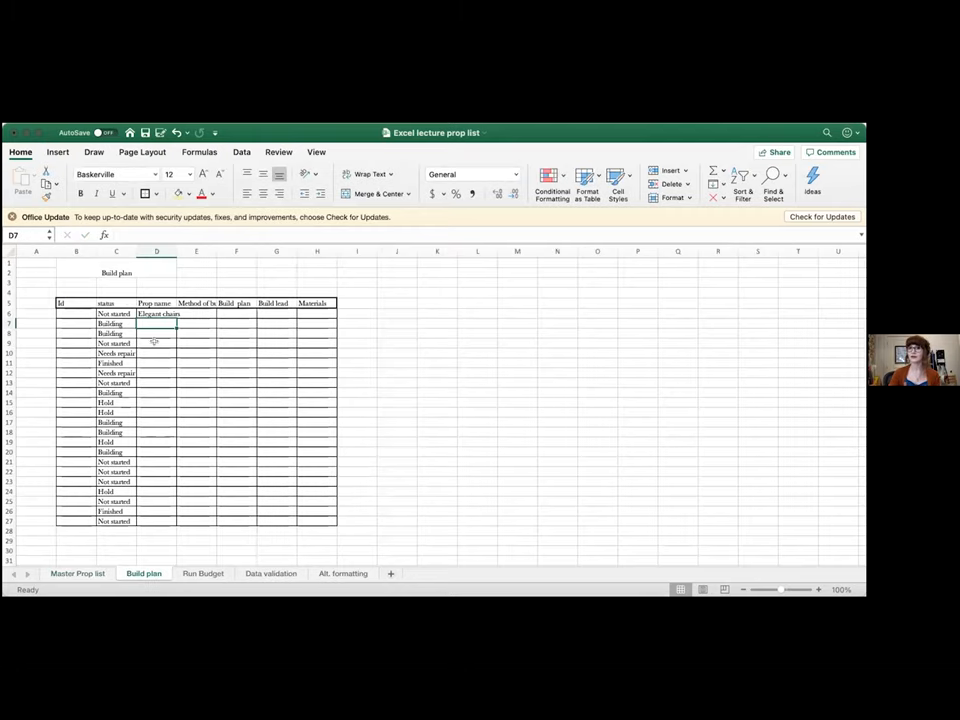
{"action": "left_click", "coordinate": [156, 312]}
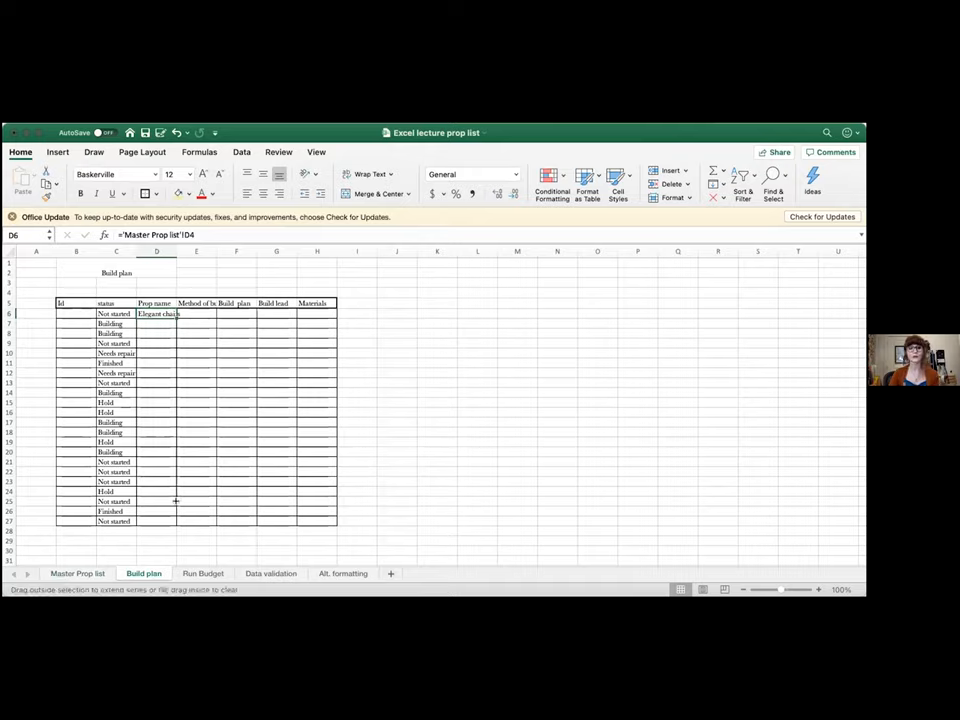
{"action": "left_click_drag", "start_coordinate": [156, 312], "coordinate": [156, 520]}
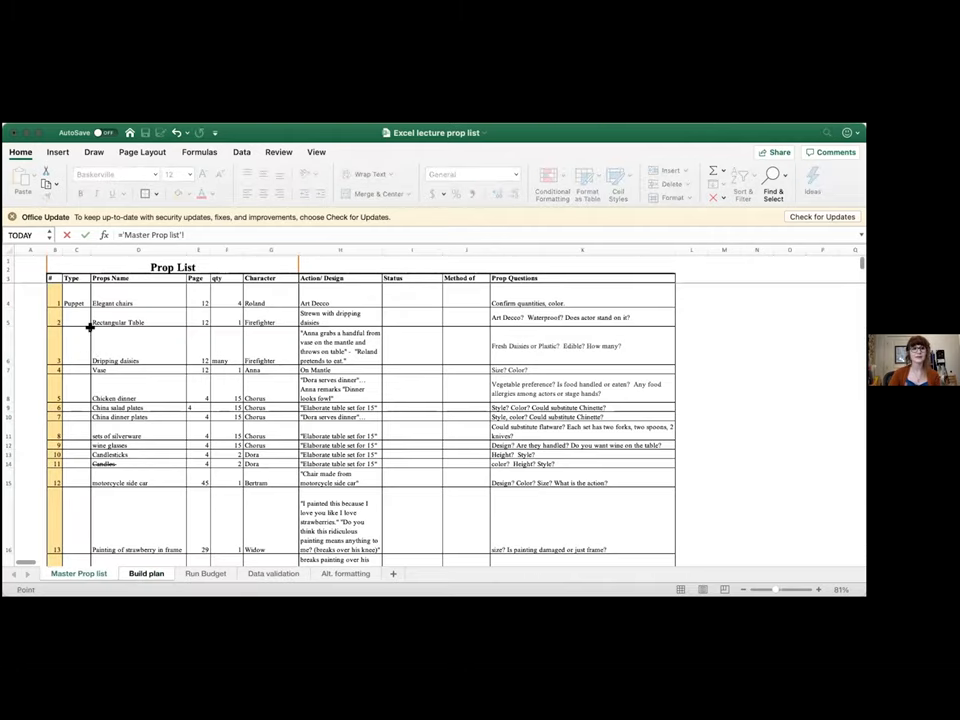
Step: Link B6 to Master Prop list A4 and copy the Id link down the column
{"action": "left_click", "coordinate": [144, 572]}
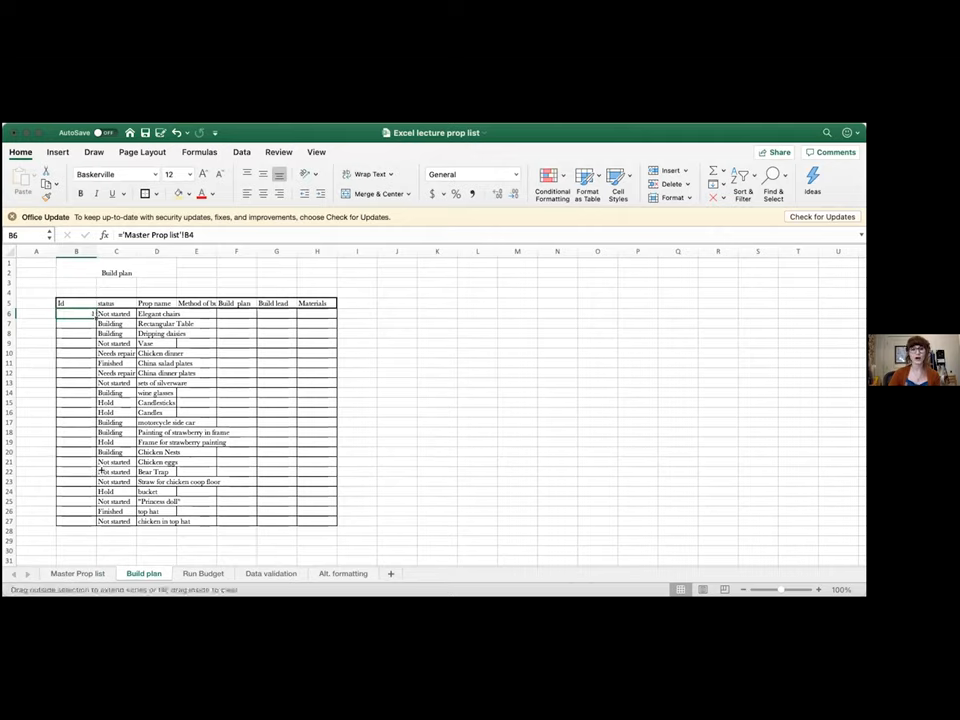
{"action": "left_click_drag", "start_coordinate": [92, 314], "coordinate": [92, 520]}
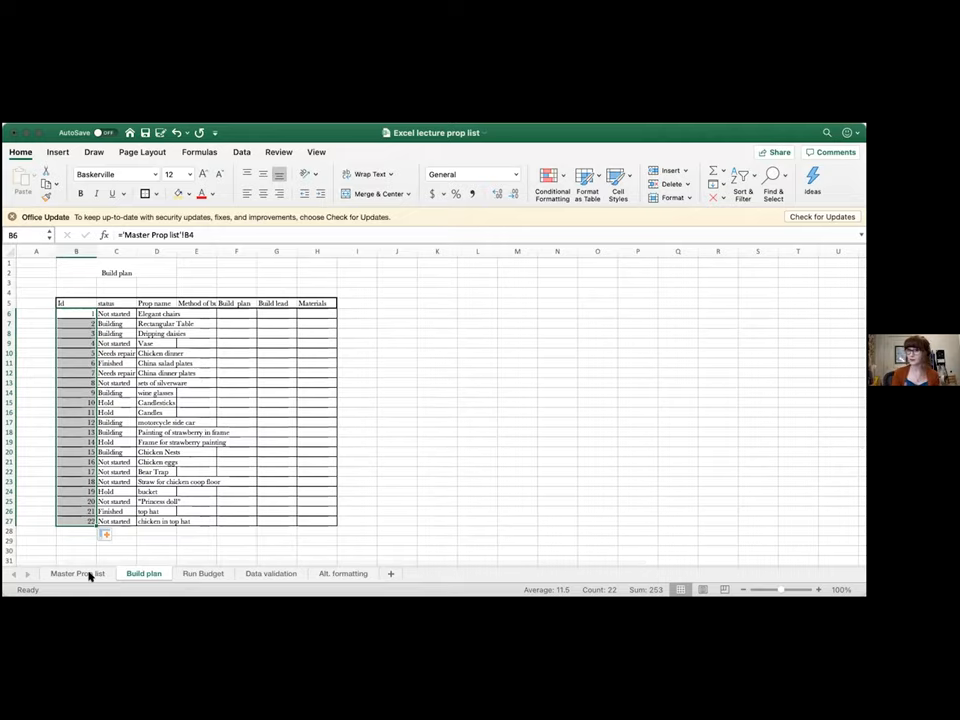
{"action": "left_click", "coordinate": [76, 572]}
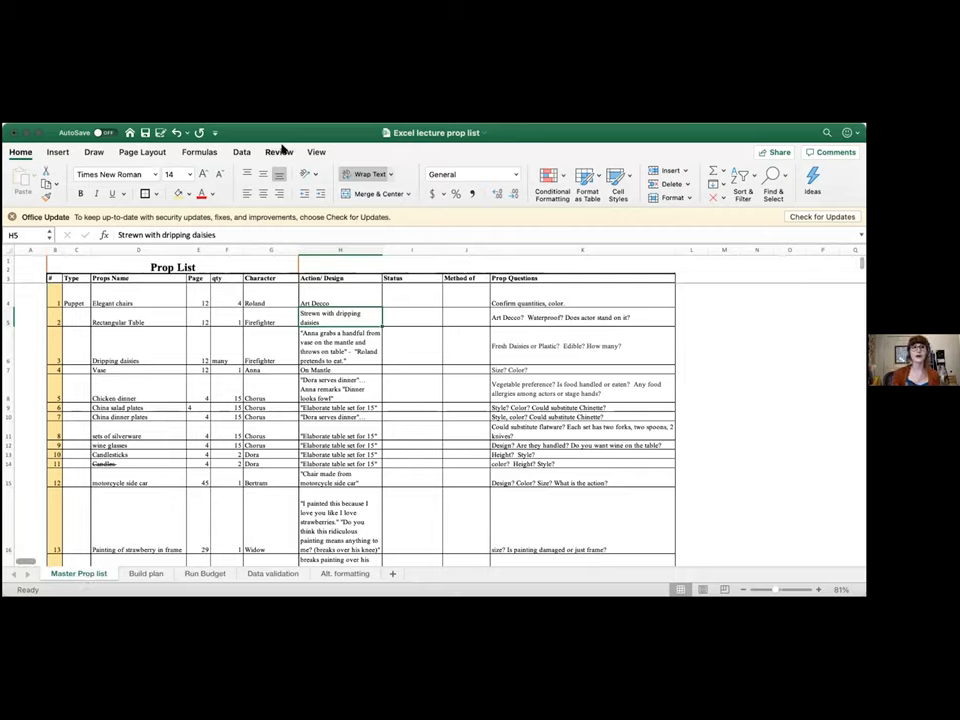
{"action": "left_click", "coordinate": [316, 152]}
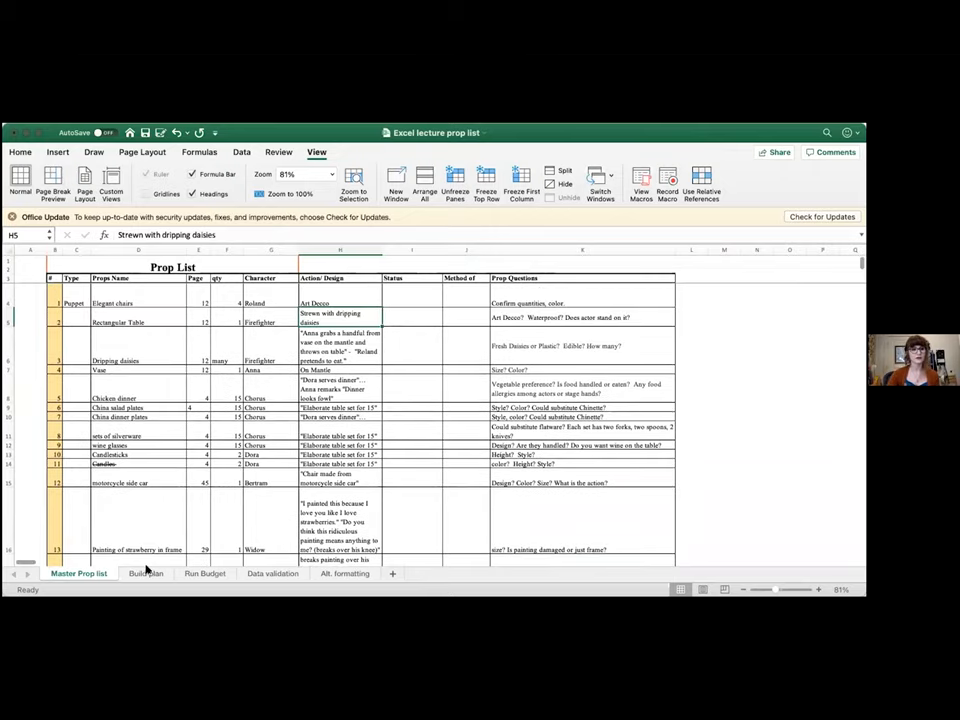
{"action": "left_click", "coordinate": [144, 572]}
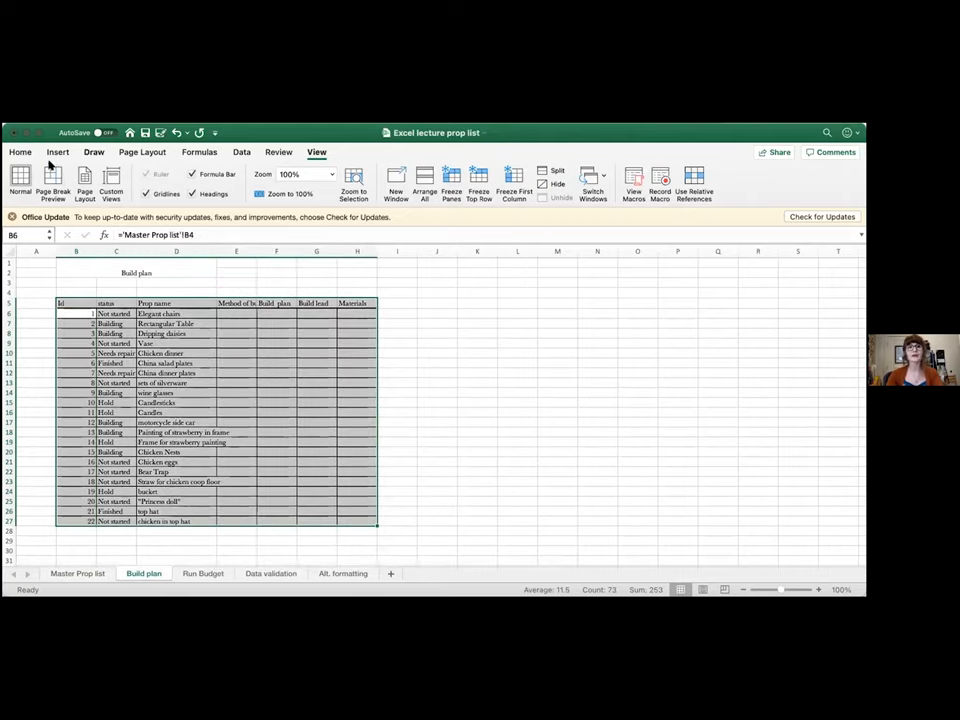
Step: Select the method column cells for every prop on the Build plan sheet
{"action": "left_click", "coordinate": [20, 152]}
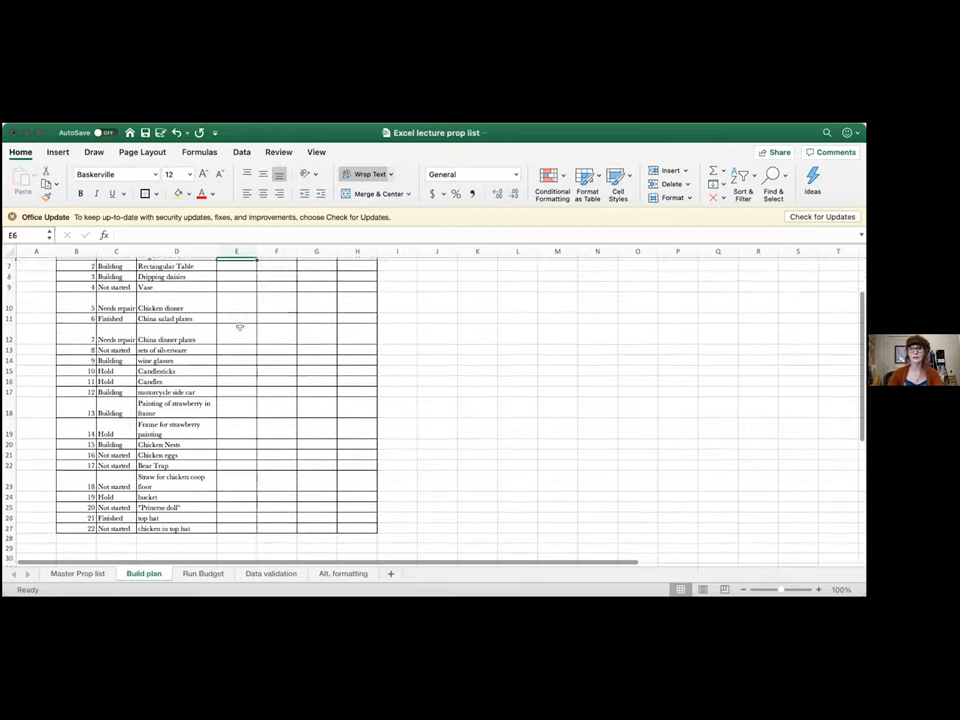
{"action": "scroll", "scroll_direction": "down", "scroll_amount": 3}
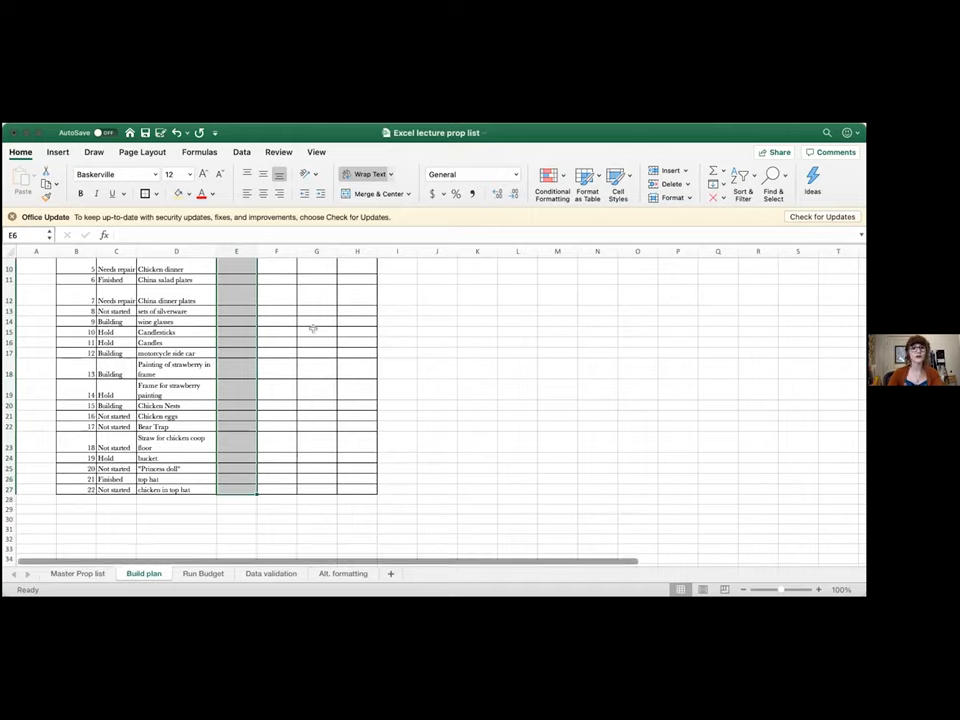
{"action": "left_click", "coordinate": [240, 152]}
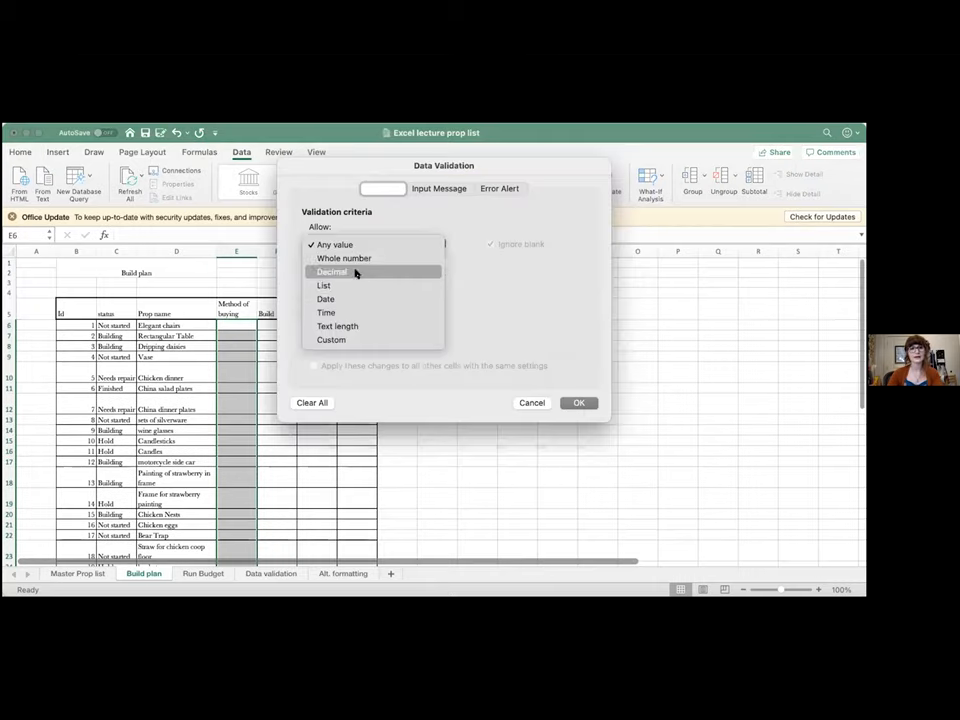
Step: Allow a List sourced from 'Data validation'!$D$3:$D$7, confirm, and check the new method dropdown
{"action": "left_click", "coordinate": [324, 284]}
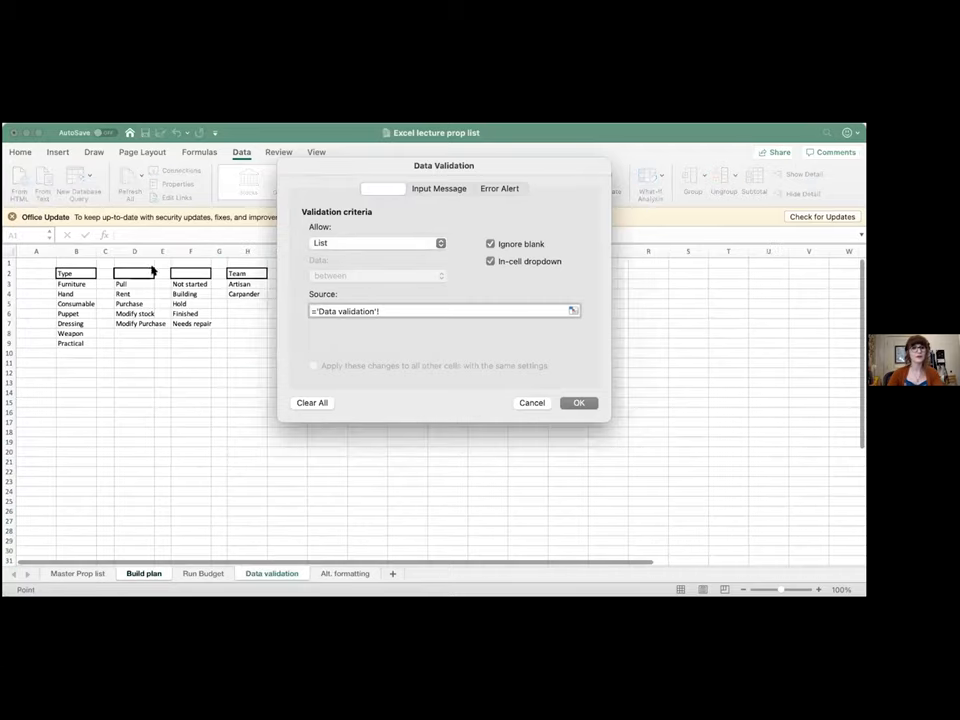
{"action": "left_click", "coordinate": [134, 274]}
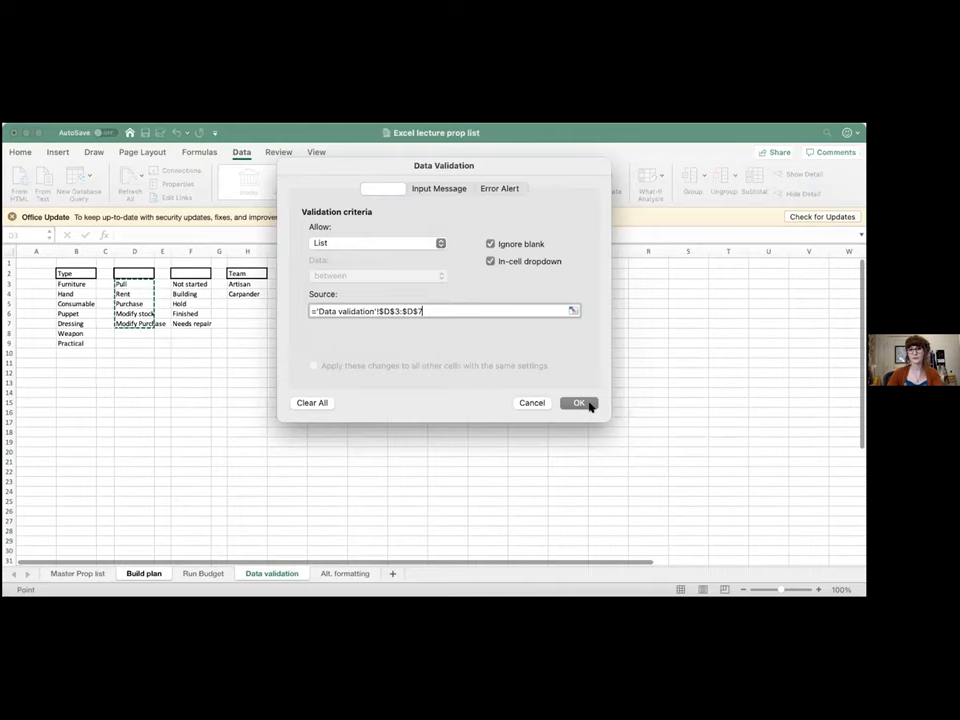
{"action": "left_click", "coordinate": [578, 402]}
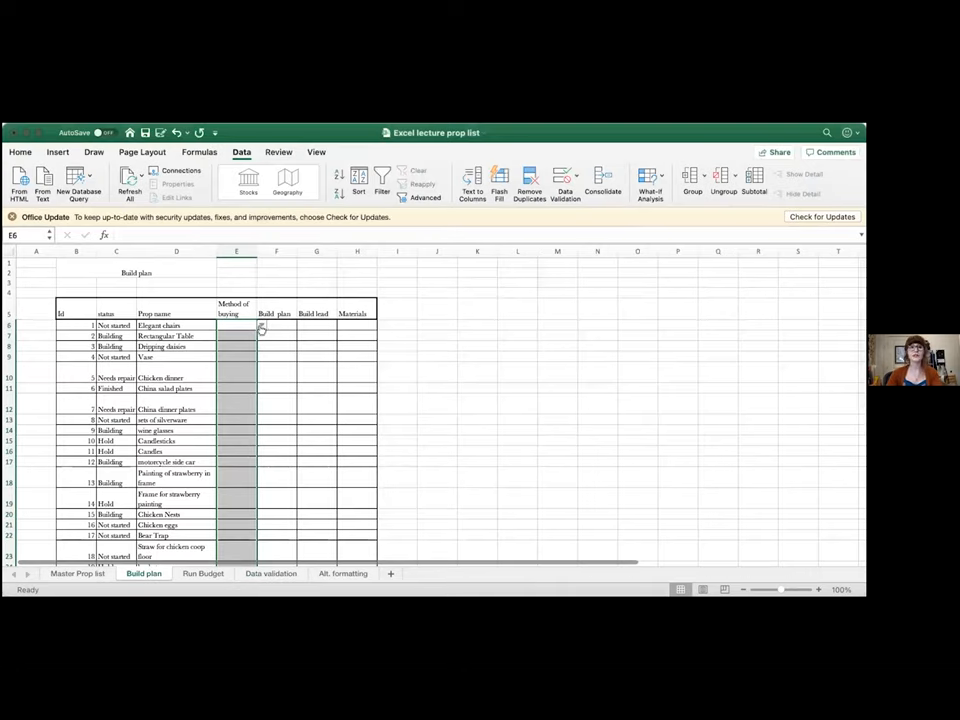
{"action": "left_click", "coordinate": [260, 326]}
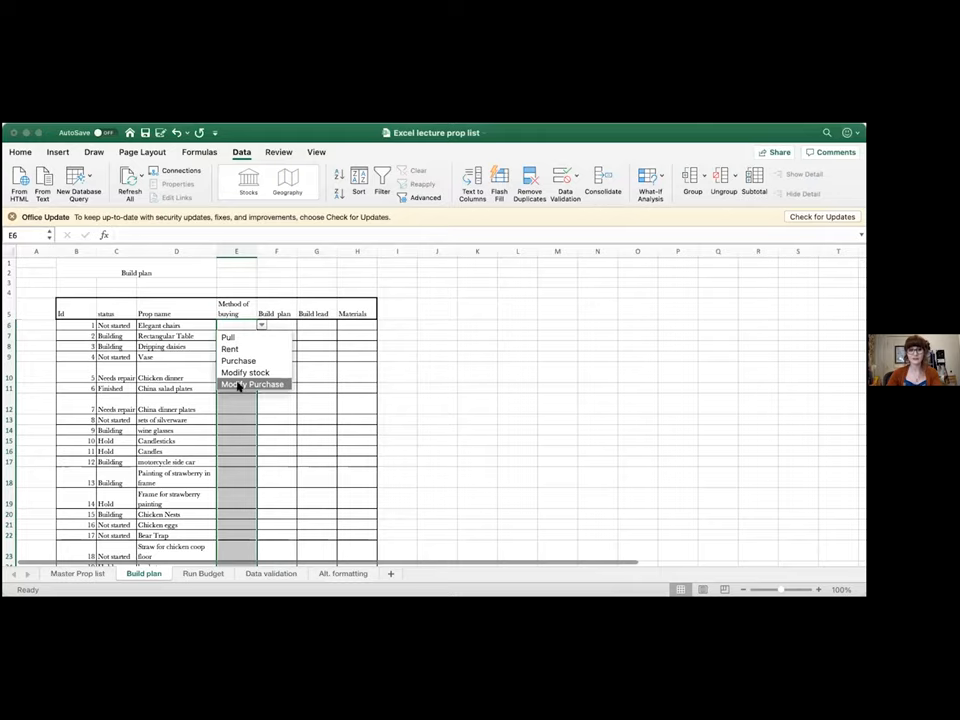
{"action": "left_click", "coordinate": [260, 324]}
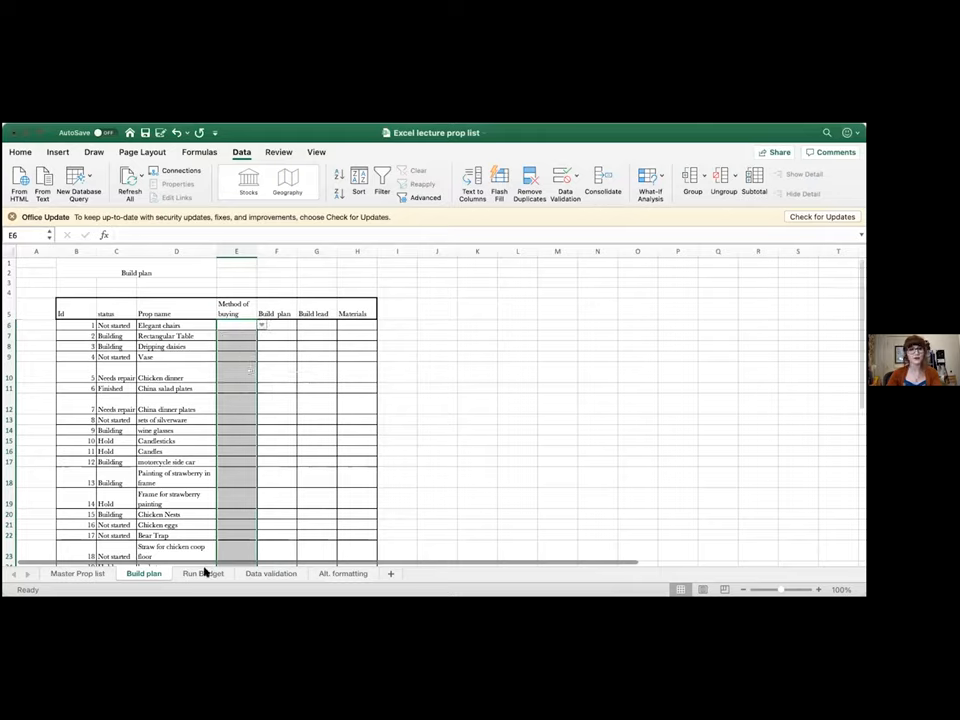
{"action": "left_click", "coordinate": [270, 572]}
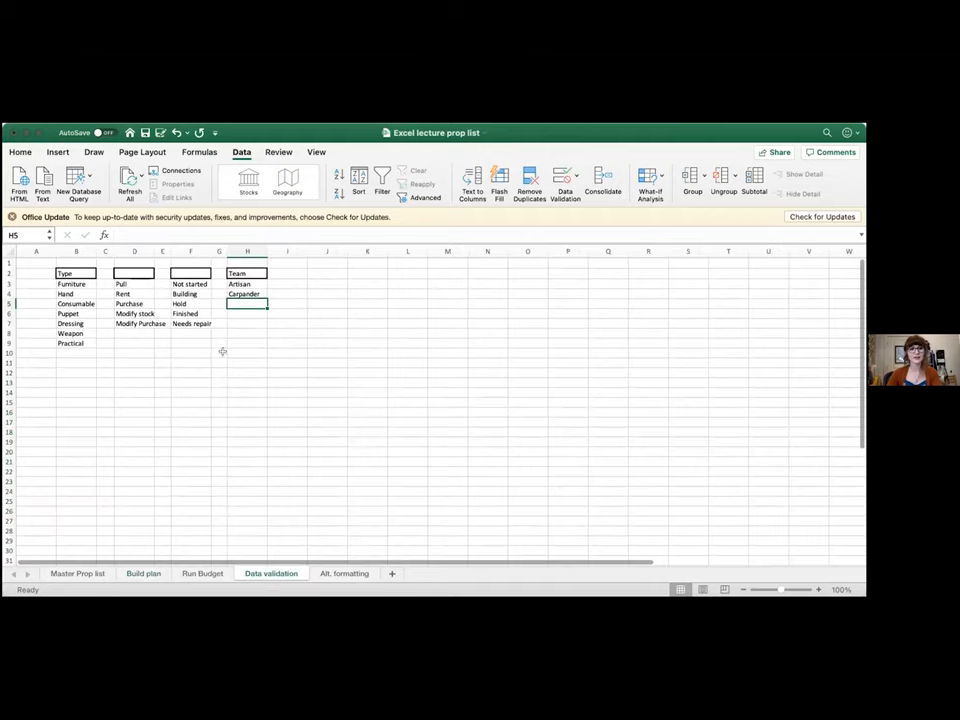
Step: Try adding 'fin' below the method options and check the Build plan dropdown
{"action": "left_click", "coordinate": [134, 332]}
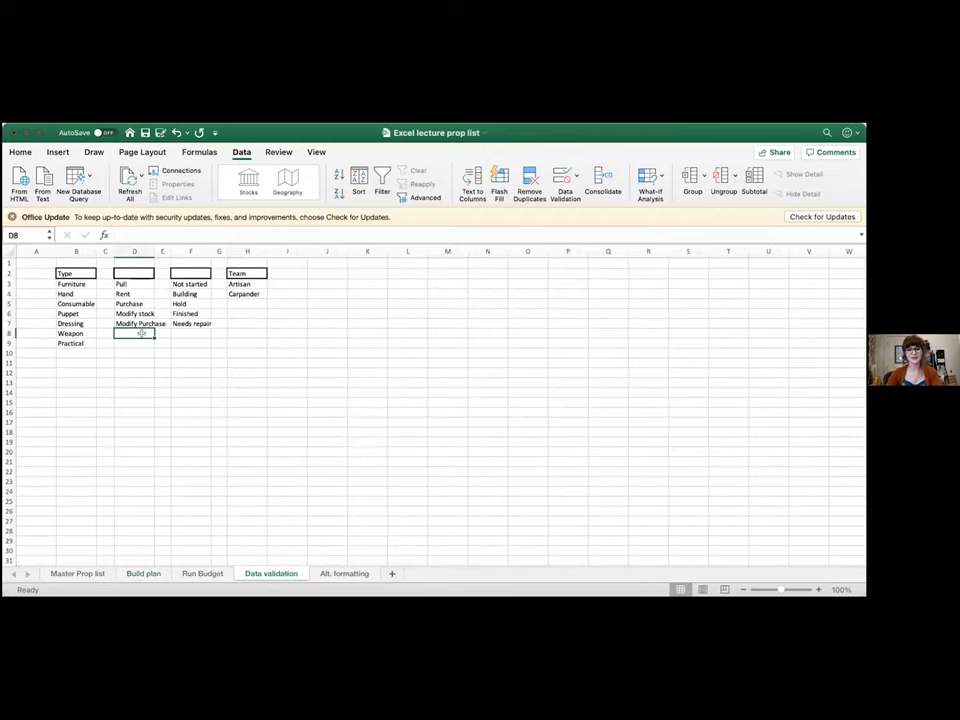
{"action": "type", "text": "find"}
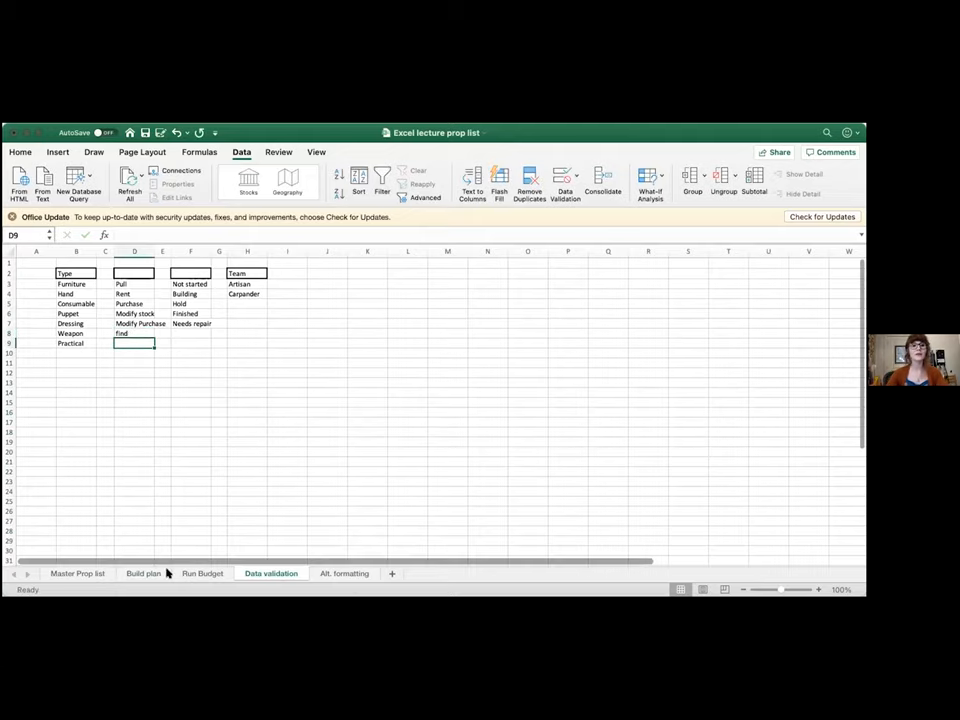
{"action": "left_click", "coordinate": [144, 572]}
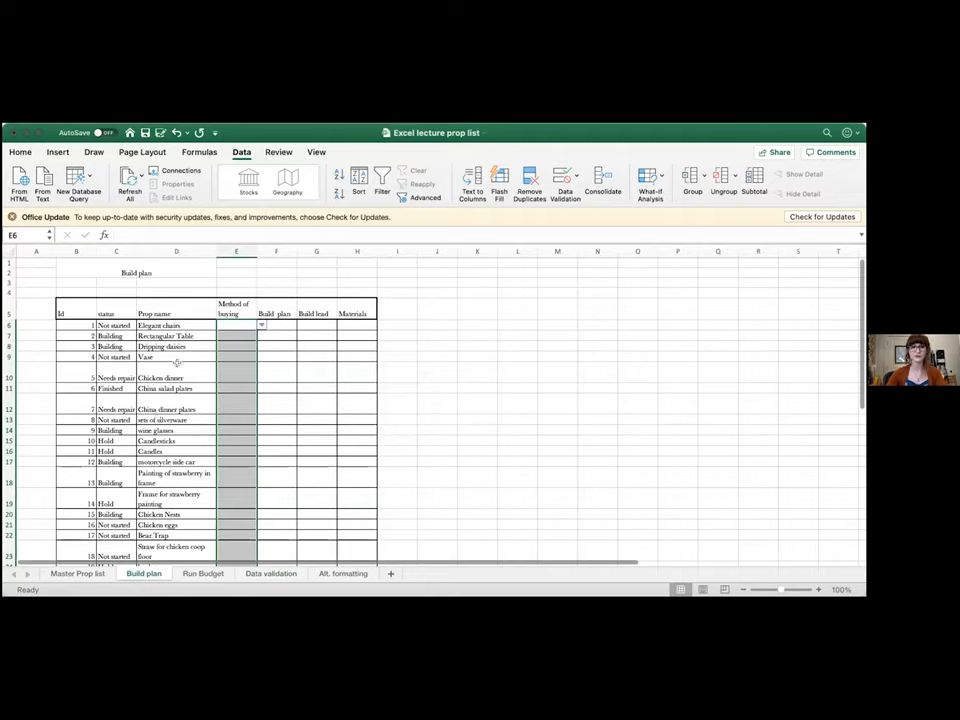
{"action": "left_click", "coordinate": [260, 324]}
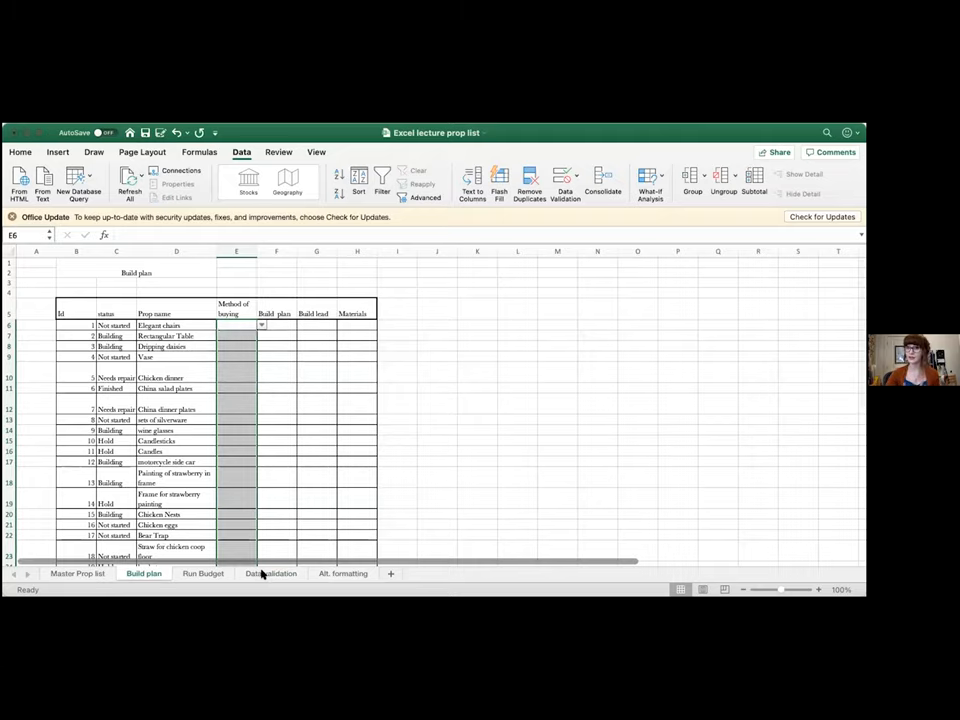
Step: Insert a row at row 5 of the list, enter 'find' there, and remove the old bottom entry
{"action": "left_click", "coordinate": [270, 572]}
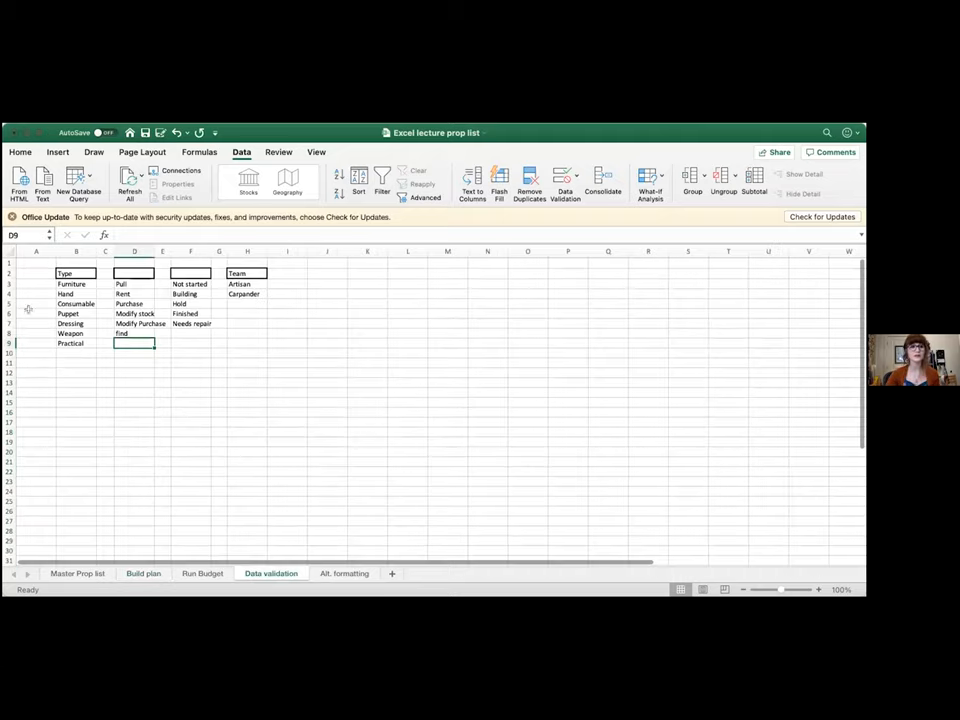
{"action": "right_click", "coordinate": [50, 304]}
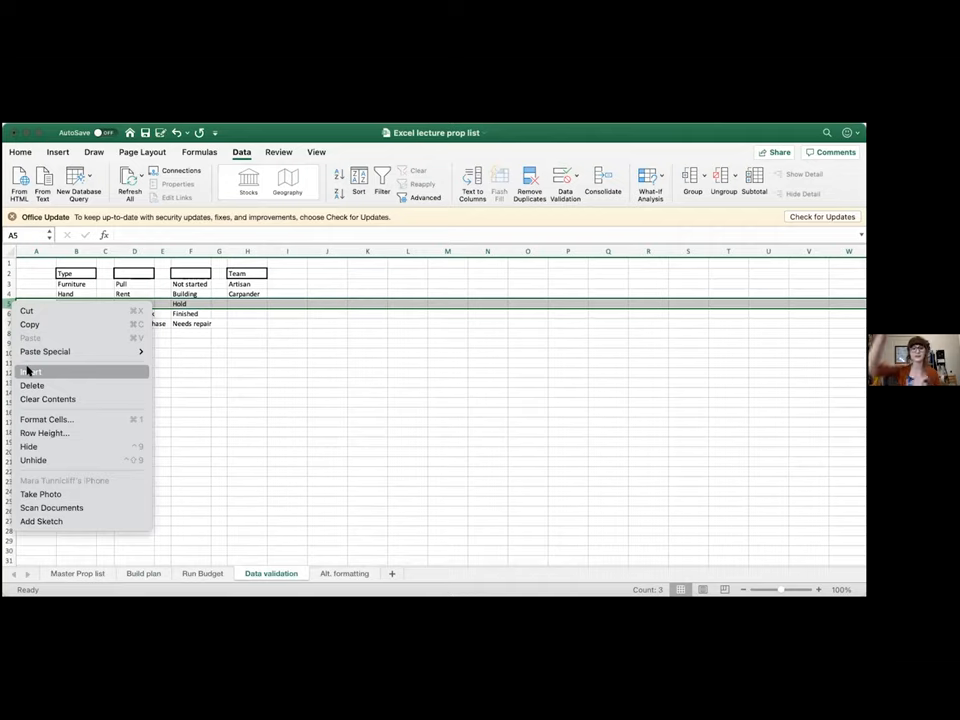
{"action": "left_click", "coordinate": [32, 370]}
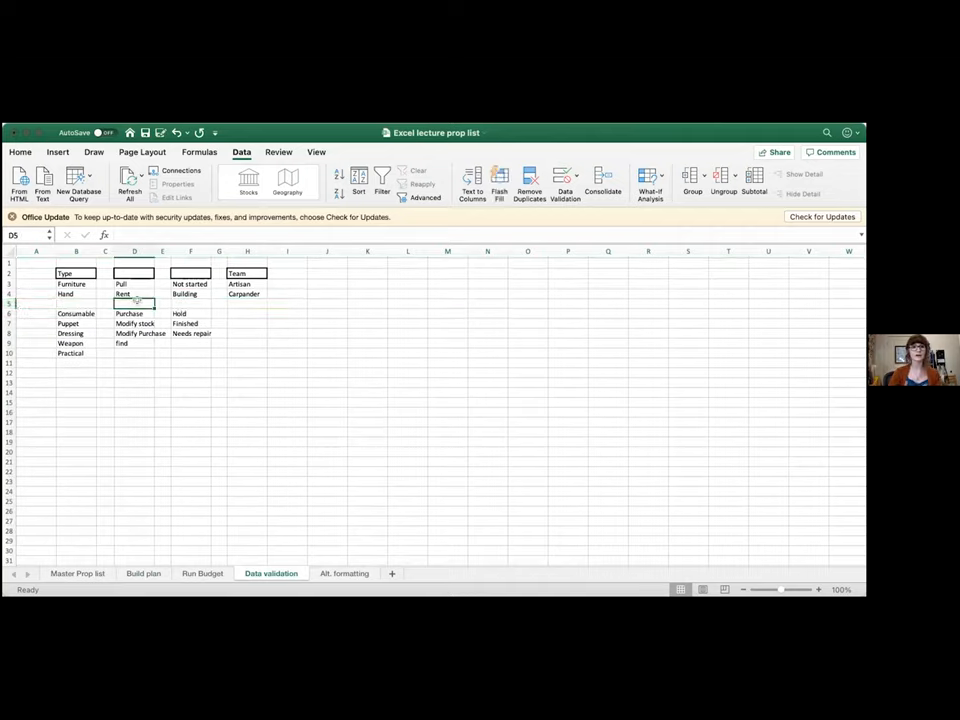
{"action": "type", "text": "find"}
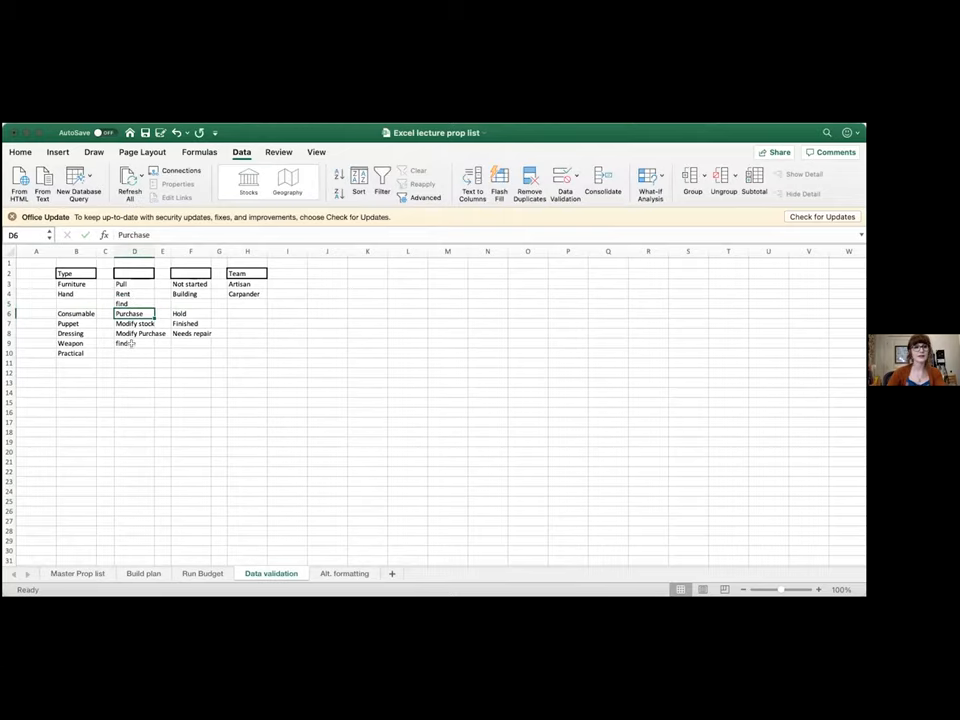
{"action": "left_click", "coordinate": [134, 344]}
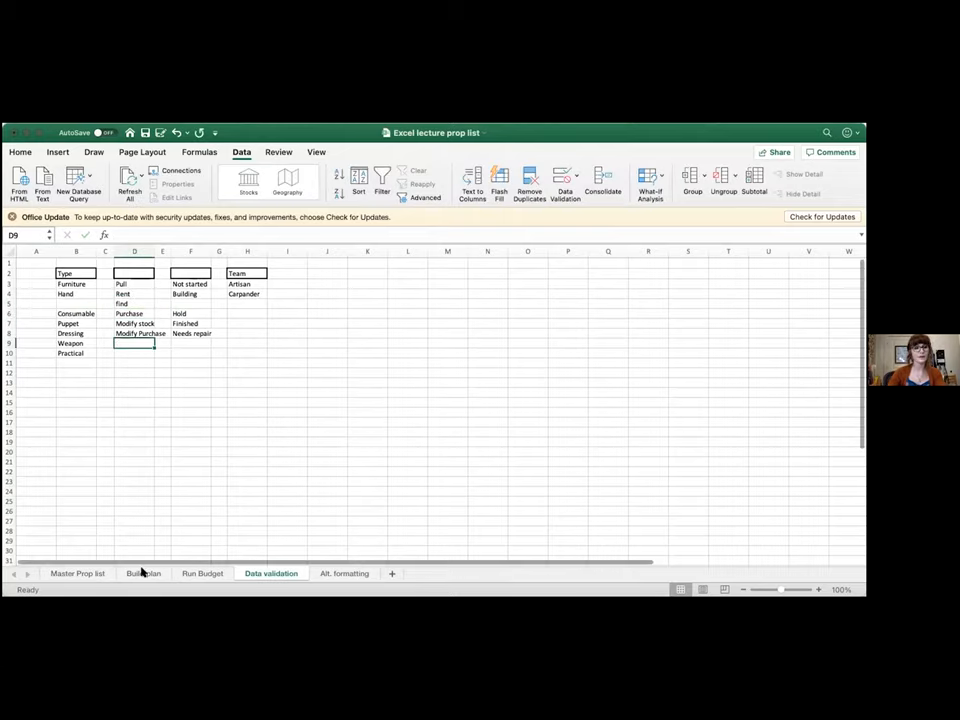
Step: Set the Elegant chairs' method of buying to Find on the Build plan sheet
{"action": "left_click", "coordinate": [144, 572]}
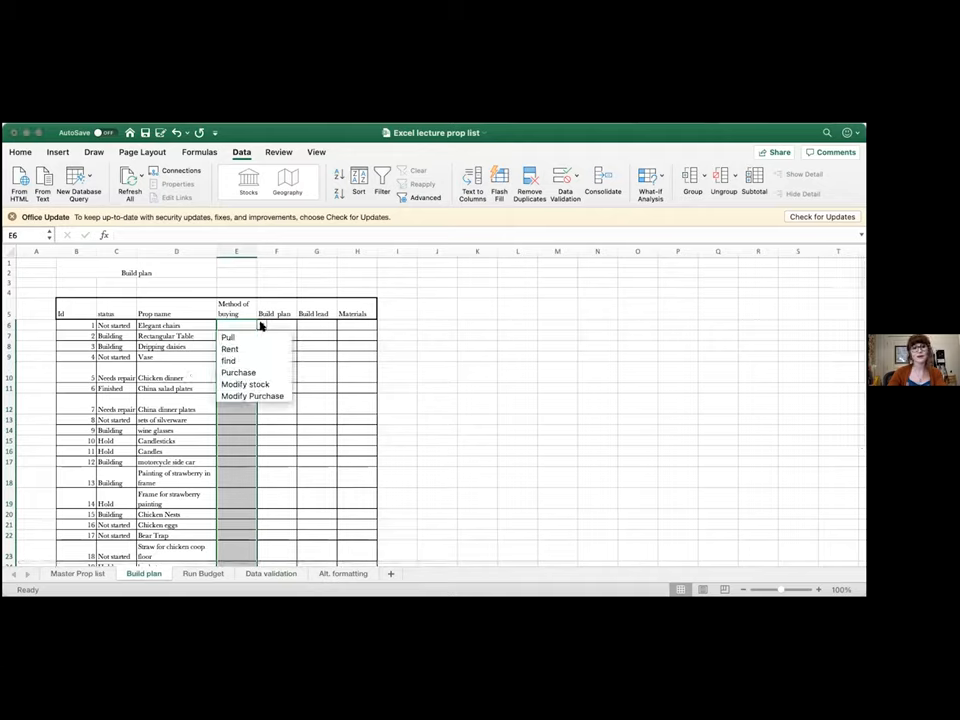
{"action": "left_click", "coordinate": [228, 360]}
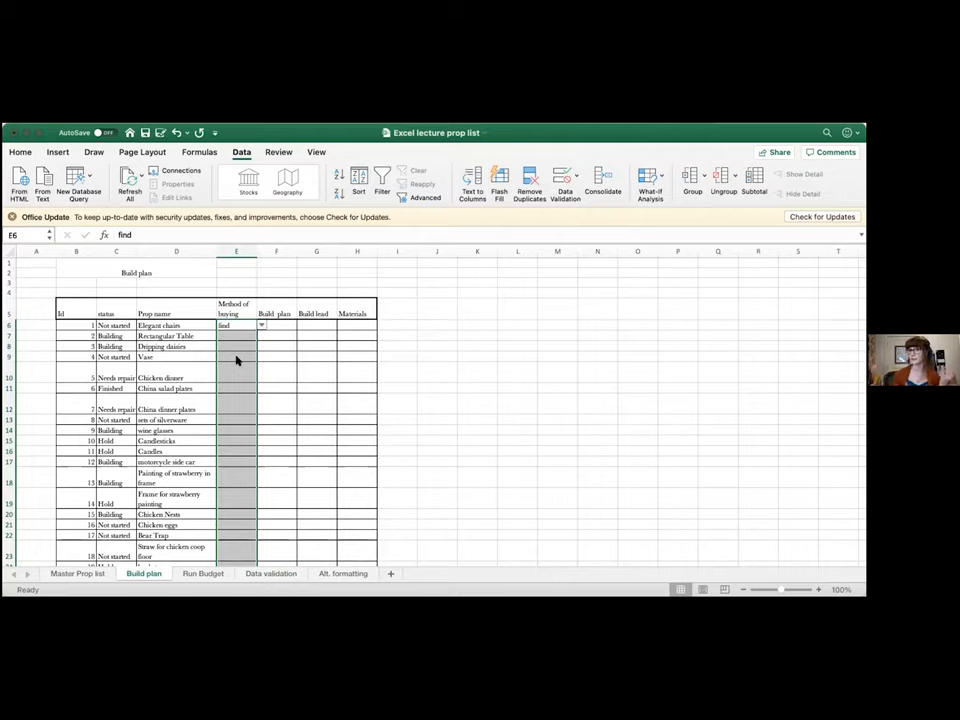
Step: Validate the Build lead cells as a List sourced from 'Data validation'!$H$3:$H$4
{"action": "left_click", "coordinate": [236, 376]}
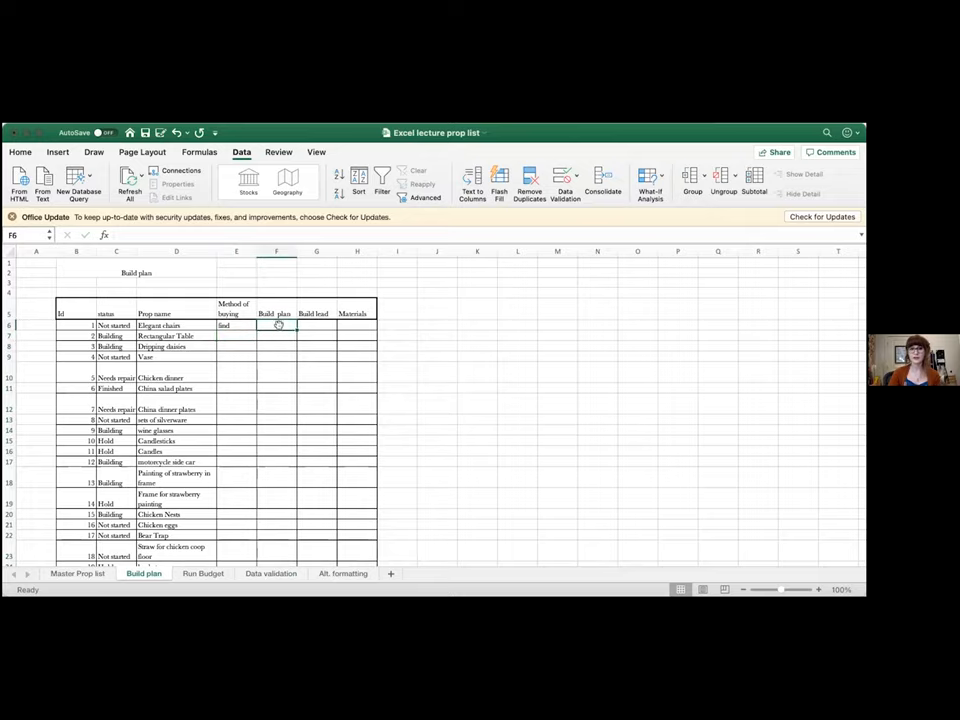
{"action": "left_click", "coordinate": [316, 324]}
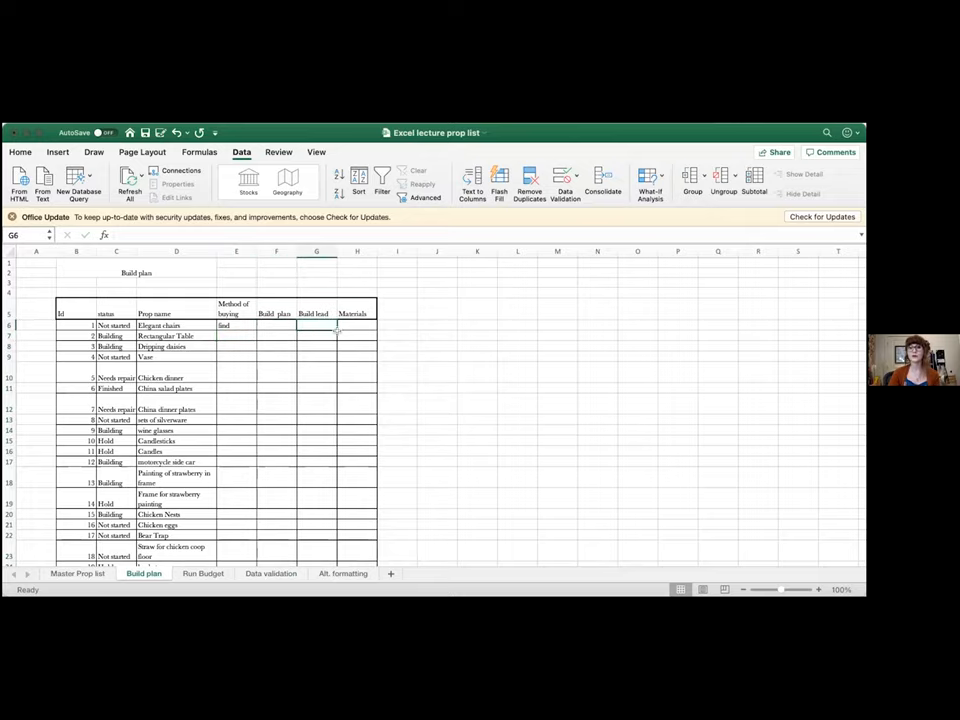
{"action": "scroll", "scroll_direction": "down", "scroll_amount": 3}
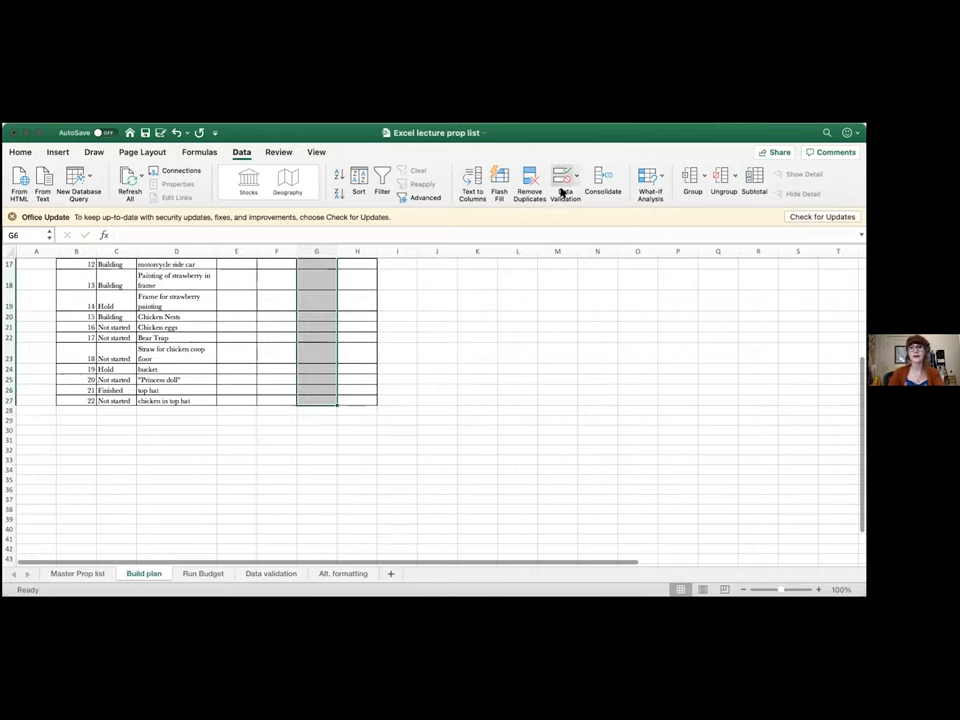
{"action": "left_click", "coordinate": [564, 184]}
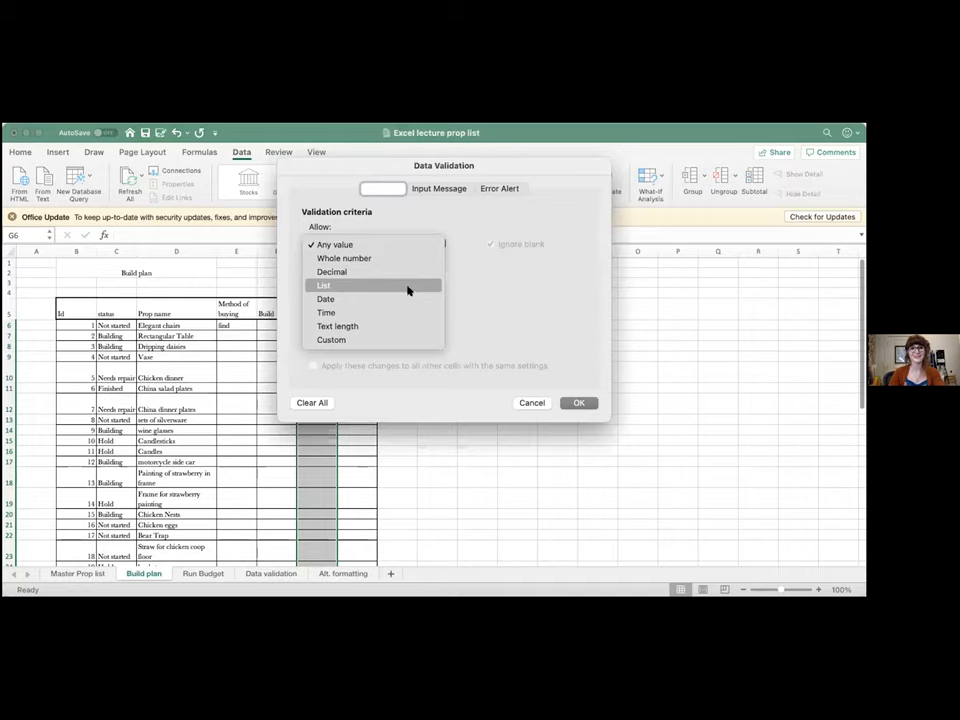
{"action": "left_click", "coordinate": [324, 284]}
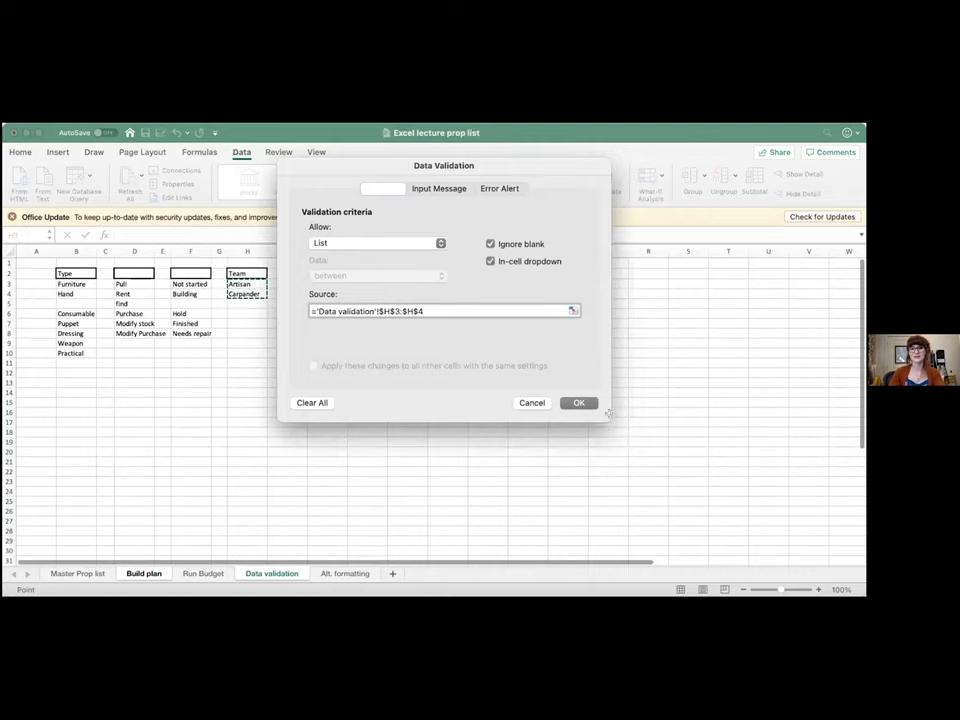
{"action": "left_click", "coordinate": [578, 402]}
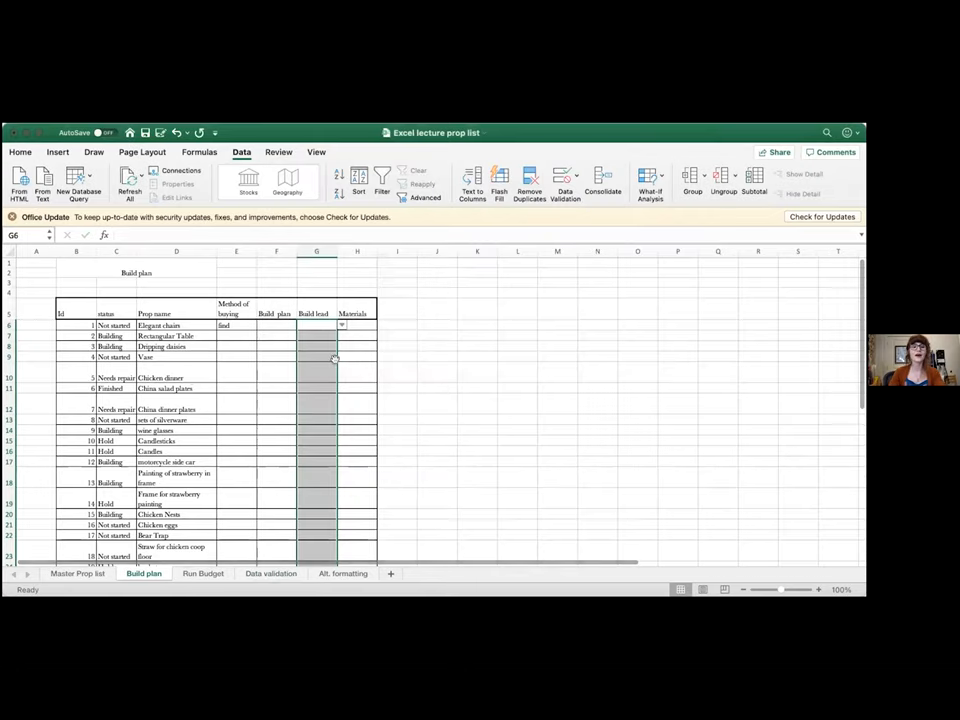
Step: Enter Carpenter for Elegant chairs and China dessert plates, Artisan for Candlesticks
{"action": "type", "text": "Carpander"}
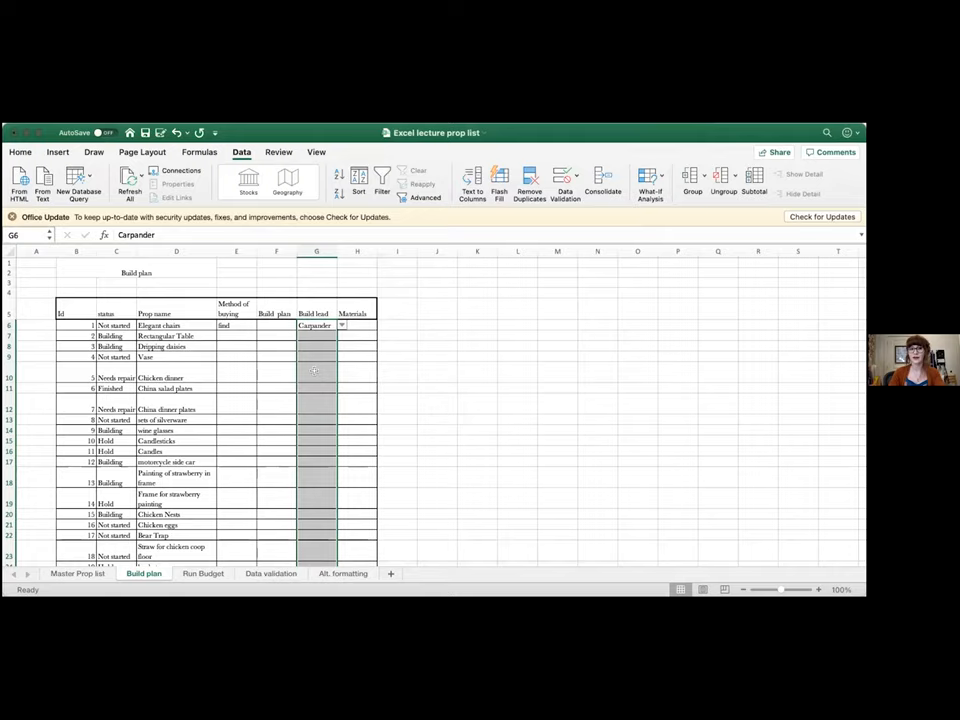
{"action": "left_click", "coordinate": [340, 376]}
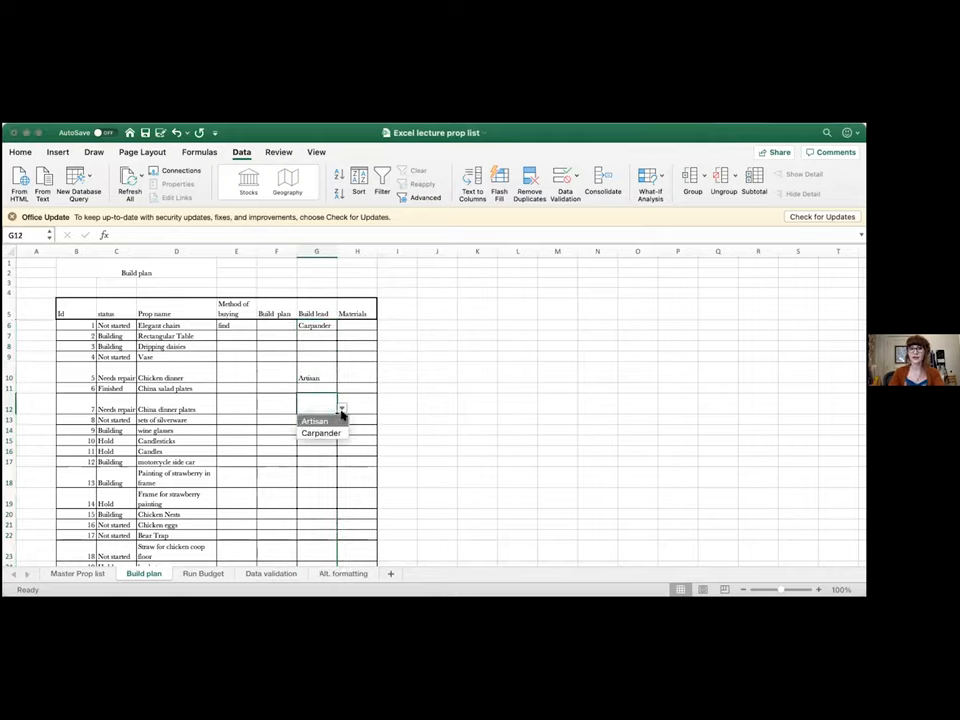
{"action": "left_click", "coordinate": [320, 432]}
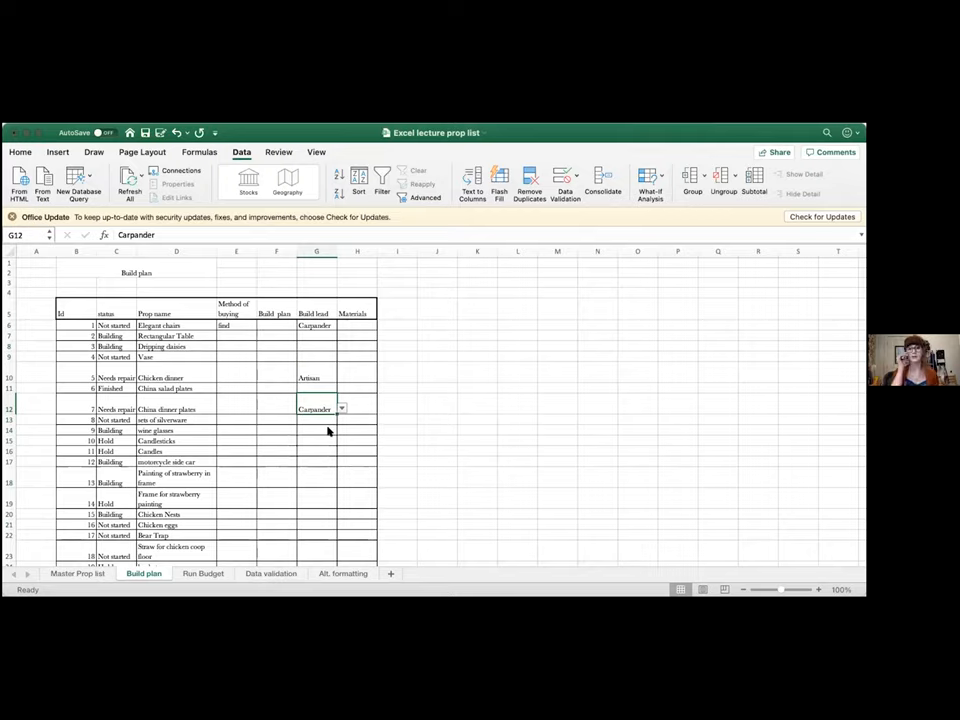
{"action": "left_click", "coordinate": [316, 442]}
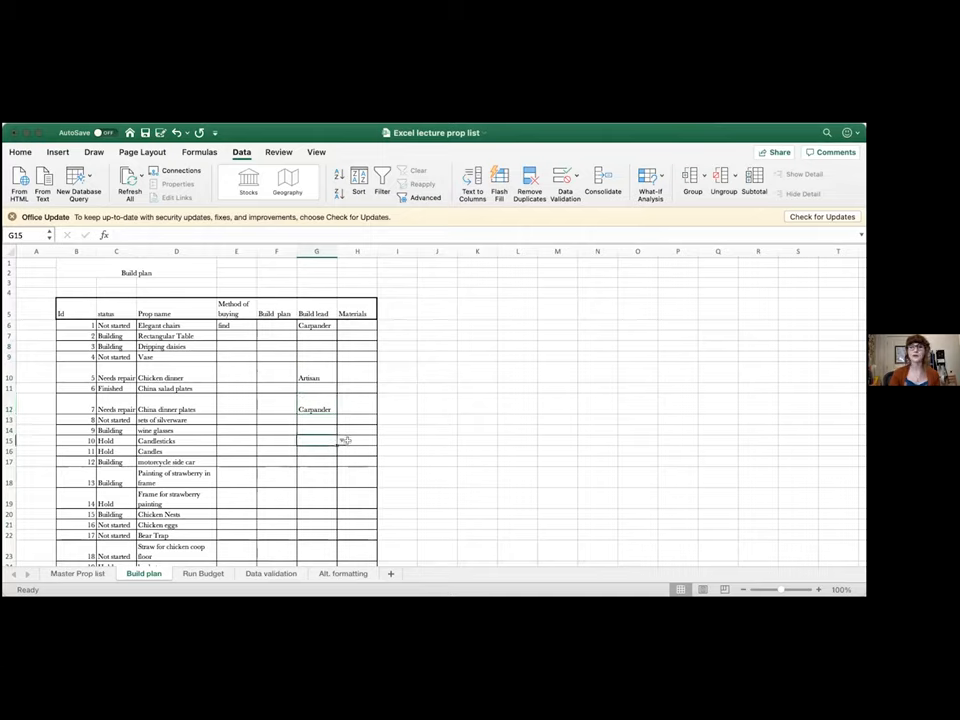
{"action": "type", "text": "Artisan"}
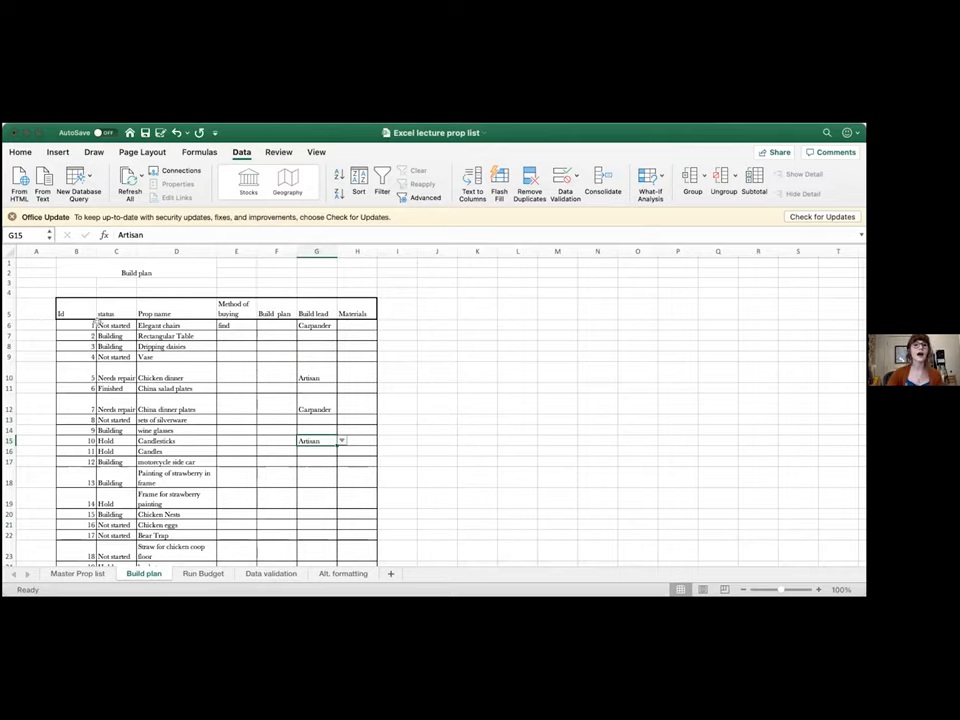
Step: Select the Build plan table from the Id header down through the last row
{"action": "left_click", "coordinate": [60, 314]}
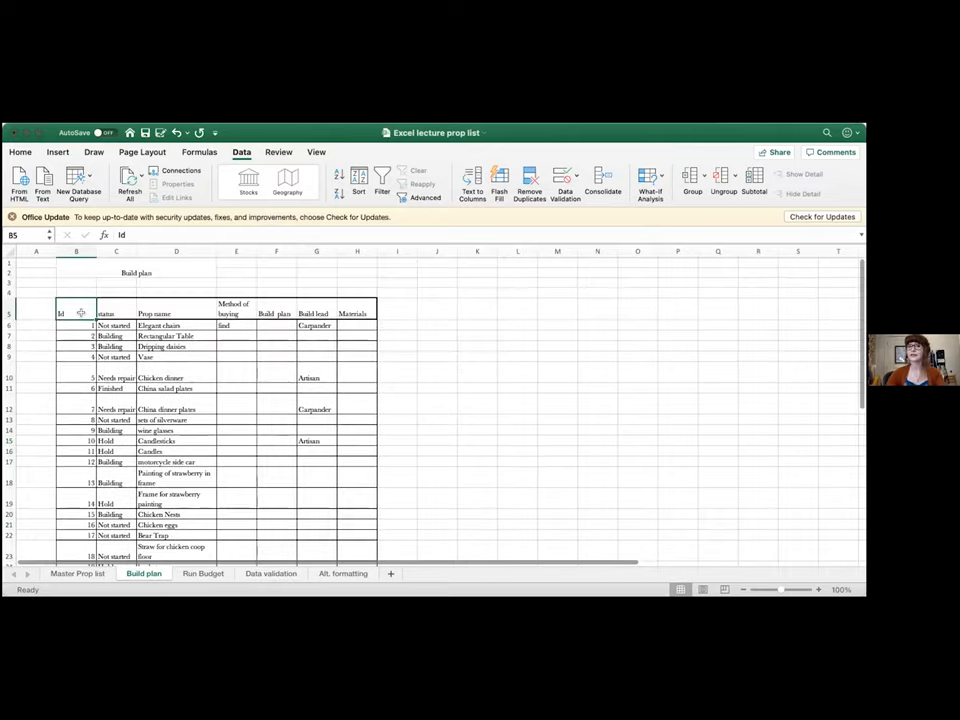
{"action": "scroll", "scroll_direction": "down", "scroll_amount": 3}
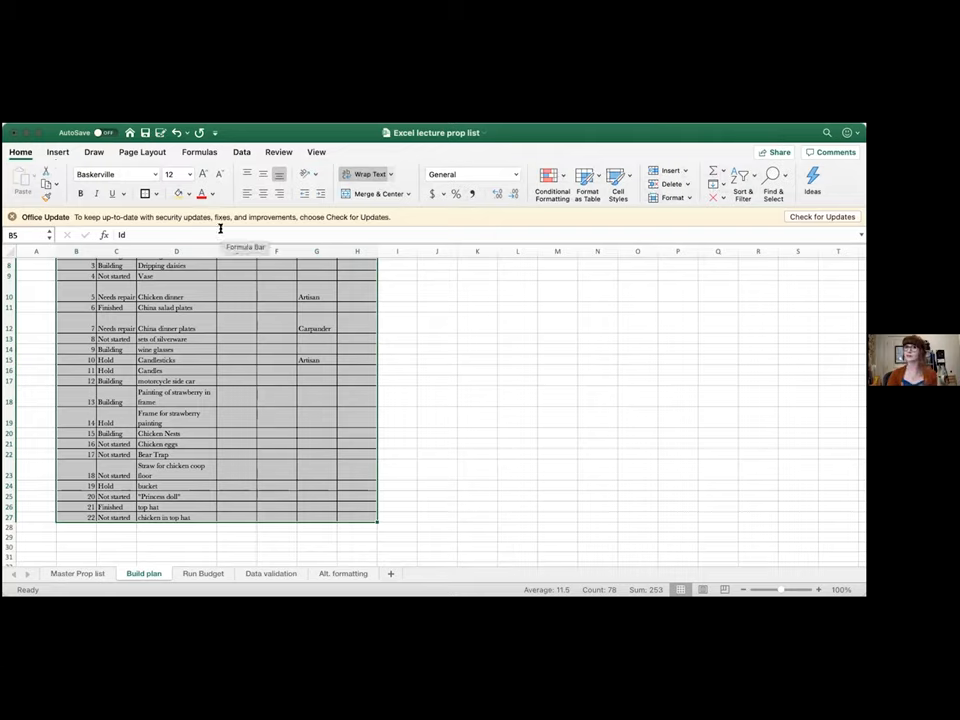
{"action": "mouse_move", "coordinate": [320, 432]}
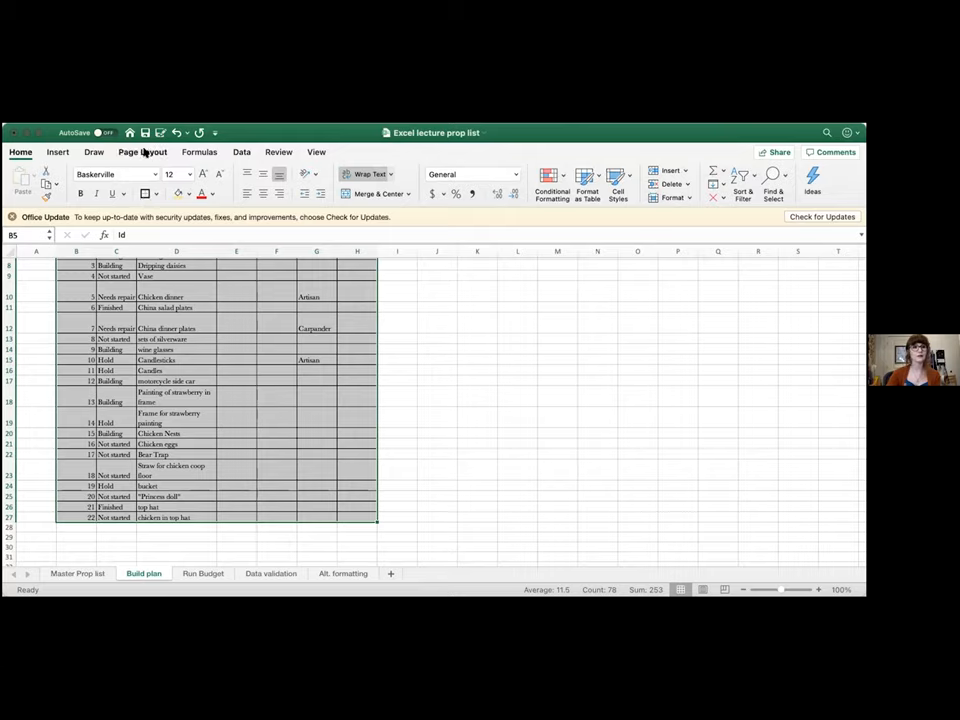
{"action": "left_click", "coordinate": [200, 152]}
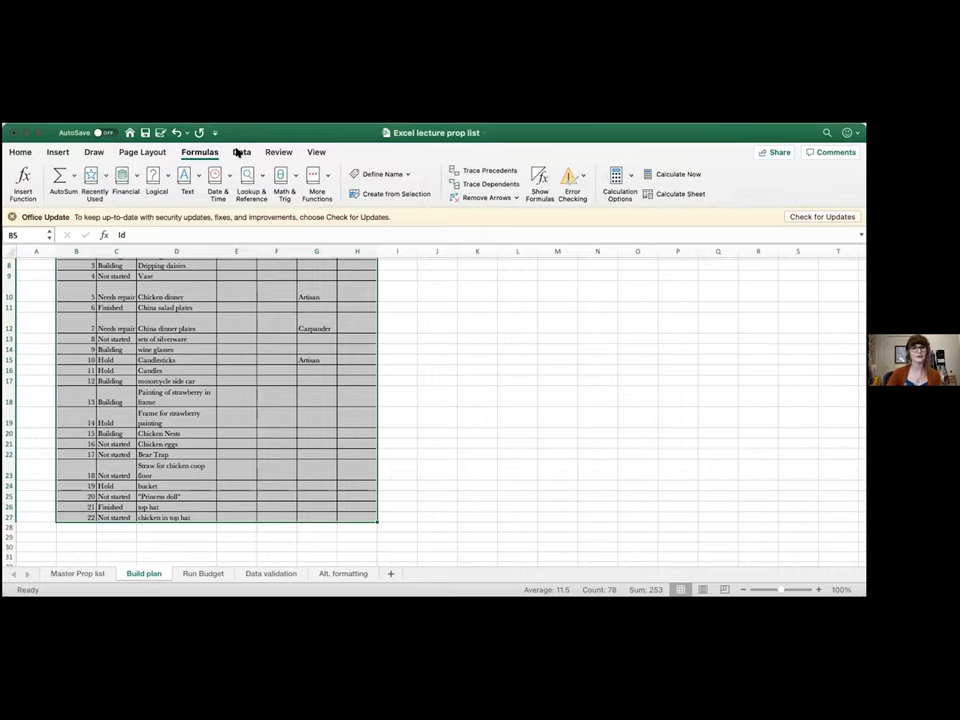
Step: Turn on header filters, filter Build lead to Carpenter, then reselect all leads
{"action": "left_click", "coordinate": [240, 152]}
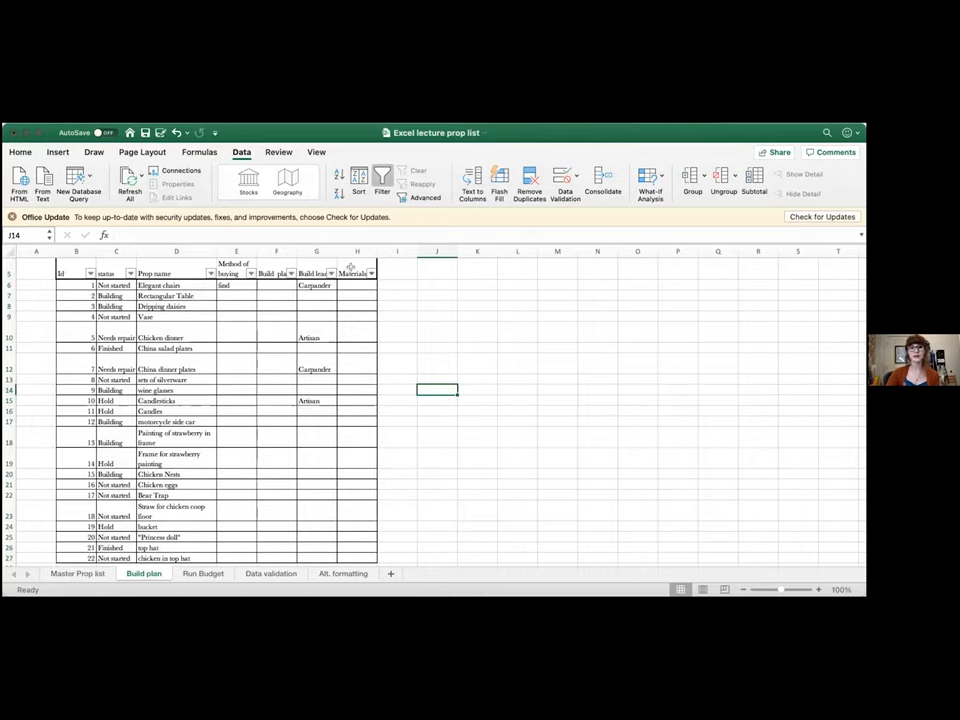
{"action": "mouse_move", "coordinate": [330, 272]}
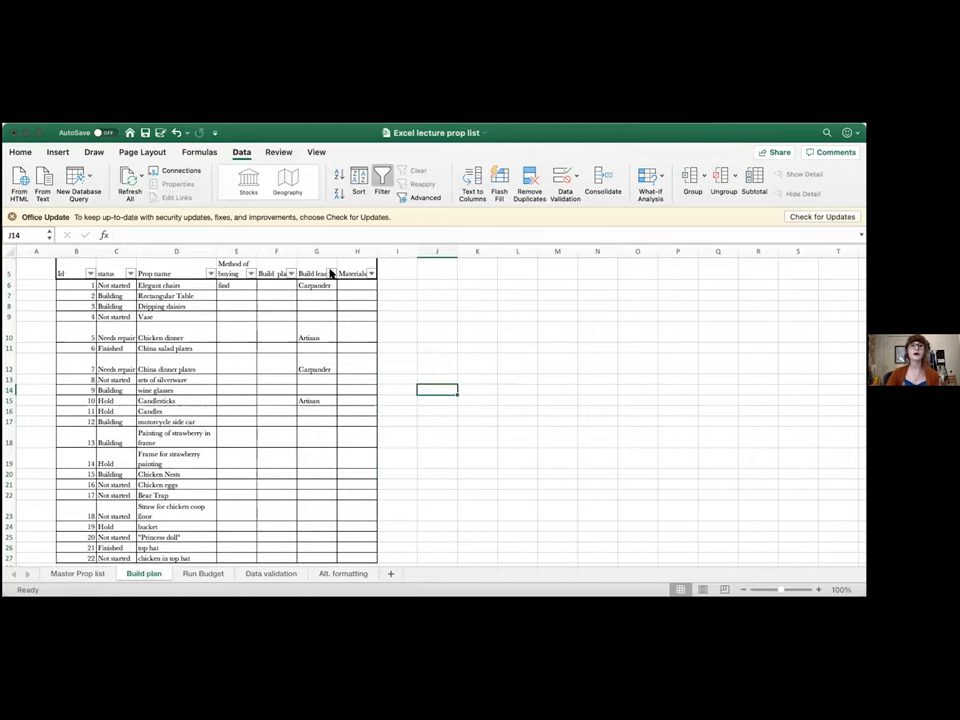
{"action": "left_click", "coordinate": [328, 272]}
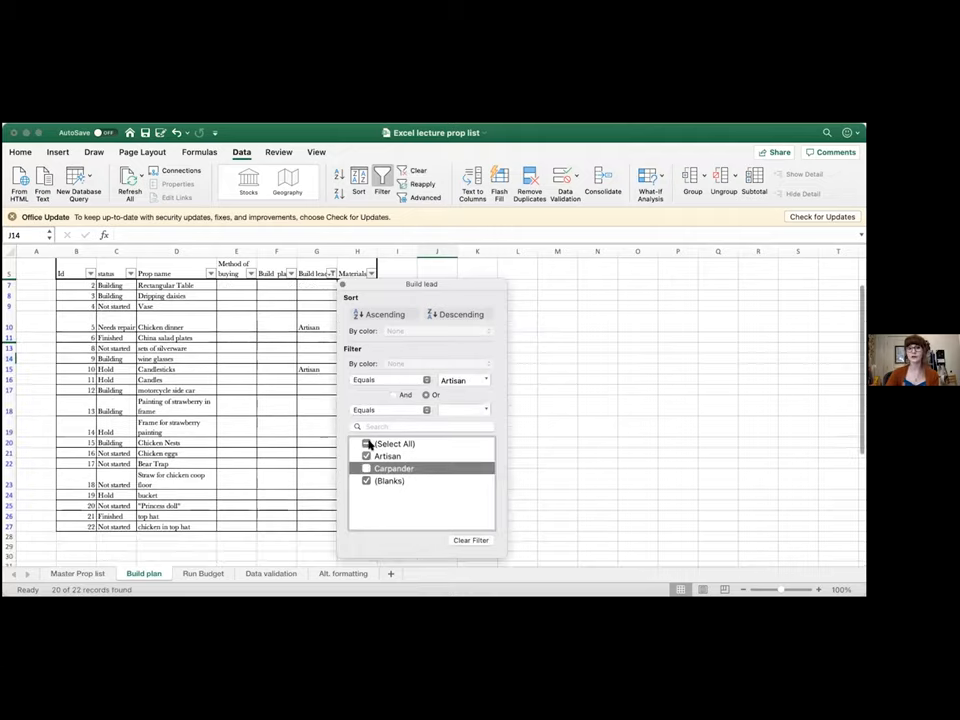
{"action": "left_click", "coordinate": [366, 468]}
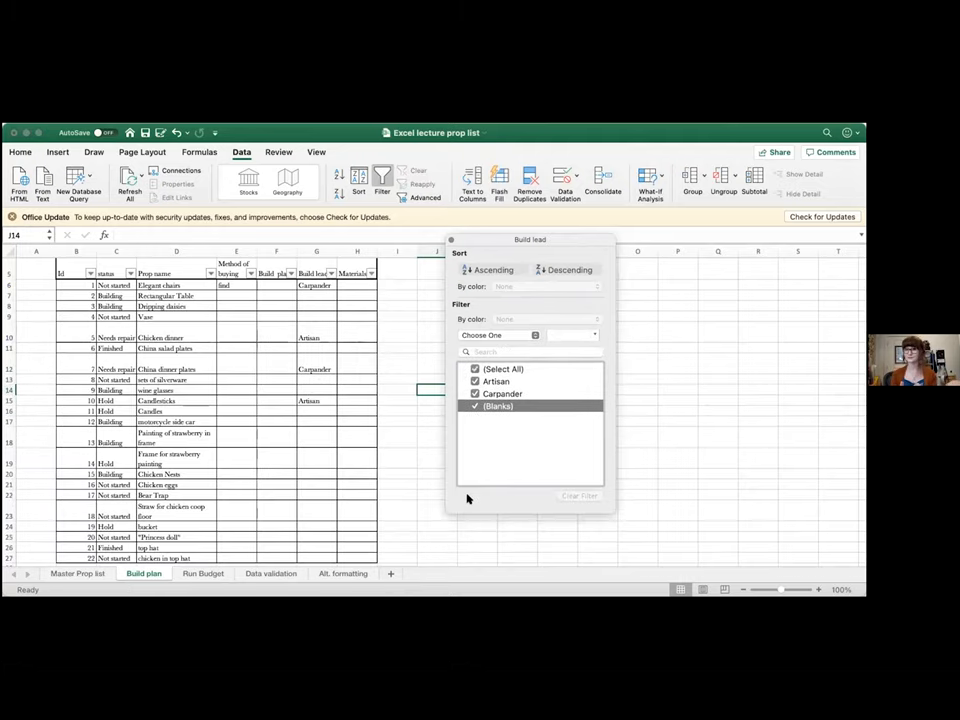
{"action": "mouse_move", "coordinate": [448, 252]}
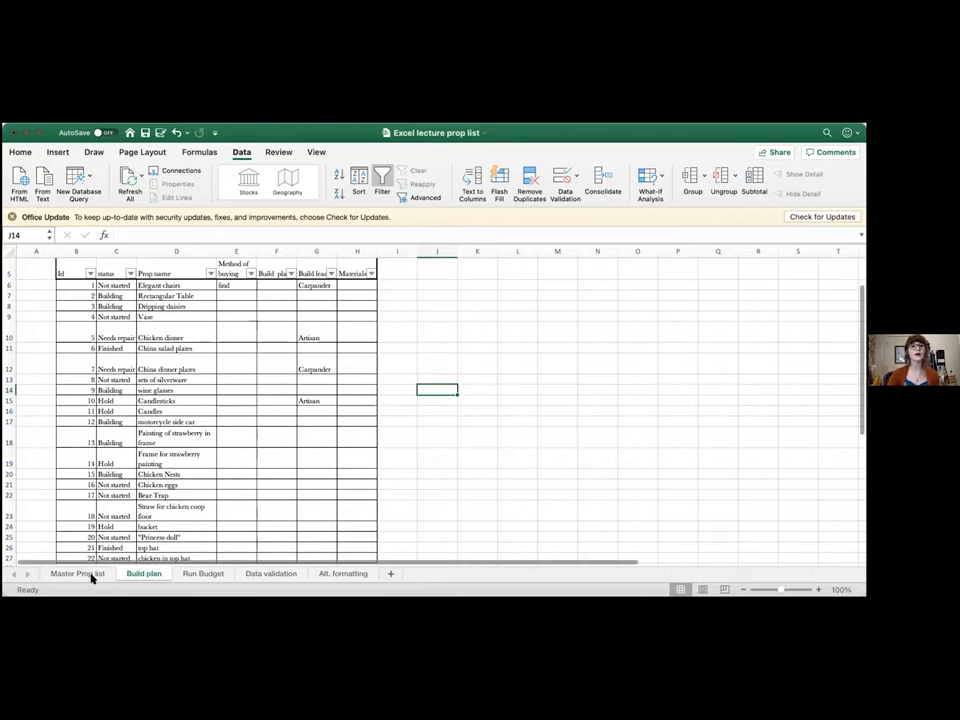
Step: Link Master Prop list I4 to Build plan C6 with a formula and fill it down the Status column
{"action": "left_click", "coordinate": [78, 572]}
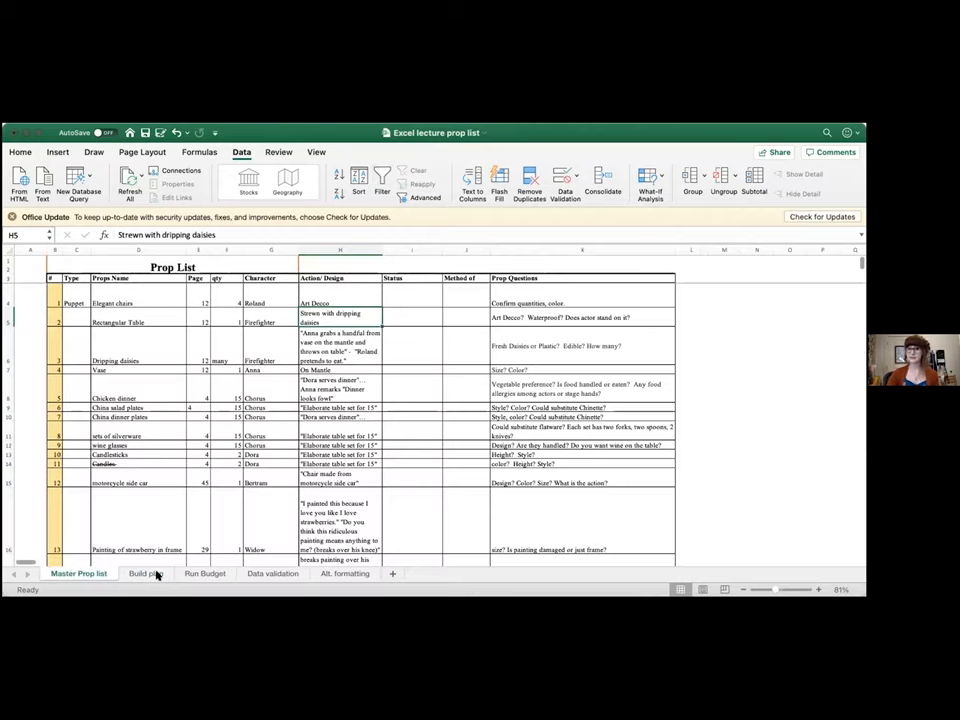
{"action": "left_click", "coordinate": [144, 572]}
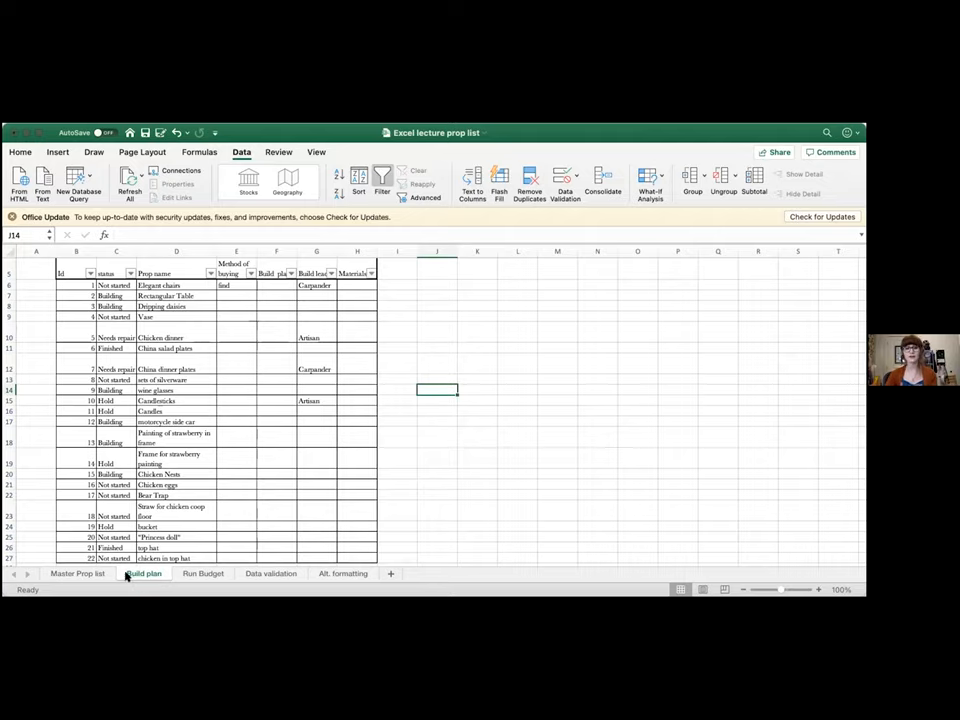
{"action": "left_click", "coordinate": [78, 572]}
{"action": "type", "text": "="}
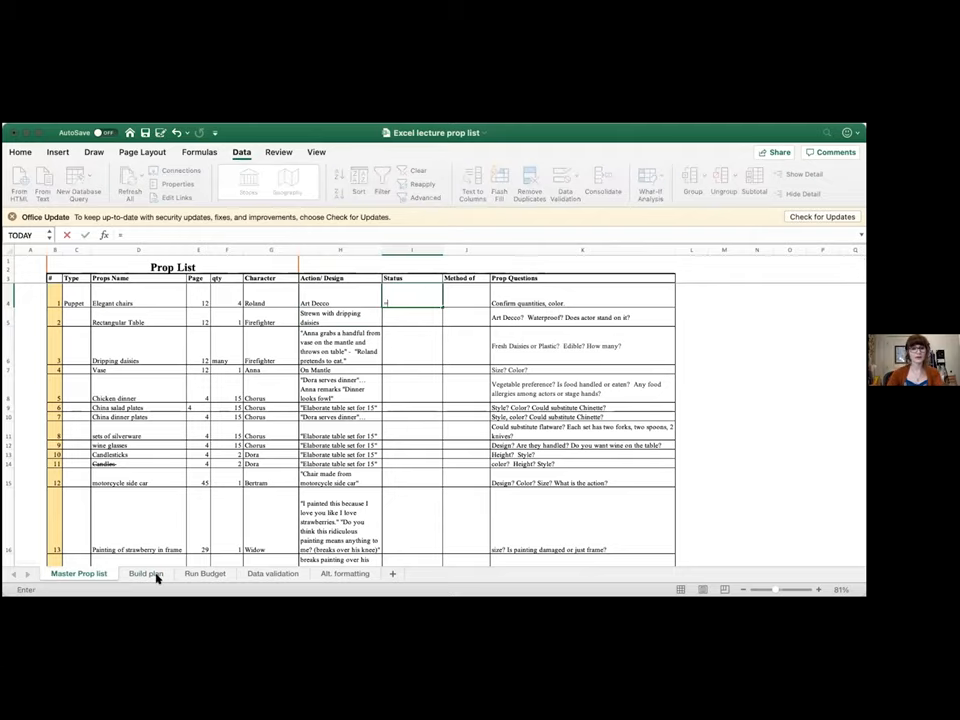
{"action": "left_click", "coordinate": [146, 572]}
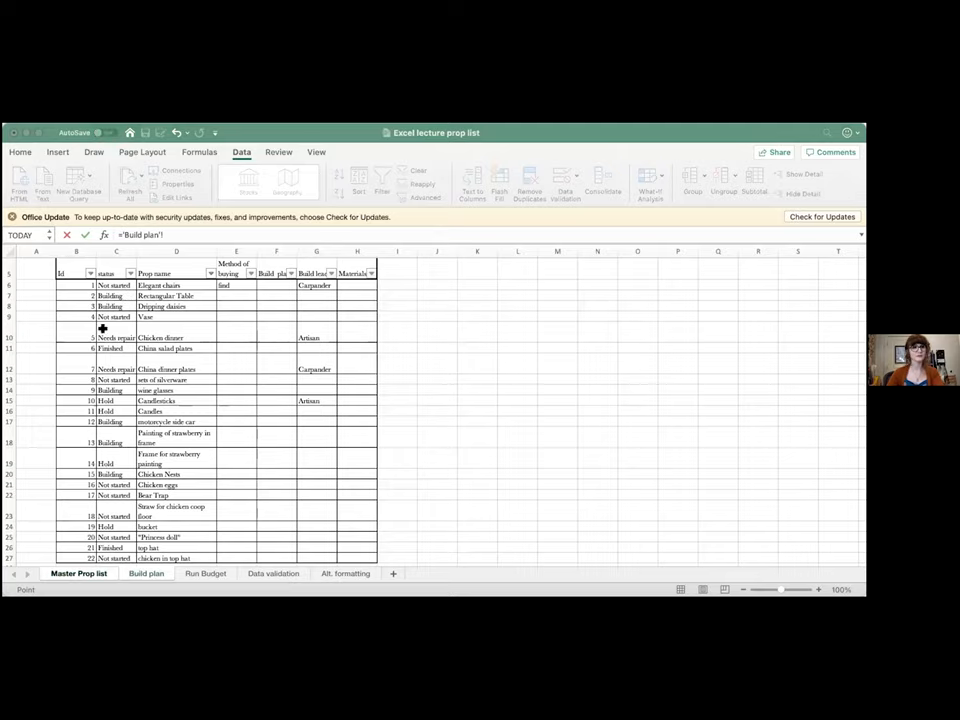
{"action": "left_click", "coordinate": [116, 284]}
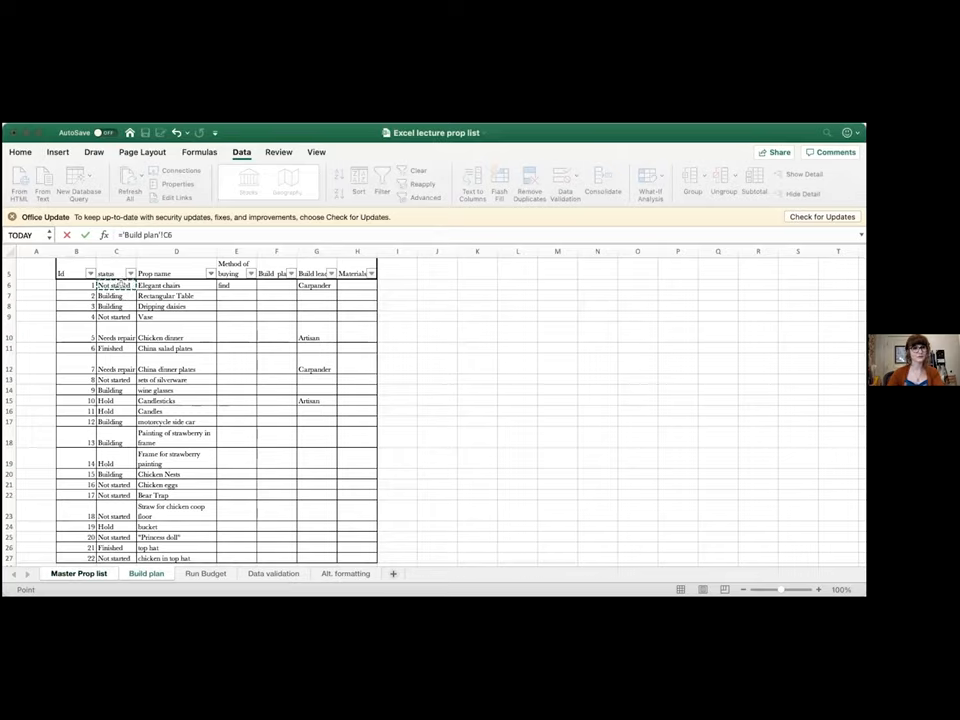
{"action": "left_click", "coordinate": [80, 572]}
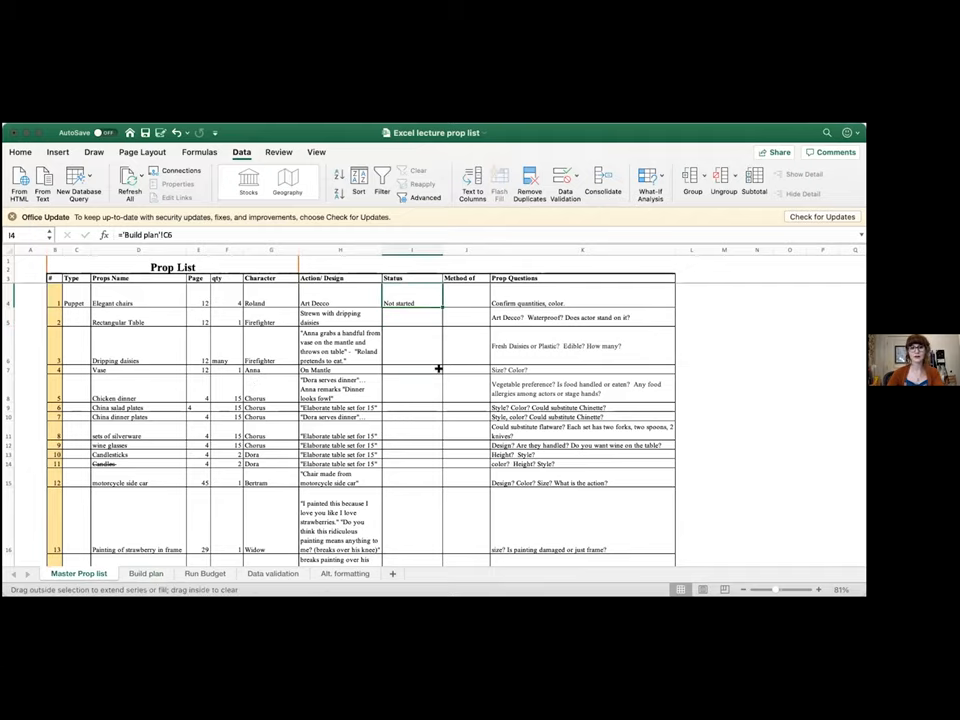
{"action": "scroll", "scroll_direction": "down", "scroll_amount": 3}
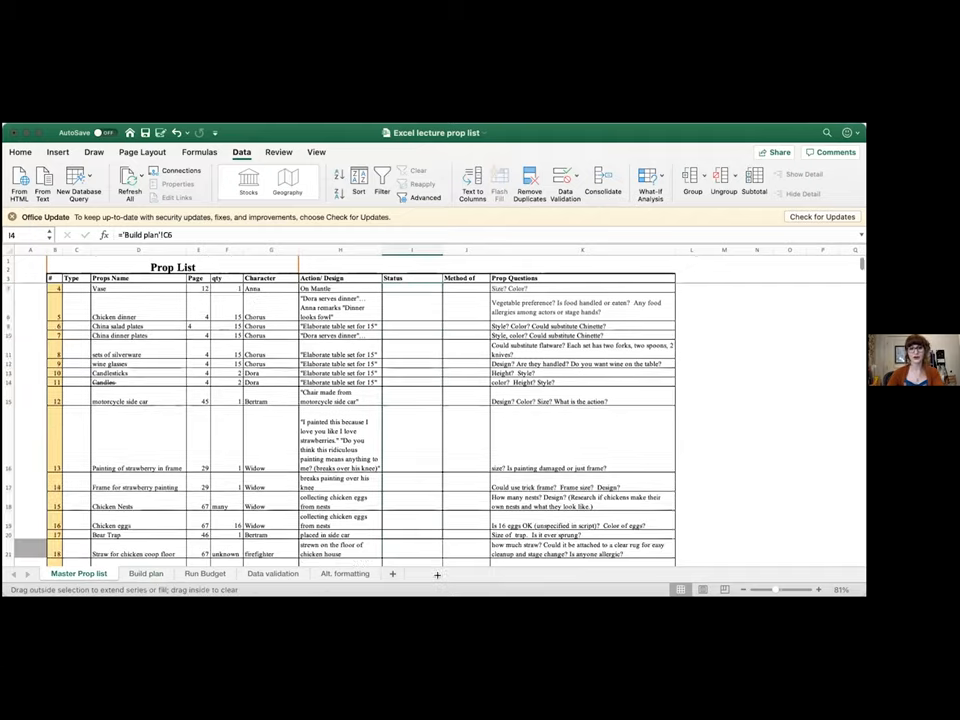
{"action": "scroll", "scroll_direction": "down", "scroll_amount": 3}
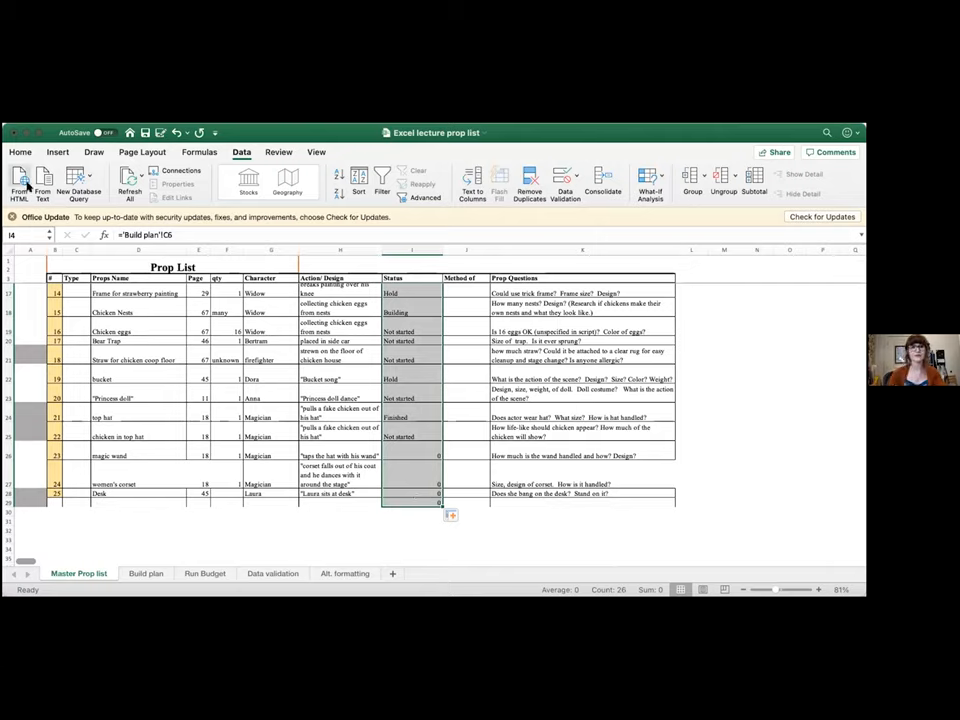
Step: Apply a red outside border to the Status column from the Home formatting tools
{"action": "left_click", "coordinate": [20, 152]}
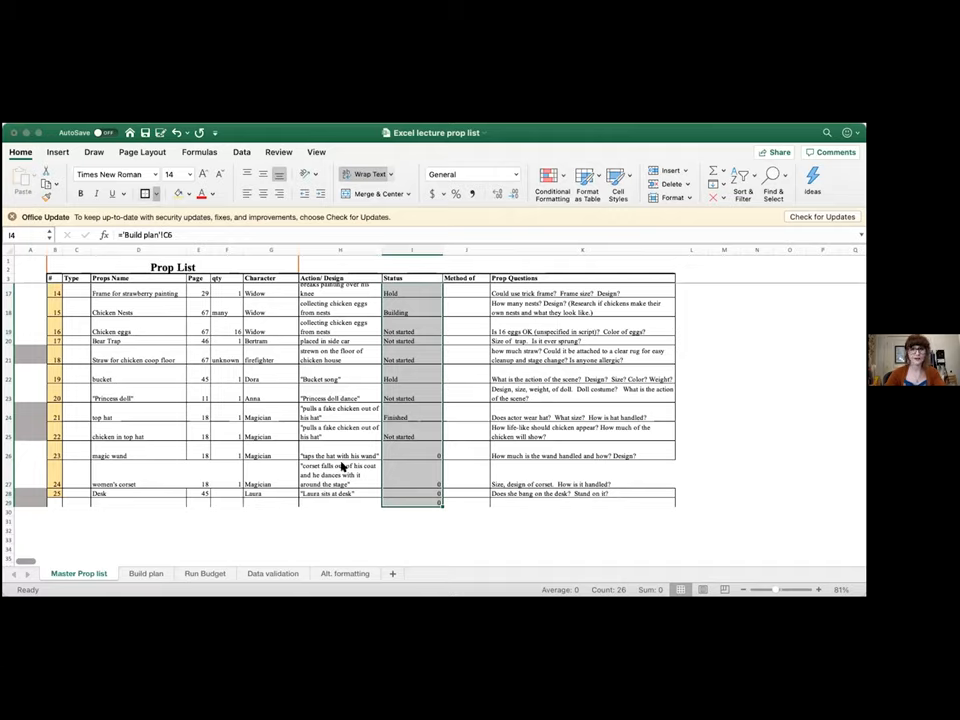
{"action": "mouse_move", "coordinate": [312, 592]}
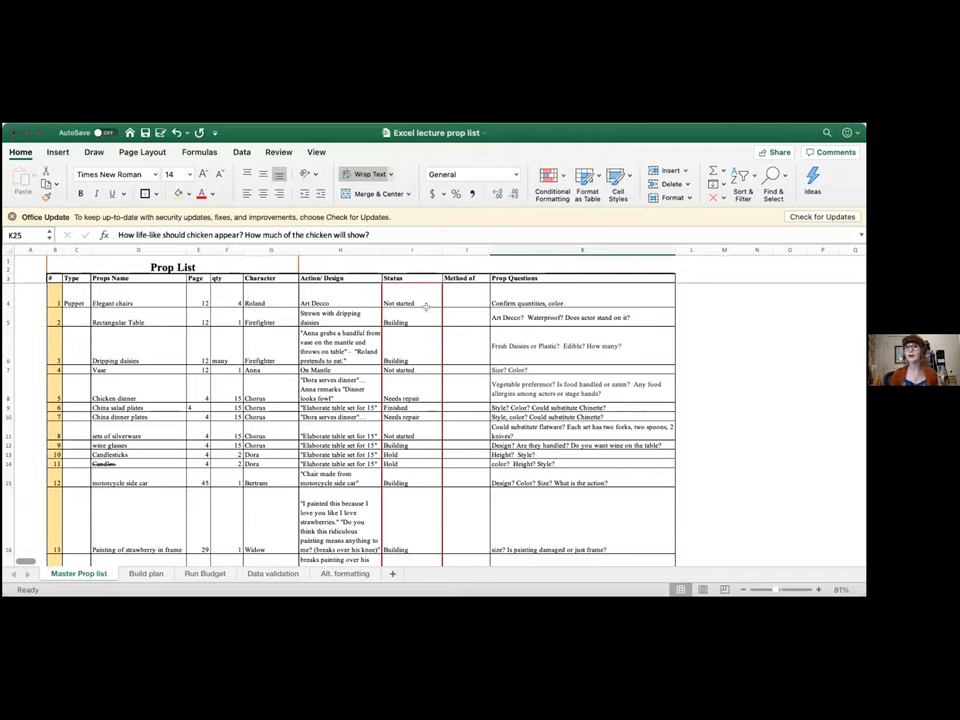
{"action": "left_click", "coordinate": [410, 356]}
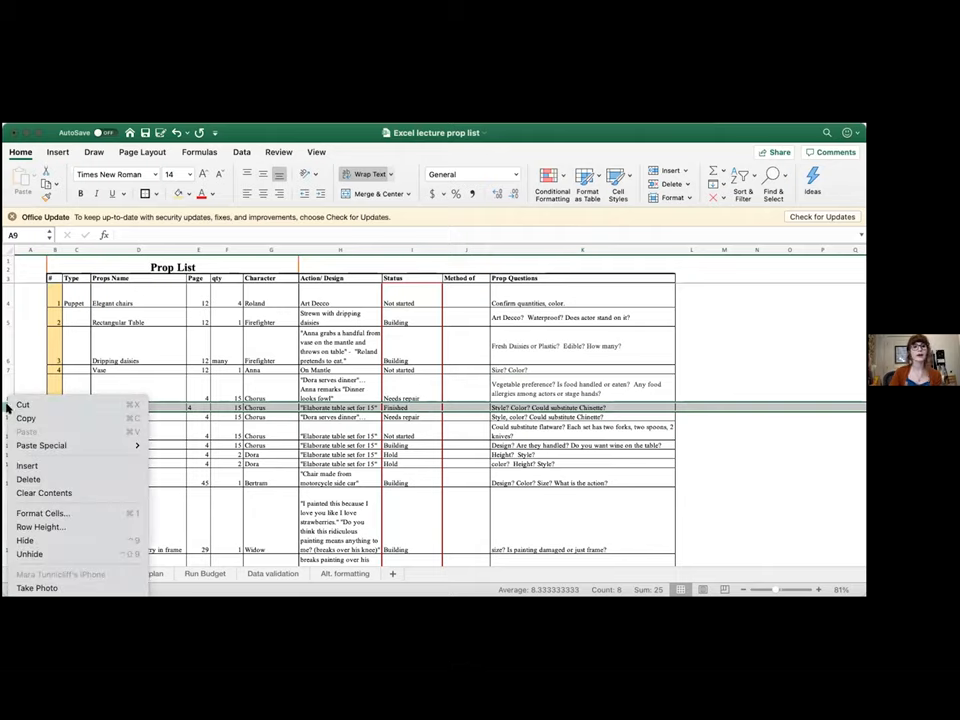
{"action": "mouse_move", "coordinate": [16, 464]}
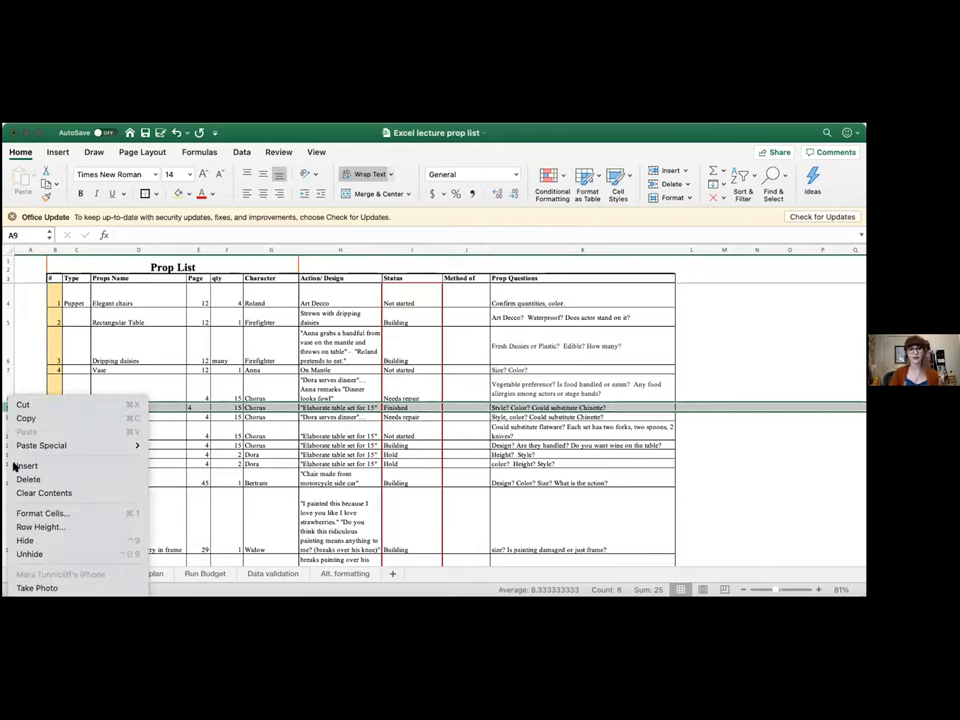
Step: Insert a blank prop row and enter 5.5 as its number and 'other' as its name
{"action": "left_click", "coordinate": [28, 466]}
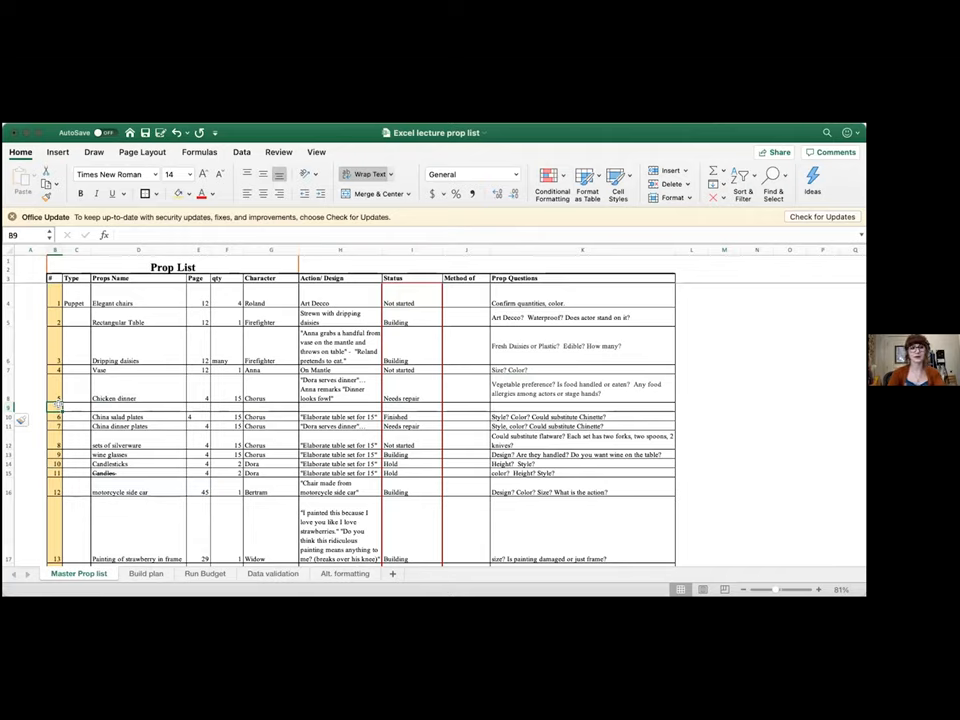
{"action": "type", "text": "5.5"}
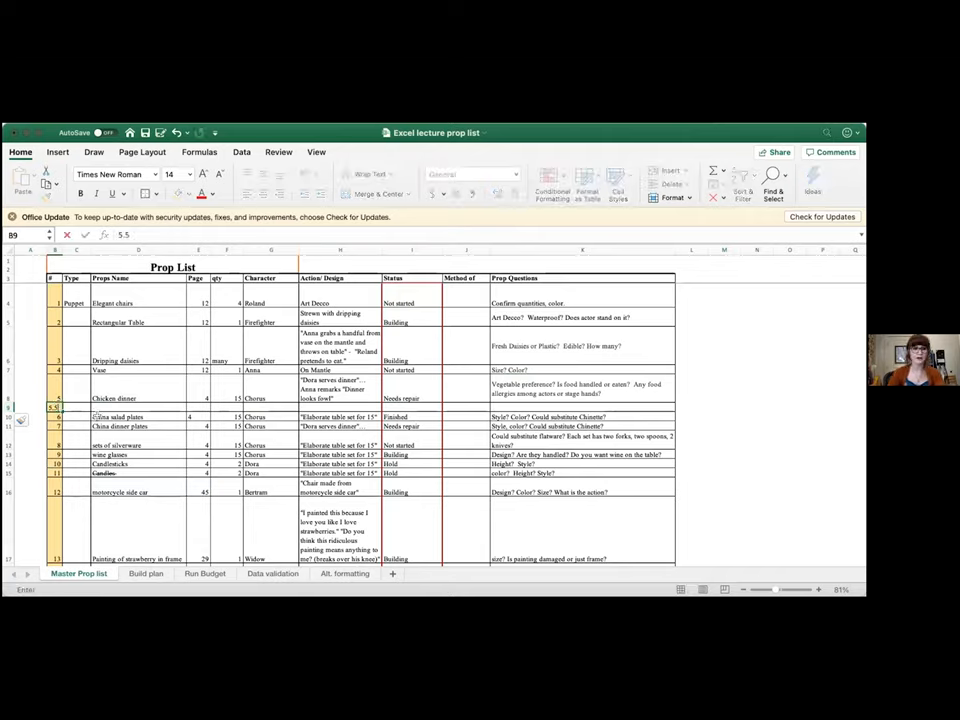
{"action": "left_click", "coordinate": [138, 408]}
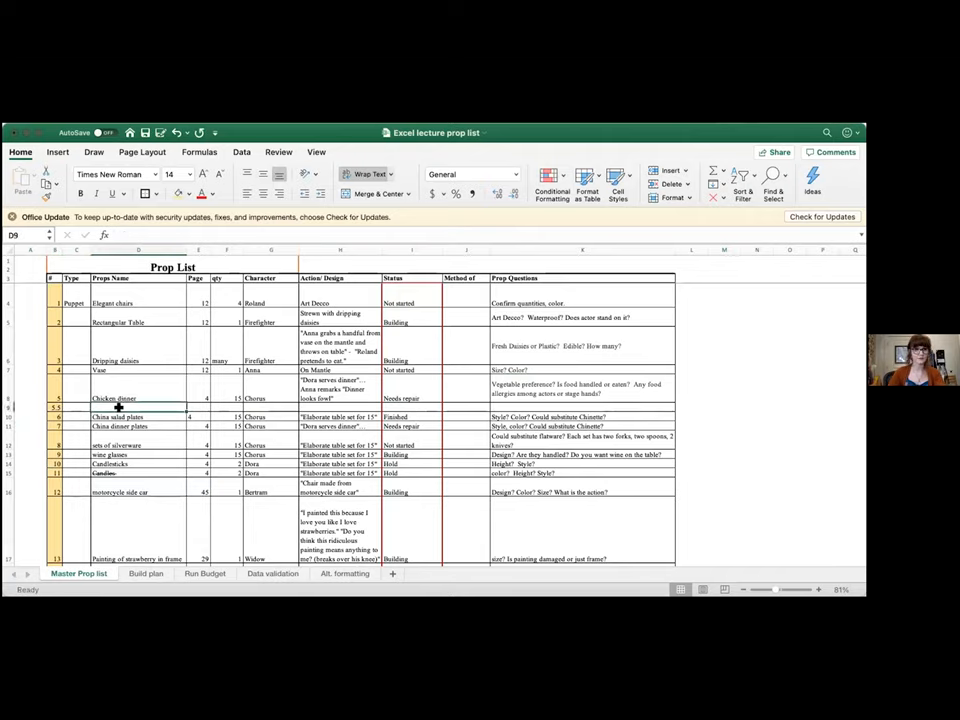
{"action": "type", "text": "other"}
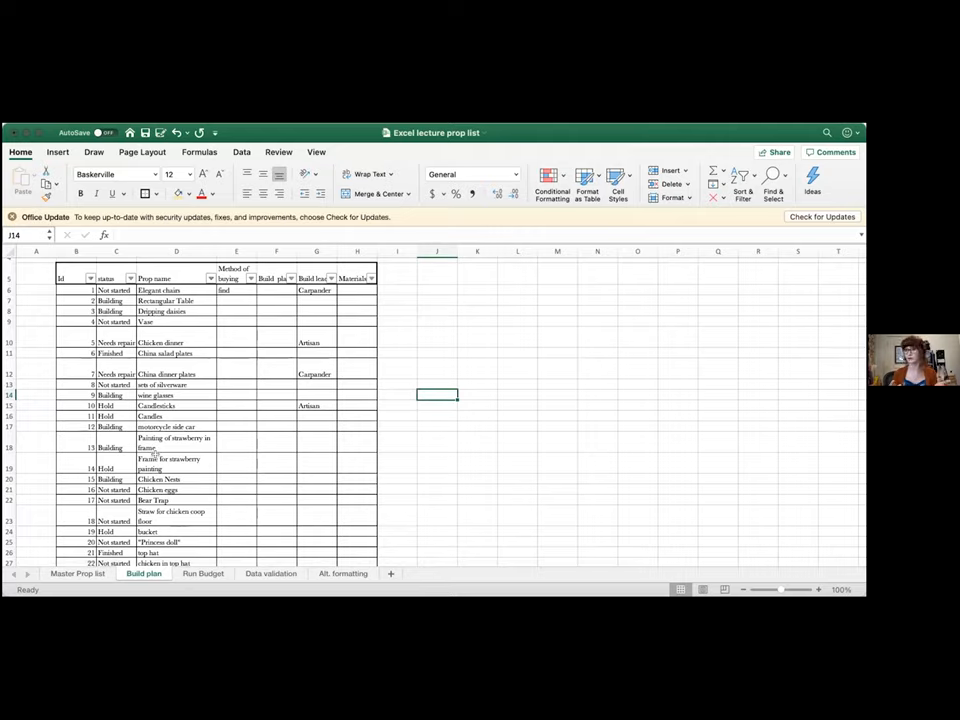
Step: Check the new 'other' row at the bottom of Build plan, then return to the Master Prop list
{"action": "scroll", "scroll_direction": "down", "scroll_amount": 3}
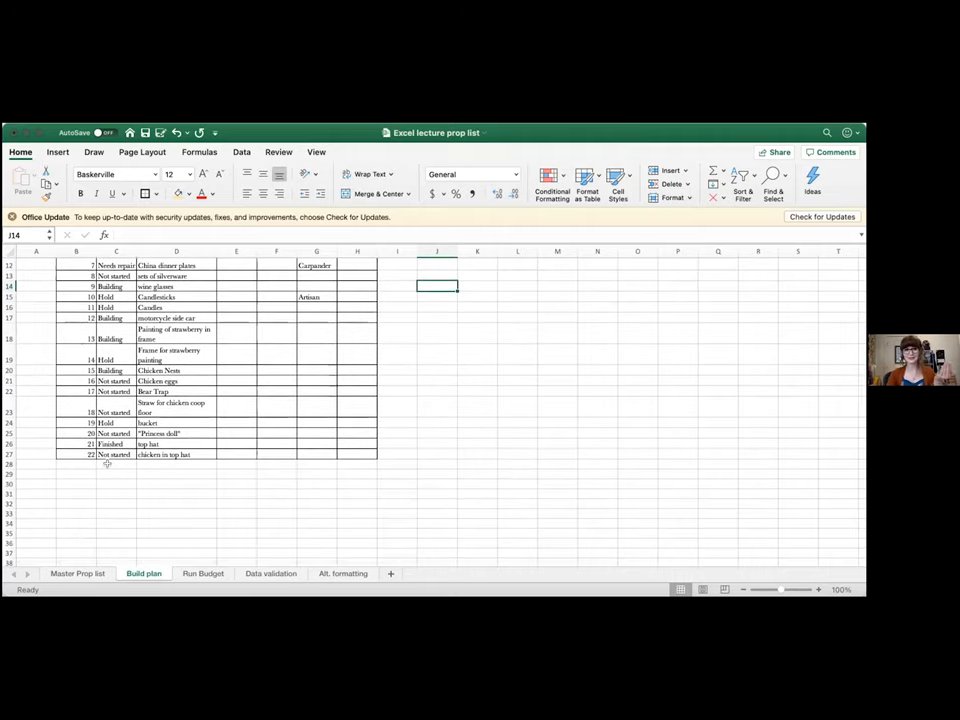
{"action": "left_click", "coordinate": [176, 464]}
{"action": "type", "text": "other"}
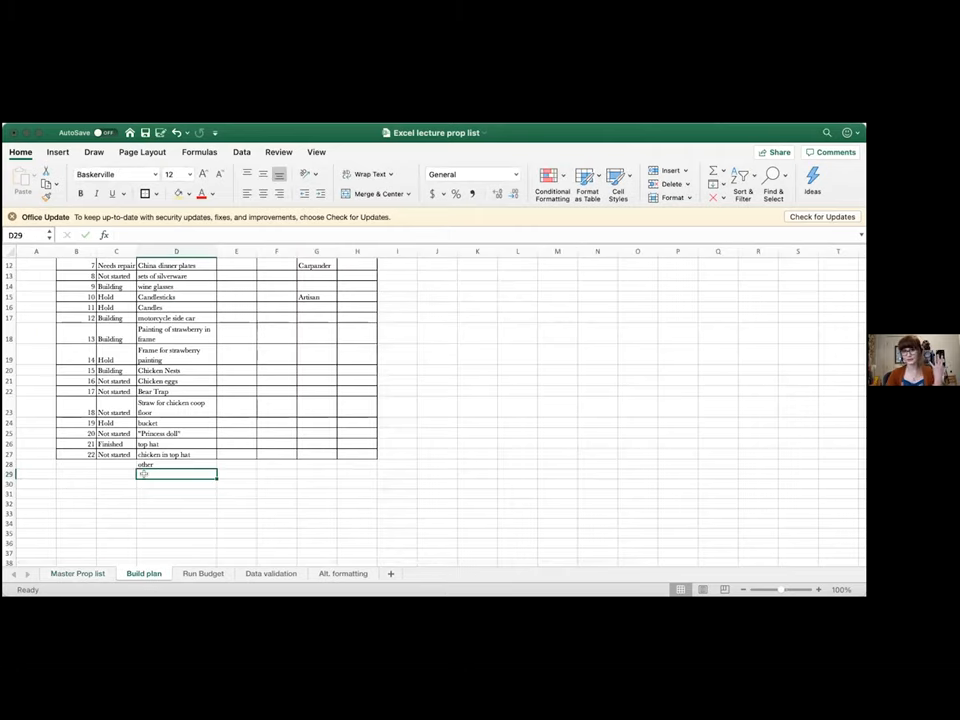
{"action": "left_click", "coordinate": [176, 464]}
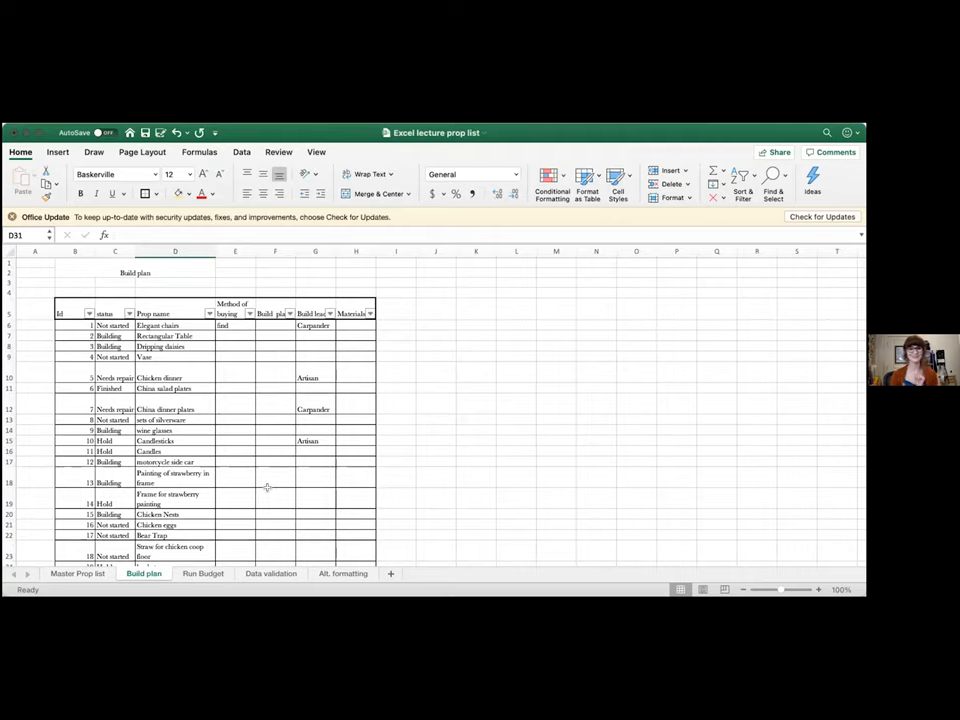
{"action": "left_click", "coordinate": [78, 572]}
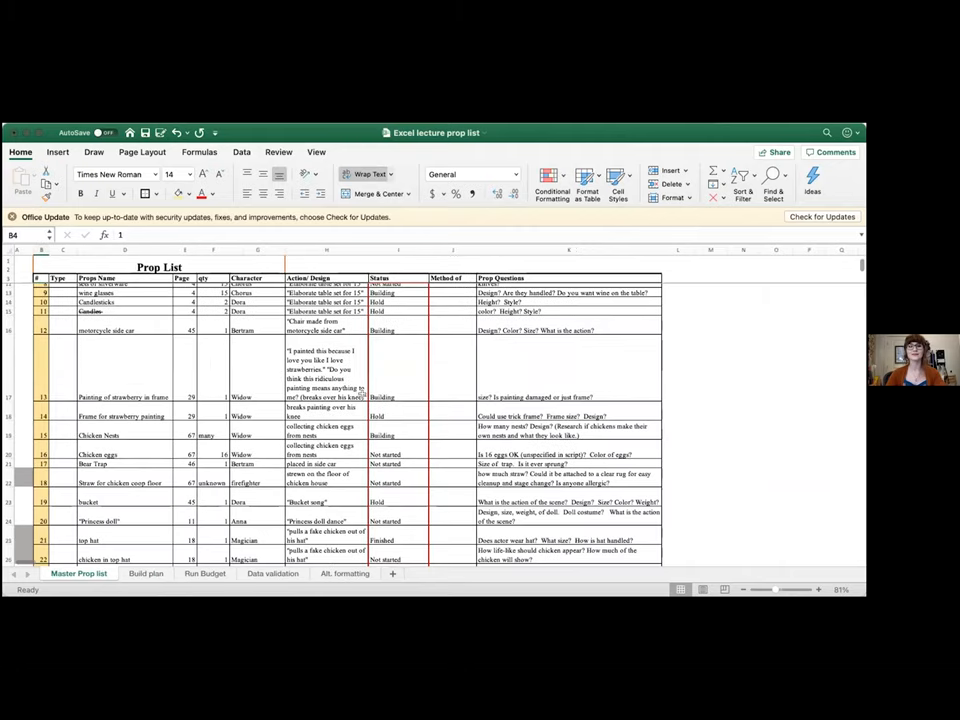
Step: Scroll the Master Prop list down to its final props ending with Desk
{"action": "scroll", "scroll_direction": "down", "scroll_amount": 3}
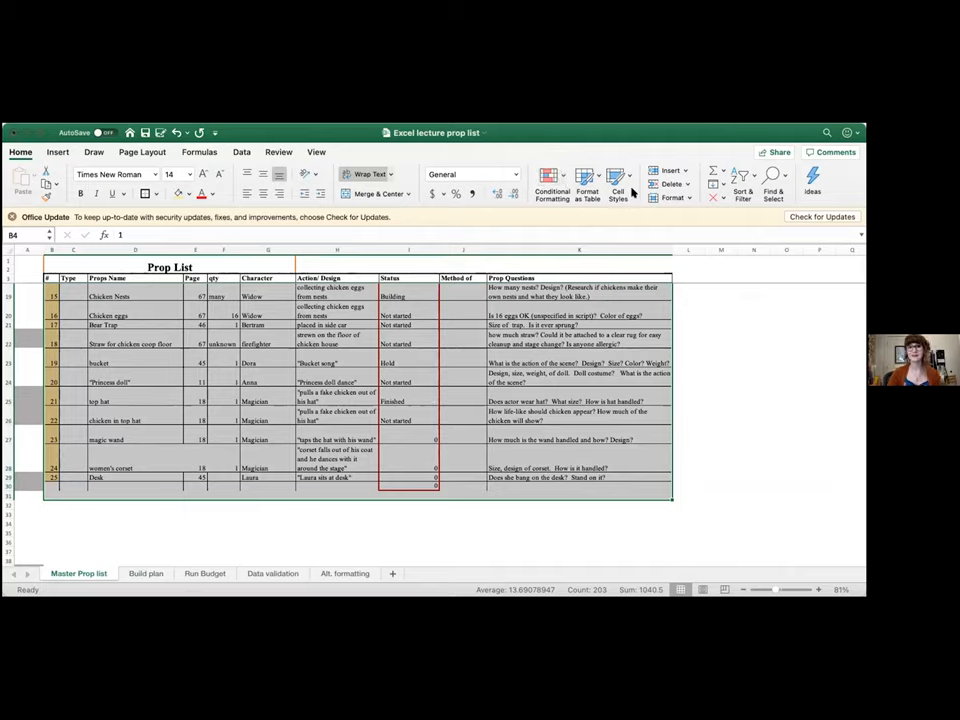
{"action": "mouse_move", "coordinate": [552, 176]}
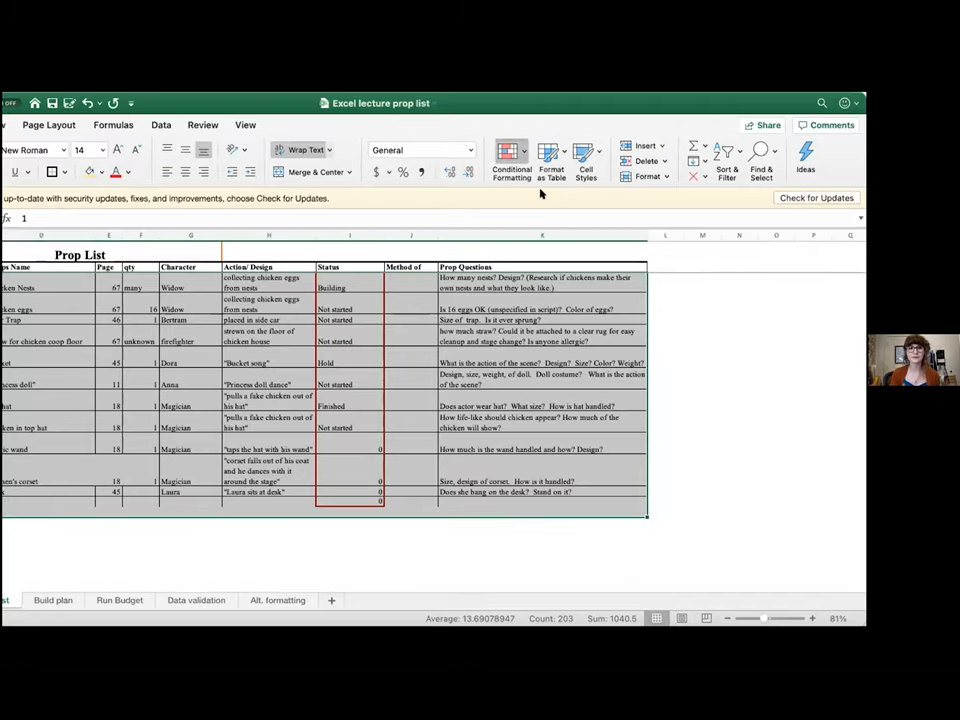
{"action": "mouse_move", "coordinate": [692, 180]}
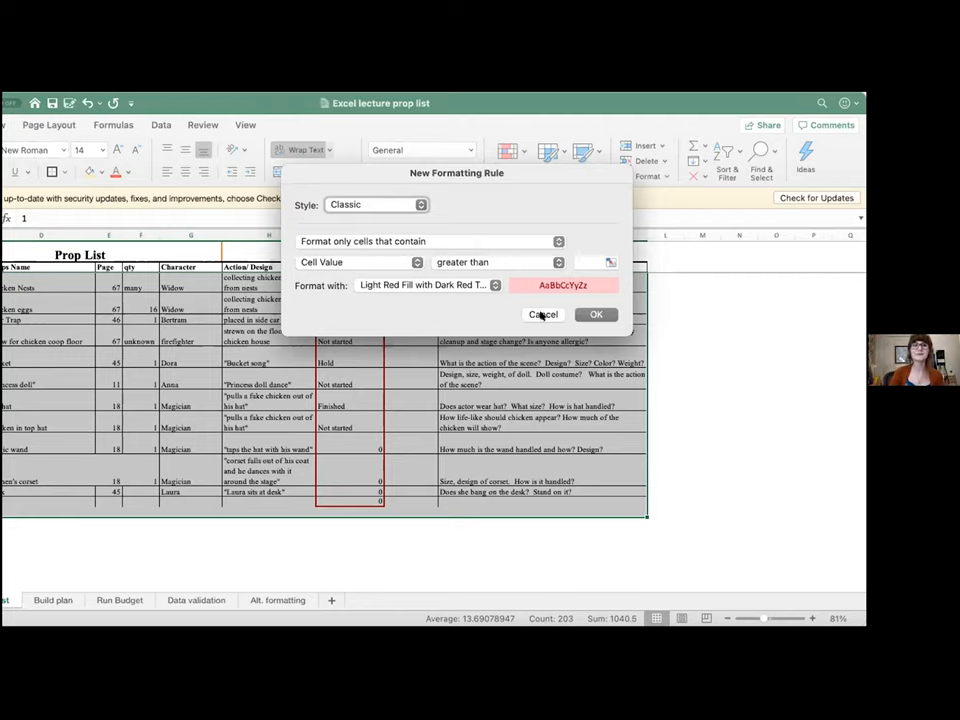
Step: Cancel the New Formatting Rule dialog without creating a rule
{"action": "left_click", "coordinate": [544, 314]}
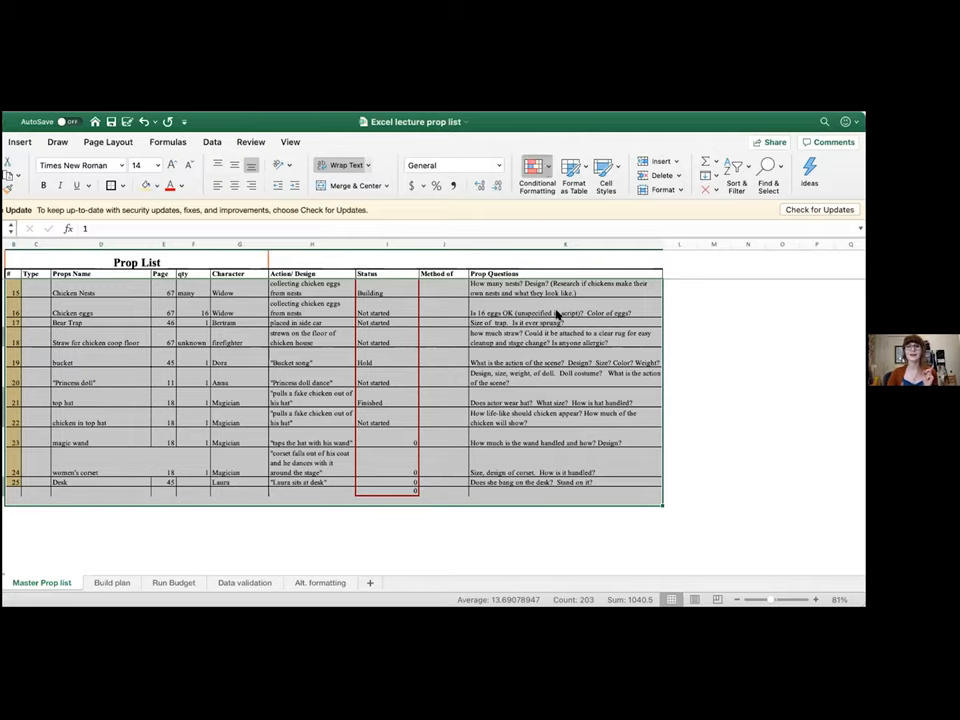
Step: Start a new Classic-style rule of type 'Use a formula to determine which cells to format'
{"action": "left_click", "coordinate": [536, 180]}
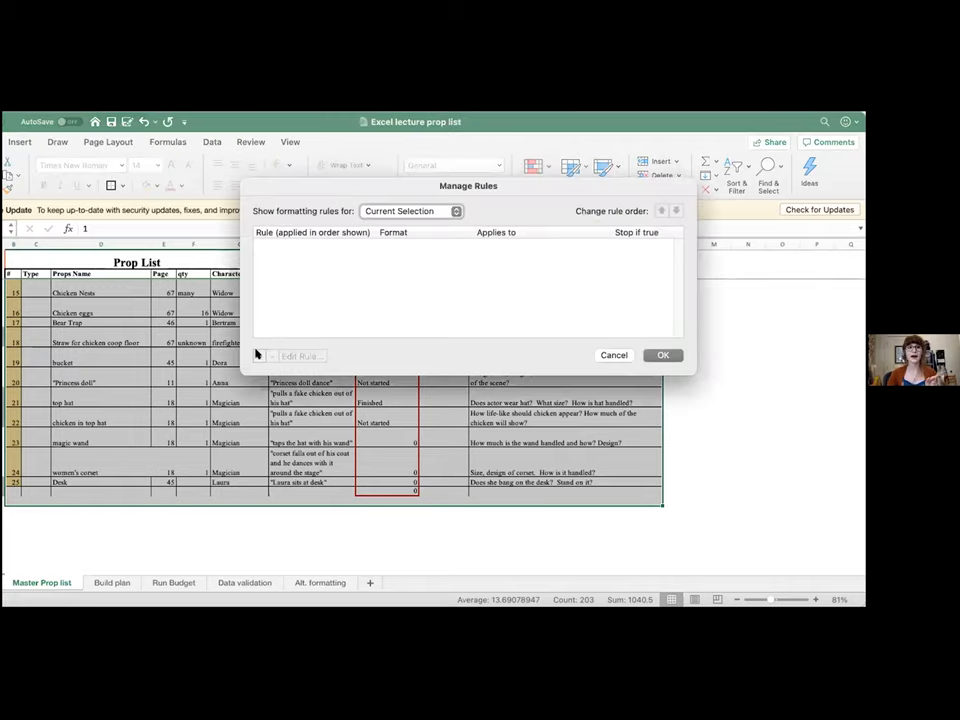
{"action": "mouse_move", "coordinate": [456, 316]}
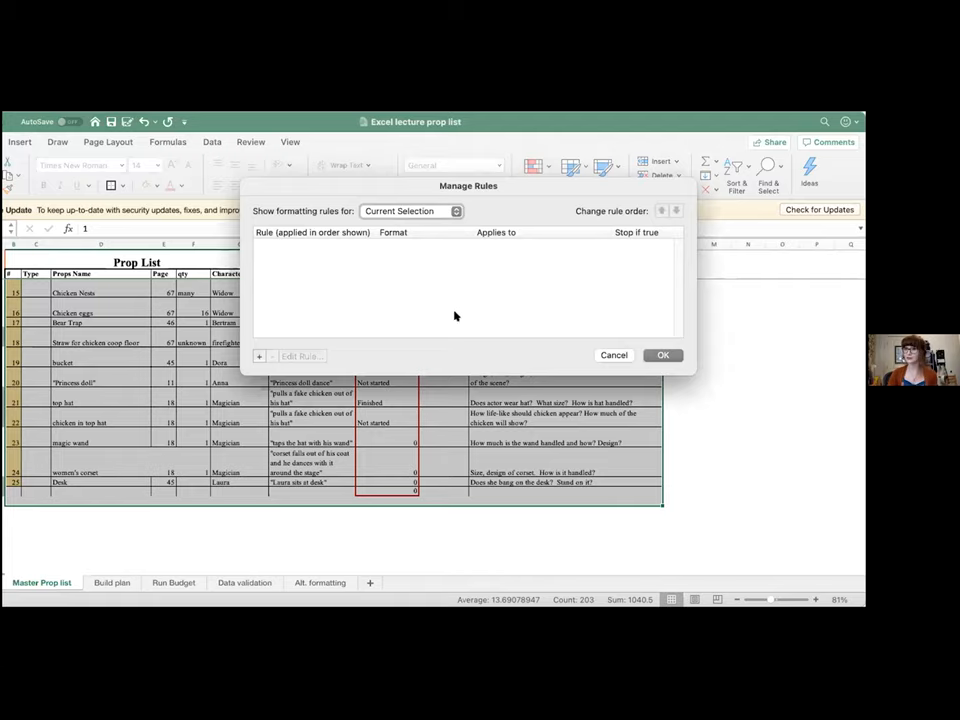
{"action": "left_click", "coordinate": [260, 356]}
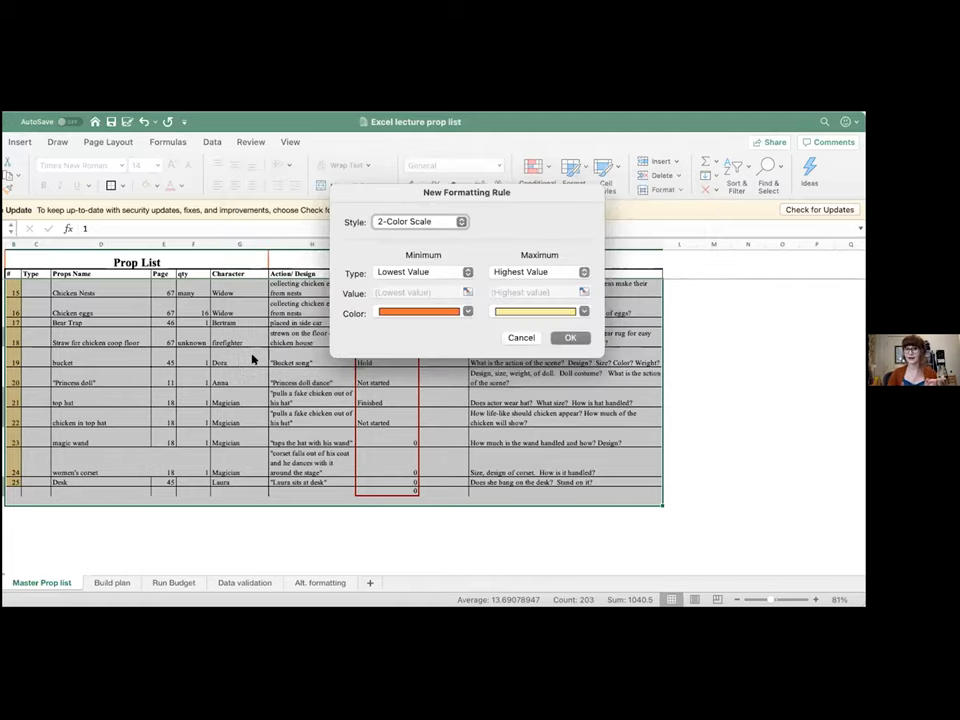
{"action": "left_click", "coordinate": [418, 220]}
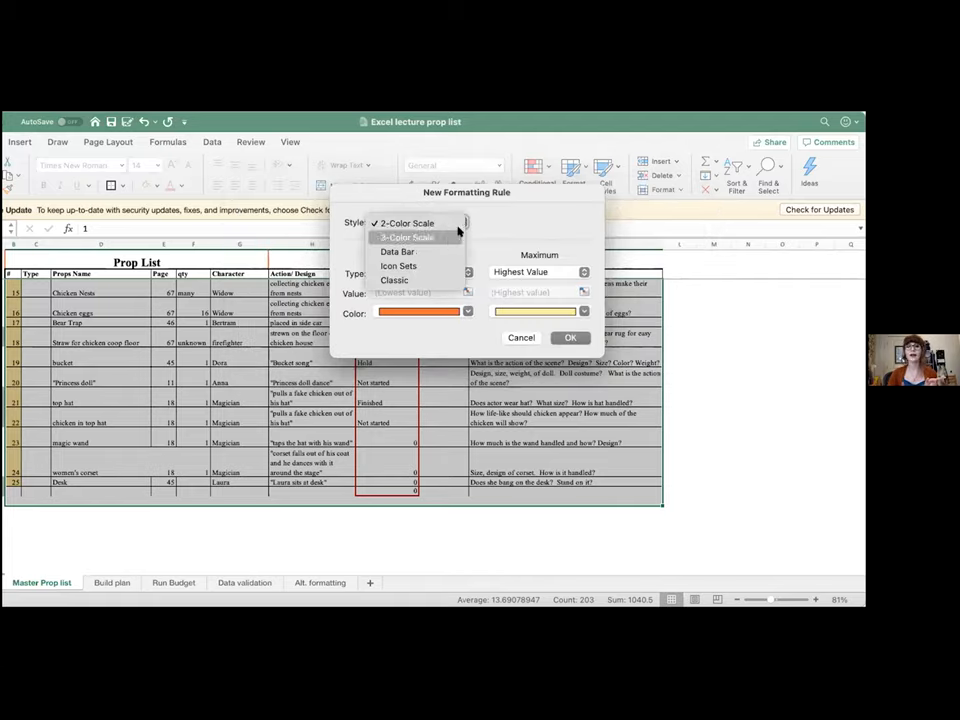
{"action": "left_click", "coordinate": [394, 280]}
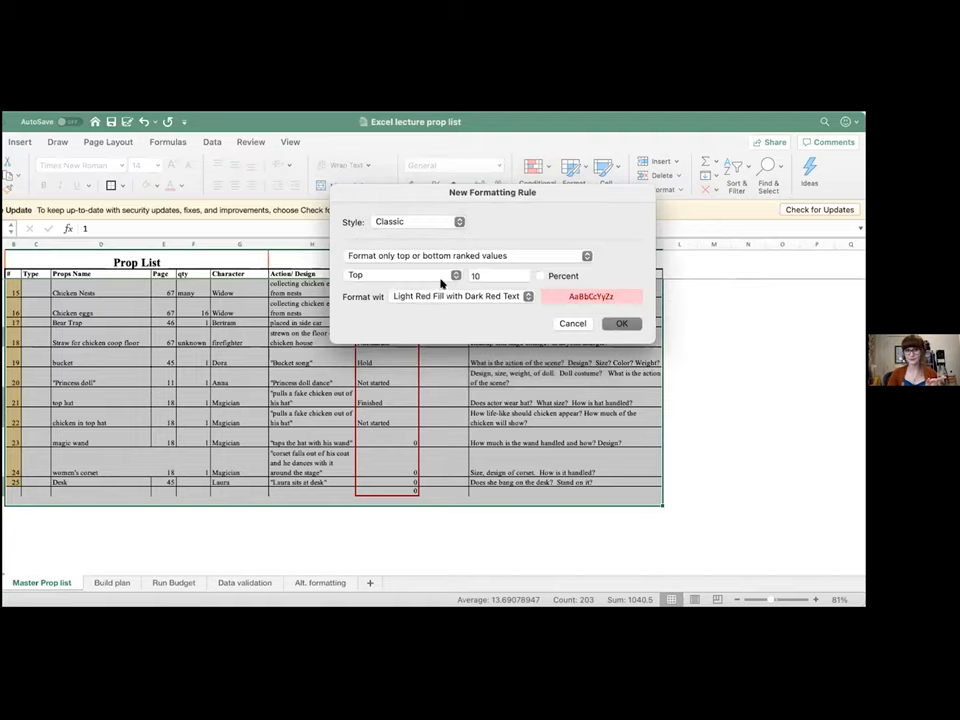
{"action": "left_click", "coordinate": [468, 256]}
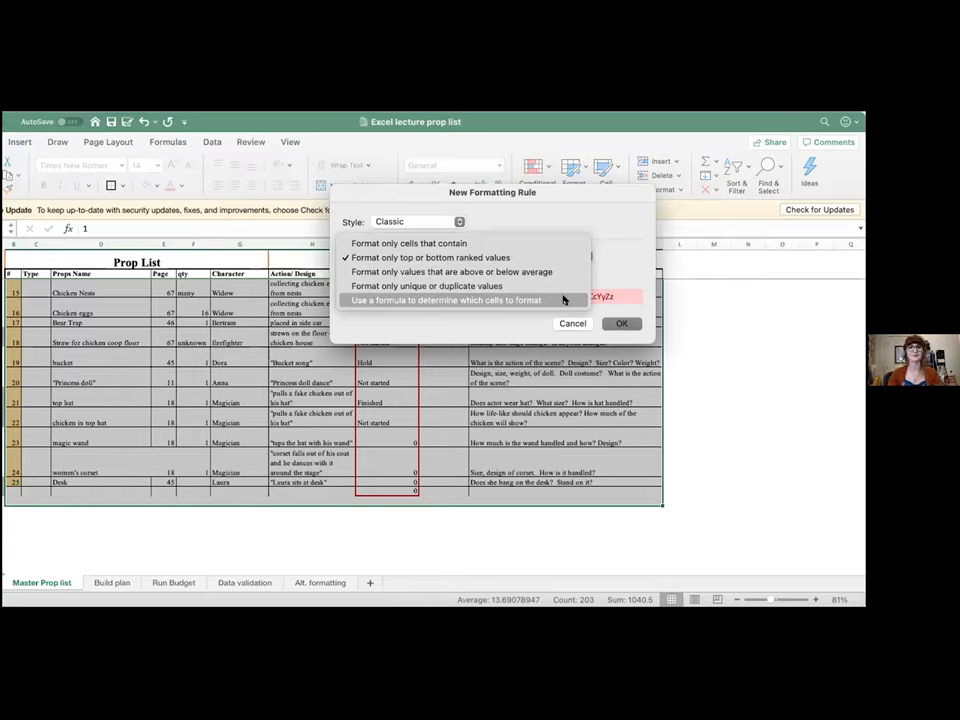
{"action": "left_click", "coordinate": [444, 300]}
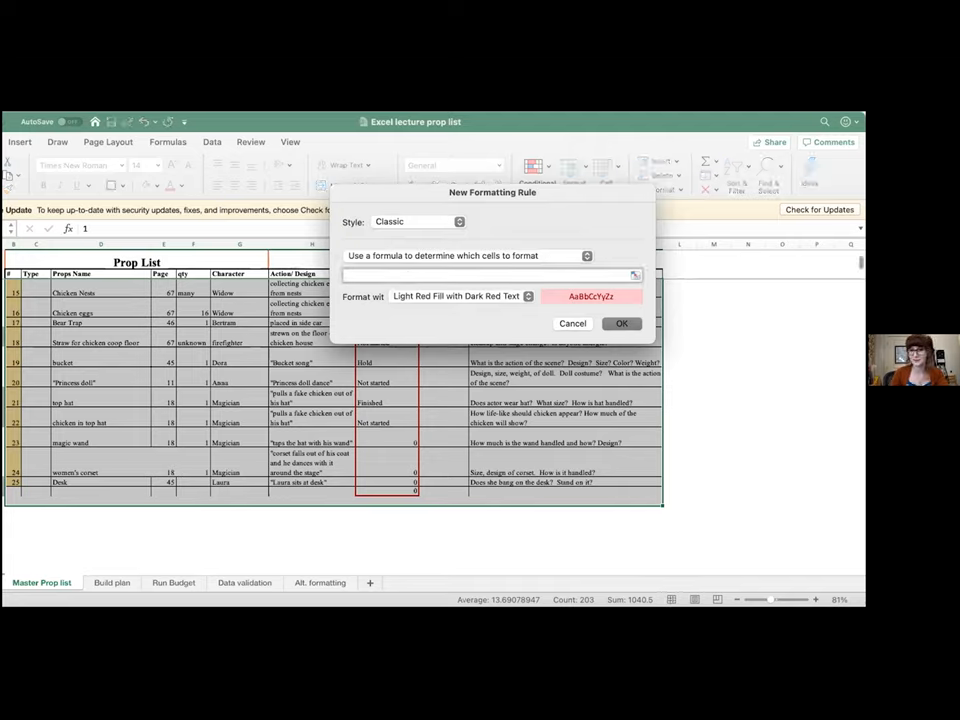
Step: Begin the rule formula =INDIRECT("Y"&ROW())="Build, moving the dialog off the Status column
{"action": "left_click", "coordinate": [572, 324]}
{"action": "type", "text": "=INDIRECT(\"I\"&ROW())=\""}
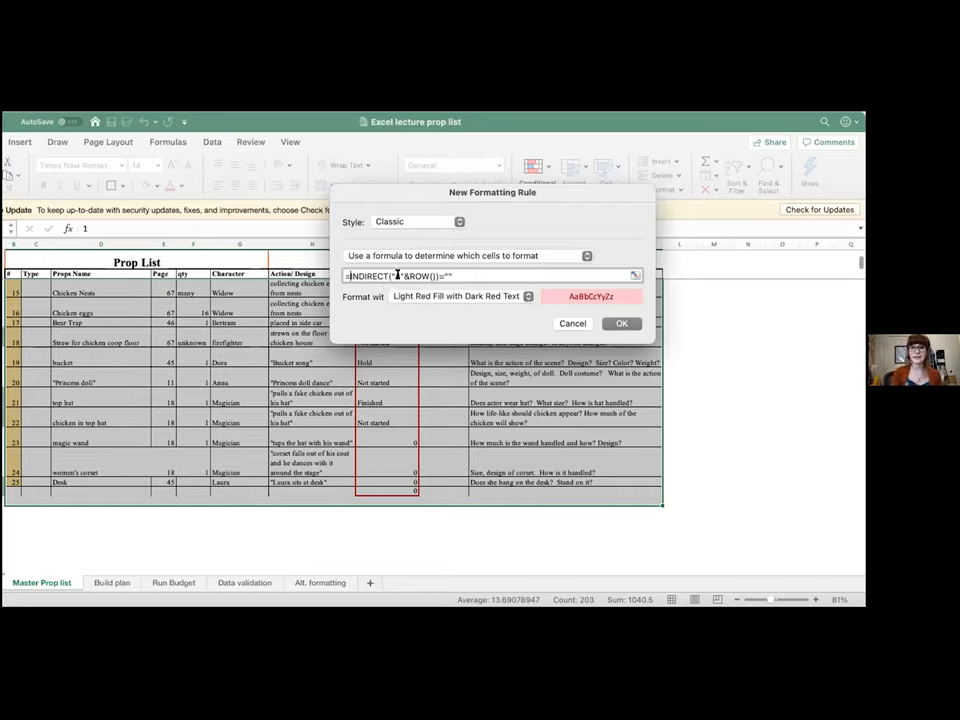
{"action": "type", "text": "e"}
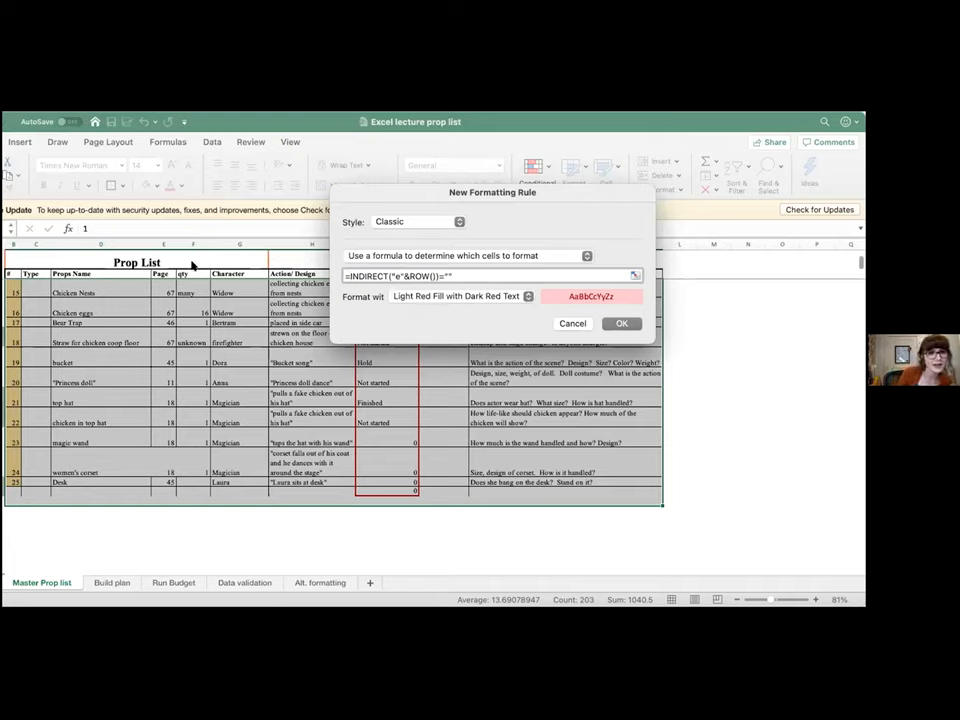
{"action": "left_click_drag", "start_coordinate": [492, 192], "coordinate": [640, 180]}
{"action": "type", "text": "i"}
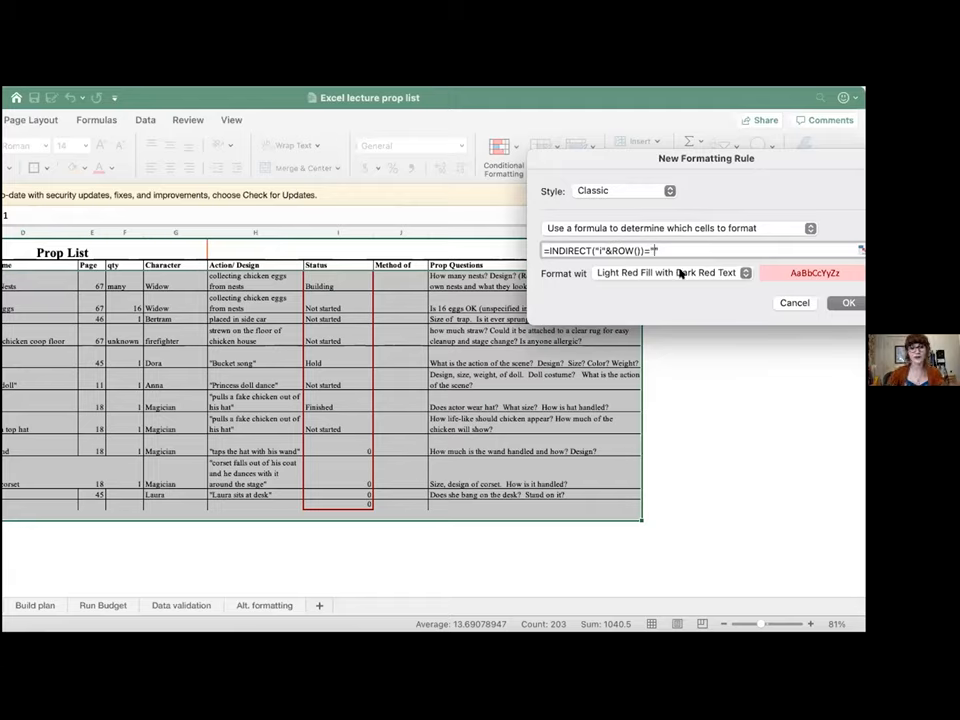
{"action": "type", "text": "Build"}
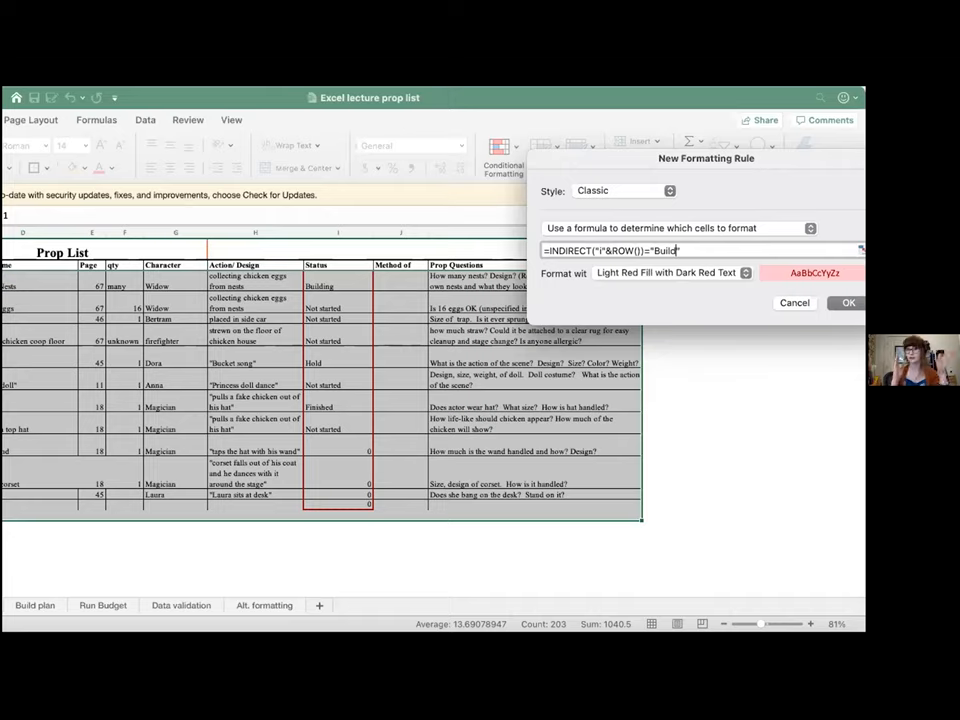
Step: Choose Custom Format and pick a green background fill for matching cells
{"action": "left_click", "coordinate": [670, 272]}
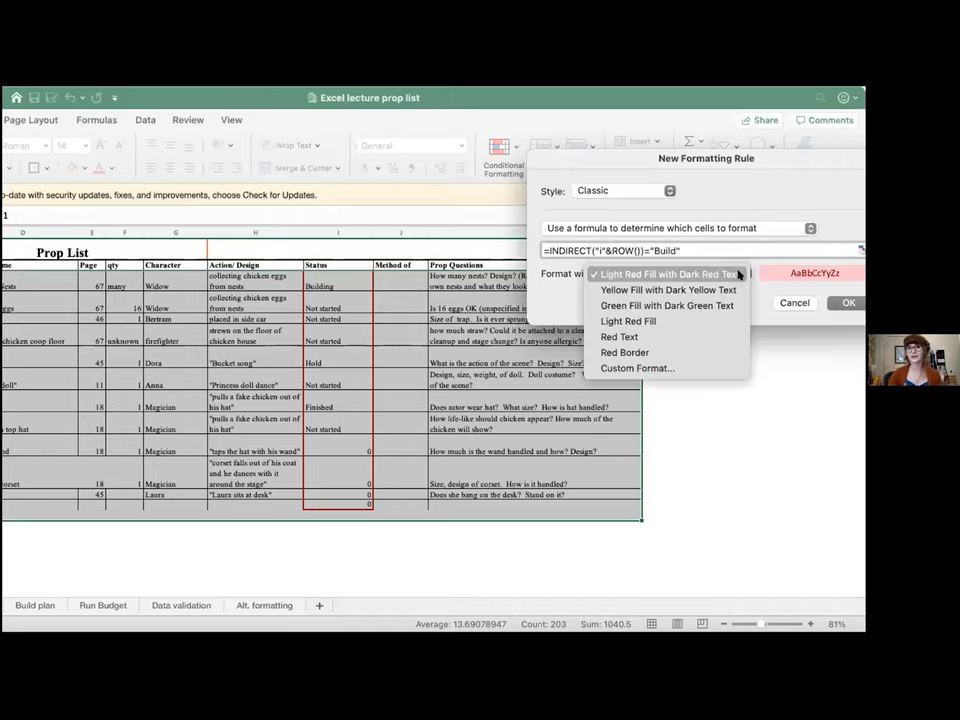
{"action": "mouse_move", "coordinate": [636, 368]}
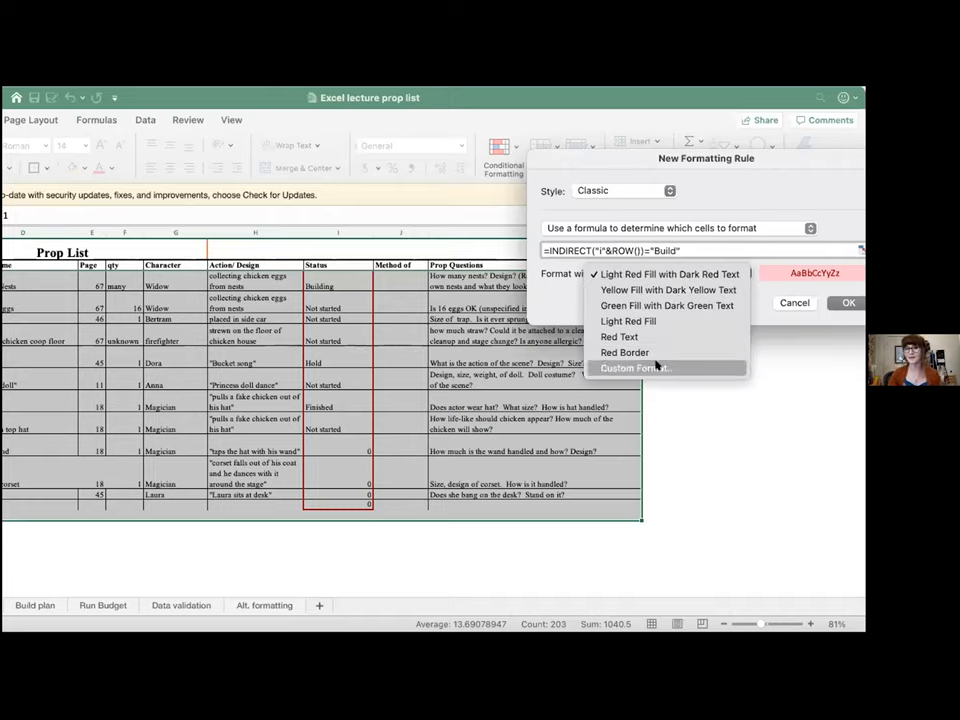
{"action": "left_click", "coordinate": [634, 368]}
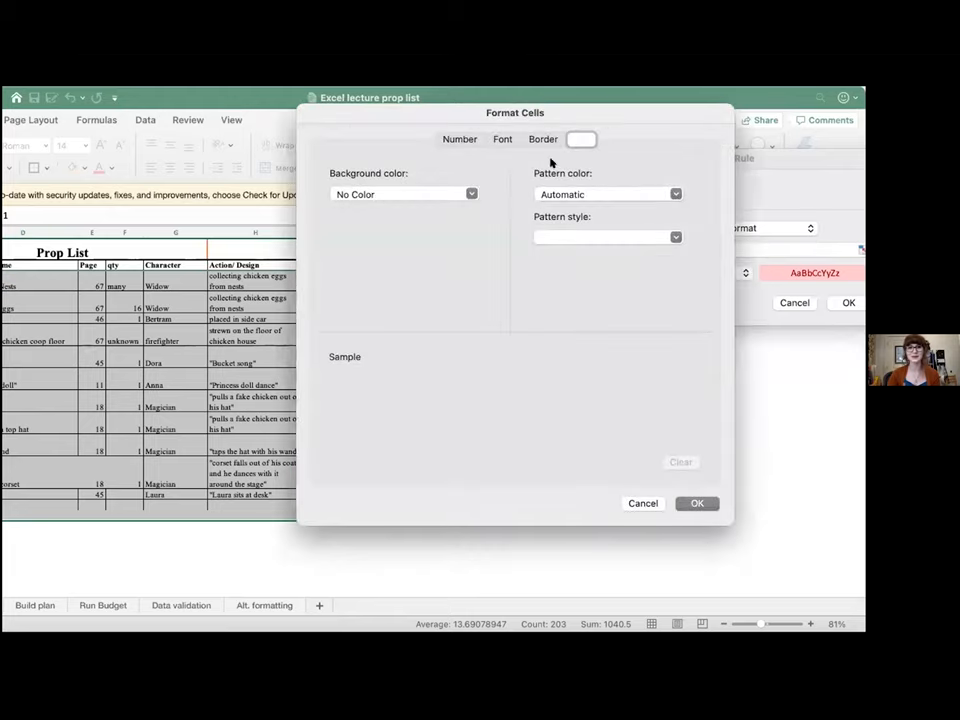
{"action": "left_click", "coordinate": [472, 194]}
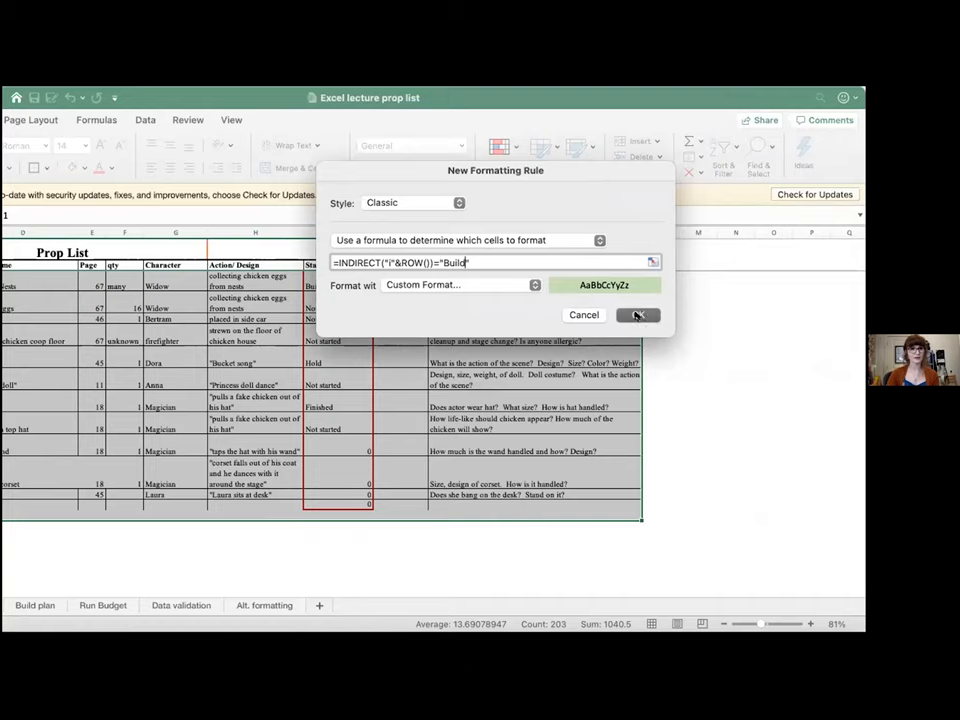
Step: Confirm the INDIRECT rule and apply it to the Master Prop list range
{"action": "left_click", "coordinate": [638, 316]}
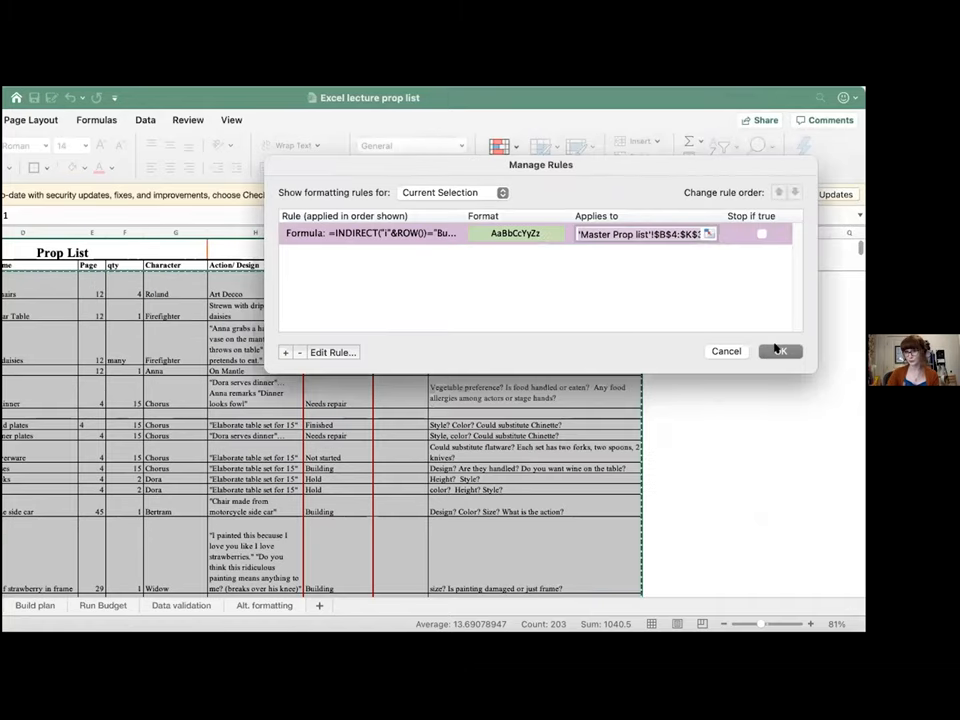
{"action": "left_click", "coordinate": [780, 352]}
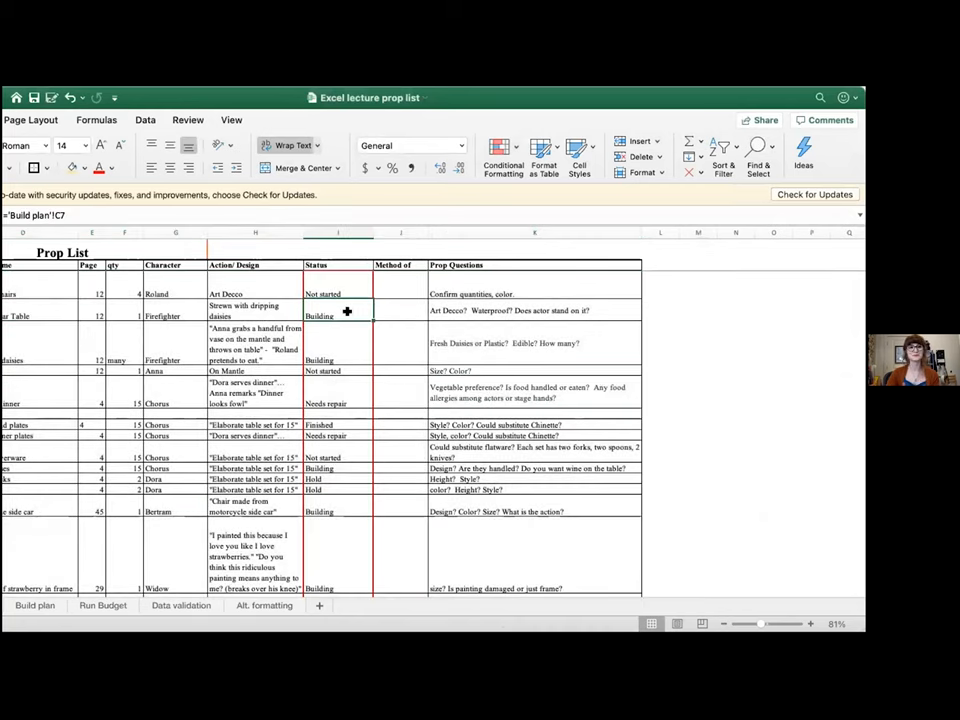
{"action": "mouse_move", "coordinate": [728, 120]}
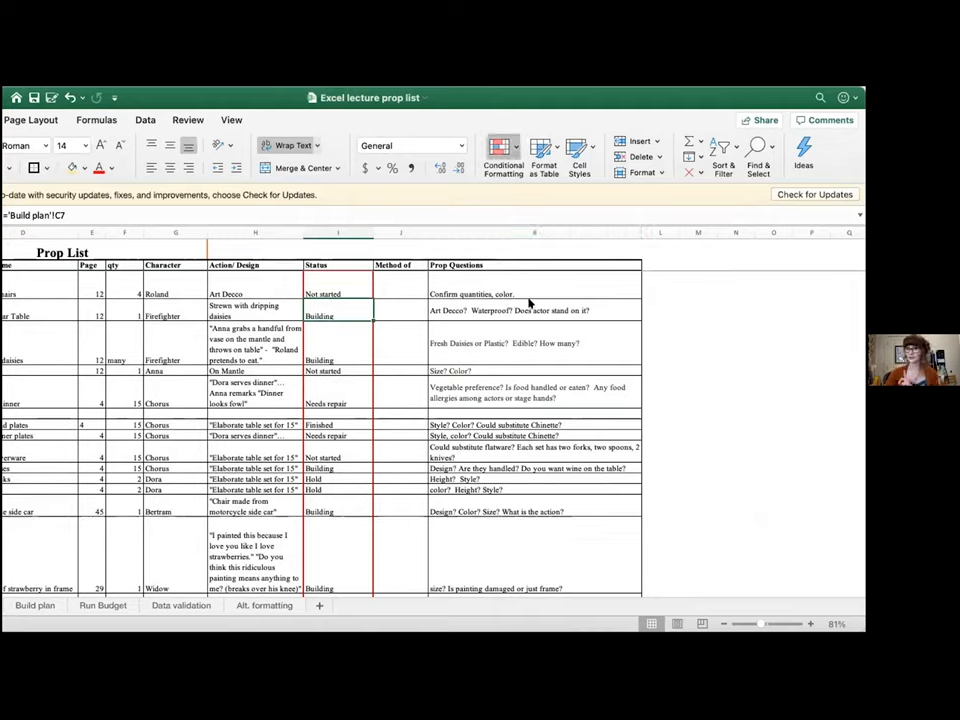
Step: Edit the rule so its formula tests for "Building", shading Building rows green
{"action": "left_click", "coordinate": [504, 160]}
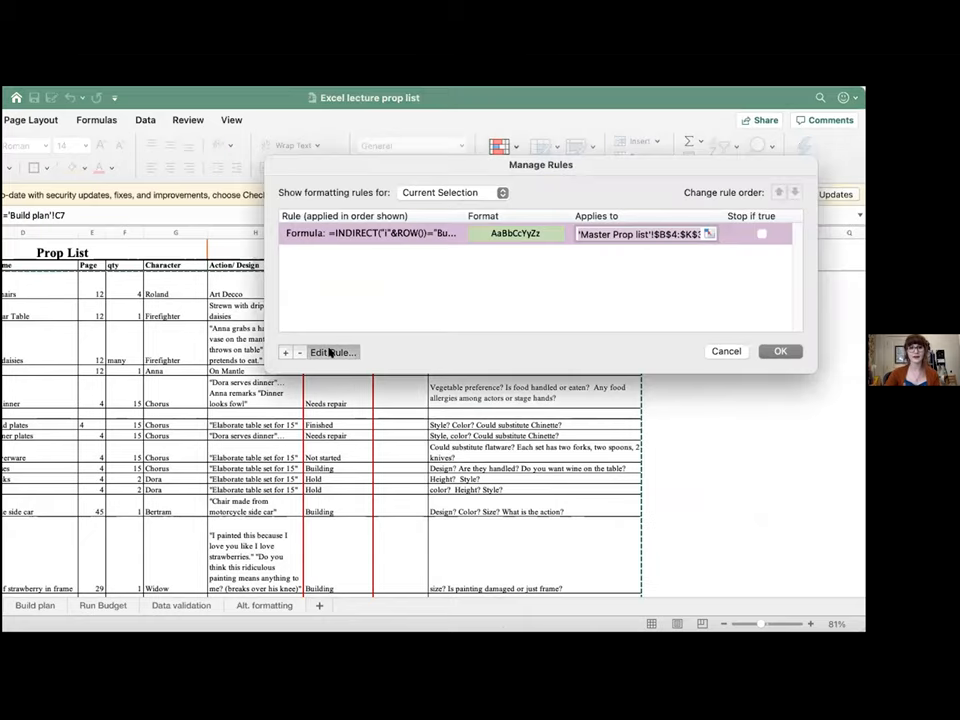
{"action": "left_click", "coordinate": [332, 352]}
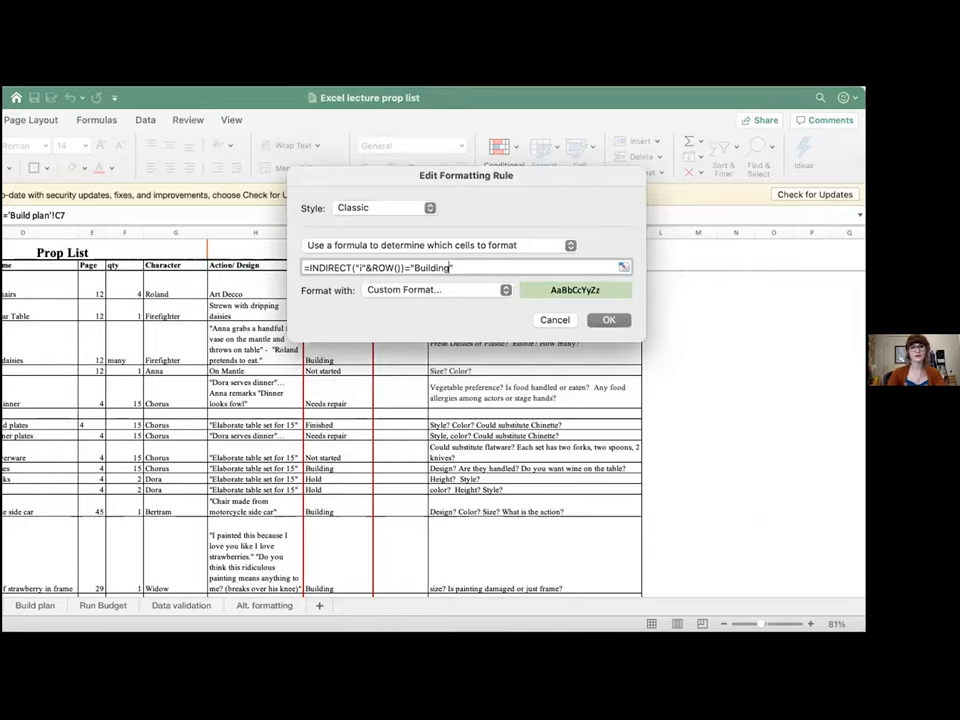
{"action": "left_click", "coordinate": [608, 320]}
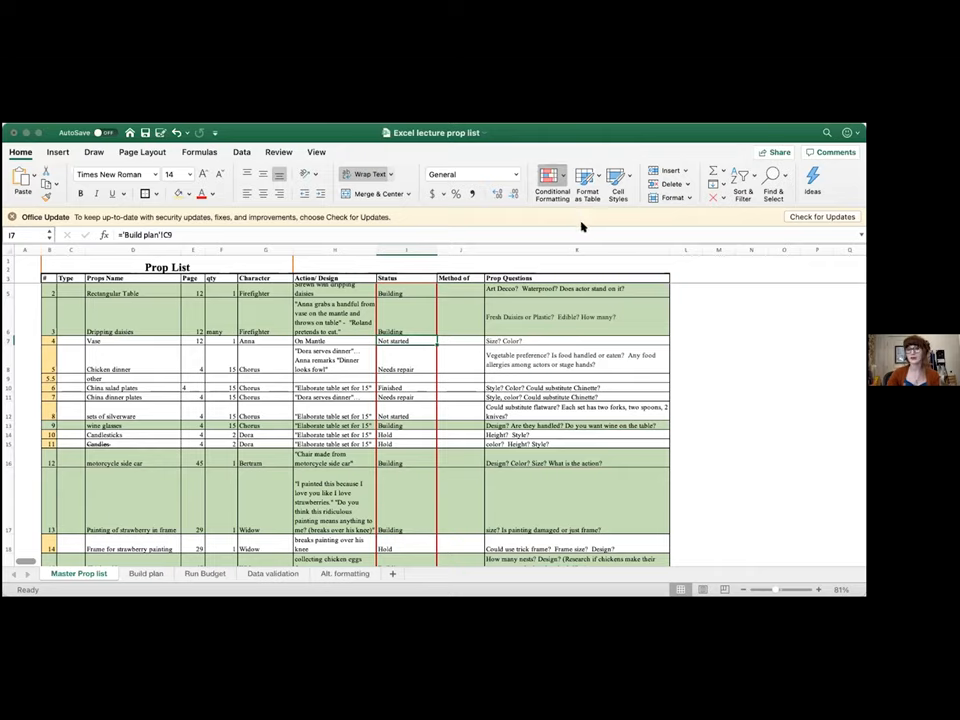
{"action": "mouse_move", "coordinate": [676, 132]}
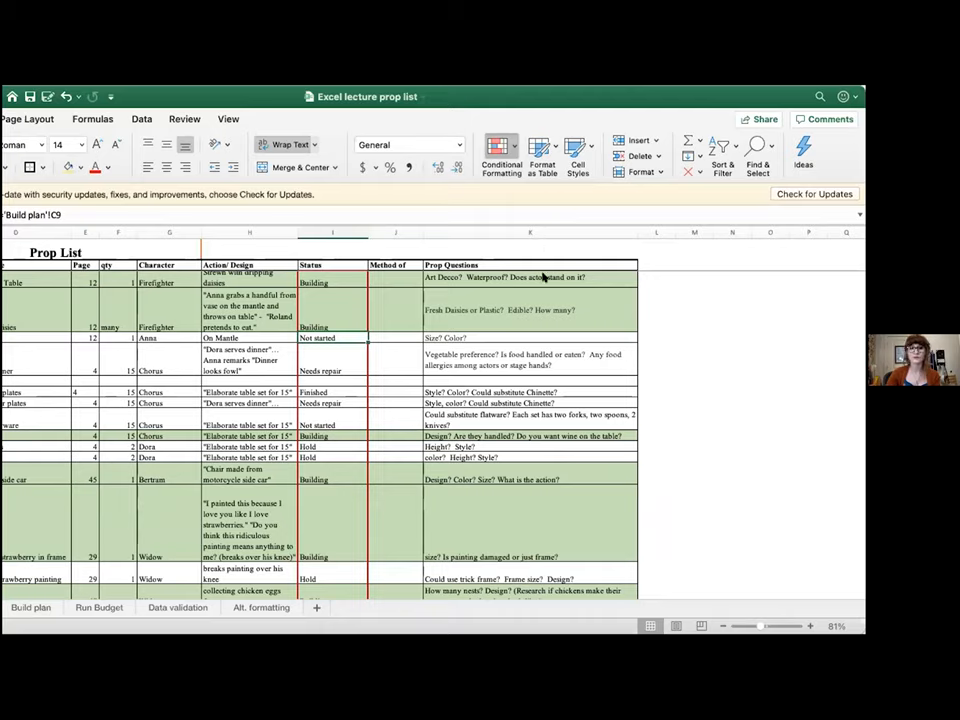
Step: Add a Classic rule highlighting cells containing 'not started' in light red with dark red text
{"action": "left_click", "coordinate": [500, 160]}
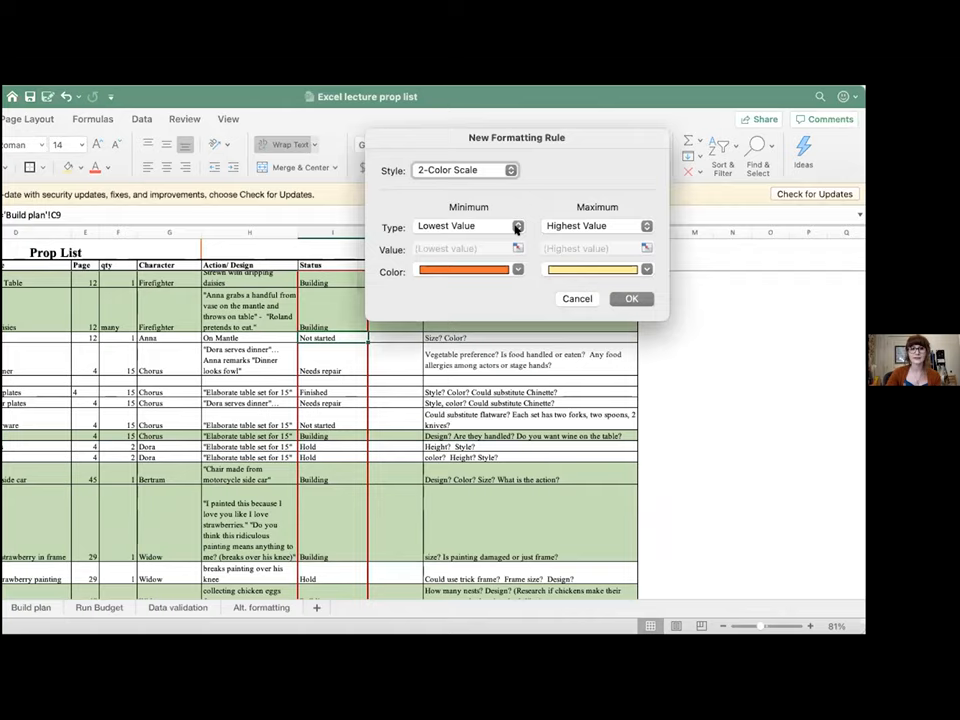
{"action": "left_click", "coordinate": [512, 170]}
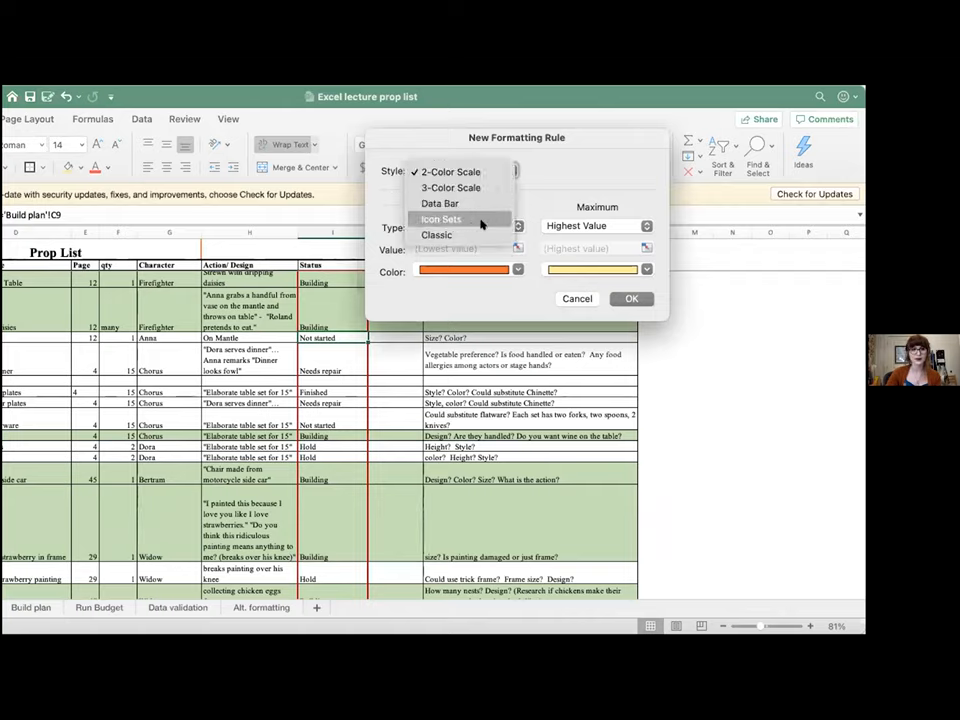
{"action": "left_click", "coordinate": [436, 234]}
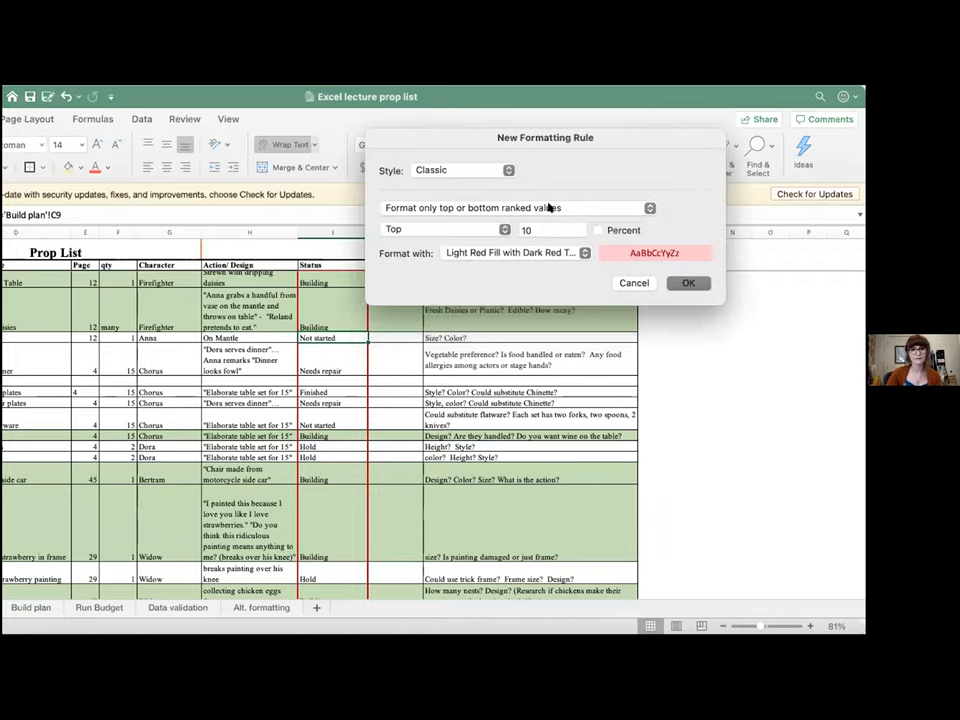
{"action": "left_click", "coordinate": [512, 208]}
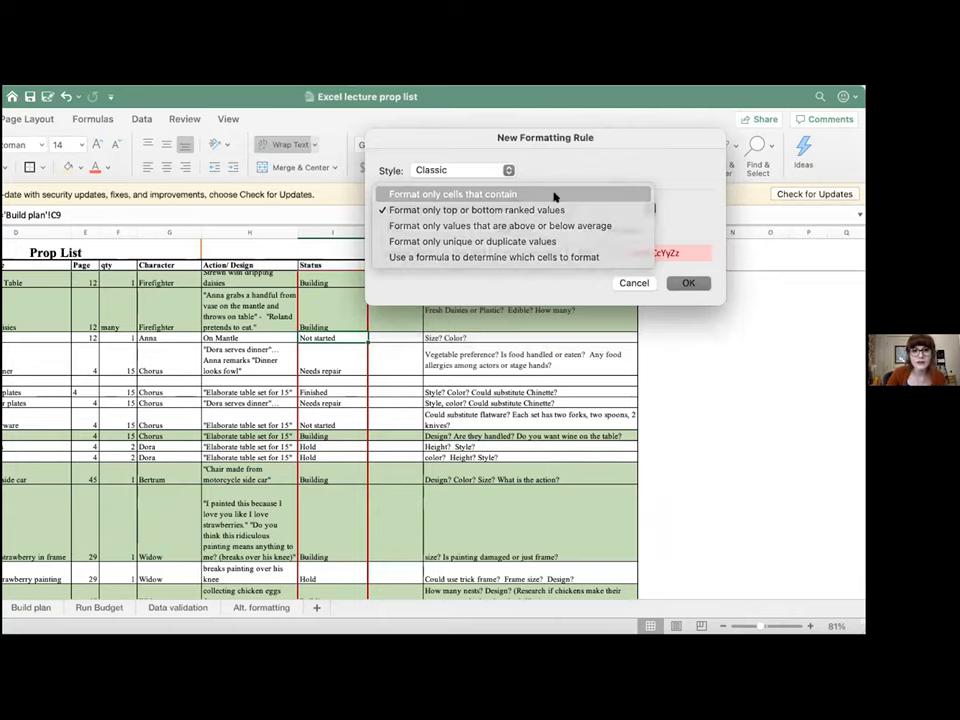
{"action": "left_click", "coordinate": [452, 194]}
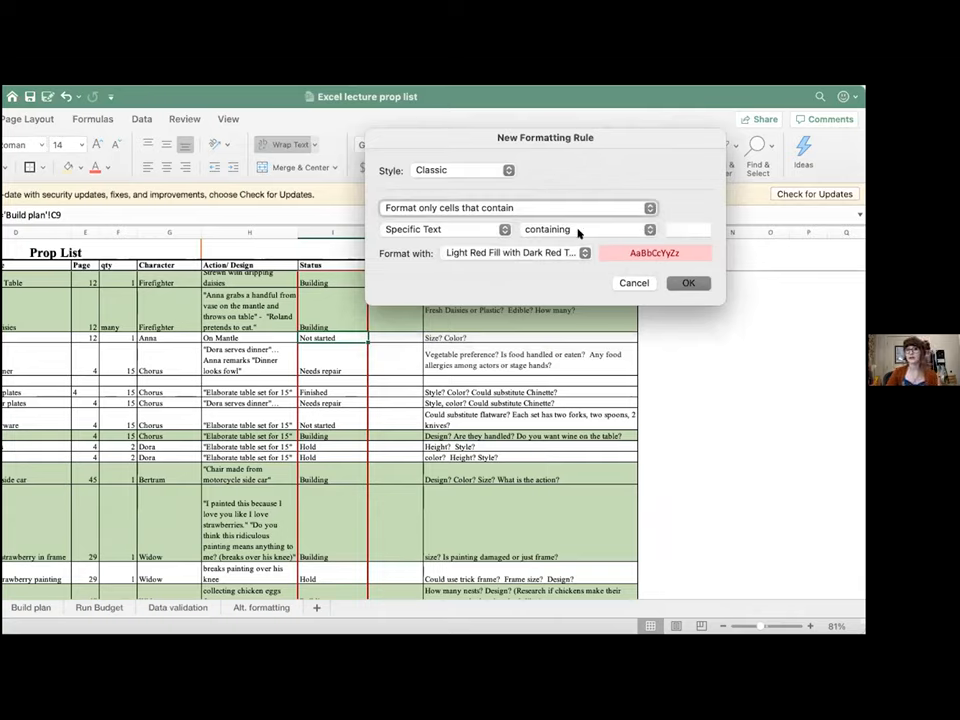
{"action": "left_click", "coordinate": [688, 228]}
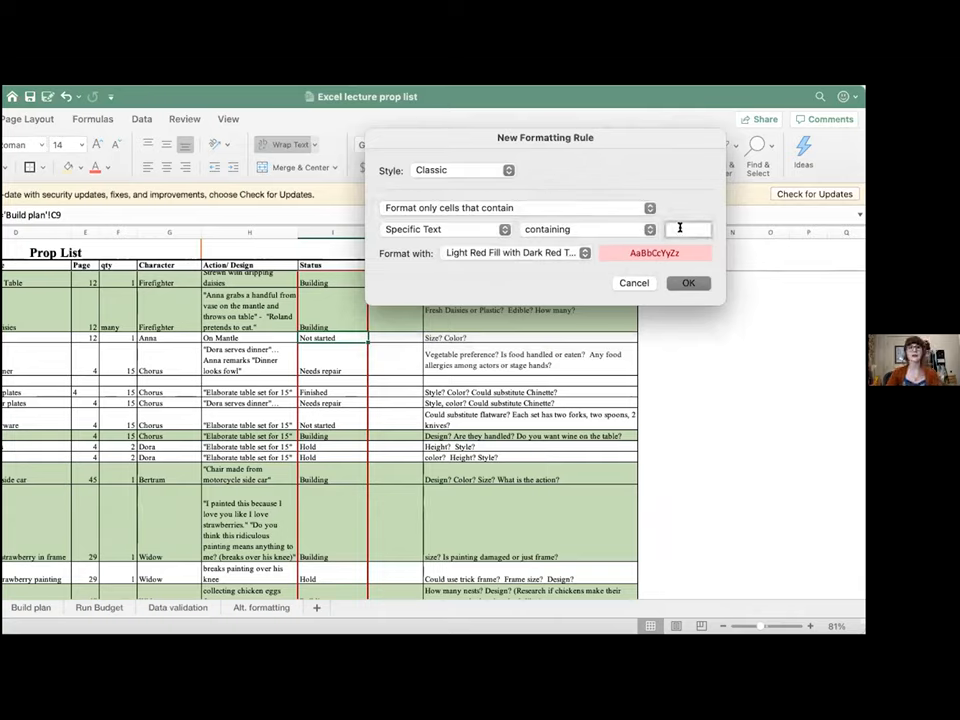
{"action": "type", "text": "n"}
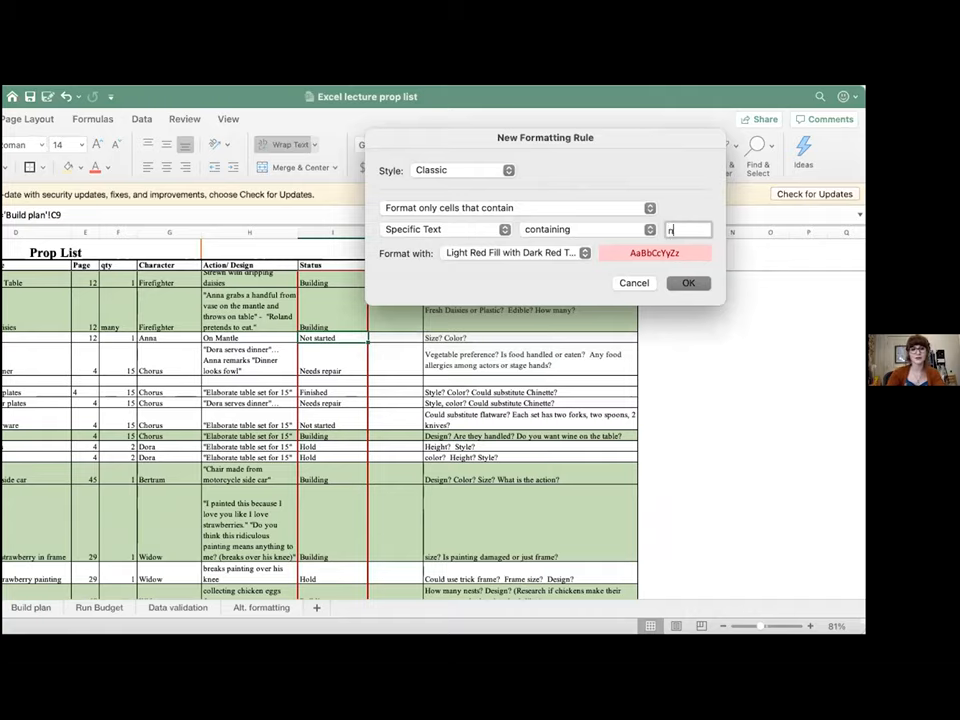
{"action": "type", "text": "ot started"}
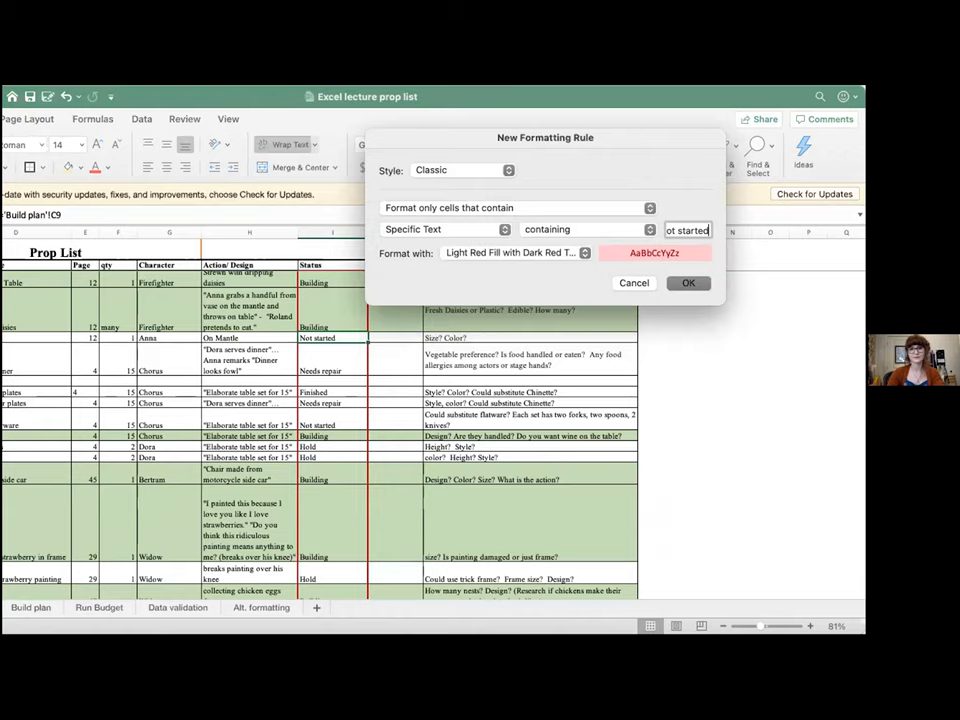
{"action": "left_click", "coordinate": [688, 282]}
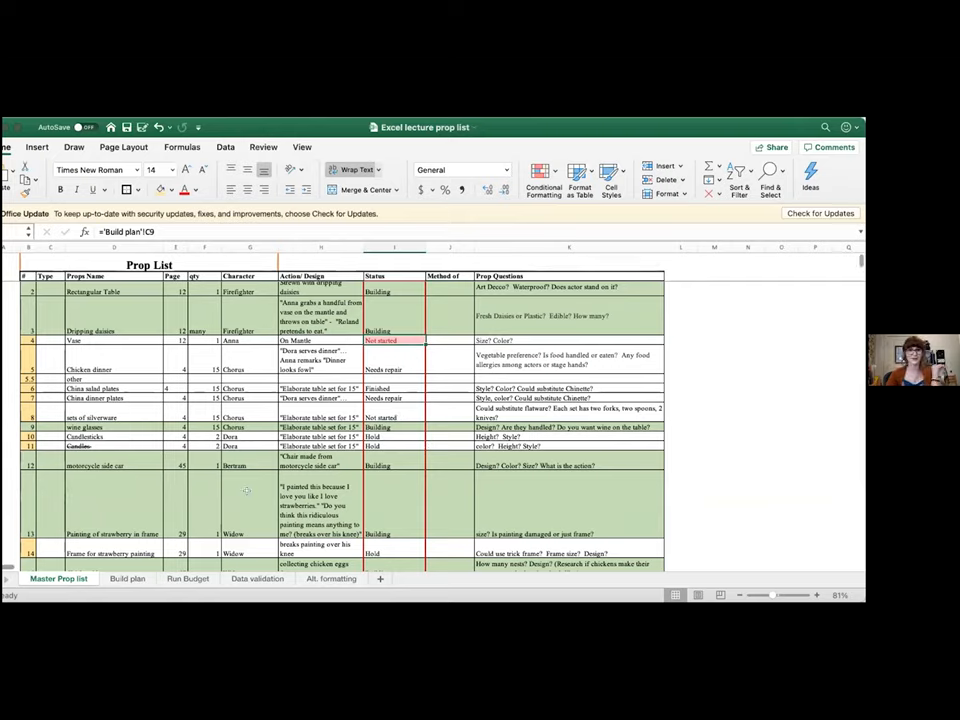
{"action": "mouse_move", "coordinate": [144, 580]}
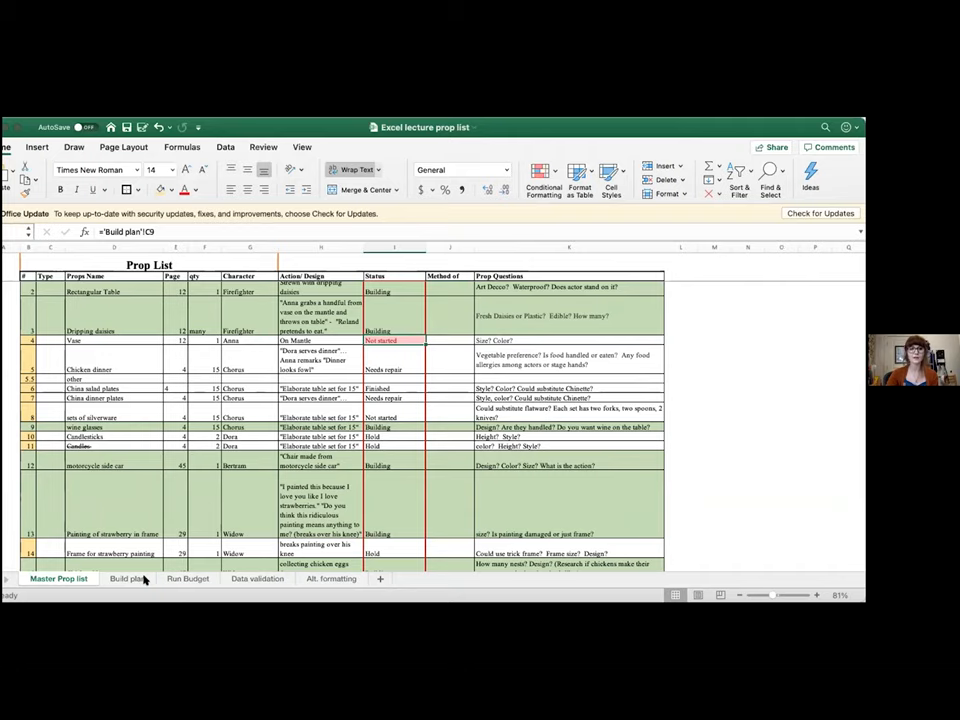
Step: Switch to the Build plan sheet
{"action": "left_click", "coordinate": [124, 578]}
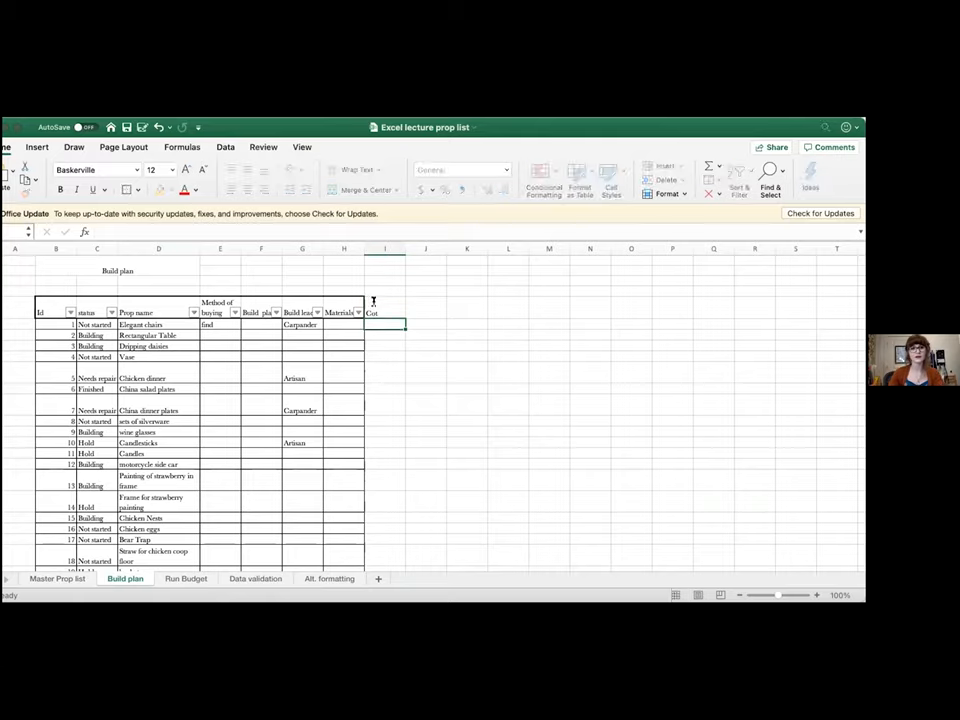
Step: Add a 'cost' header beside Materials and match it to the Materials header formatting
{"action": "type", "text": "c"}
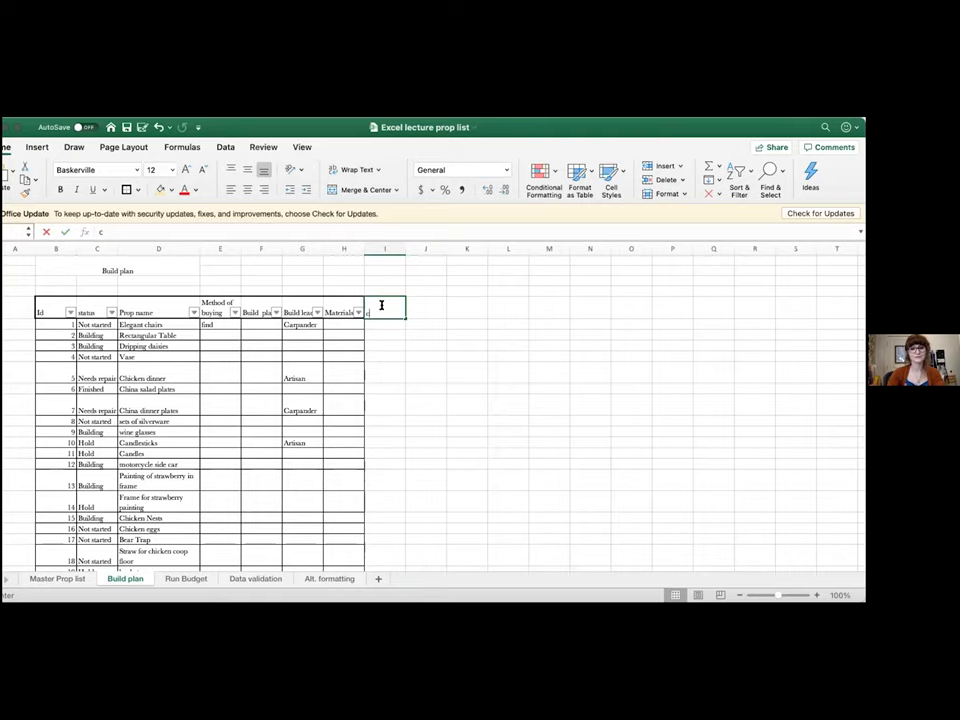
{"action": "type", "text": "cost"}
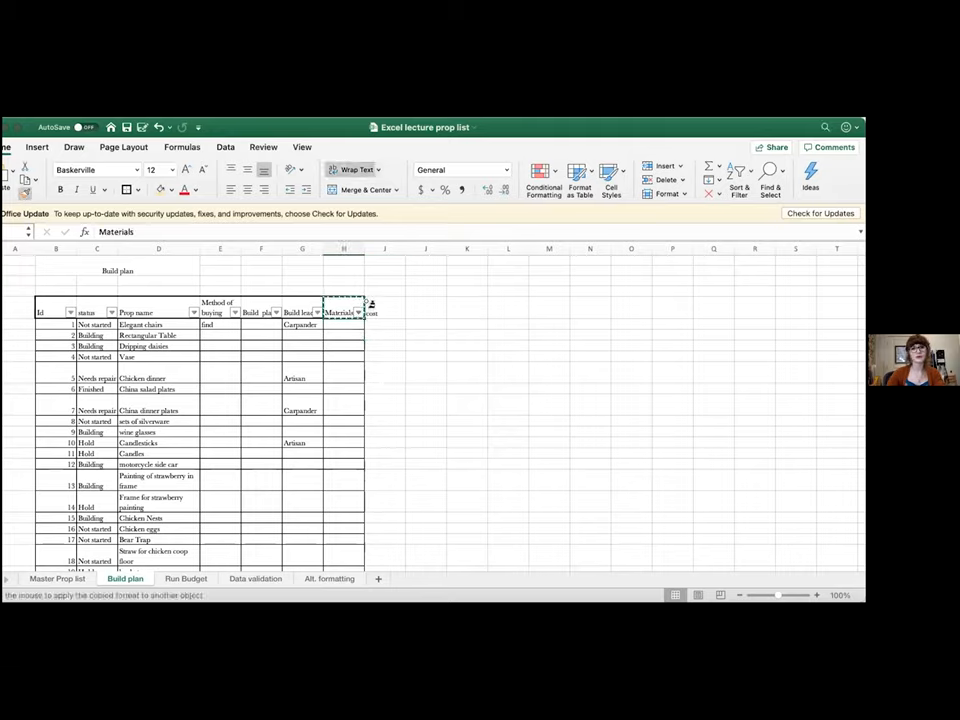
{"action": "left_click", "coordinate": [384, 312]}
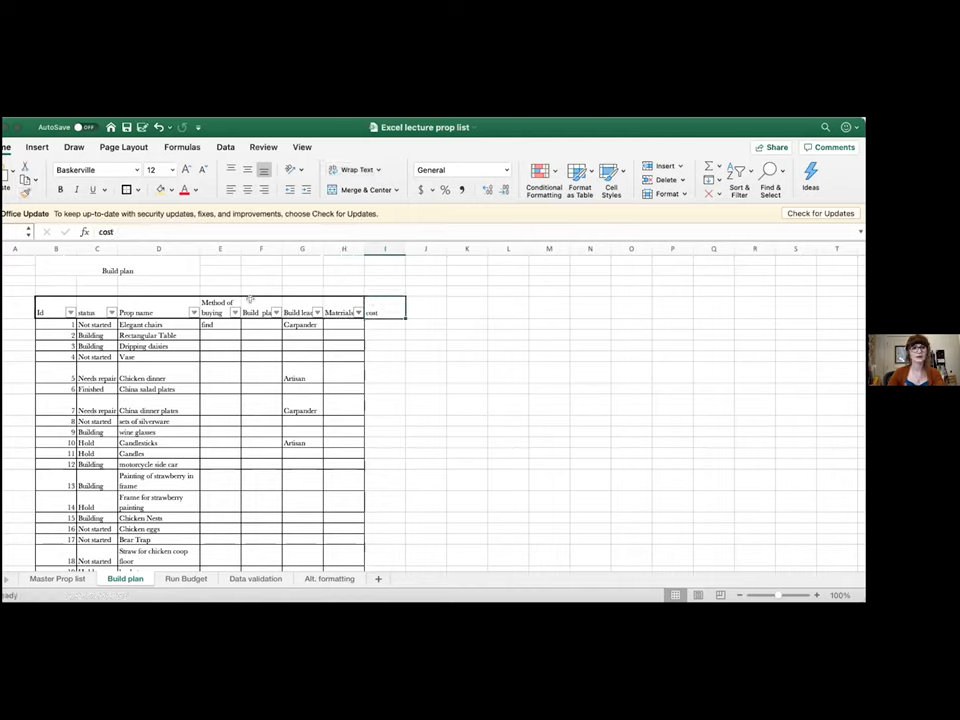
{"action": "left_click", "coordinate": [56, 312]}
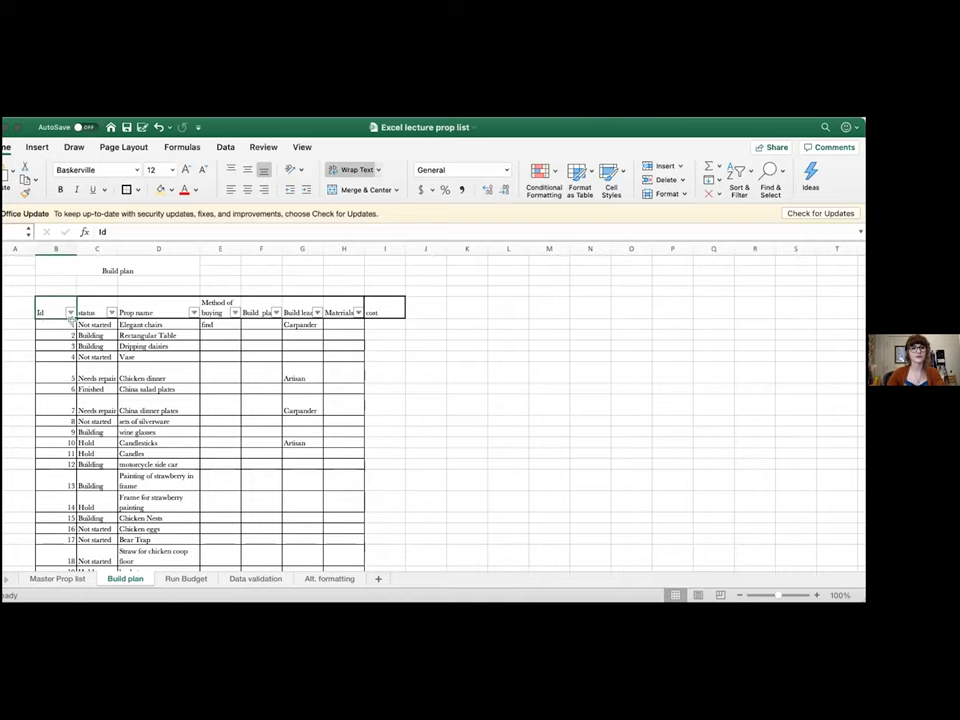
Step: Reapply Filter to the table so the cost column gets its own filter dropdown
{"action": "scroll", "scroll_direction": "down", "scroll_amount": 3}
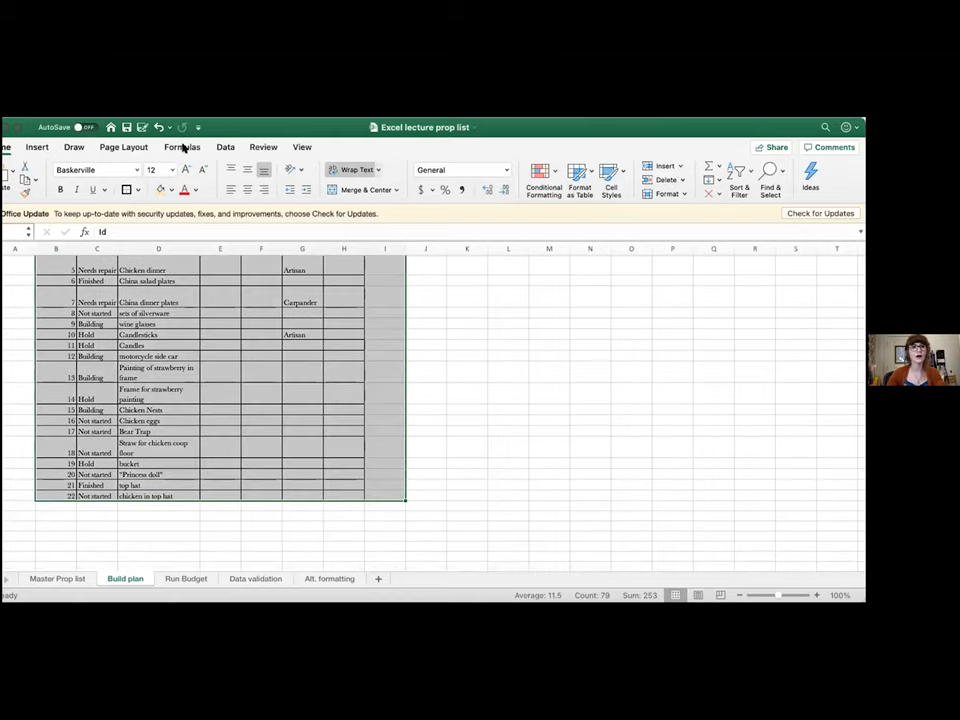
{"action": "left_click", "coordinate": [224, 148]}
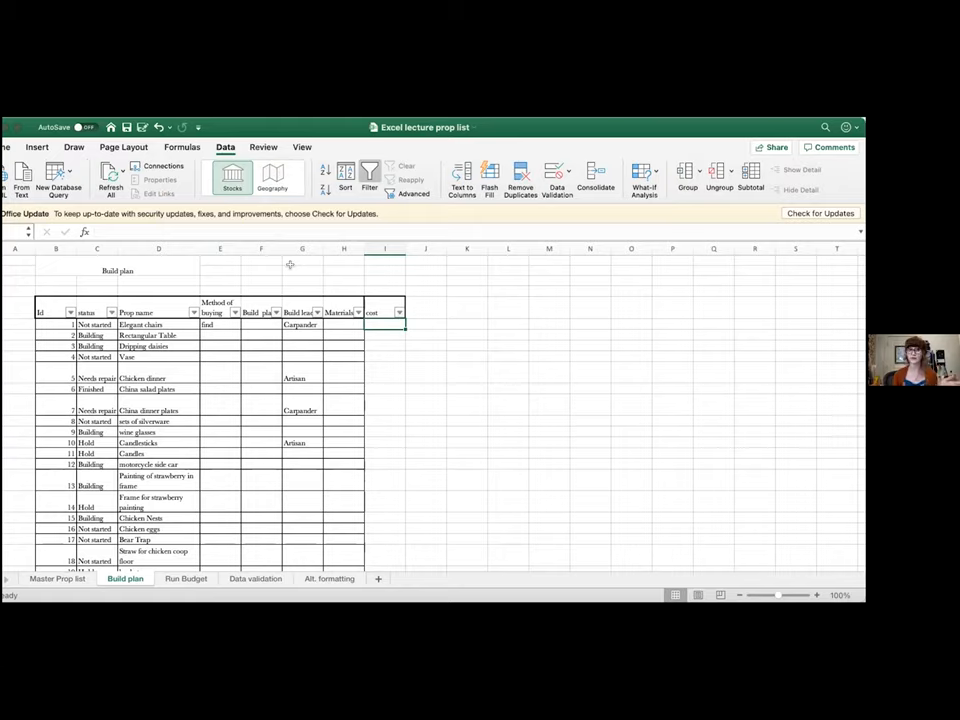
{"action": "mouse_move", "coordinate": [252, 412]}
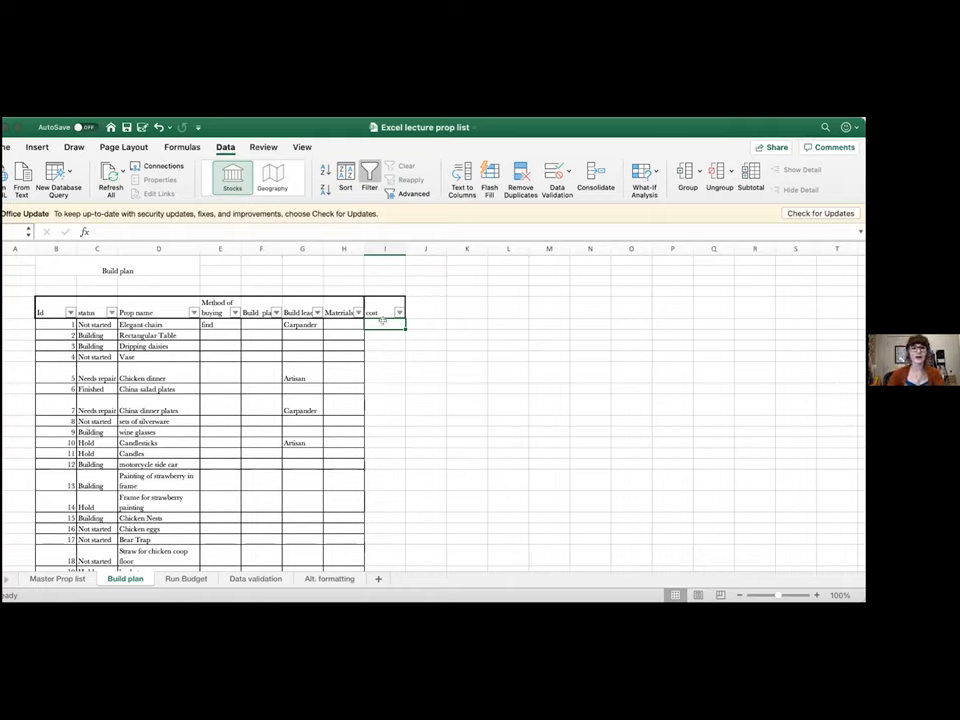
Step: Enter costs 1, 5 and 3 for the first three props in I6:I8
{"action": "type", "text": "1"}
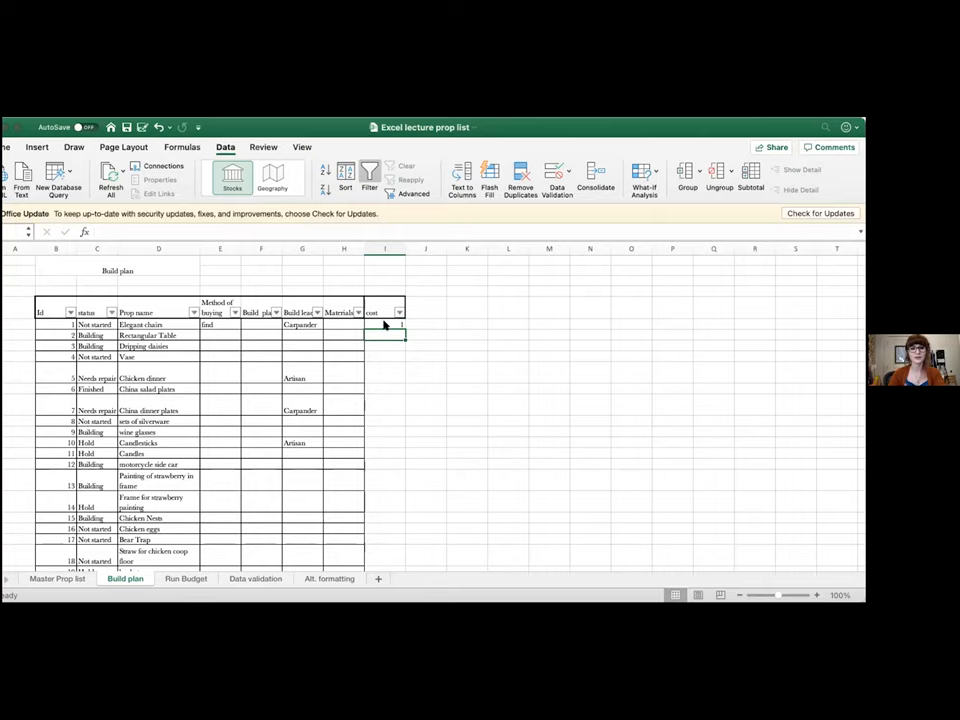
{"action": "type", "text": "5"}
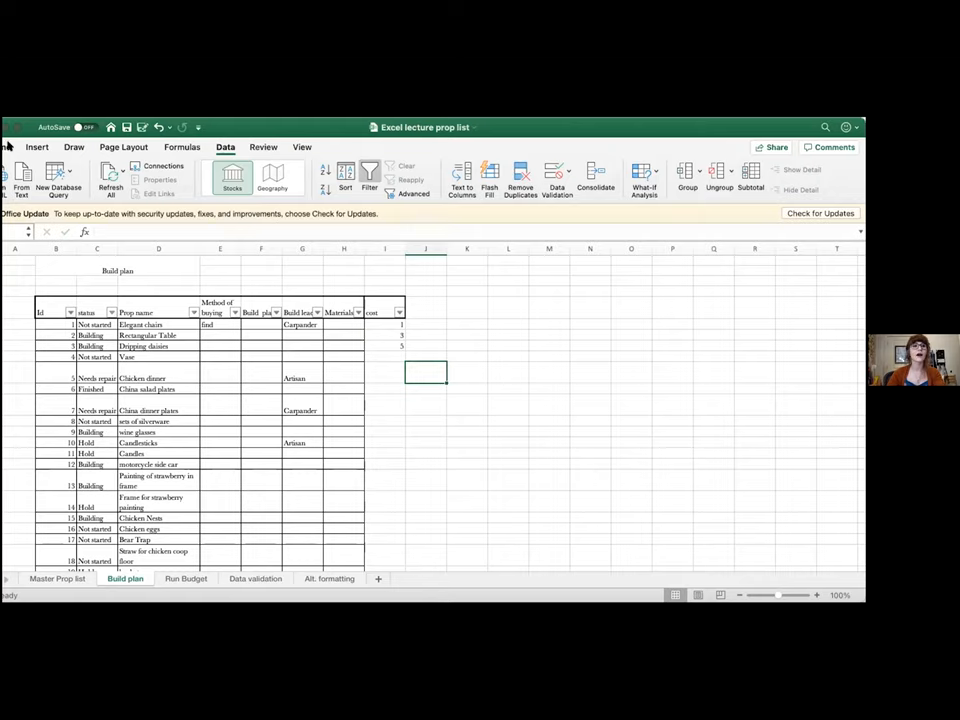
{"action": "left_click", "coordinate": [36, 148]}
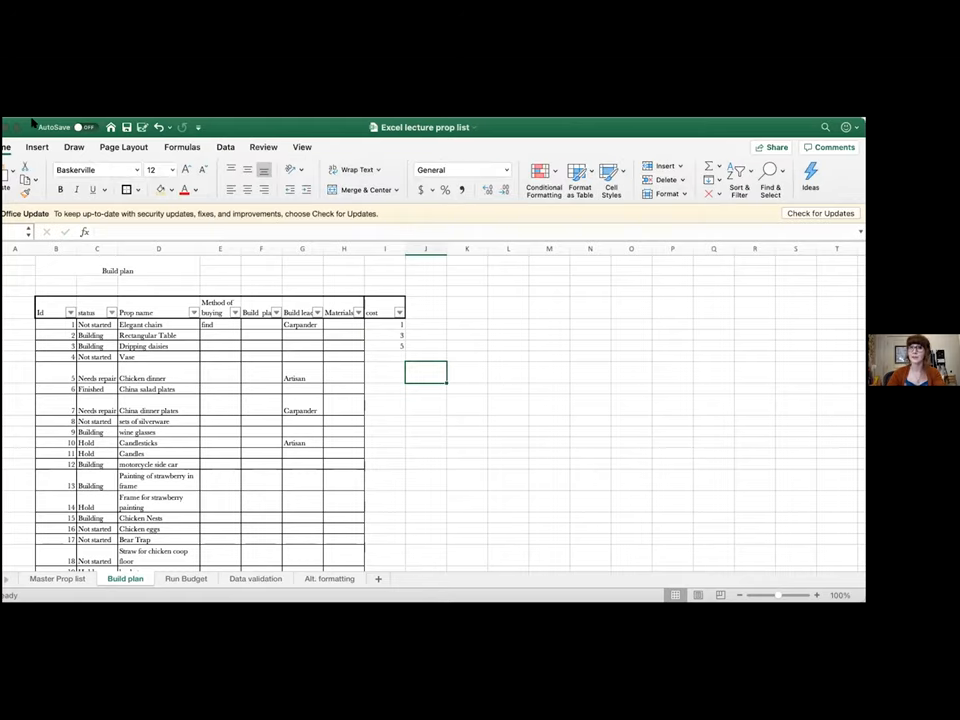
Step: Format the whole cost column I as Currency
{"action": "left_click", "coordinate": [396, 252]}
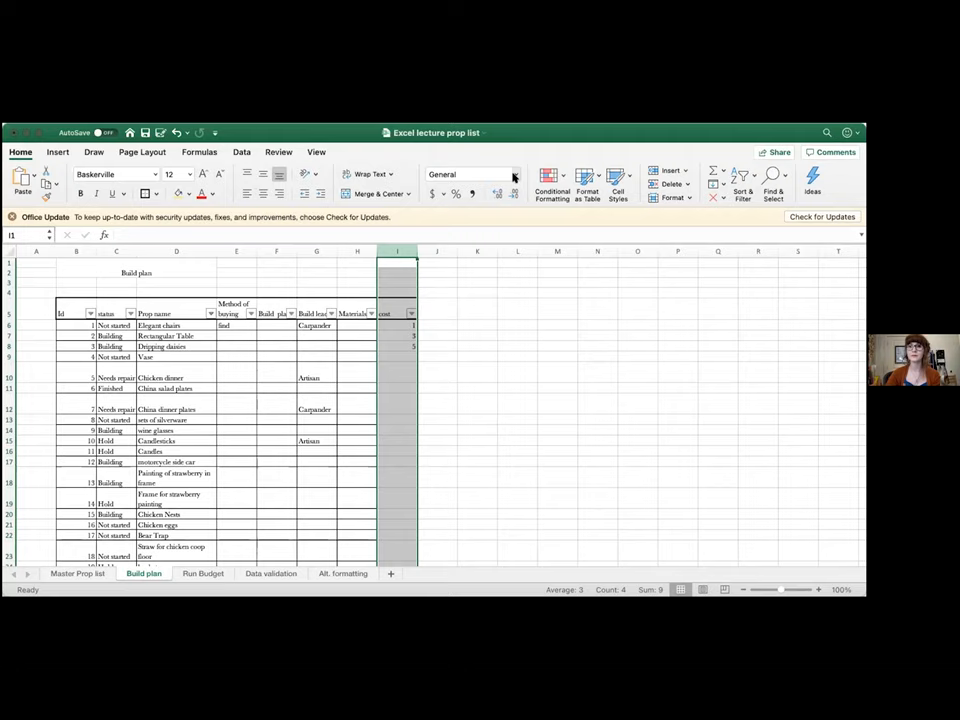
{"action": "left_click", "coordinate": [516, 174]}
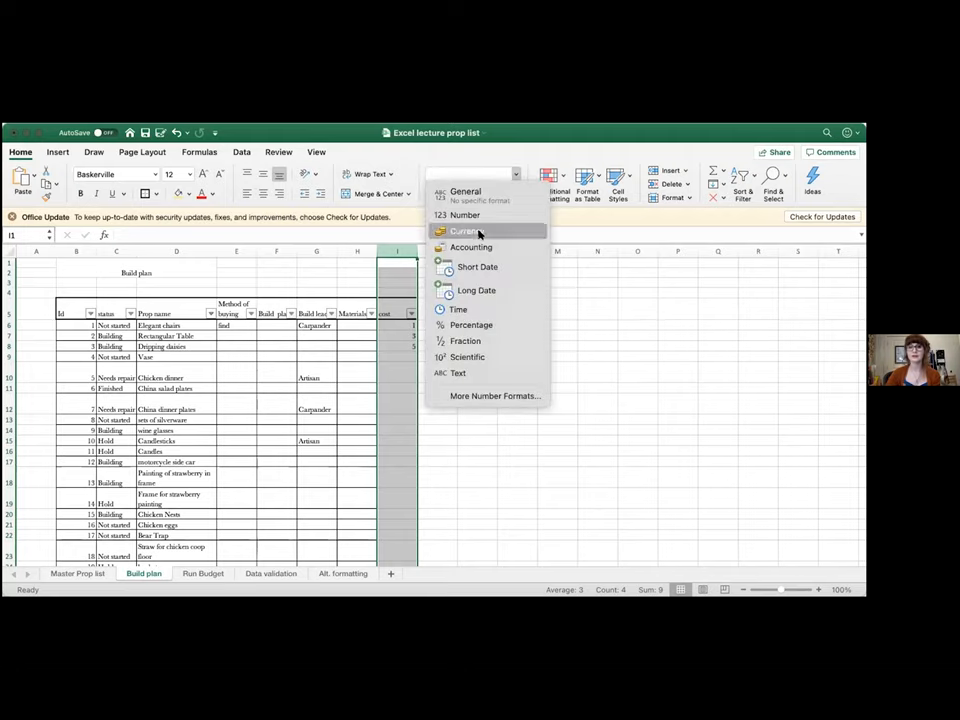
{"action": "left_click", "coordinate": [468, 232]}
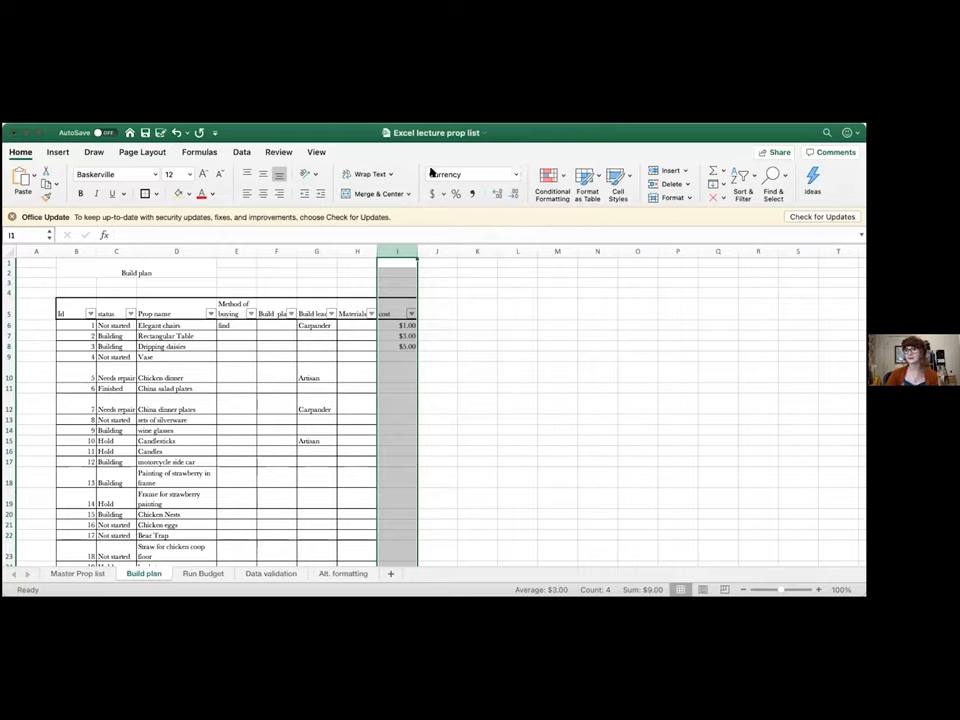
{"action": "mouse_move", "coordinate": [456, 298]}
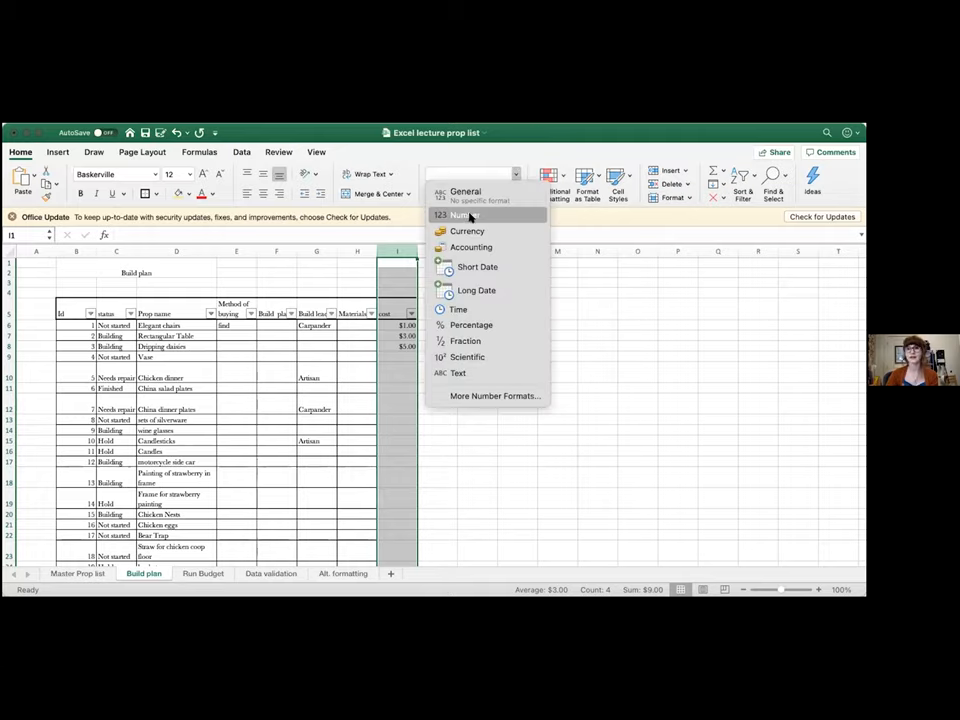
{"action": "mouse_move", "coordinate": [464, 192]}
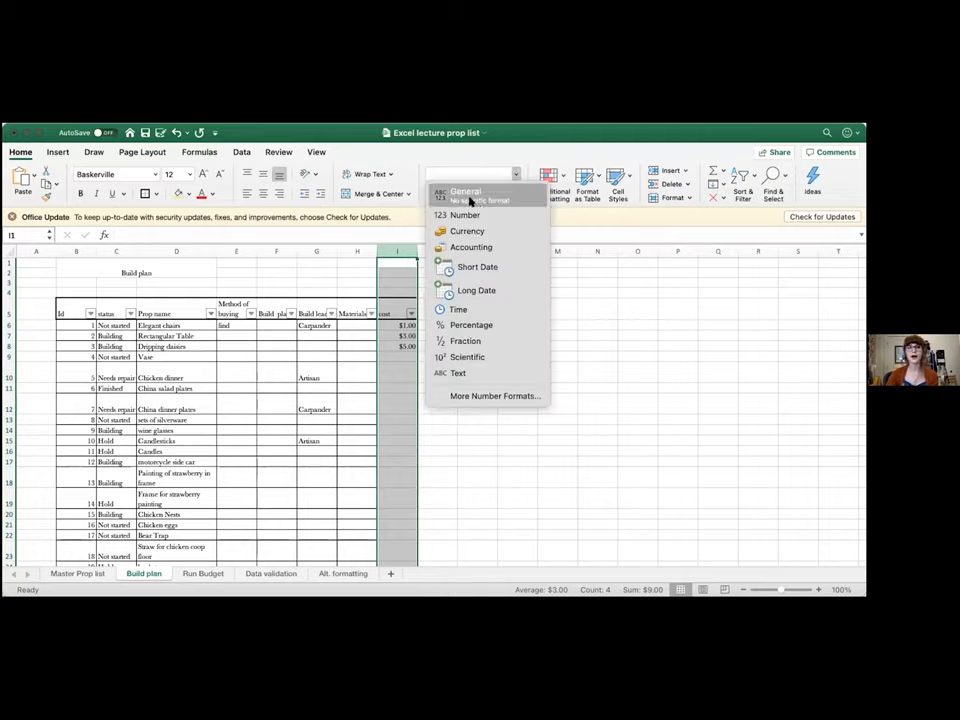
{"action": "left_click", "coordinate": [468, 232]}
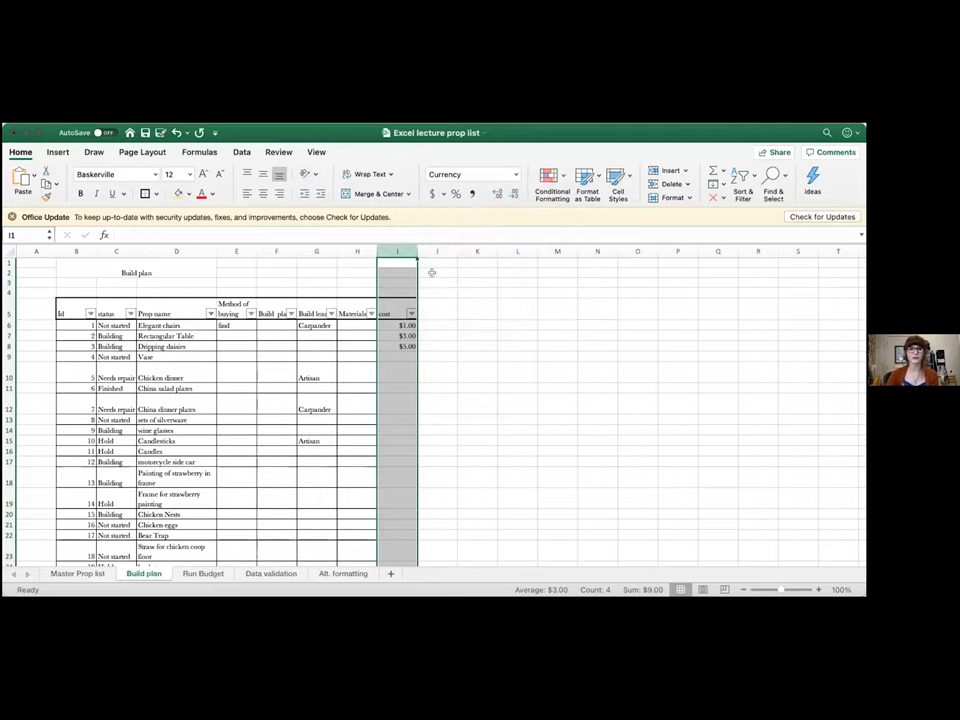
{"action": "left_click", "coordinate": [436, 272]}
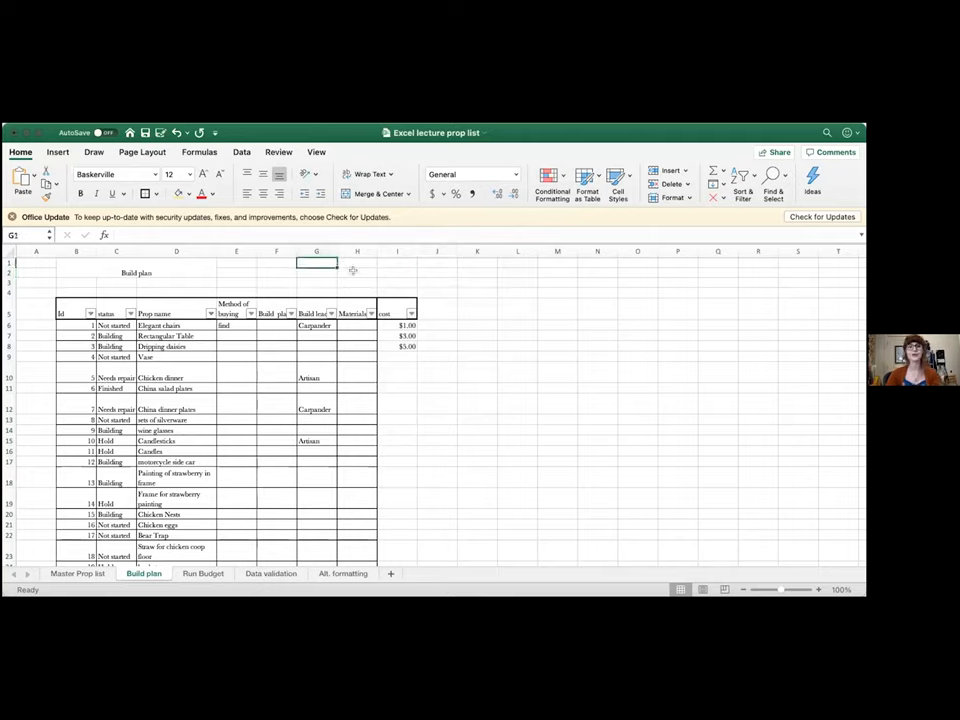
Step: Add a 'Total' label in H2 above the cost column
{"action": "type", "text": "1"}
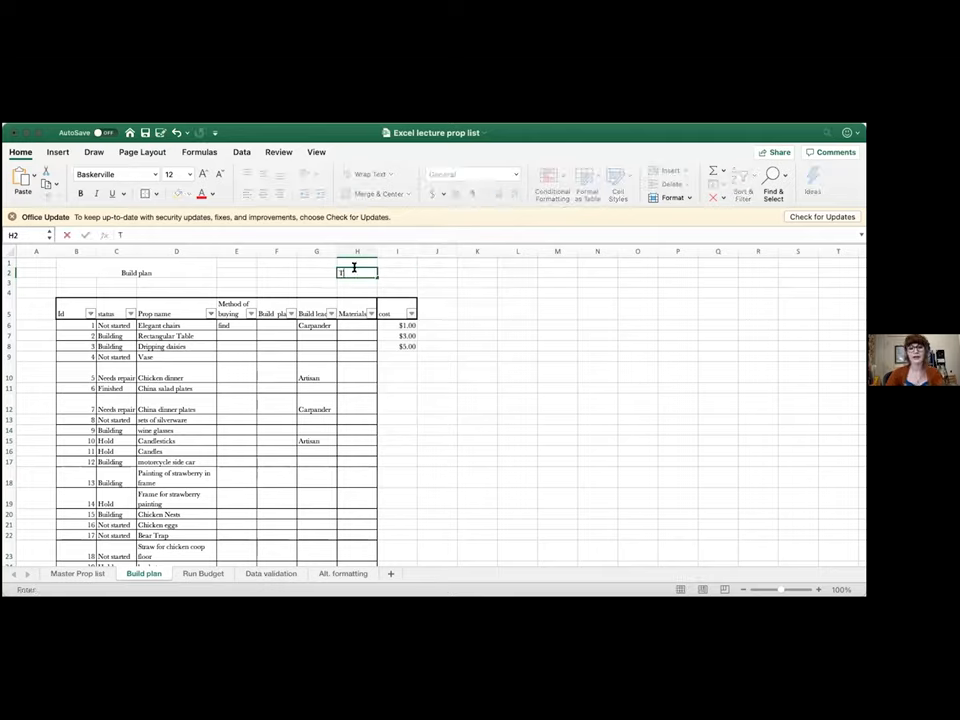
{"action": "type", "text": "Total"}
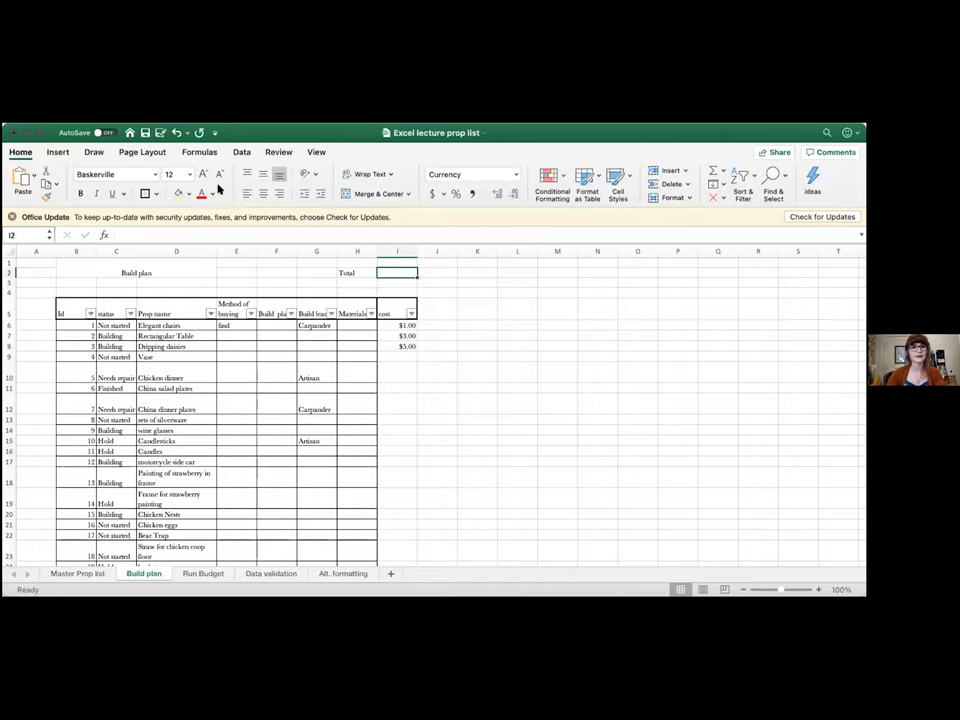
{"action": "mouse_move", "coordinate": [368, 272]}
{"action": "type", "text": "="}
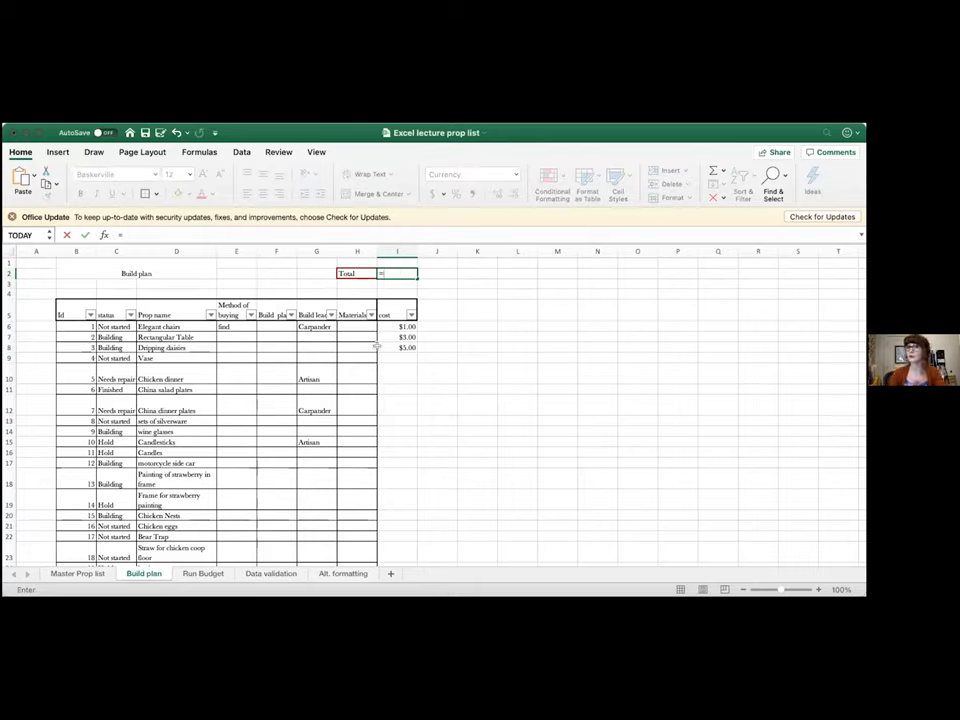
{"action": "left_click", "coordinate": [398, 326]}
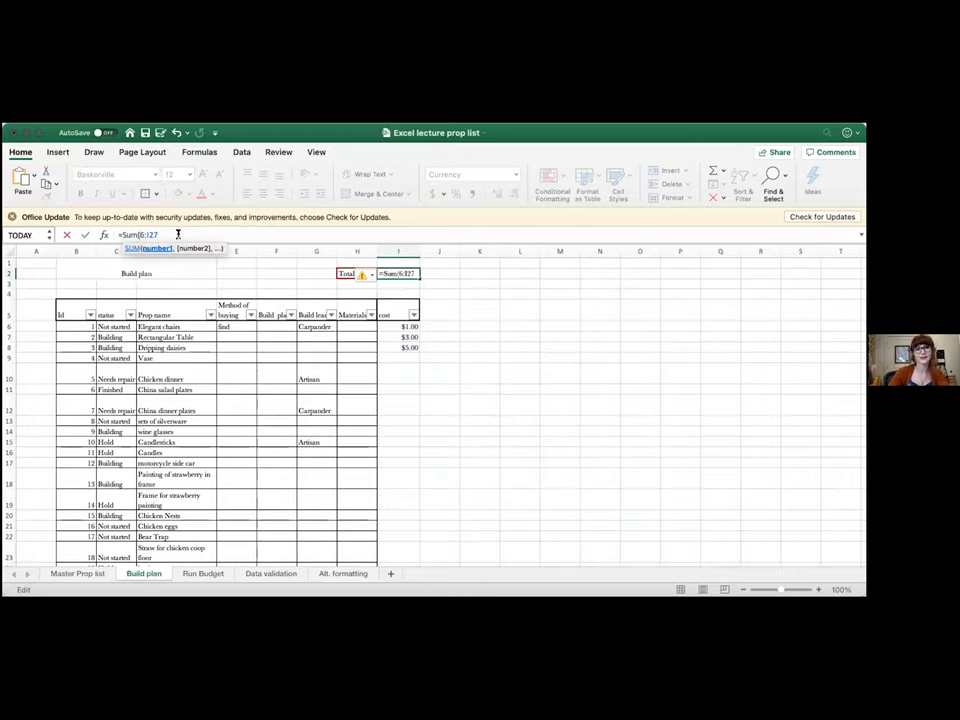
Step: Enter =SUM(I6:I27) beside Total by selecting the cost range, giving $9.00
{"action": "type", "text": ","}
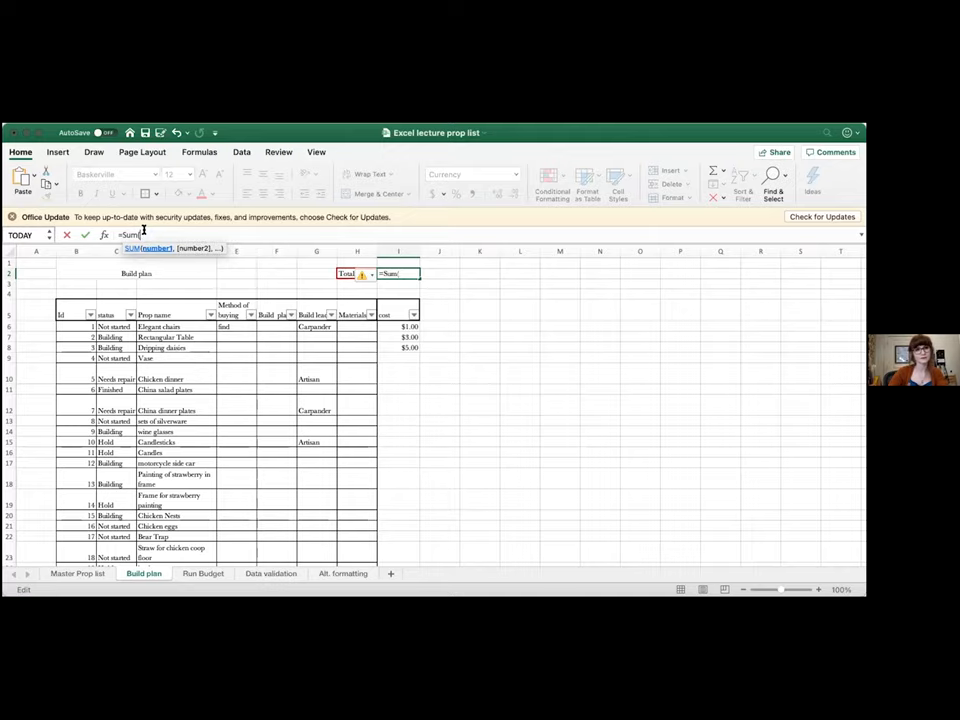
{"action": "left_click", "coordinate": [398, 326]}
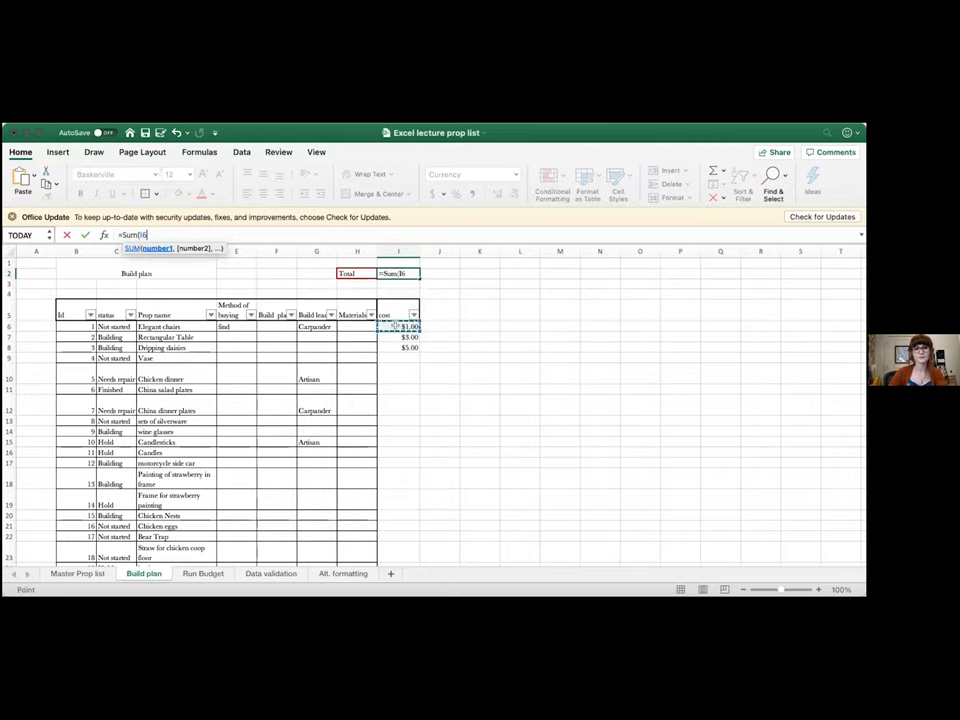
{"action": "scroll", "scroll_direction": "down", "scroll_amount": 3}
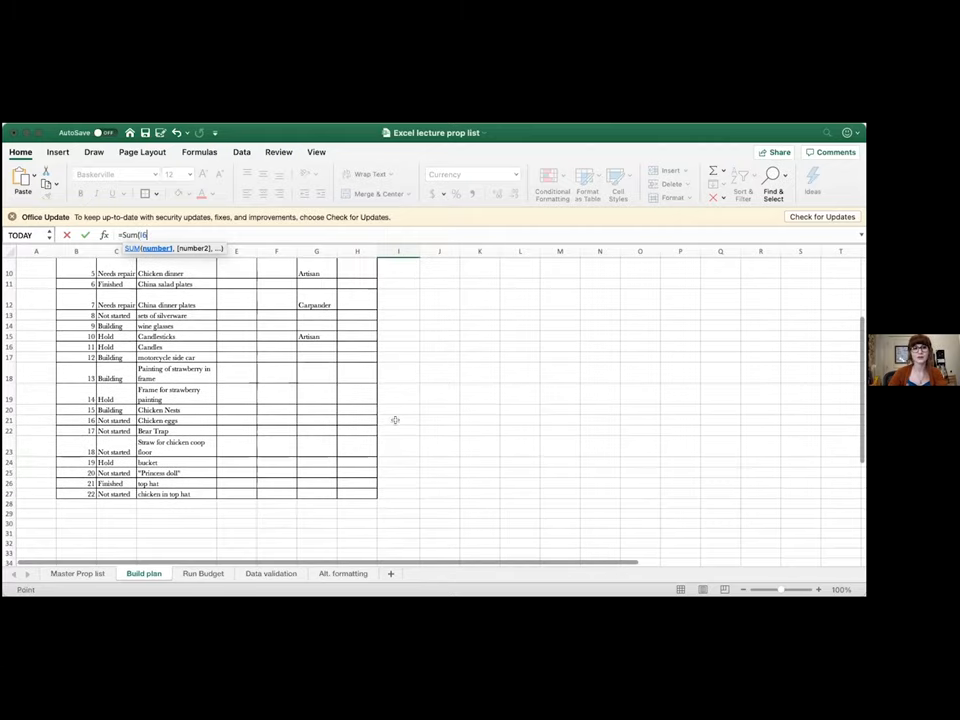
{"action": "left_click_drag", "start_coordinate": [398, 272], "coordinate": [398, 472]}
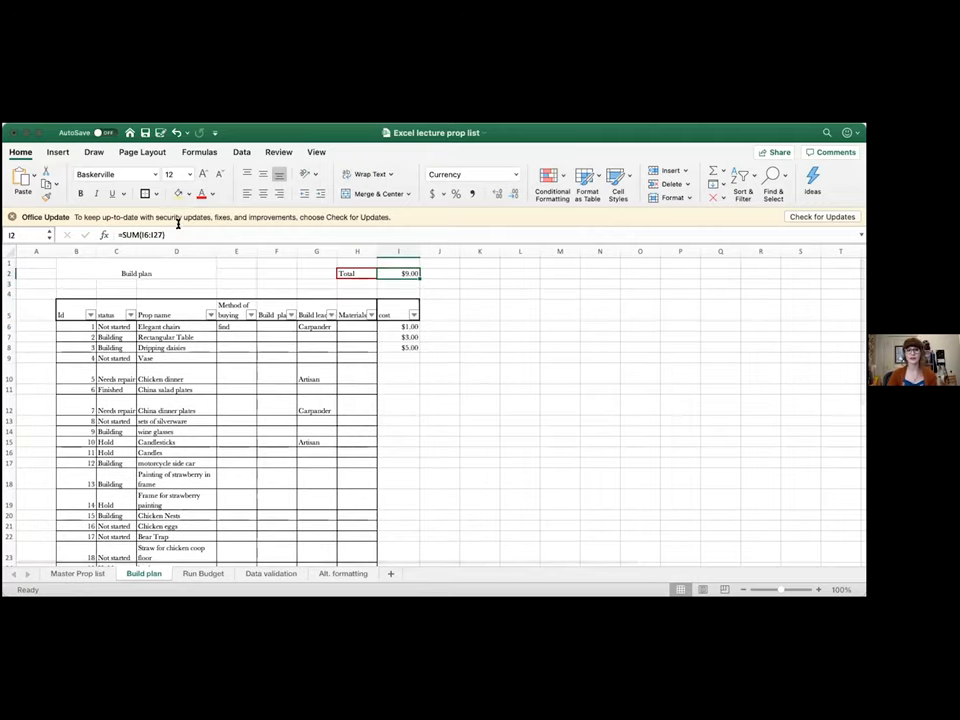
{"action": "scroll", "scroll_direction": "down", "scroll_amount": 3}
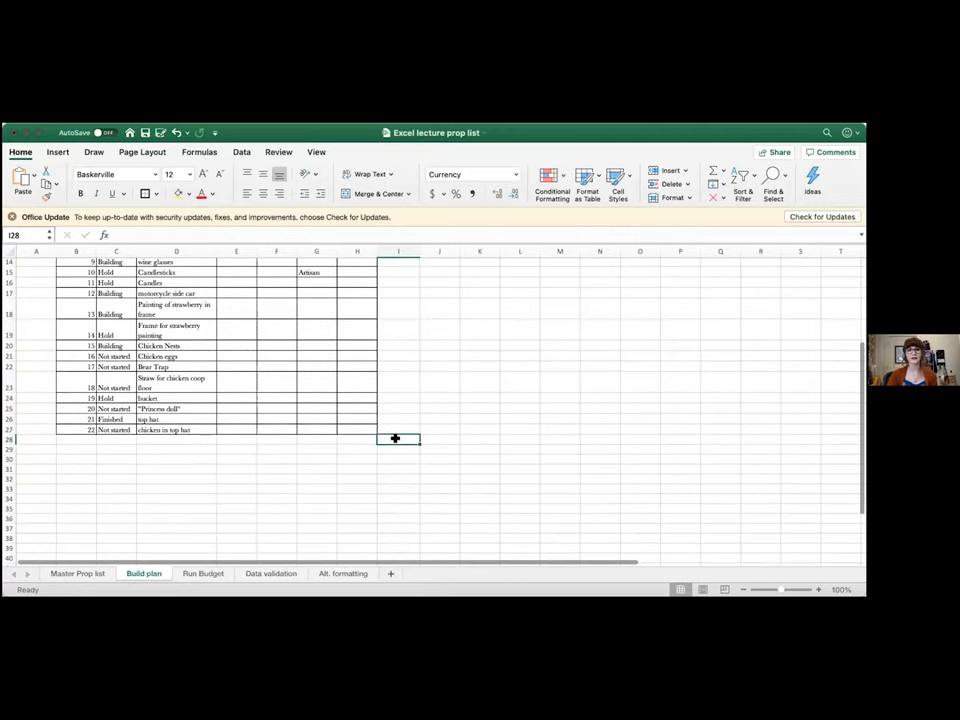
Step: Extend the SUM over the cost column with a cost of 7 so Total reads $16.00
{"action": "left_click", "coordinate": [396, 468]}
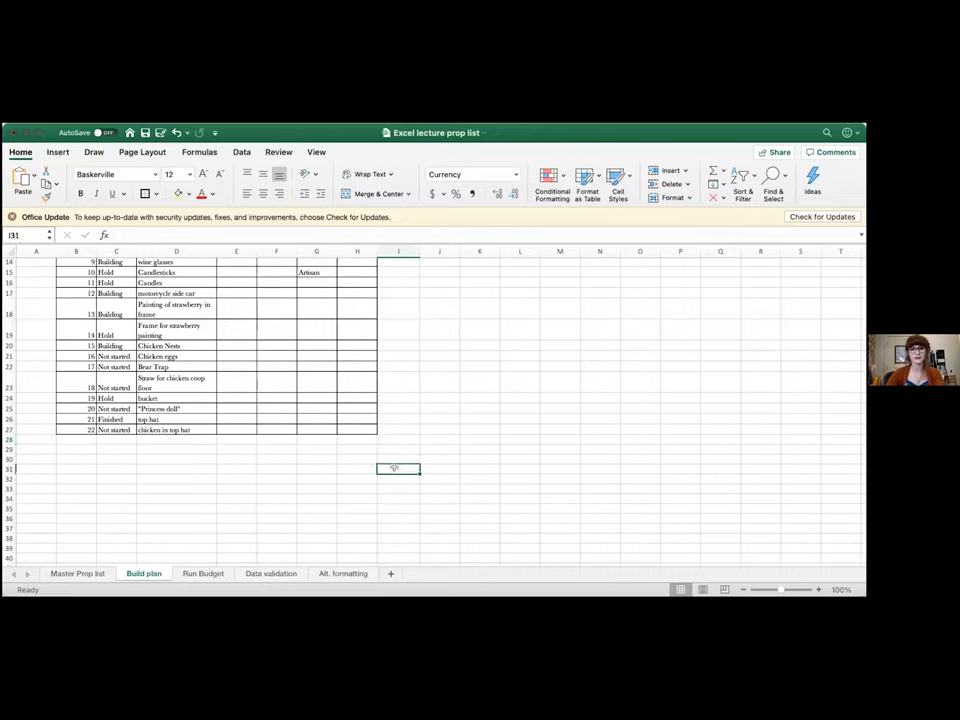
{"action": "type", "text": "7)"}
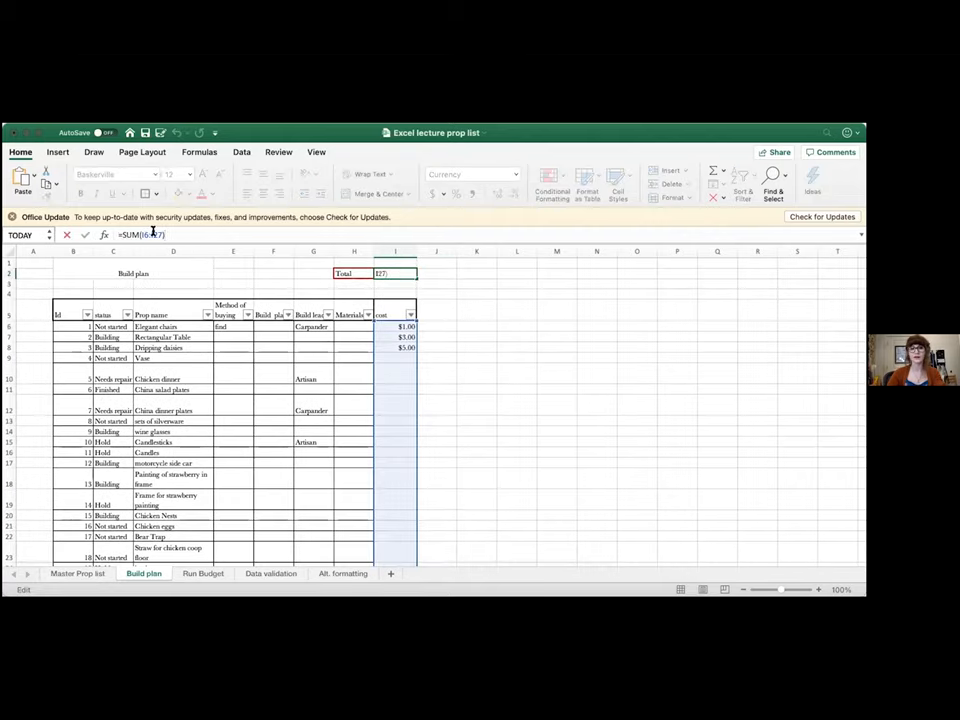
{"action": "scroll", "scroll_direction": "down", "scroll_amount": 3}
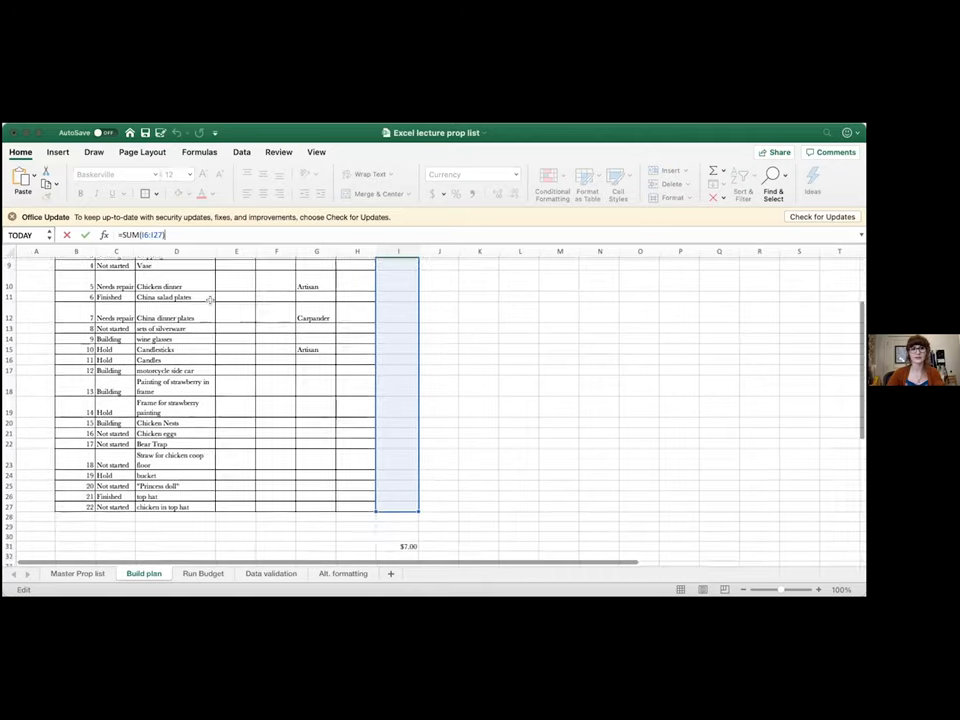
{"action": "scroll", "scroll_direction": "down", "scroll_amount": 3}
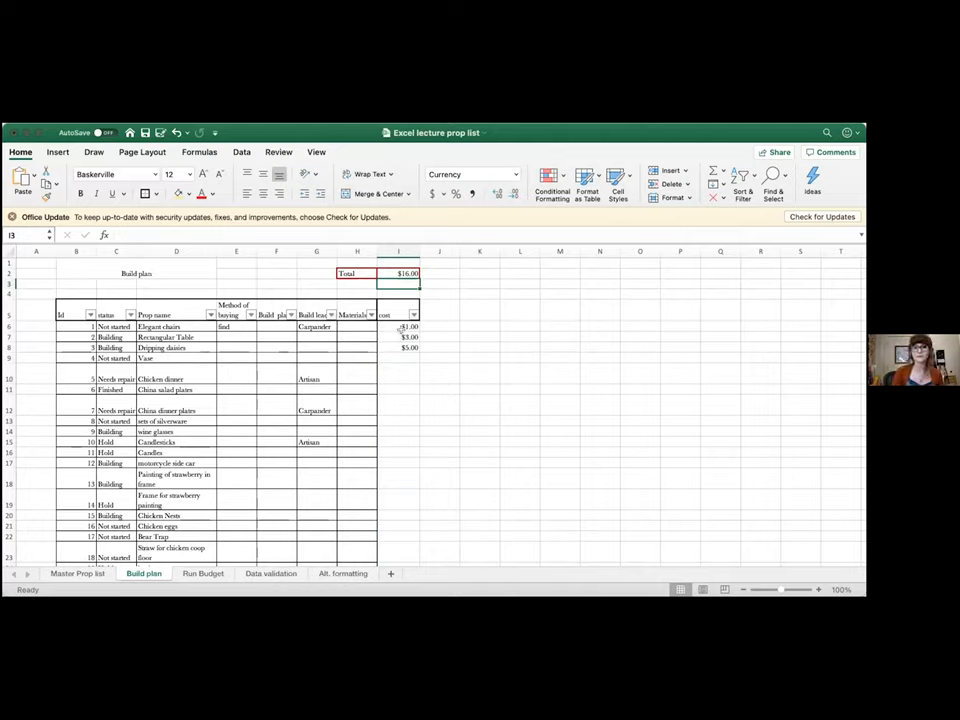
Step: Enter a 'Total if done' label in the cell beneath the Total label
{"action": "left_click", "coordinate": [400, 336]}
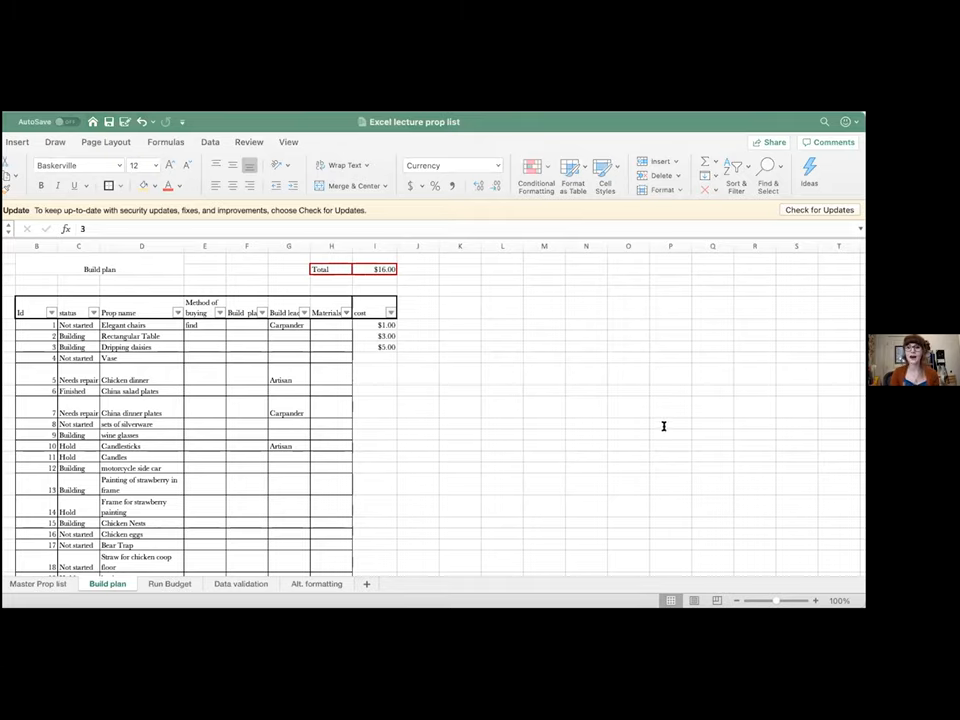
{"action": "mouse_move", "coordinate": [512, 424]}
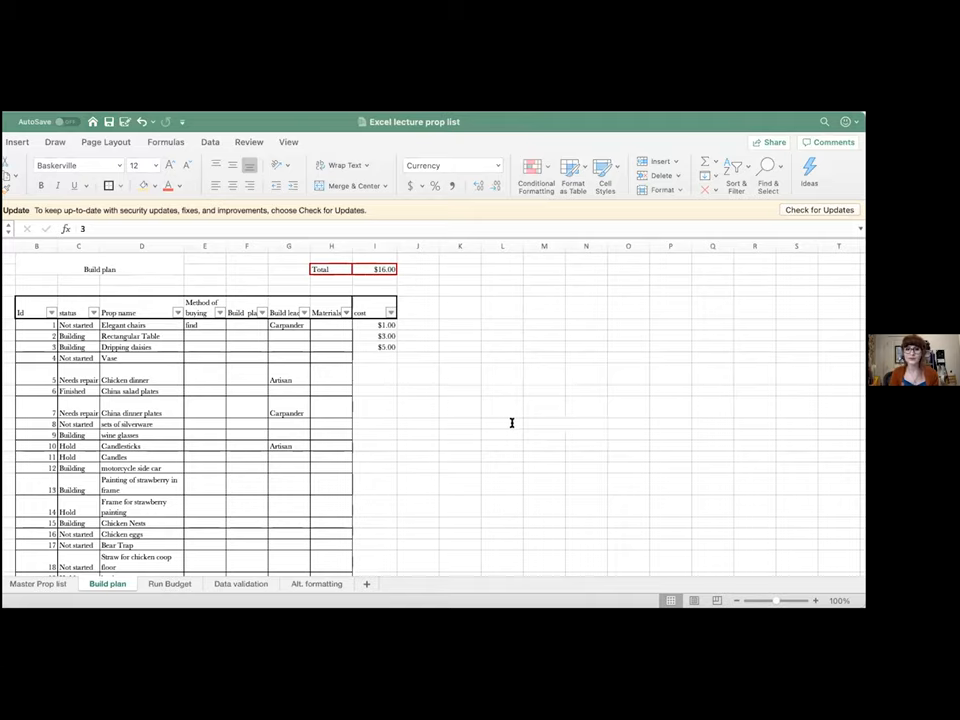
{"action": "mouse_move", "coordinate": [508, 428]}
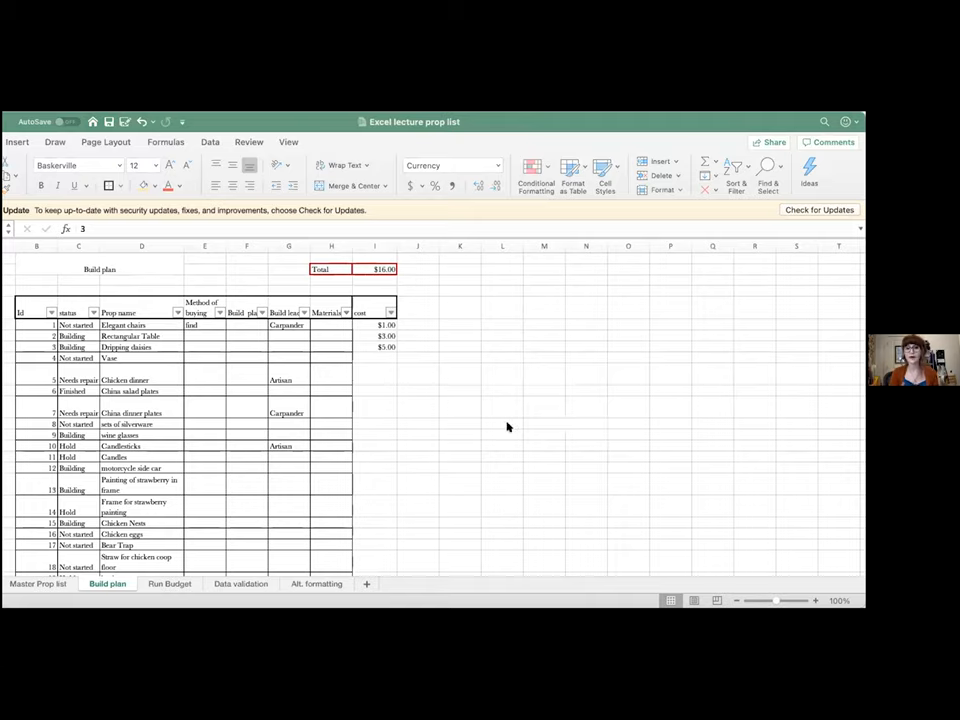
{"action": "mouse_move", "coordinate": [662, 406]}
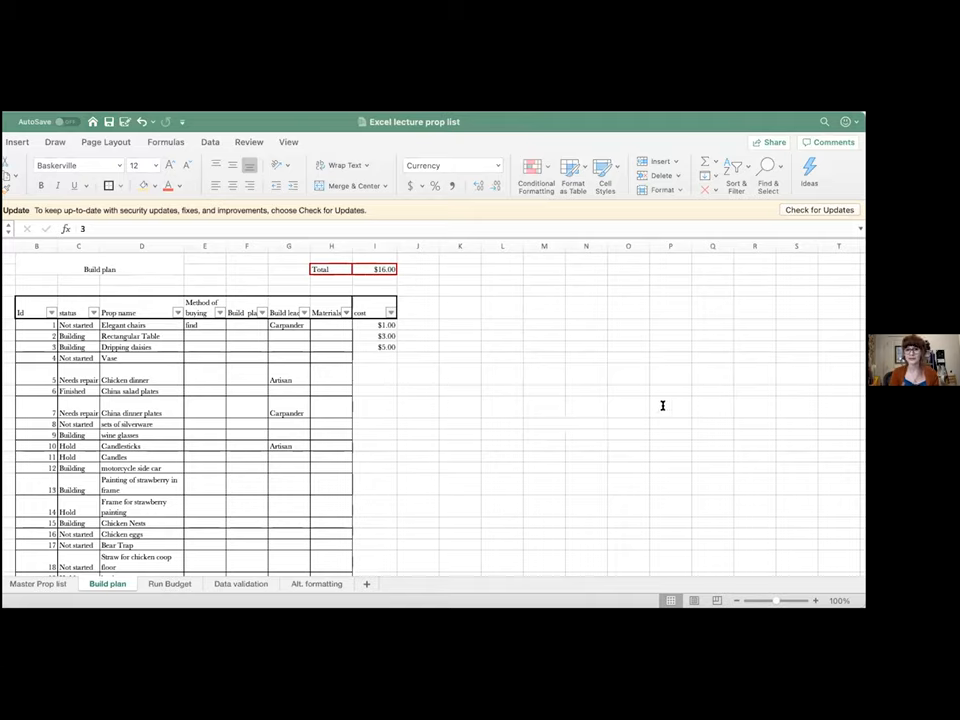
{"action": "mouse_move", "coordinate": [610, 384]}
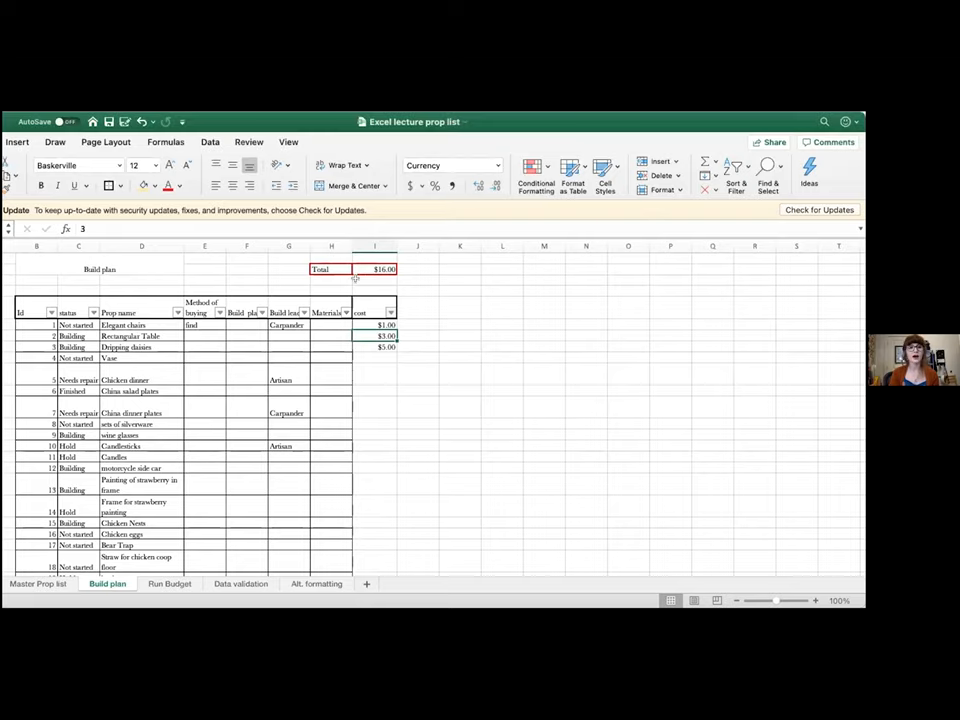
{"action": "left_click", "coordinate": [376, 280]}
{"action": "type", "text": "Tota"}
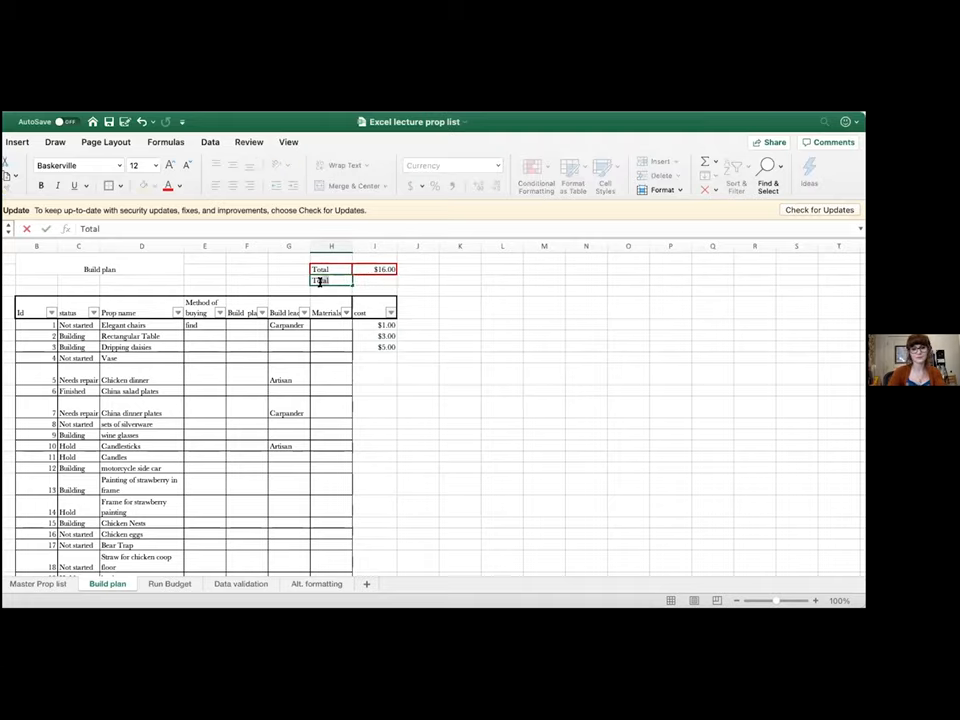
{"action": "type", "text": "l"}
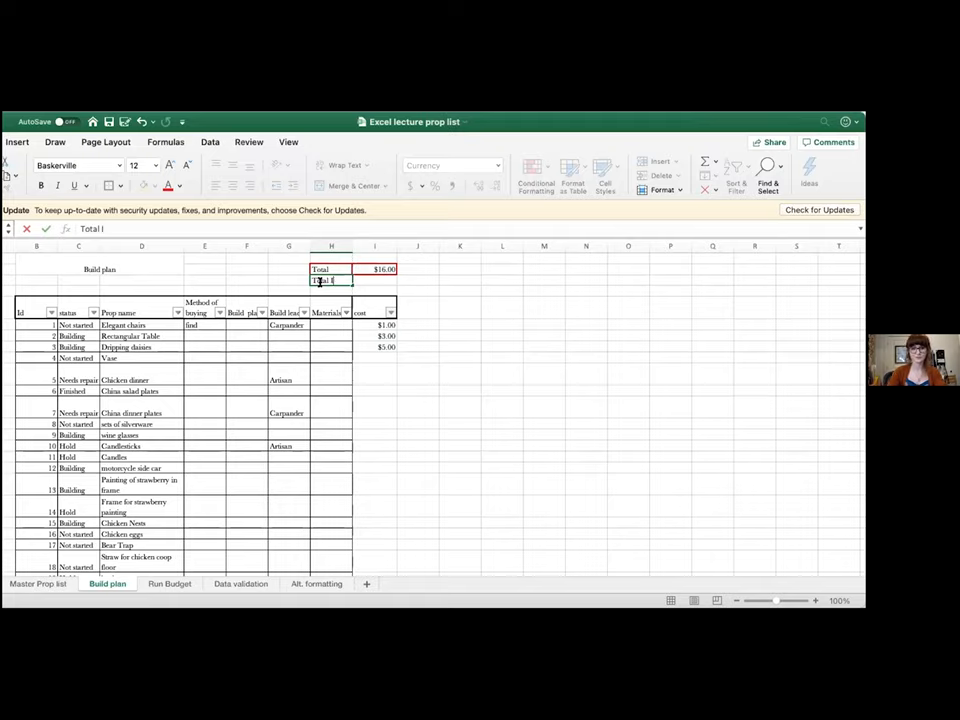
{"action": "type", "text": "f done"}
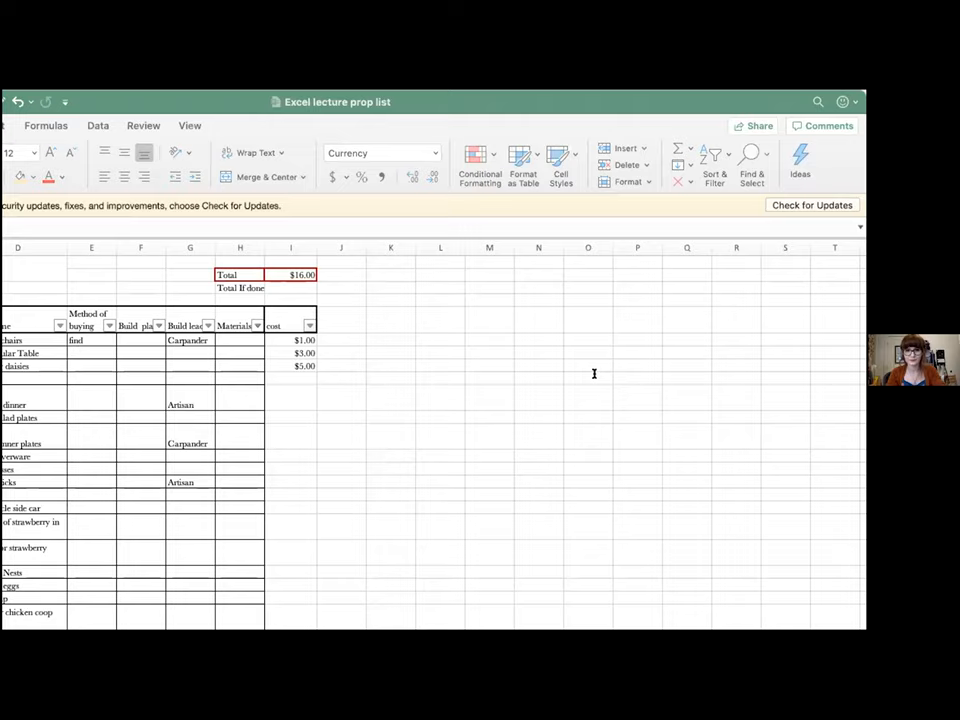
{"action": "mouse_move", "coordinate": [788, 268]}
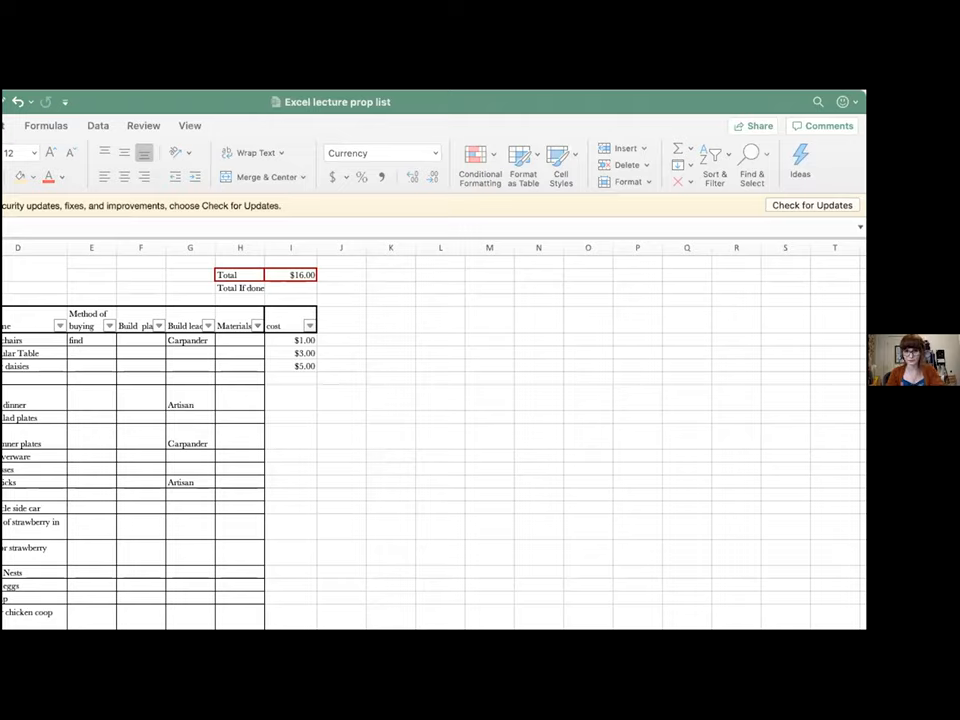
{"action": "mouse_move", "coordinate": [432, 400]}
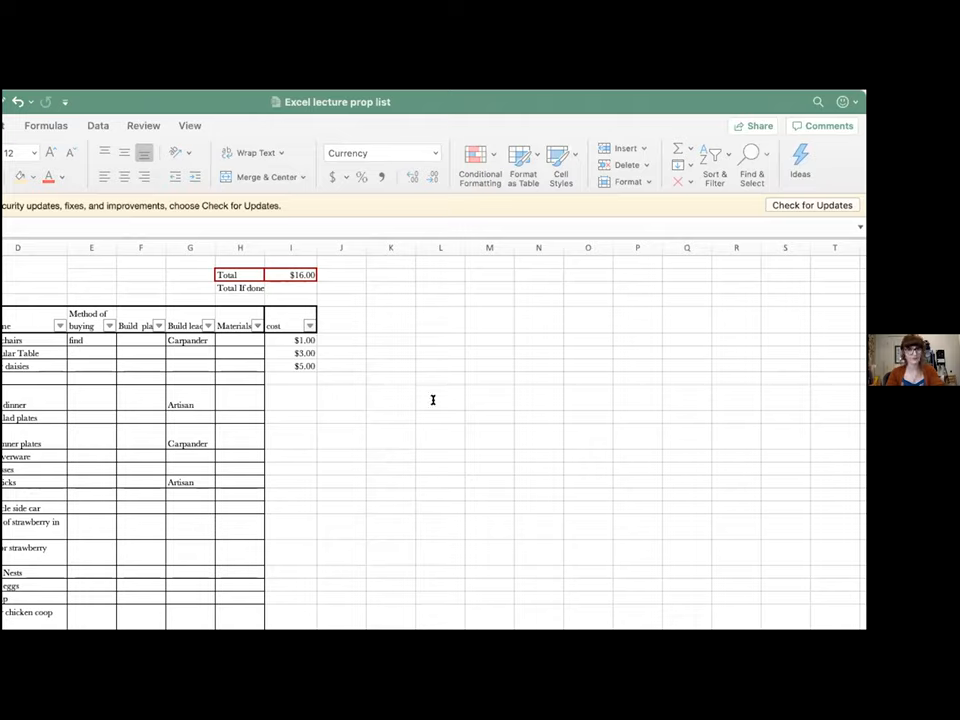
{"action": "mouse_move", "coordinate": [444, 436]}
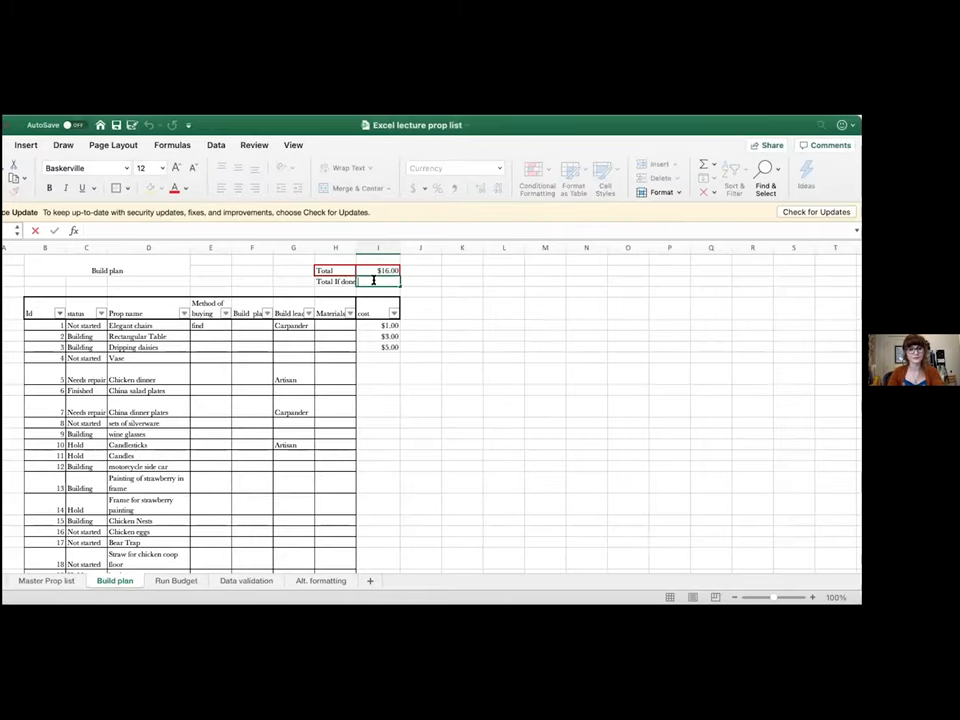
Step: Enter a SUMIF beside 'Total if done' totalling costs where builder is "B", adjusting ranges, giving $0.00
{"action": "type", "text": "=SUMIF(G15:G916,\"B\",(F15:F916))"}
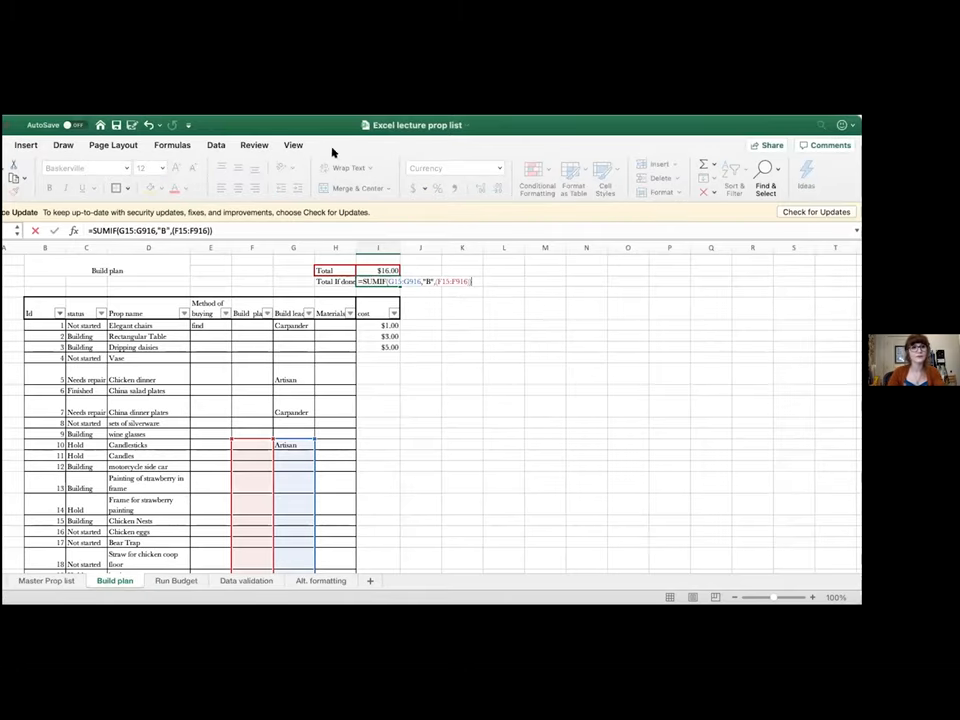
{"action": "left_click", "coordinate": [148, 248]}
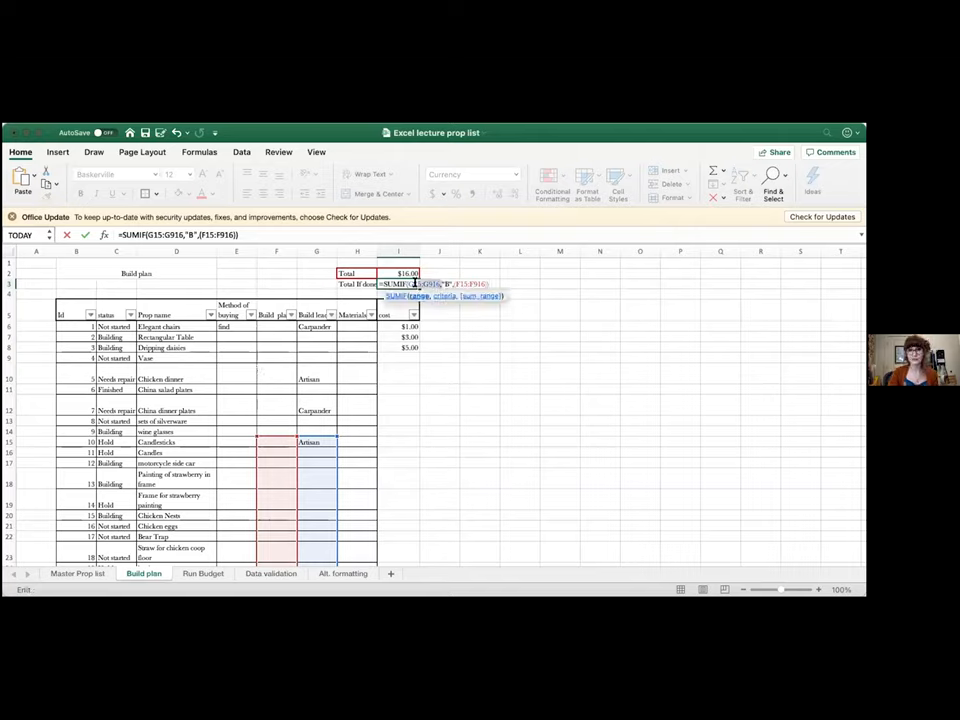
{"action": "mouse_move", "coordinate": [436, 312]}
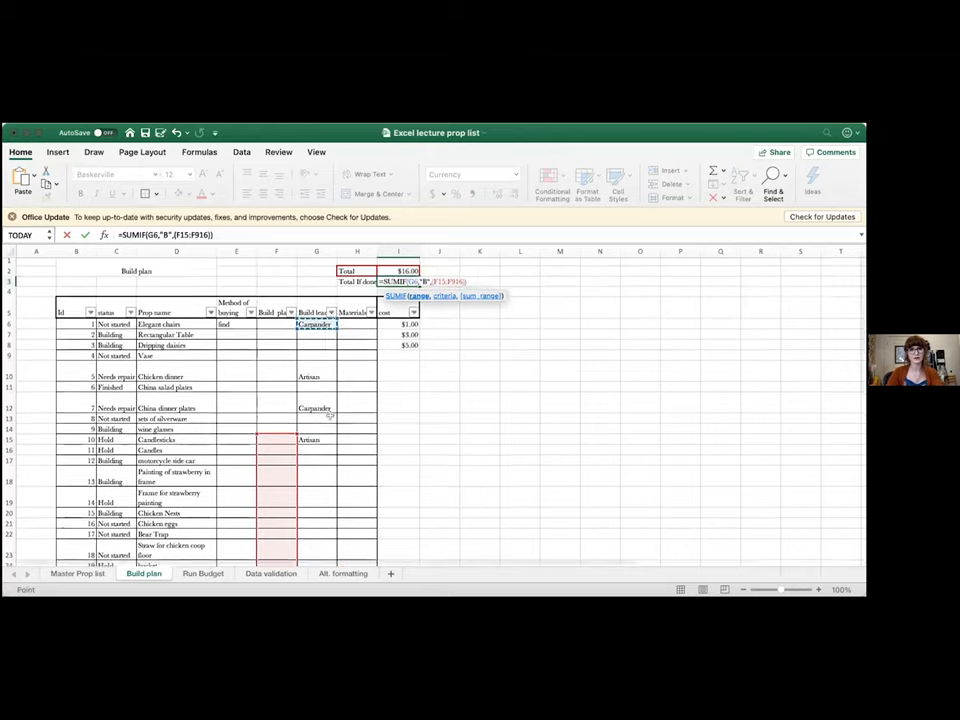
{"action": "scroll", "scroll_direction": "down", "scroll_amount": 3}
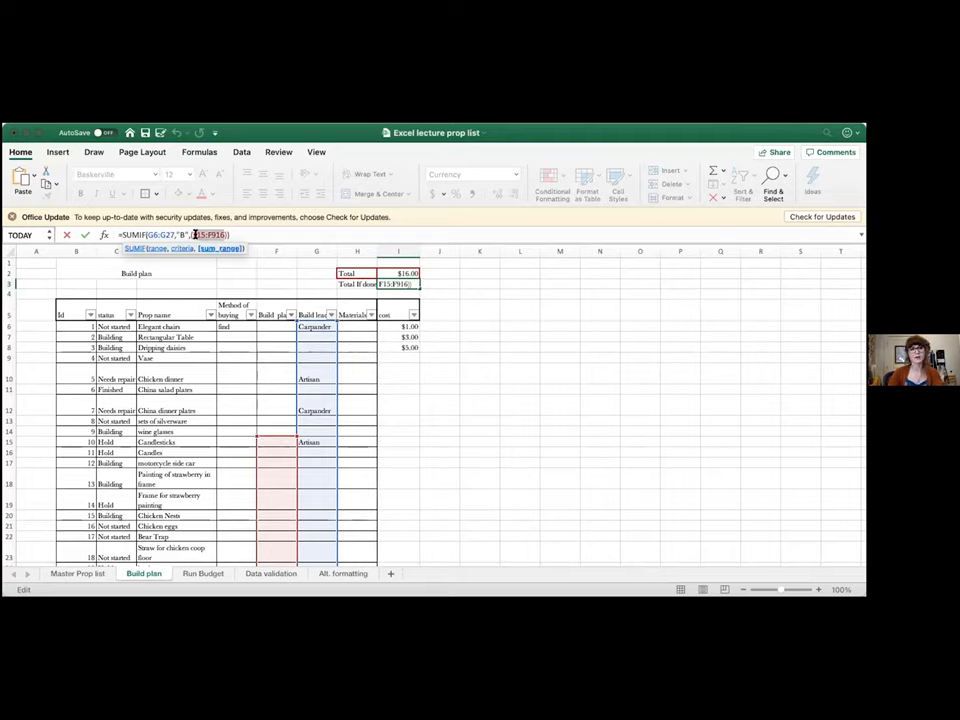
{"action": "type", "text": "F"}
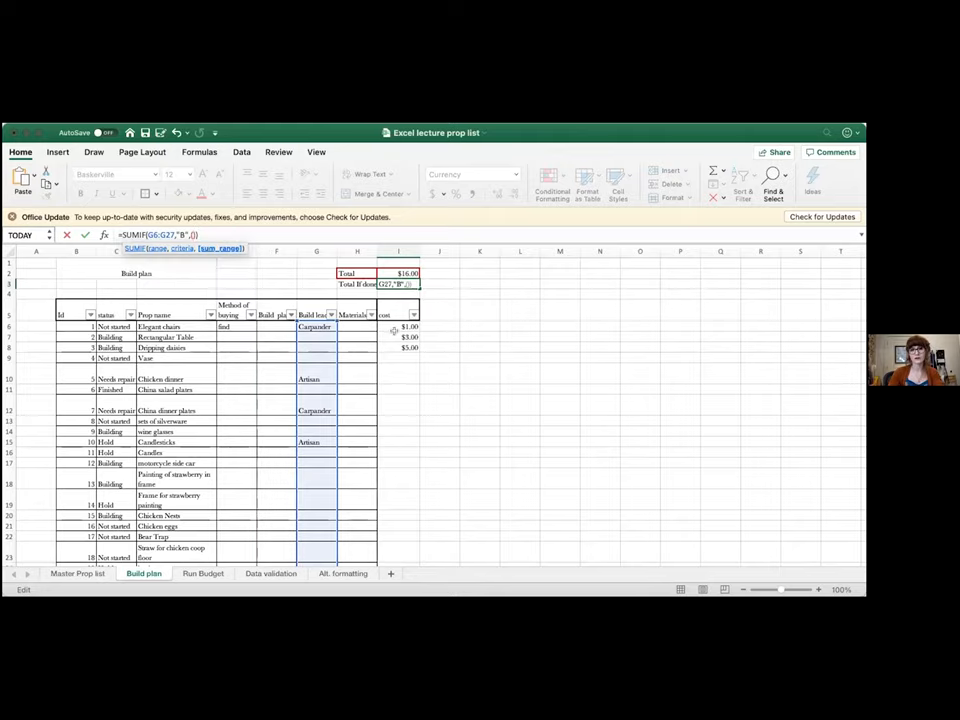
{"action": "scroll", "scroll_direction": "down", "scroll_amount": 3}
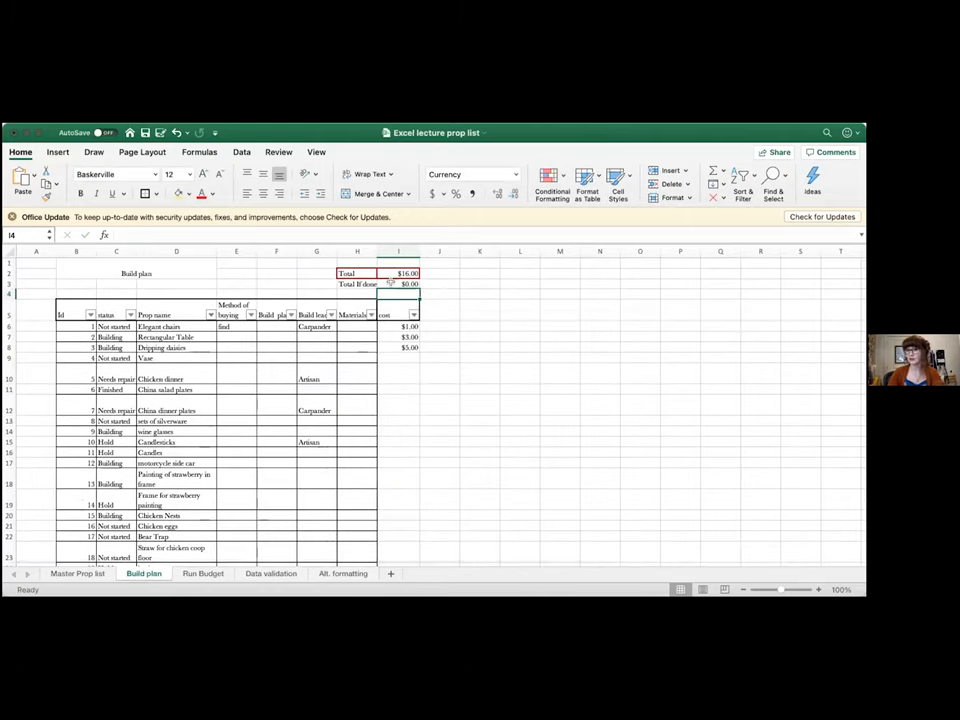
Step: Enter costs 10 and 20 in I15 and I11, raising Total to $46.00 and 'Total if done' to $30.00
{"action": "left_click", "coordinate": [398, 284]}
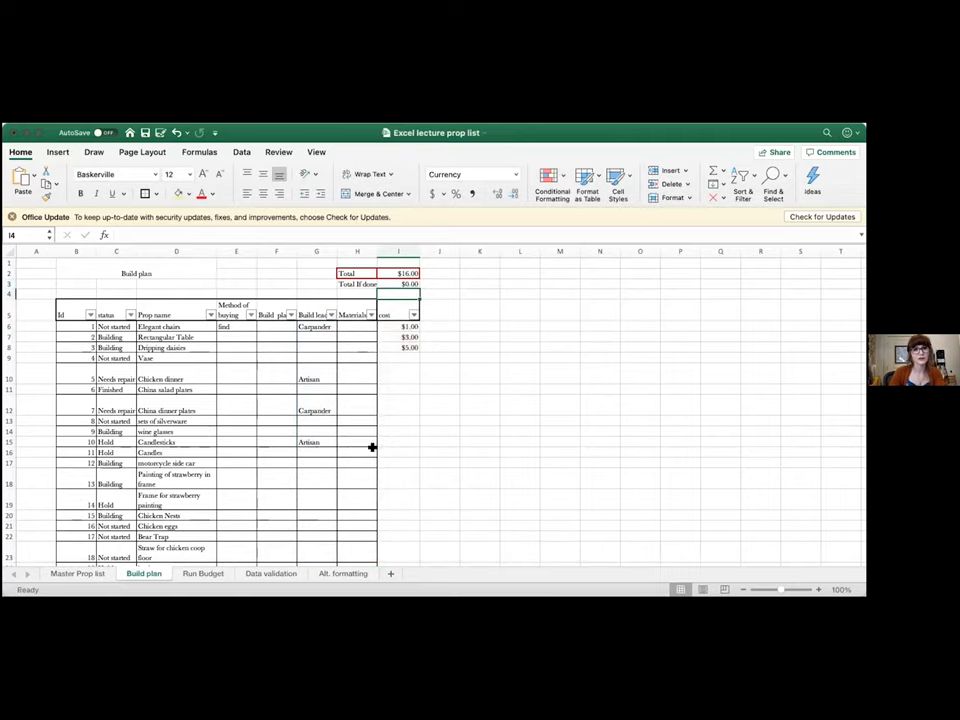
{"action": "left_click", "coordinate": [398, 442]}
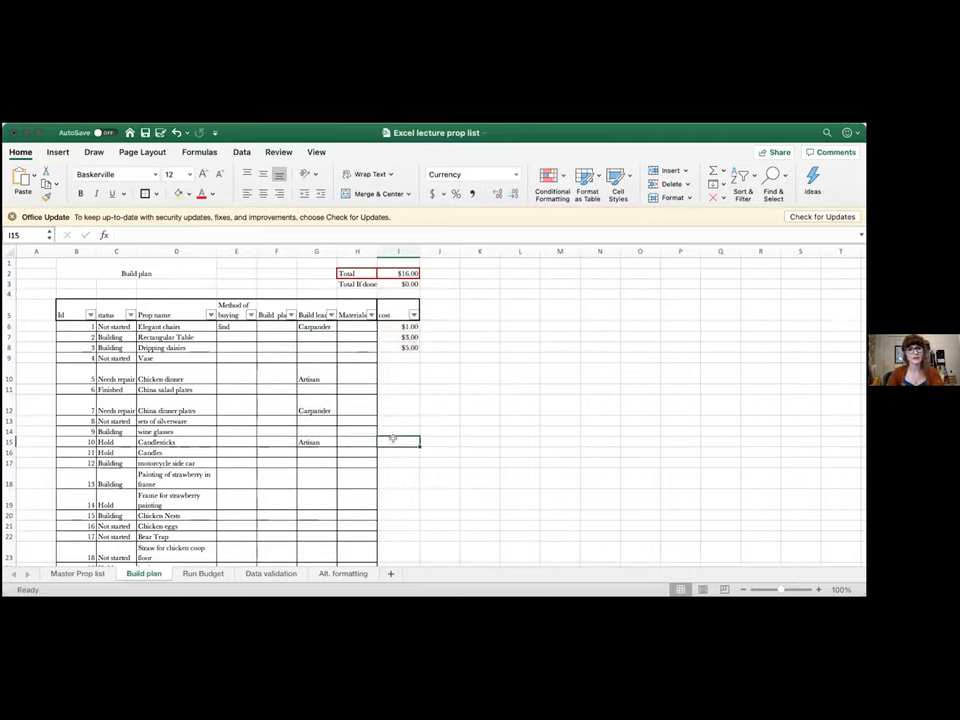
{"action": "type", "text": "10.00"}
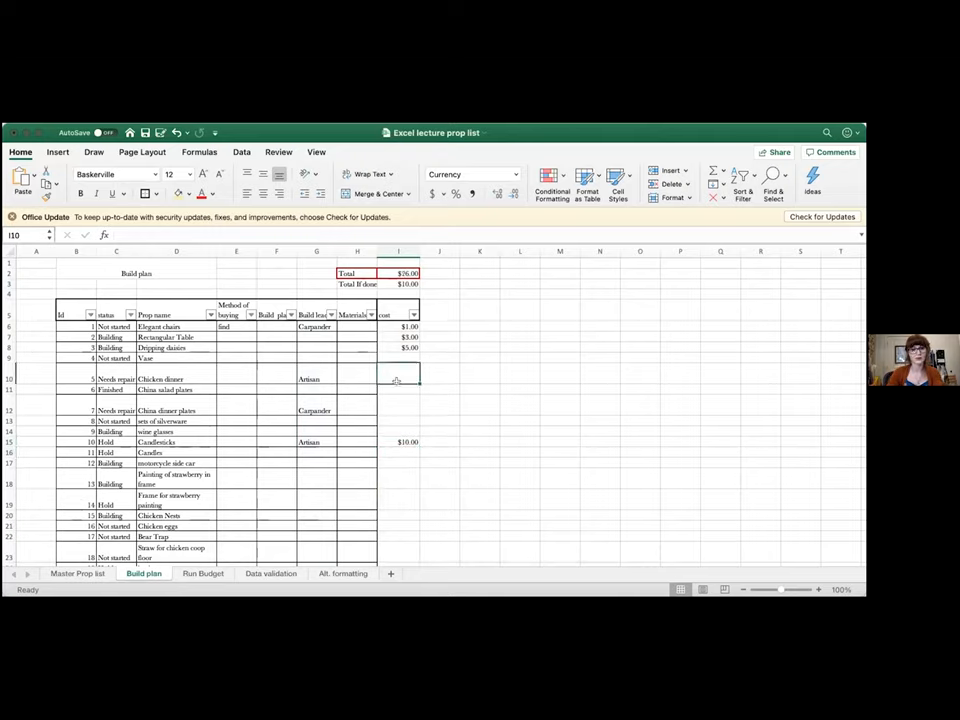
{"action": "type", "text": "20.00"}
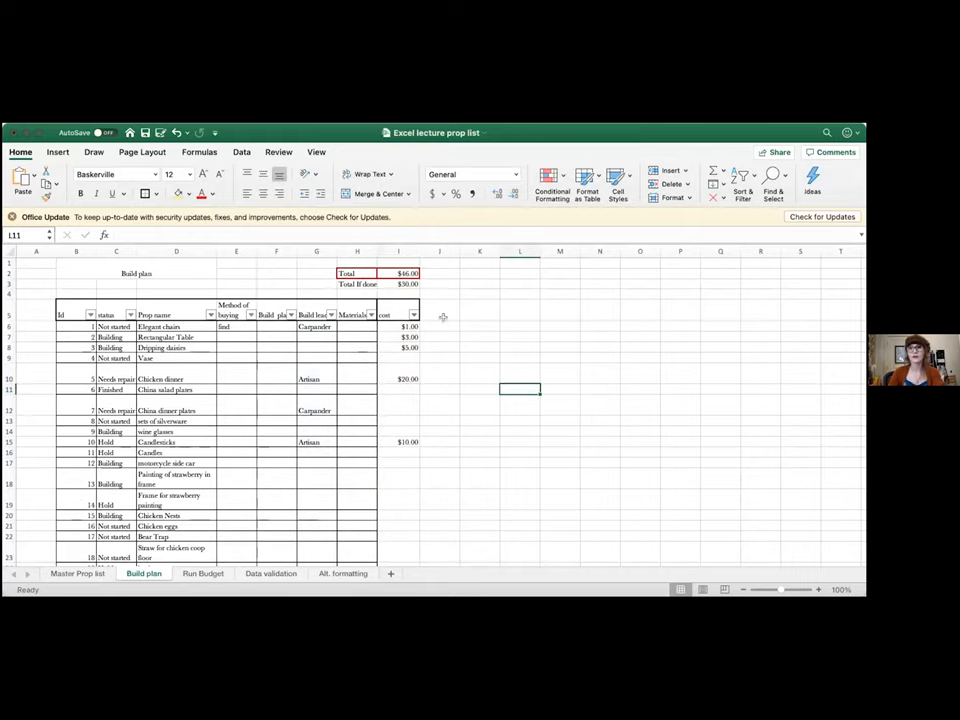
{"action": "mouse_move", "coordinate": [330, 344]}
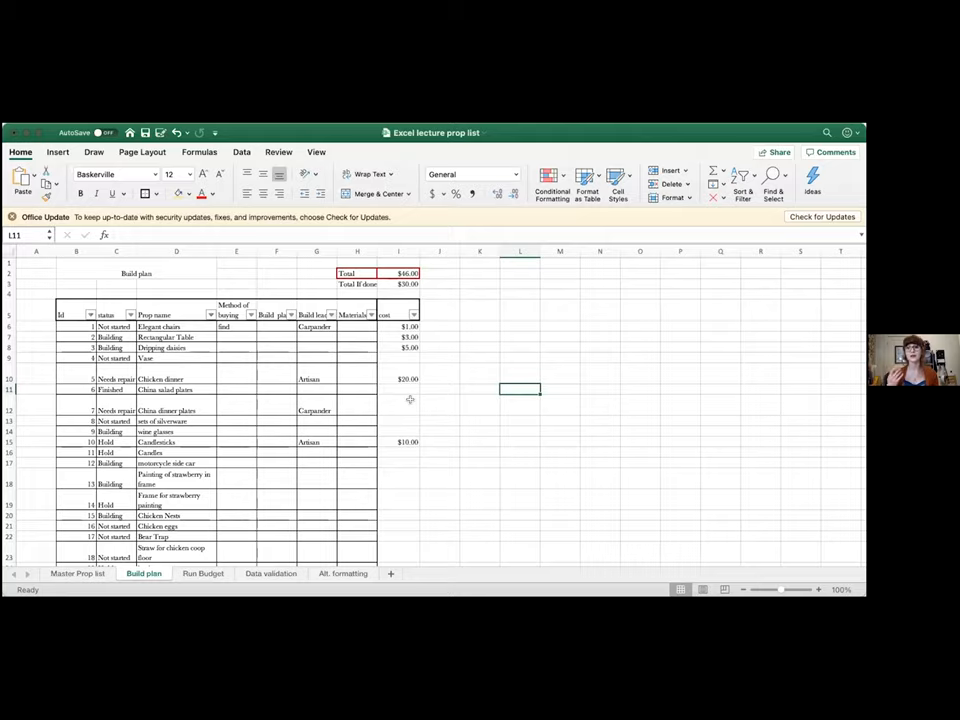
{"action": "mouse_move", "coordinate": [426, 158]}
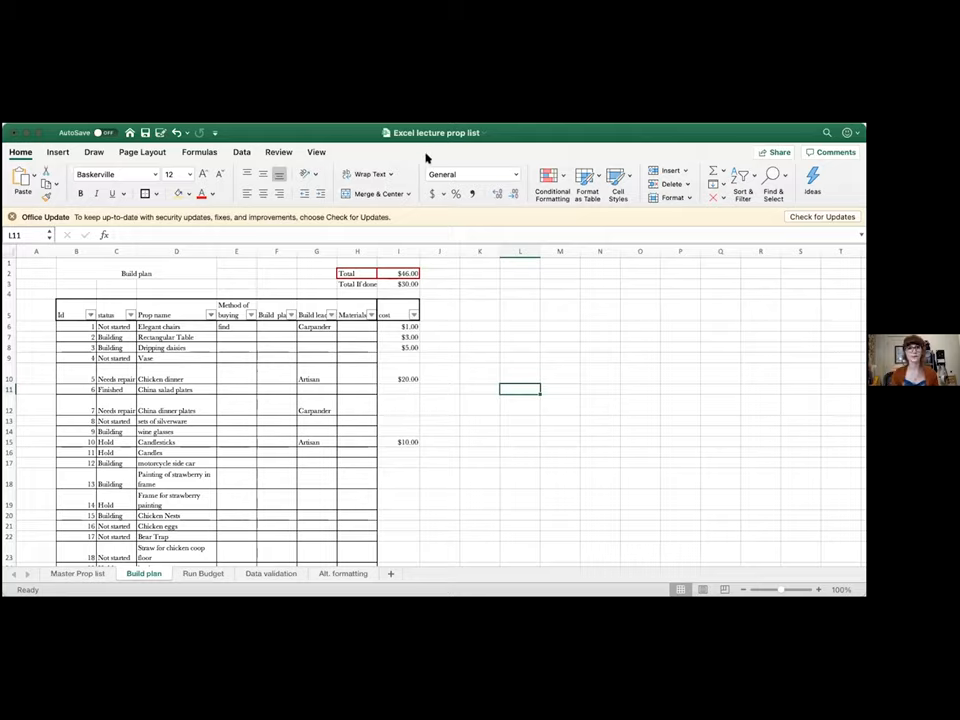